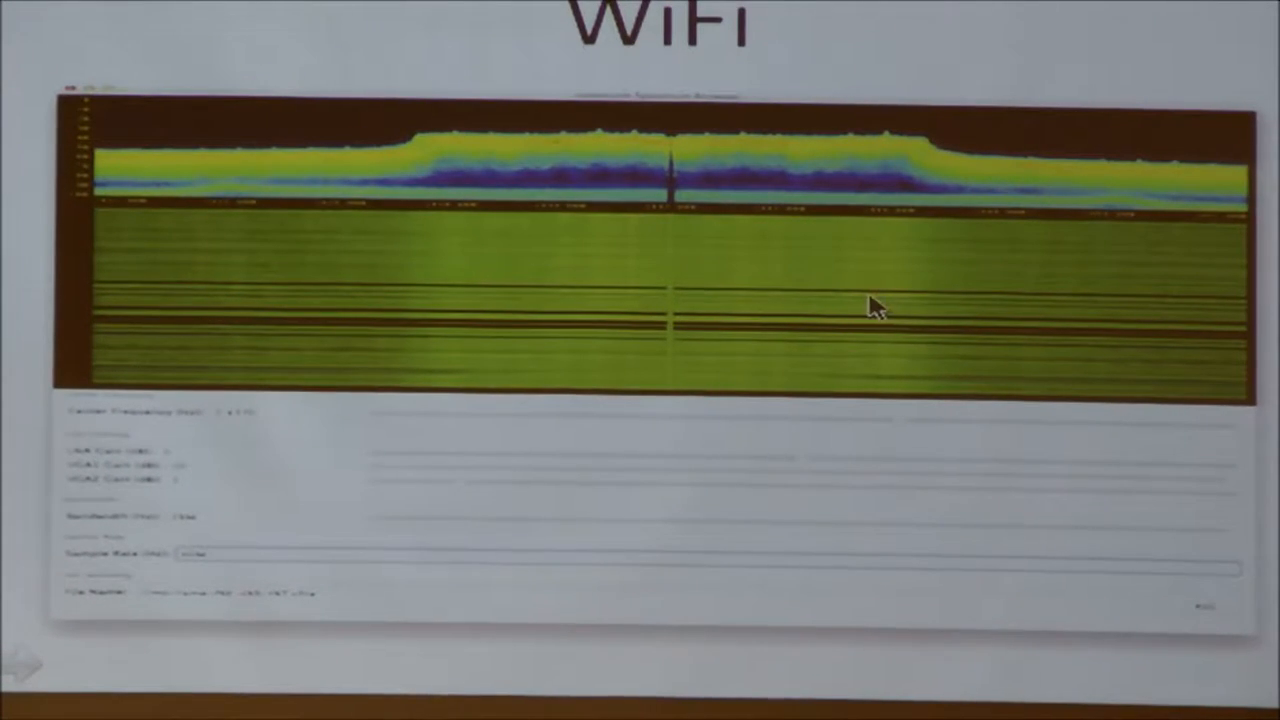
mouse_move(895, 310)
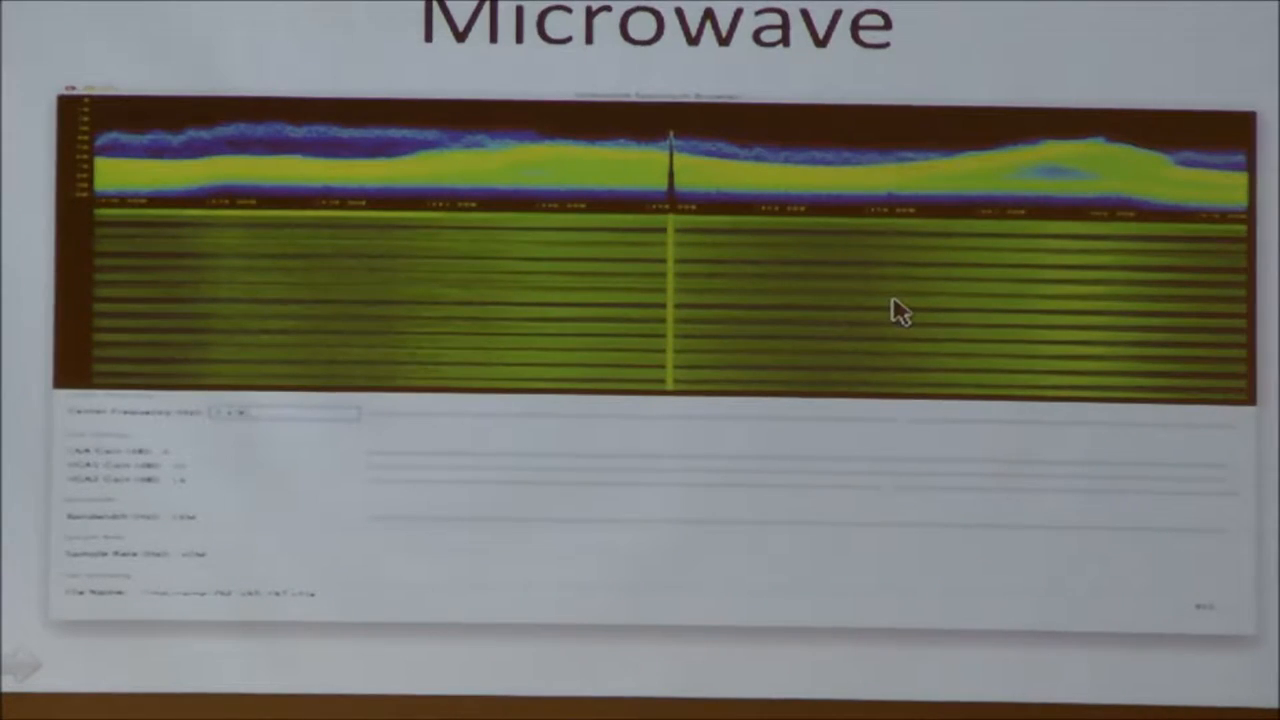
mouse_move(765, 295)
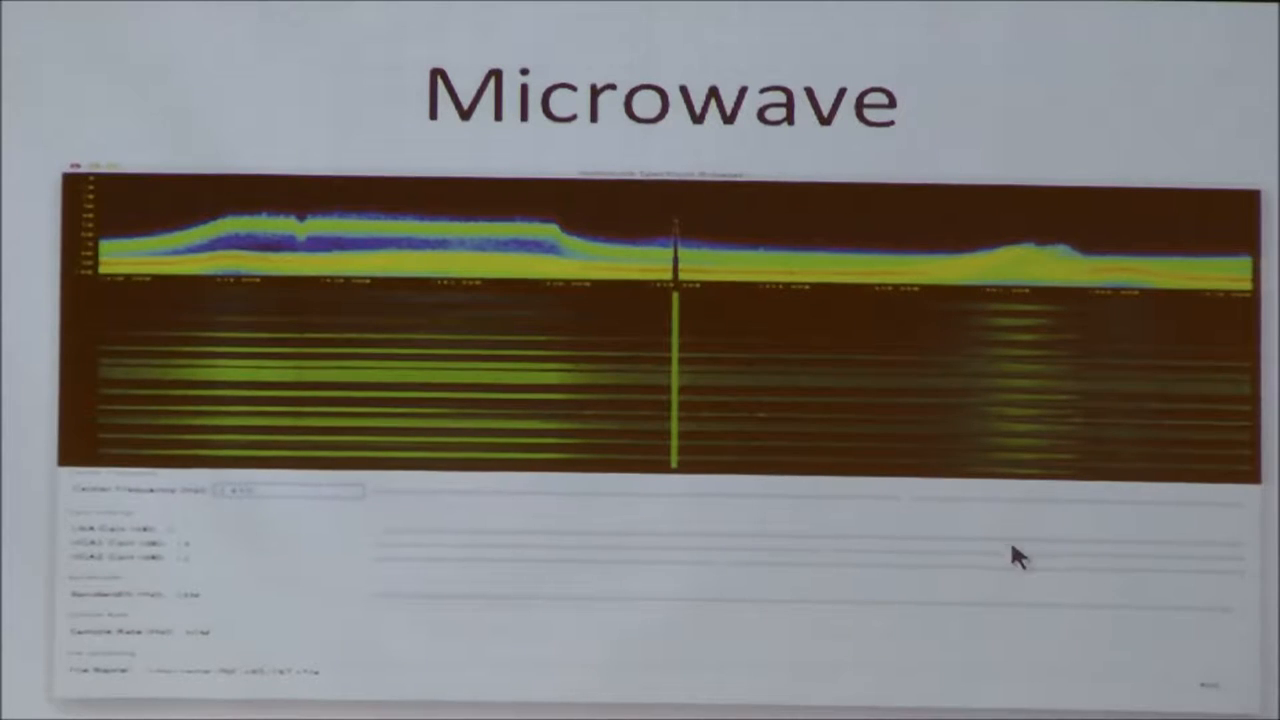
mouse_move(510, 308)
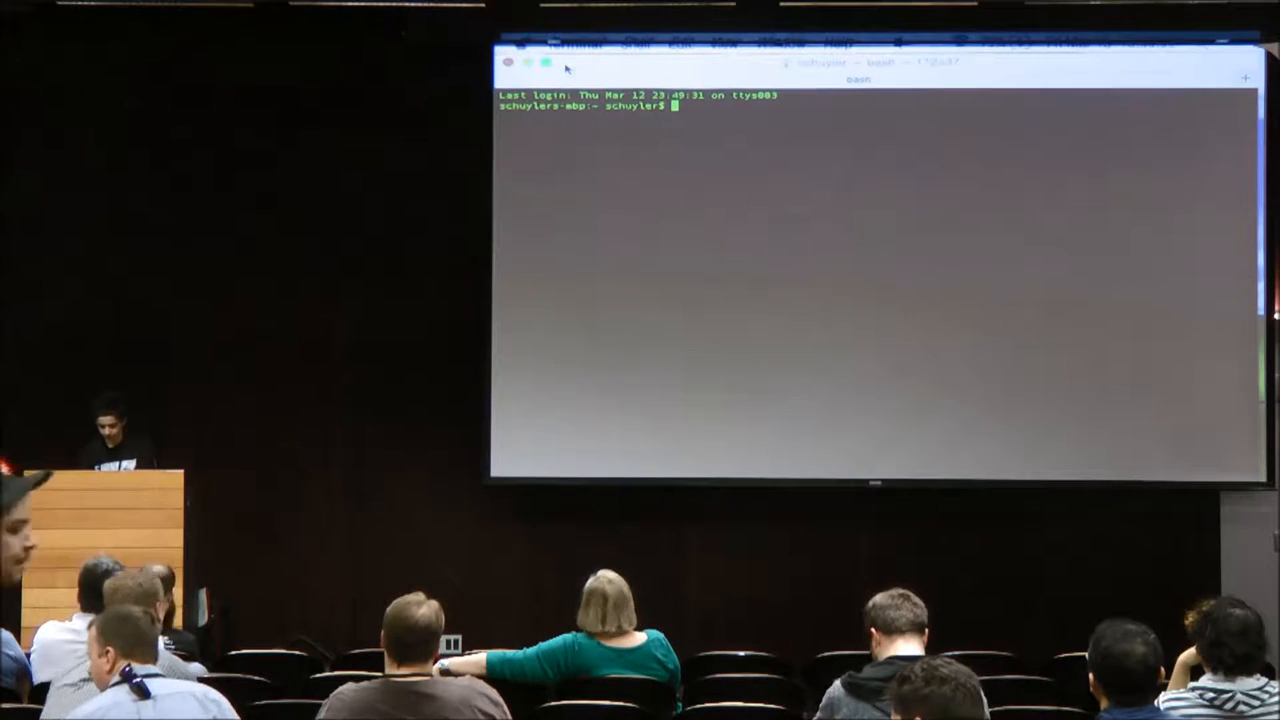
Start the osmocom_fft spectrum browser from the bash prompt.
text(osmocom)
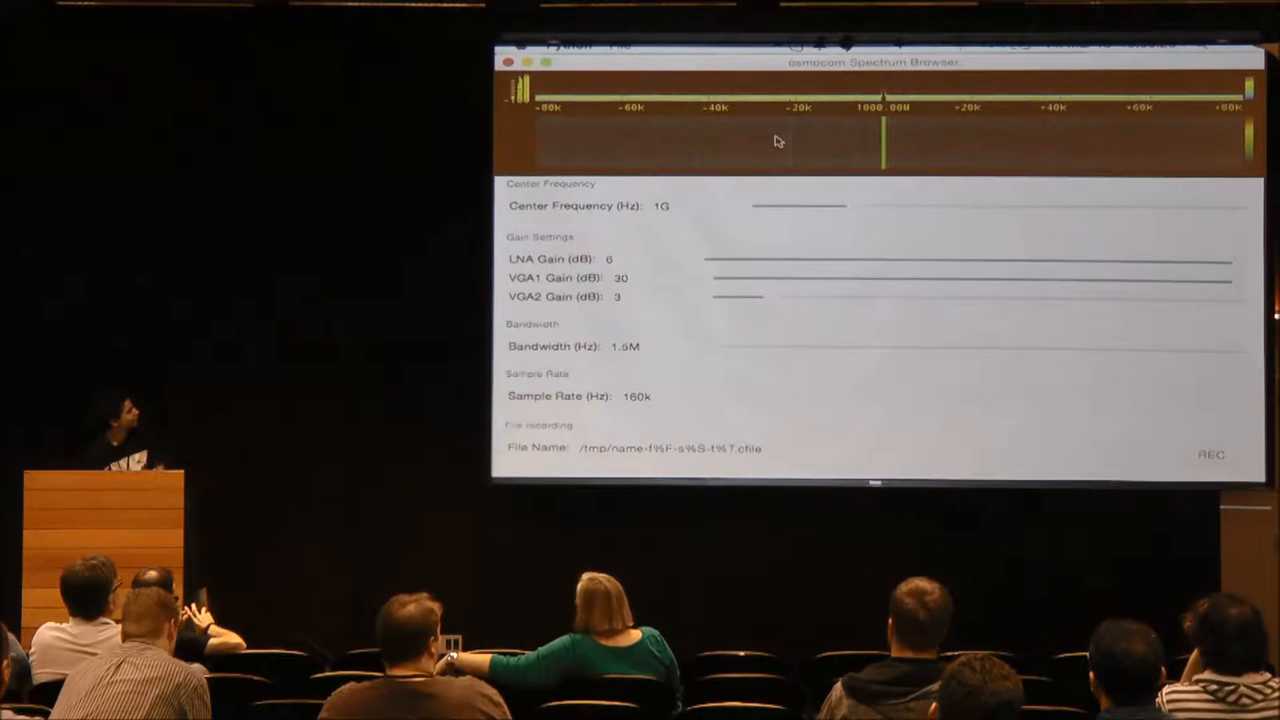
Tune the spectrum browser to 915M center frequency with a 30M sample rate.
click(697, 205)
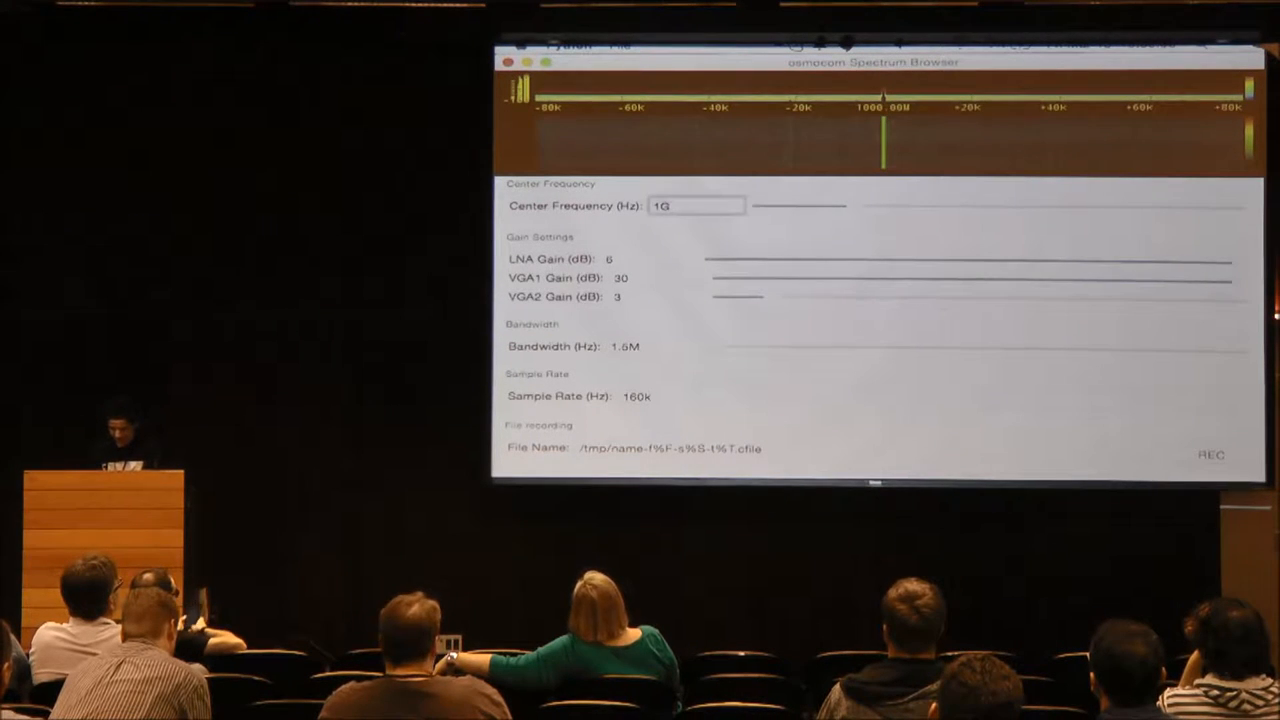
text(915M)
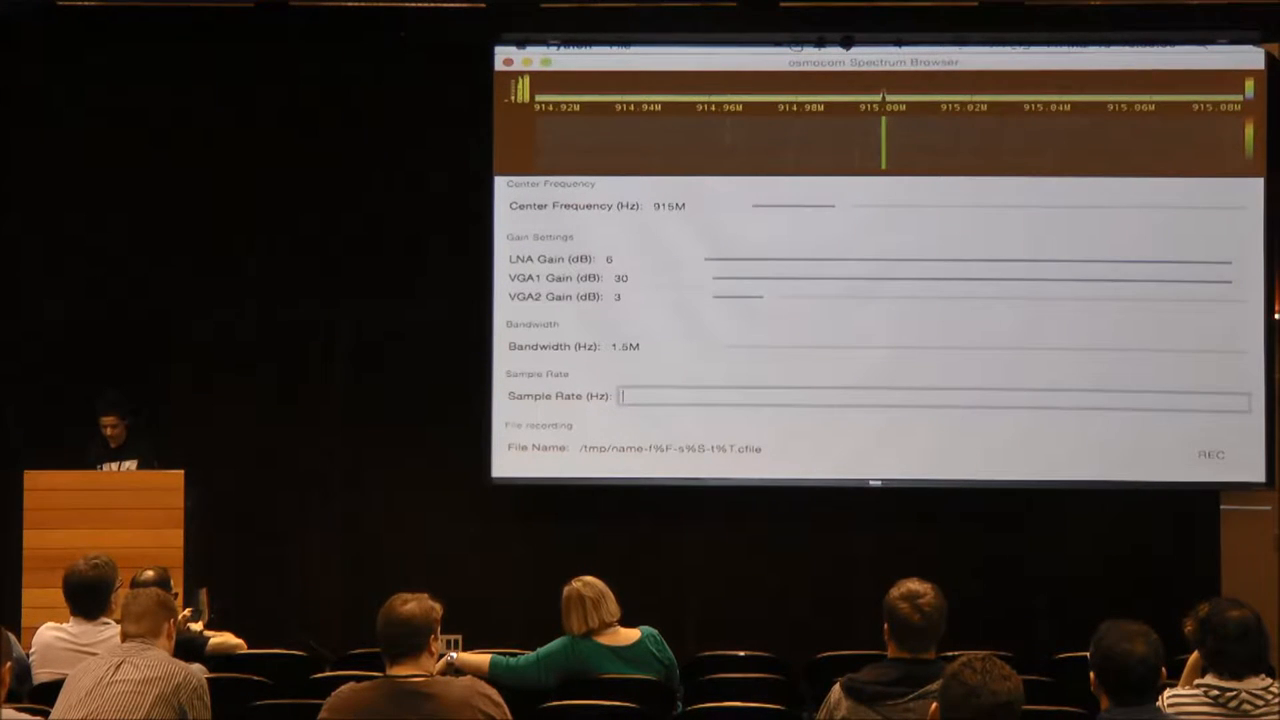
text(30M)
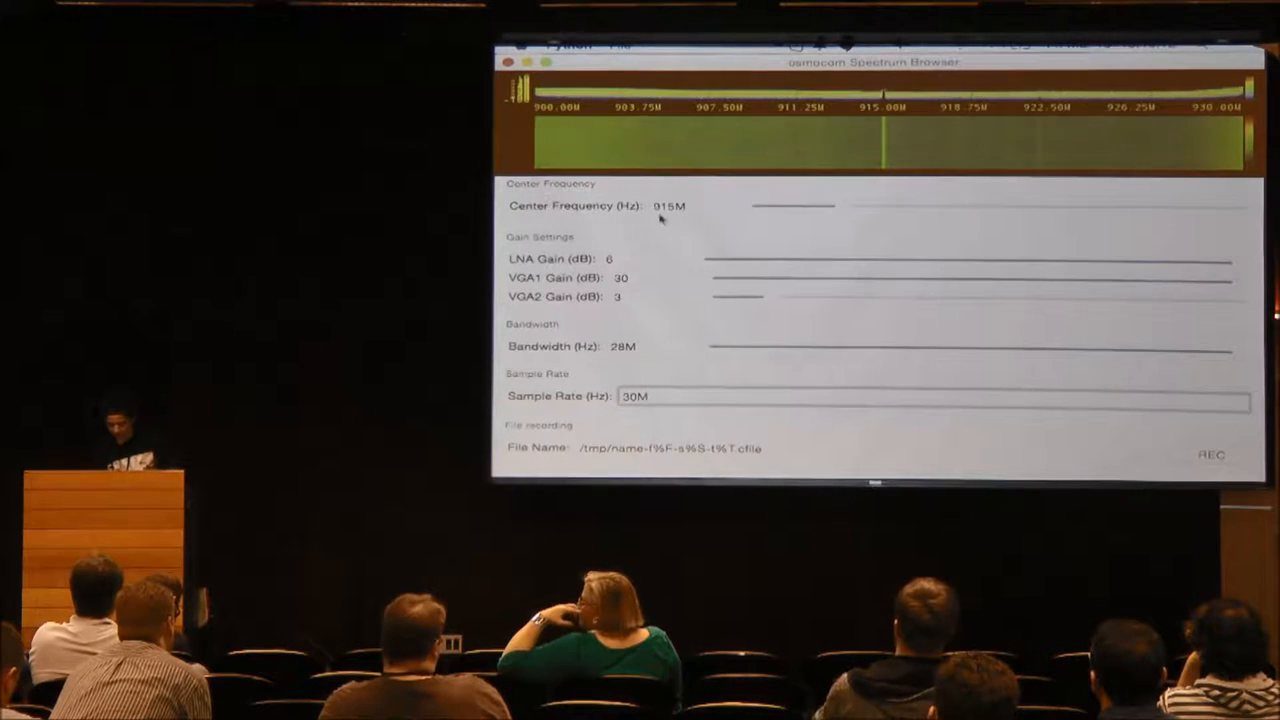
Retune the center frequency to about 510M and survey the band.
click(695, 205)
text(510)
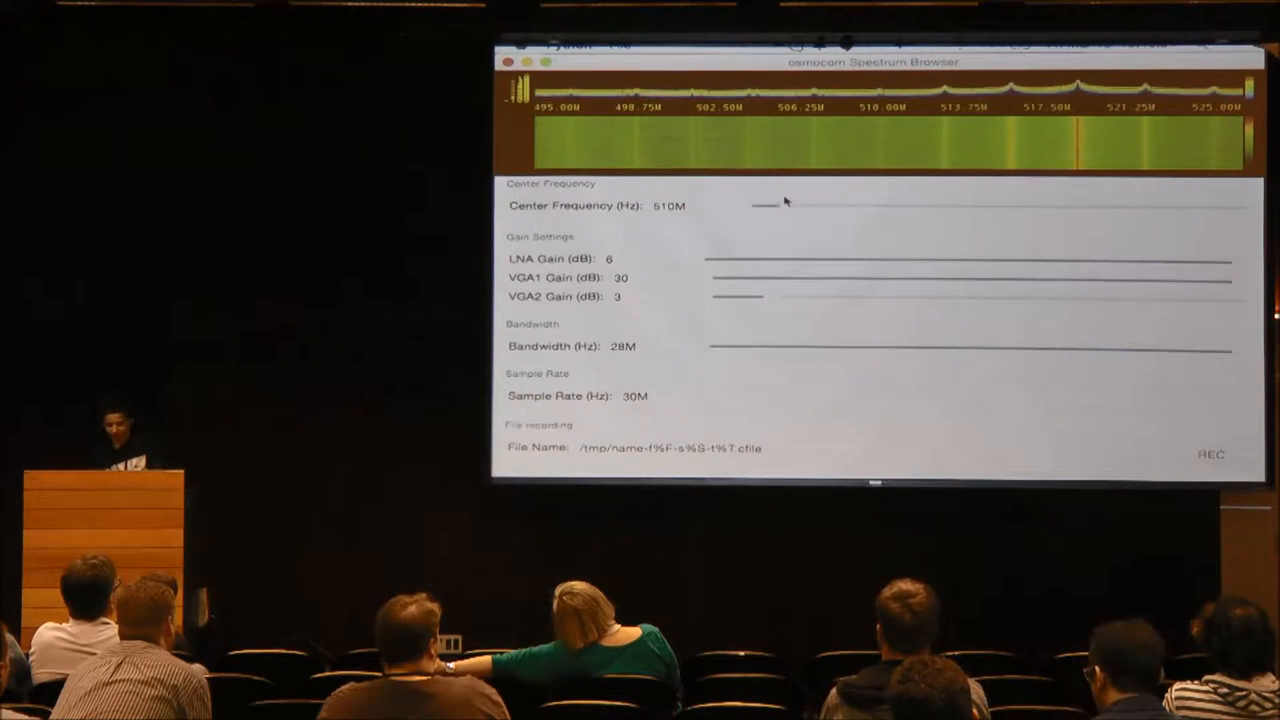
mouse_move(817, 159)
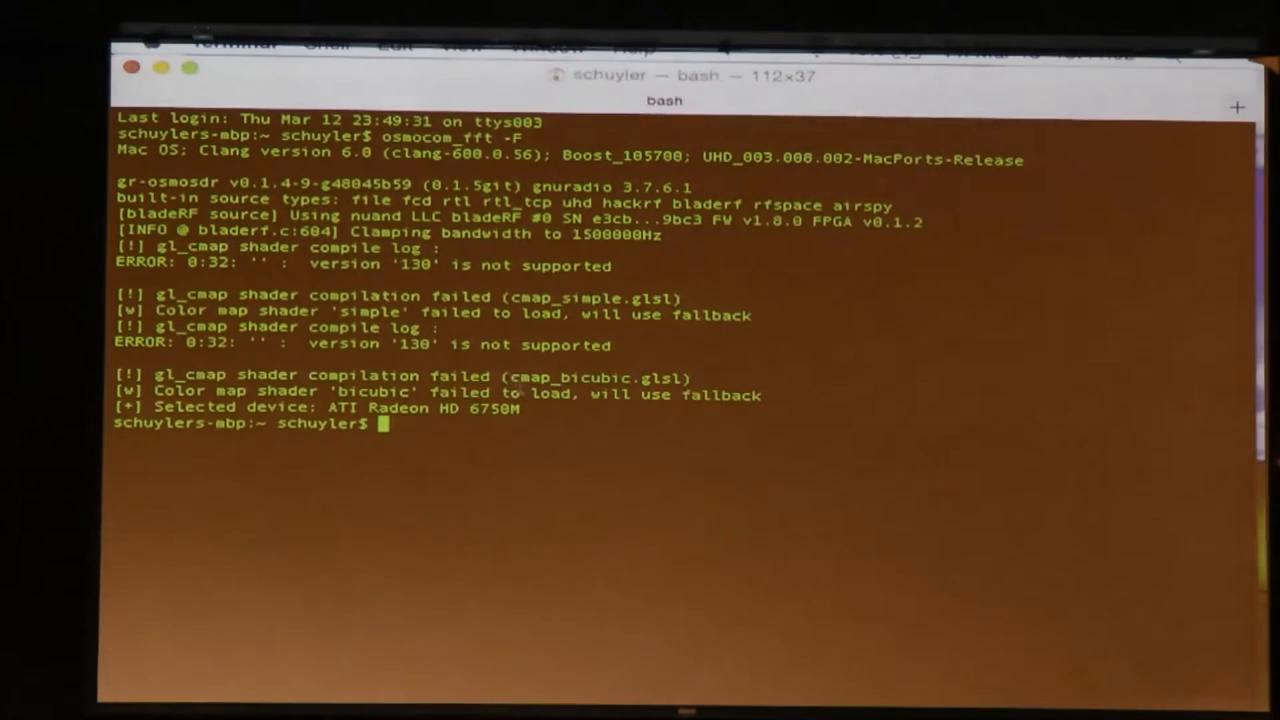
Change into quadrature_3d and run quadrature_3d.py on packet.cs8.
text(cd)
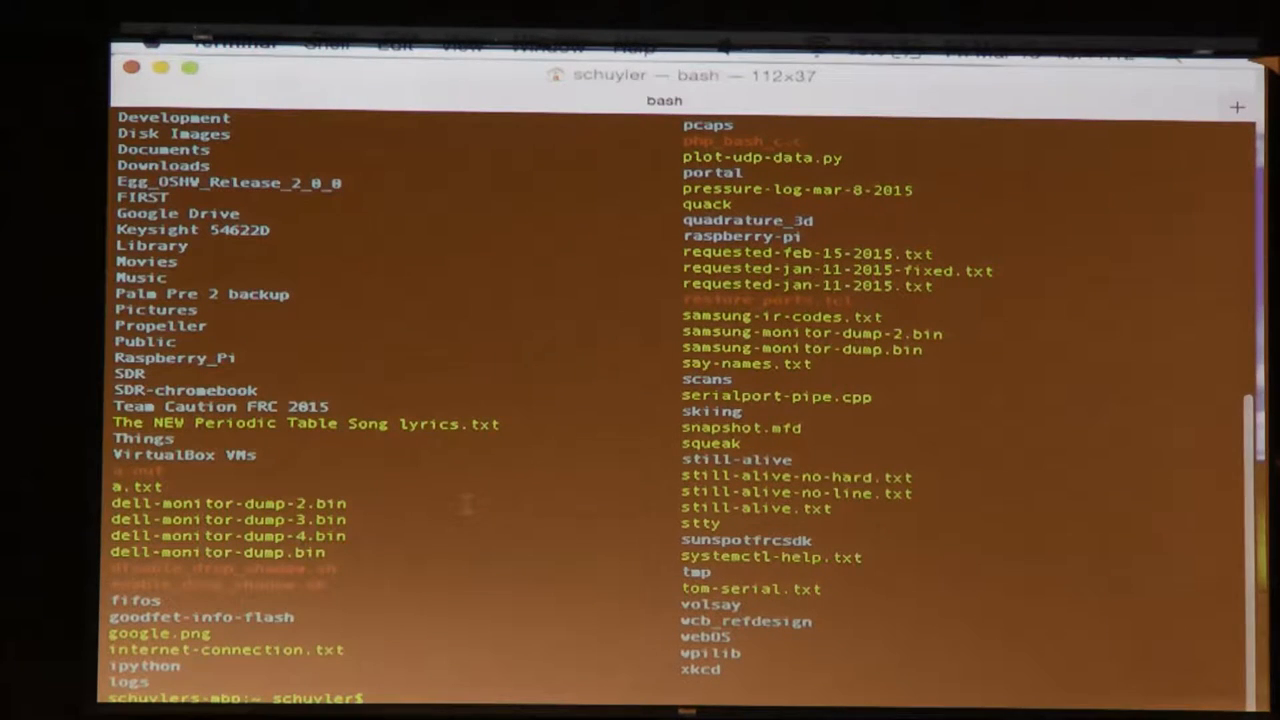
text(cd quadrature_3d/)
text(python )
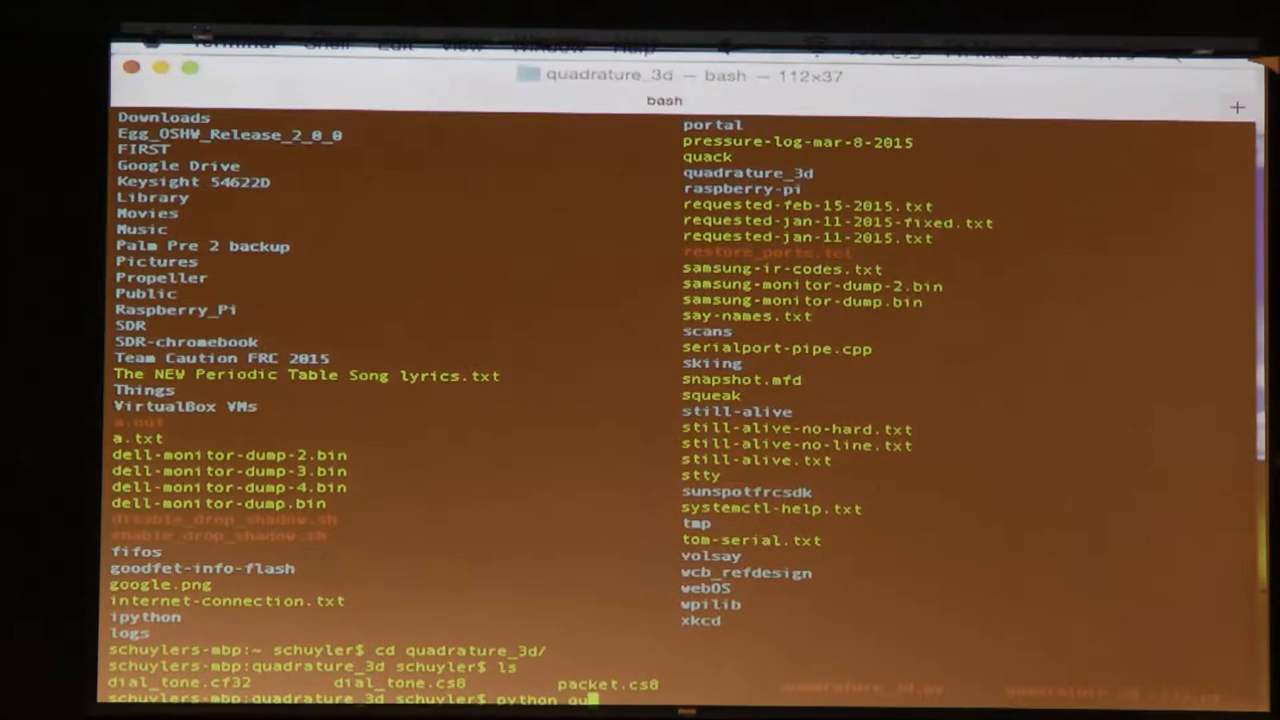
text(quadrature_3d packet.cs8)
text(python quadrature_3d.py packet.cs8)
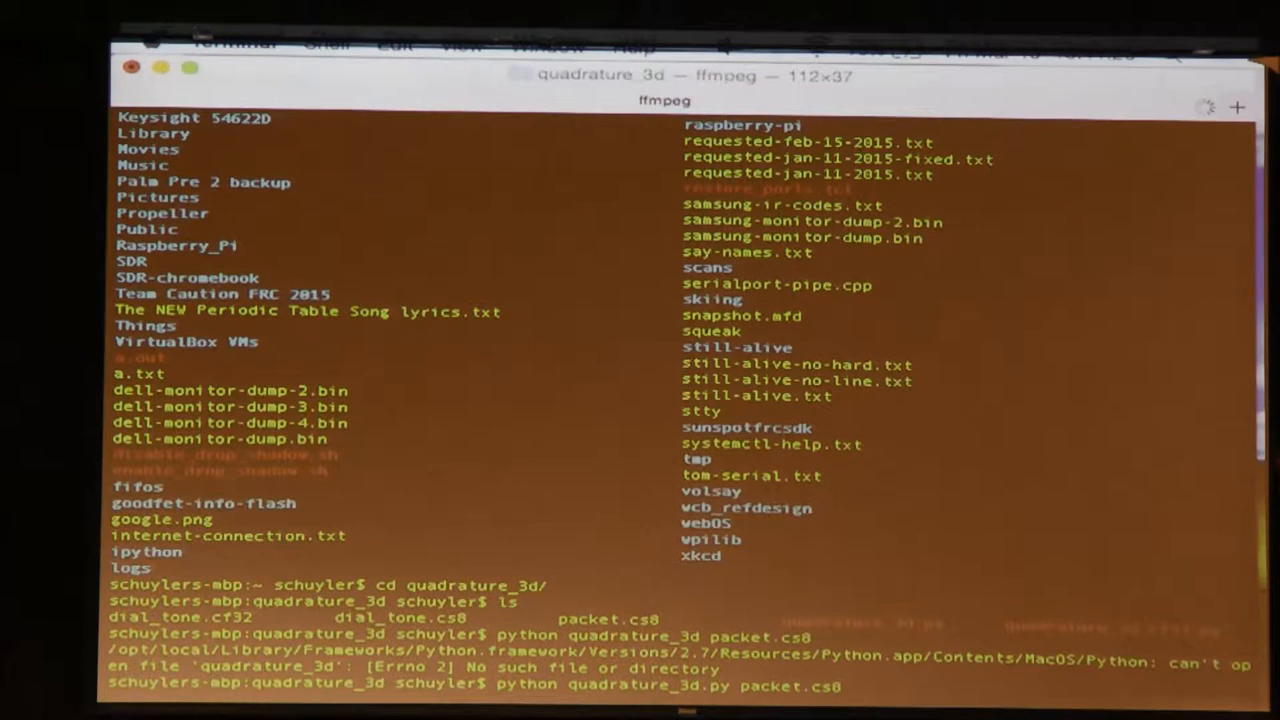
key(Return)
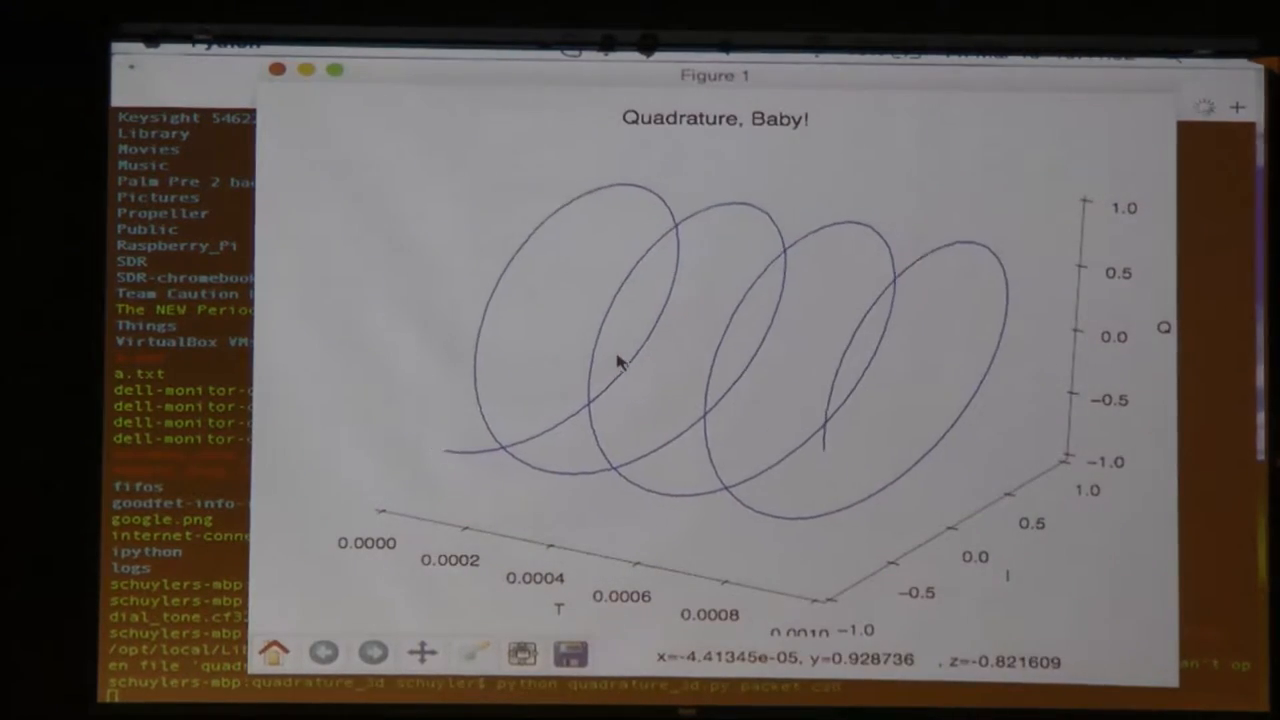
Orbit the 3D 'Quadrature, Baby!' helix to inspect it from several angles.
drag(615, 360, 770, 335)
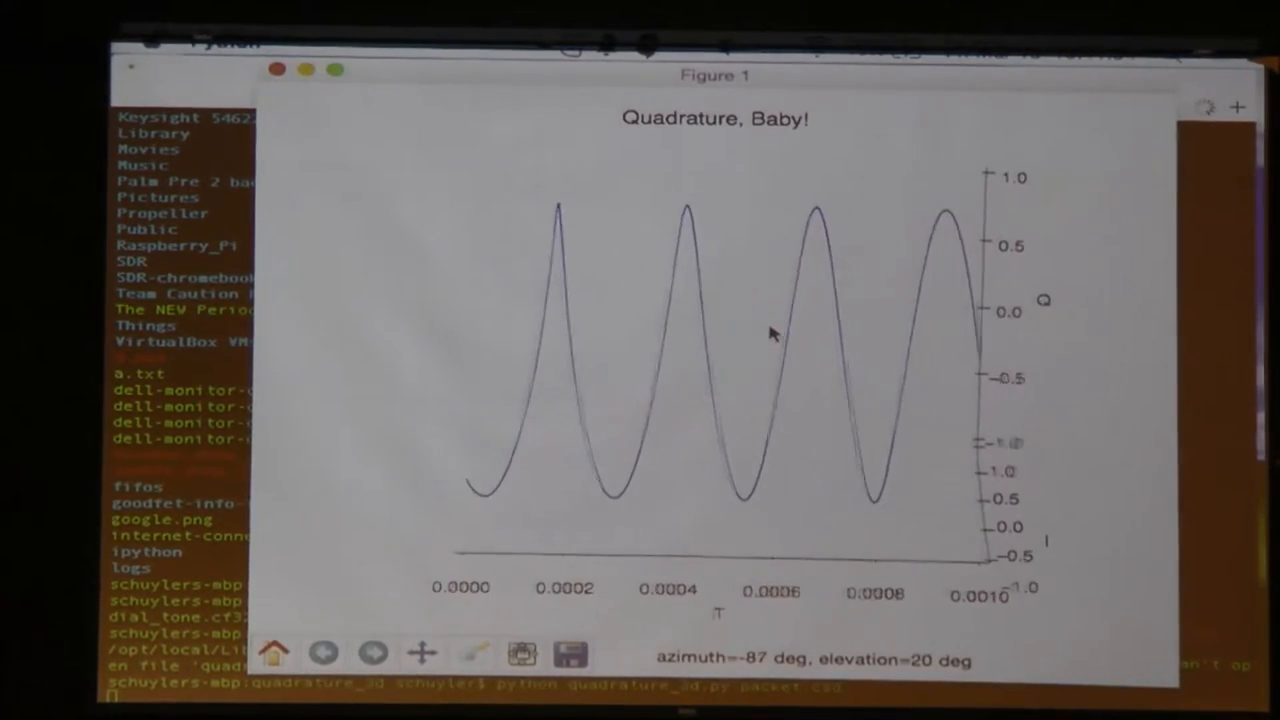
drag(770, 335, 755, 525)
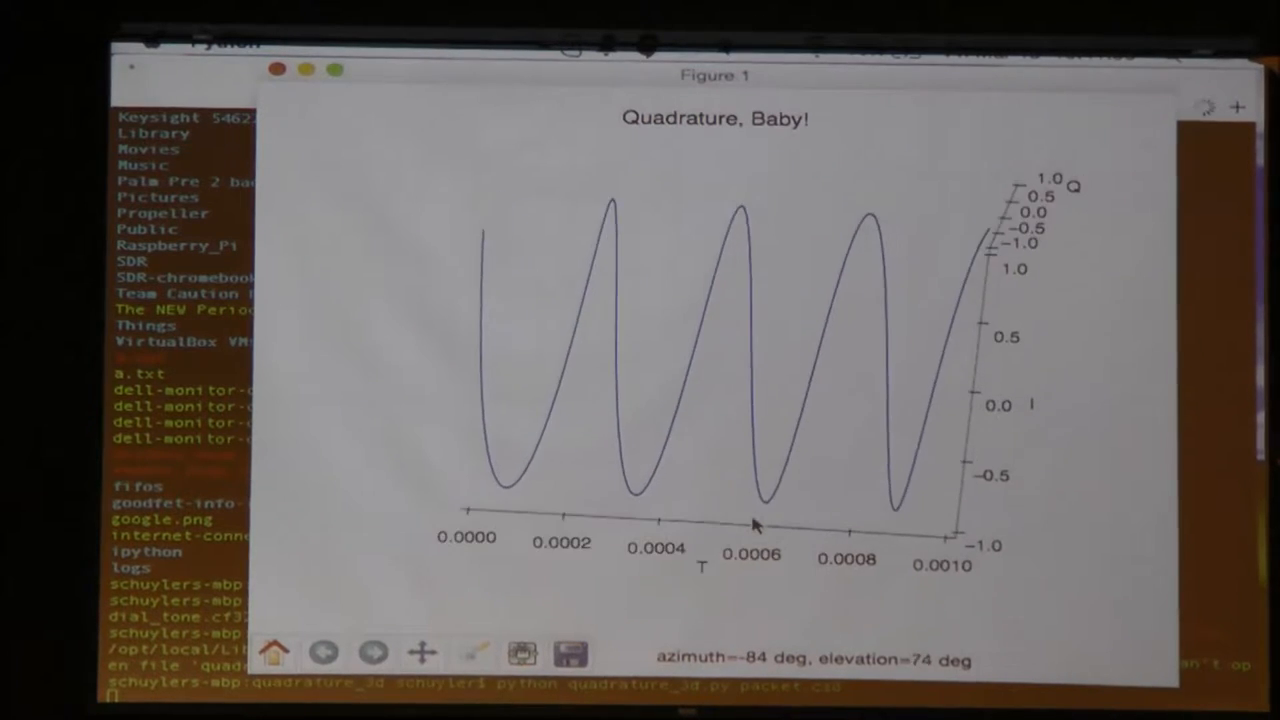
drag(755, 525, 690, 430)
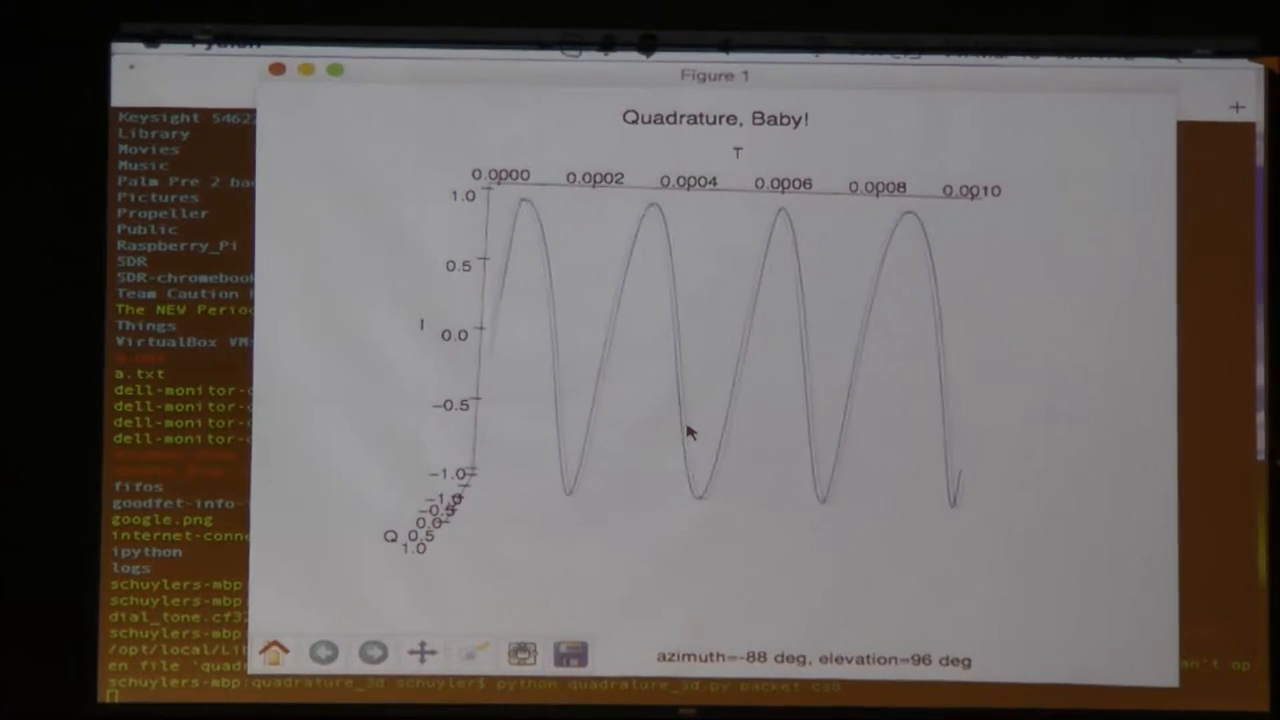
drag(690, 430, 705, 460)
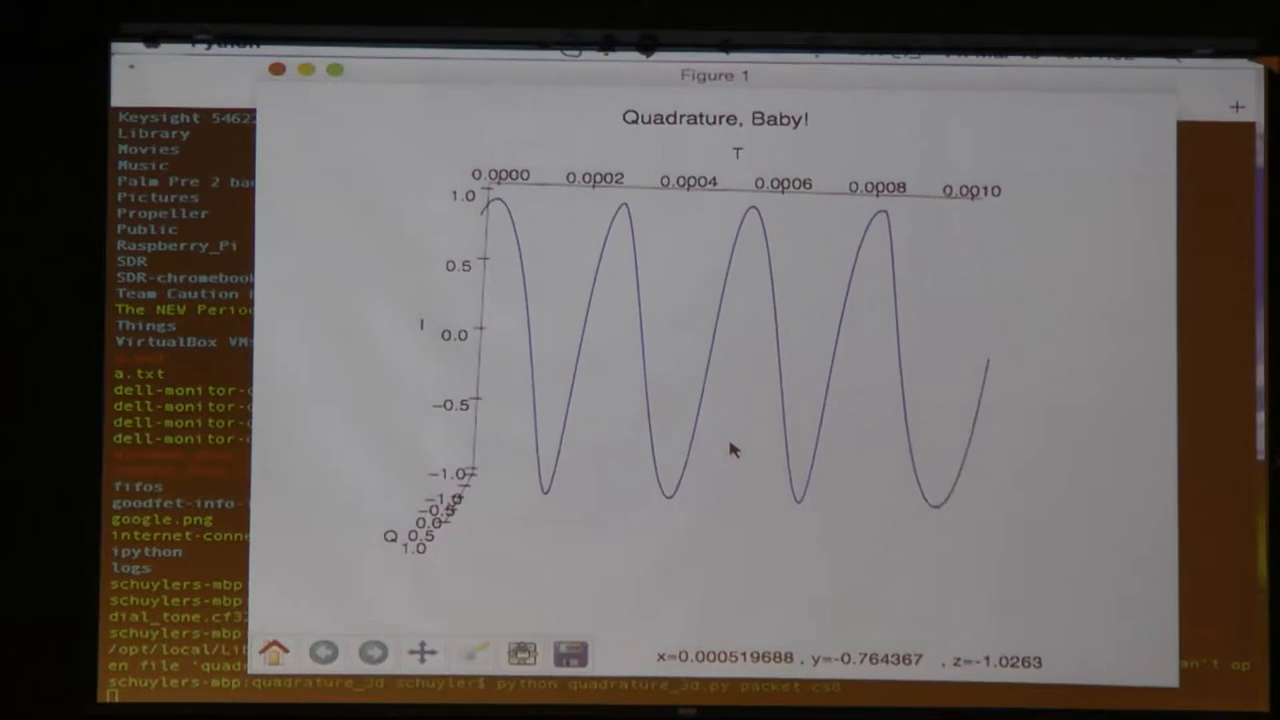
drag(730, 450, 560, 315)
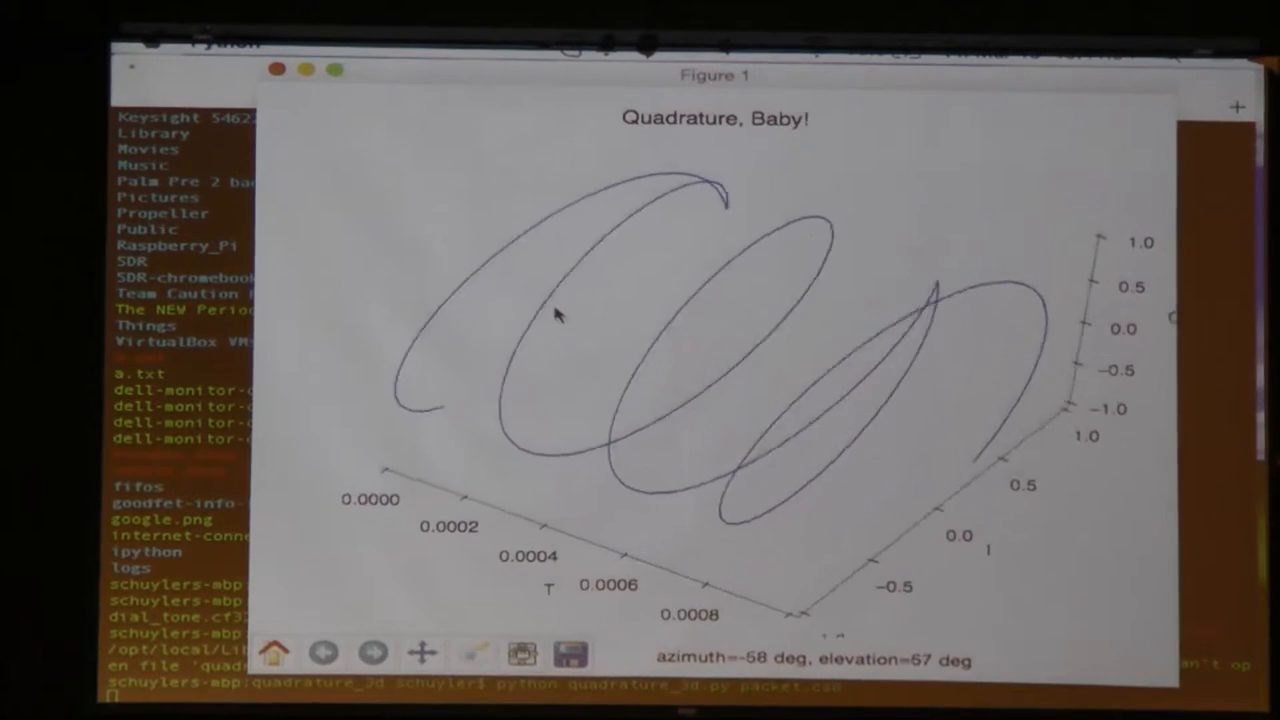
drag(555, 315, 495, 248)
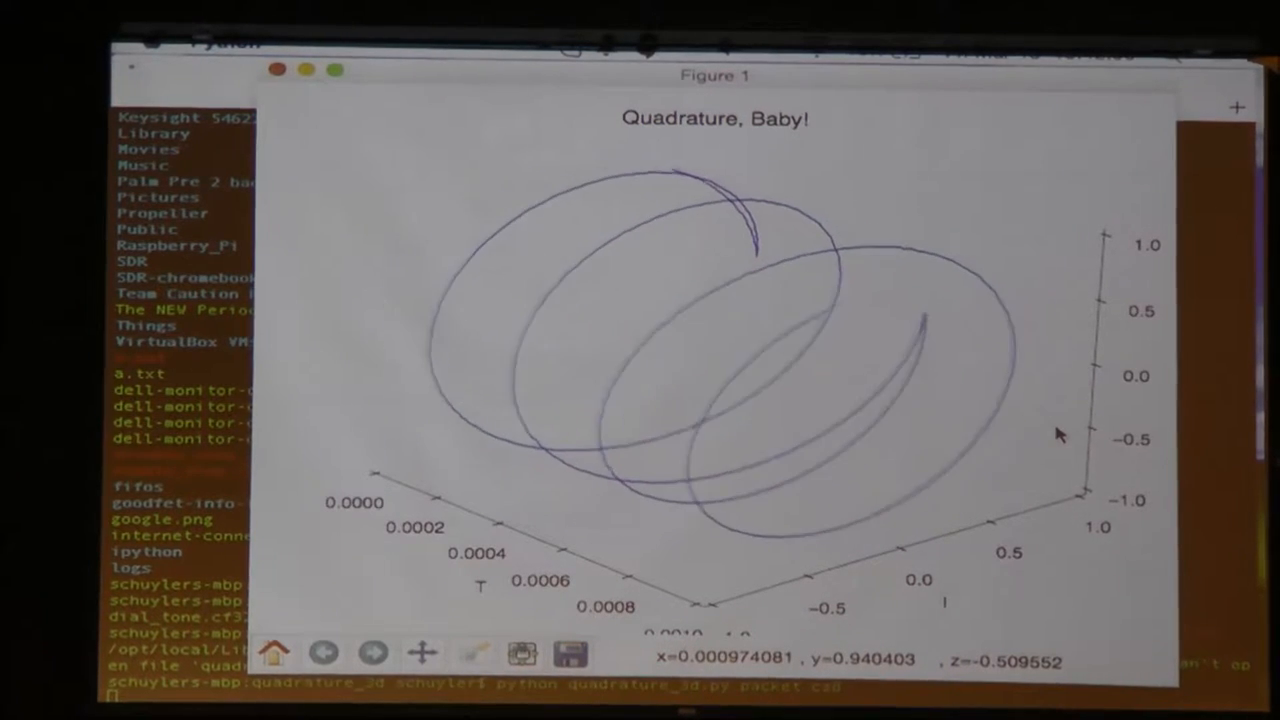
drag(1060, 430, 1030, 410)
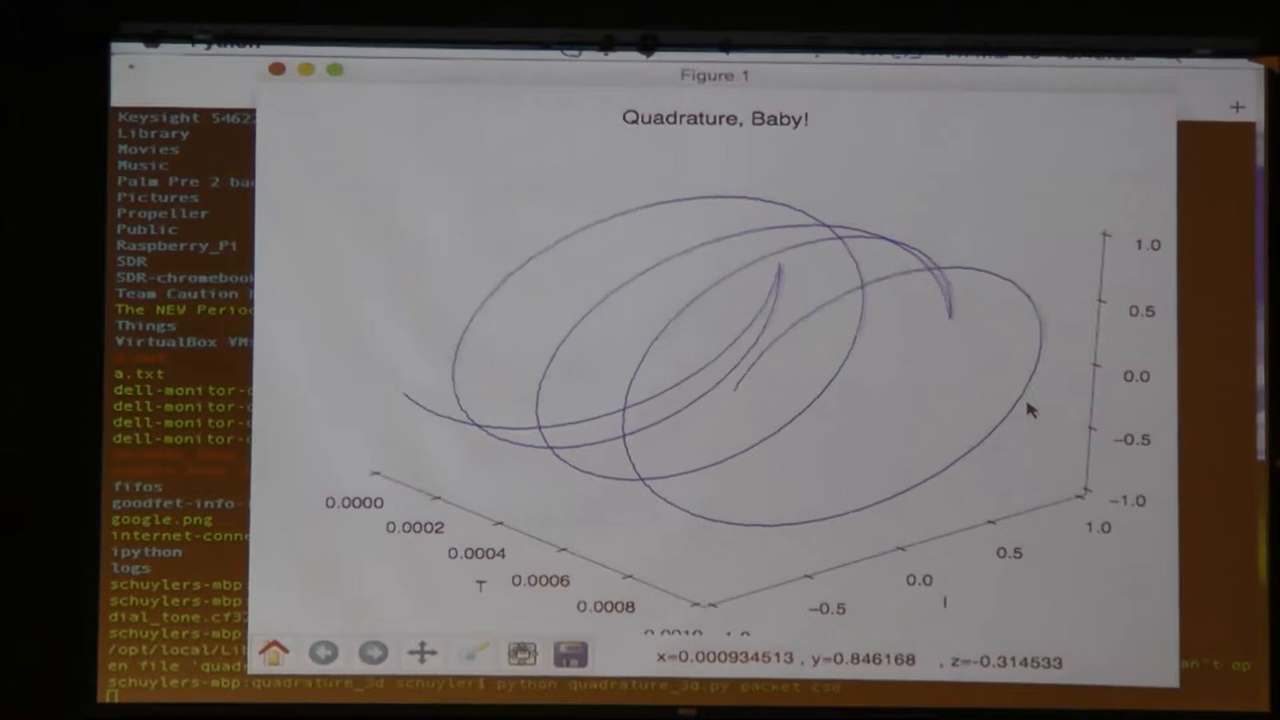
drag(1030, 410, 990, 330)
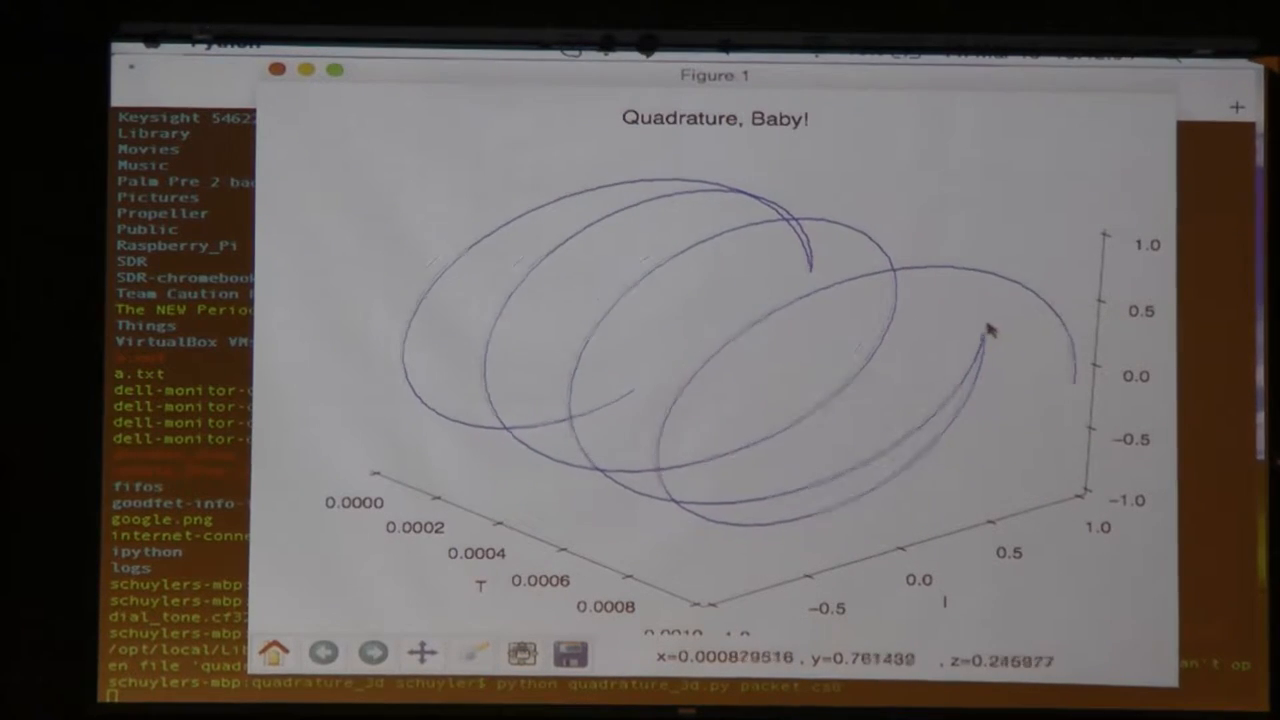
drag(1000, 330, 955, 338)
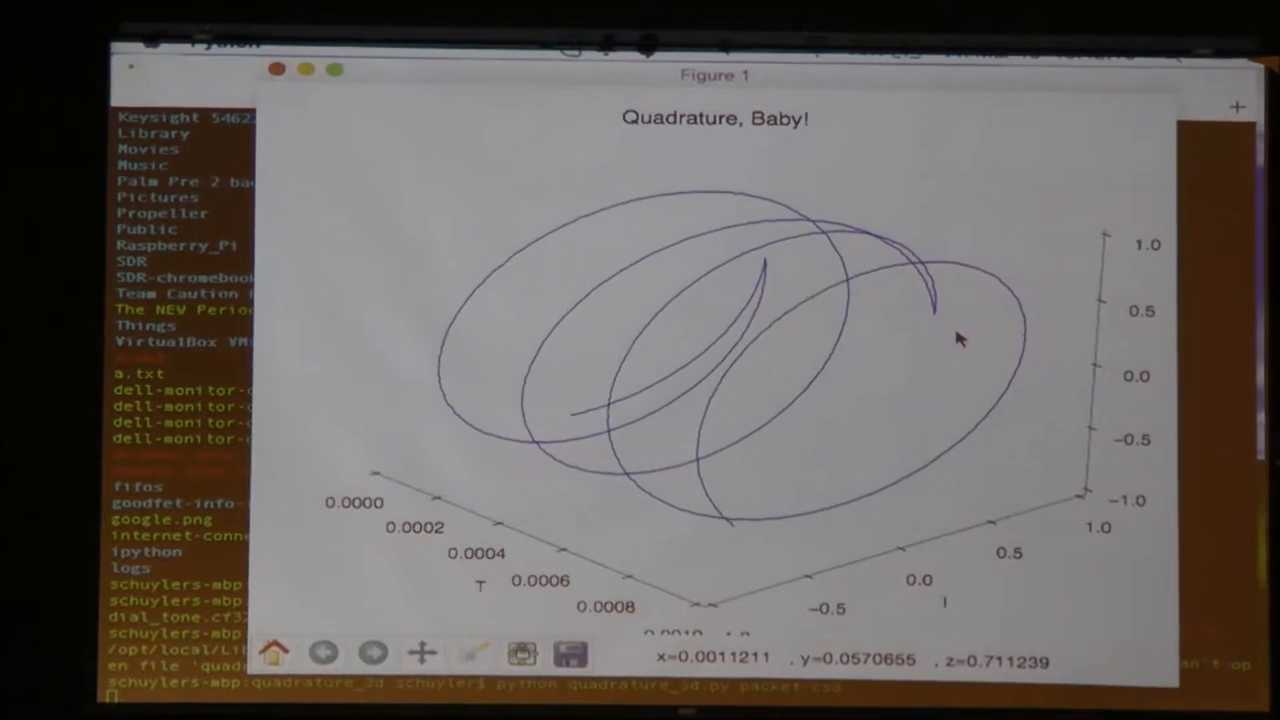
drag(955, 337, 755, 245)
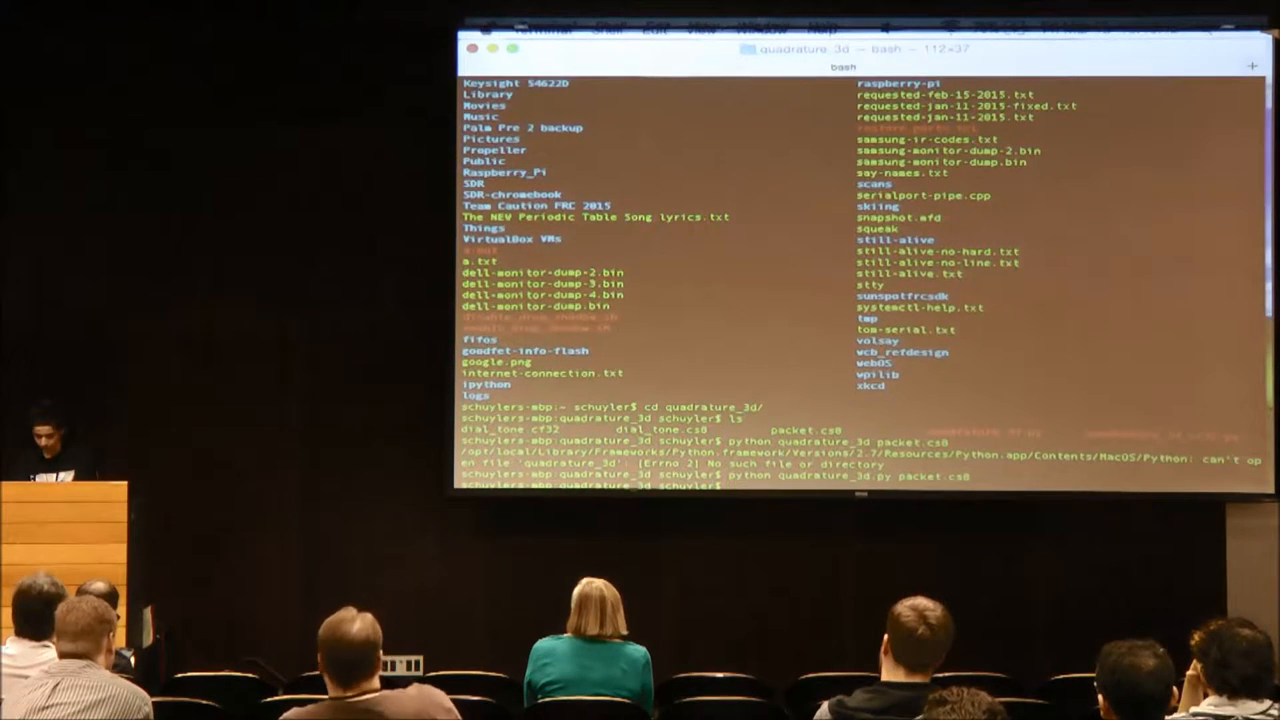
Launch gnuradio-companion from the terminal.
text(sudo)
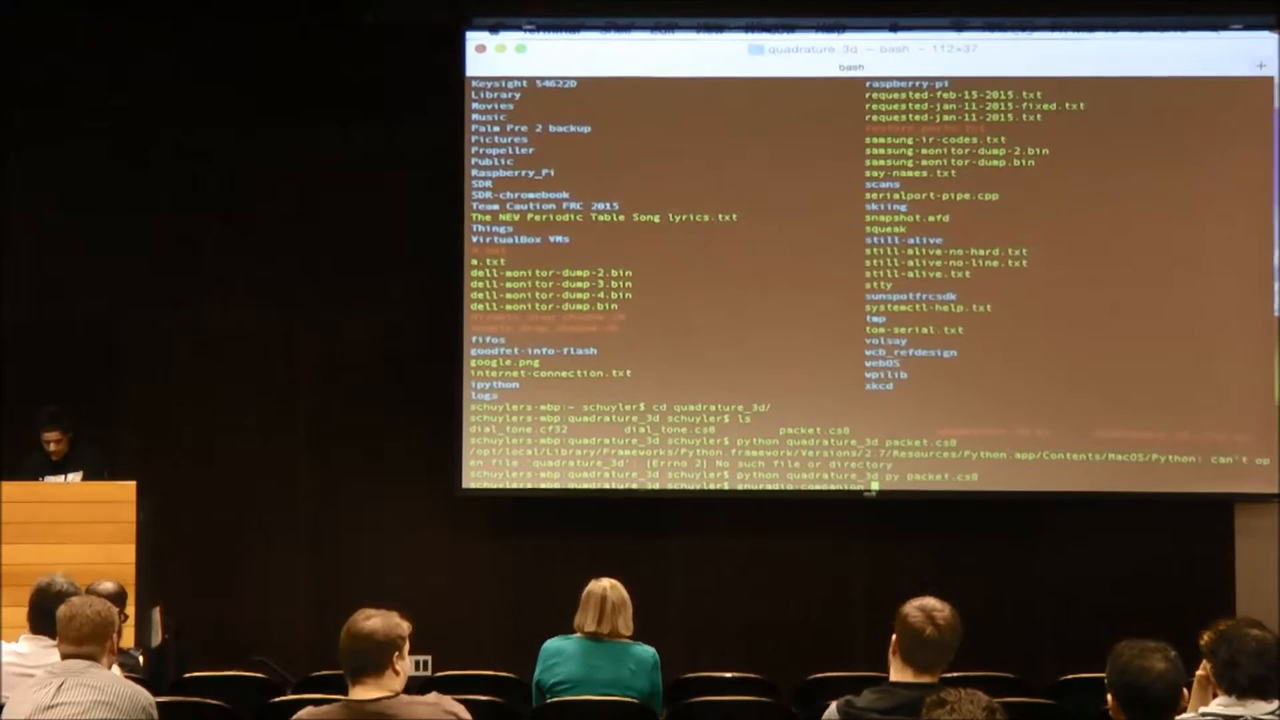
key(Return)
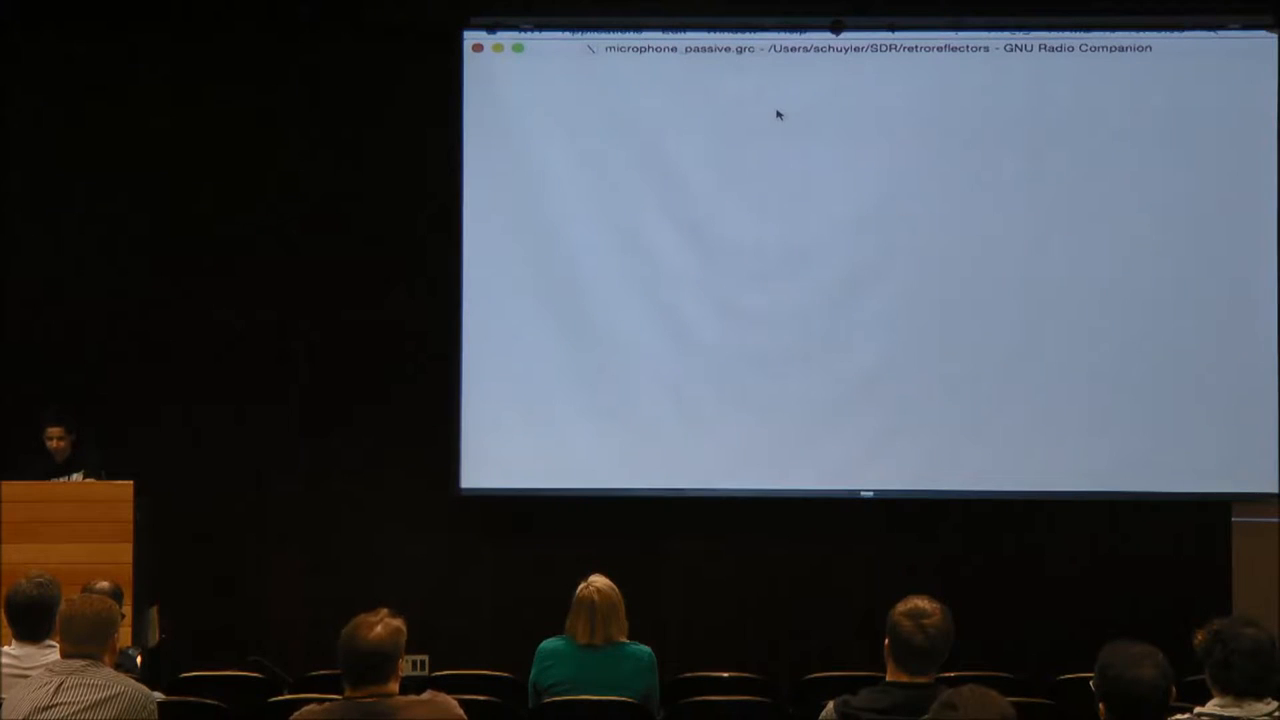
mouse_move(791, 110)
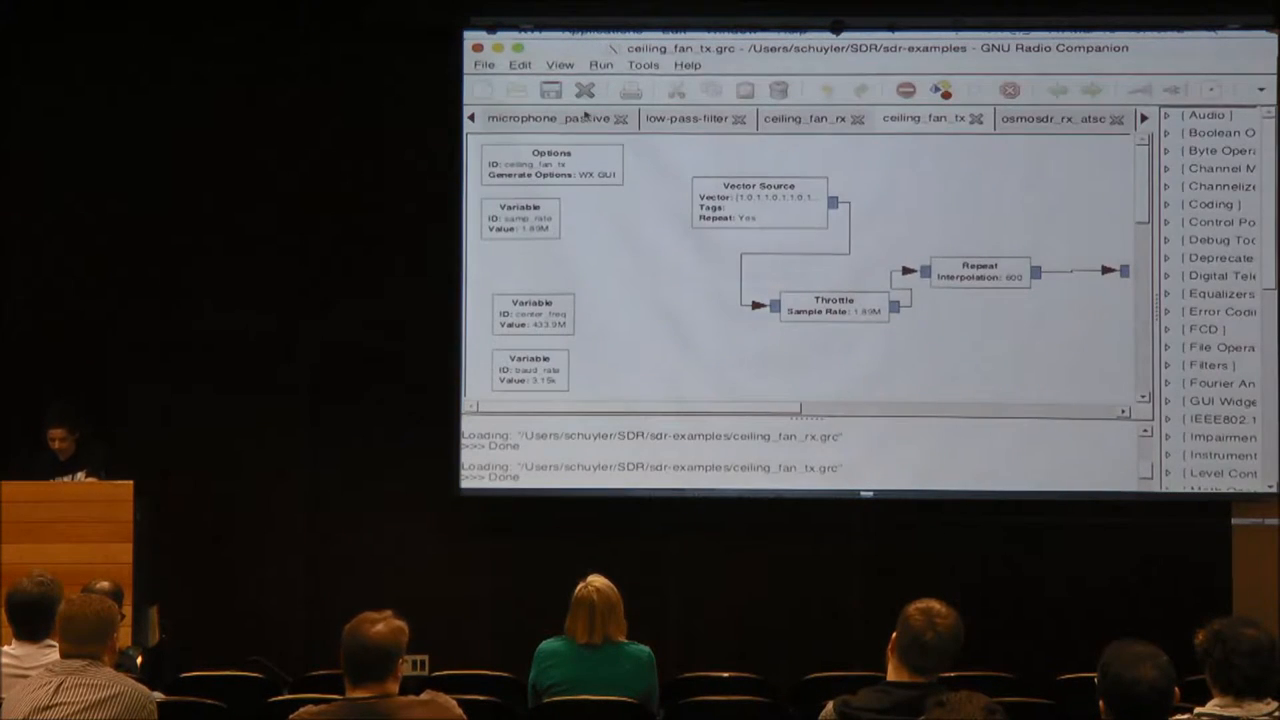
Switch to the rds_rx flowgraph tab and execute it.
click(1050, 118)
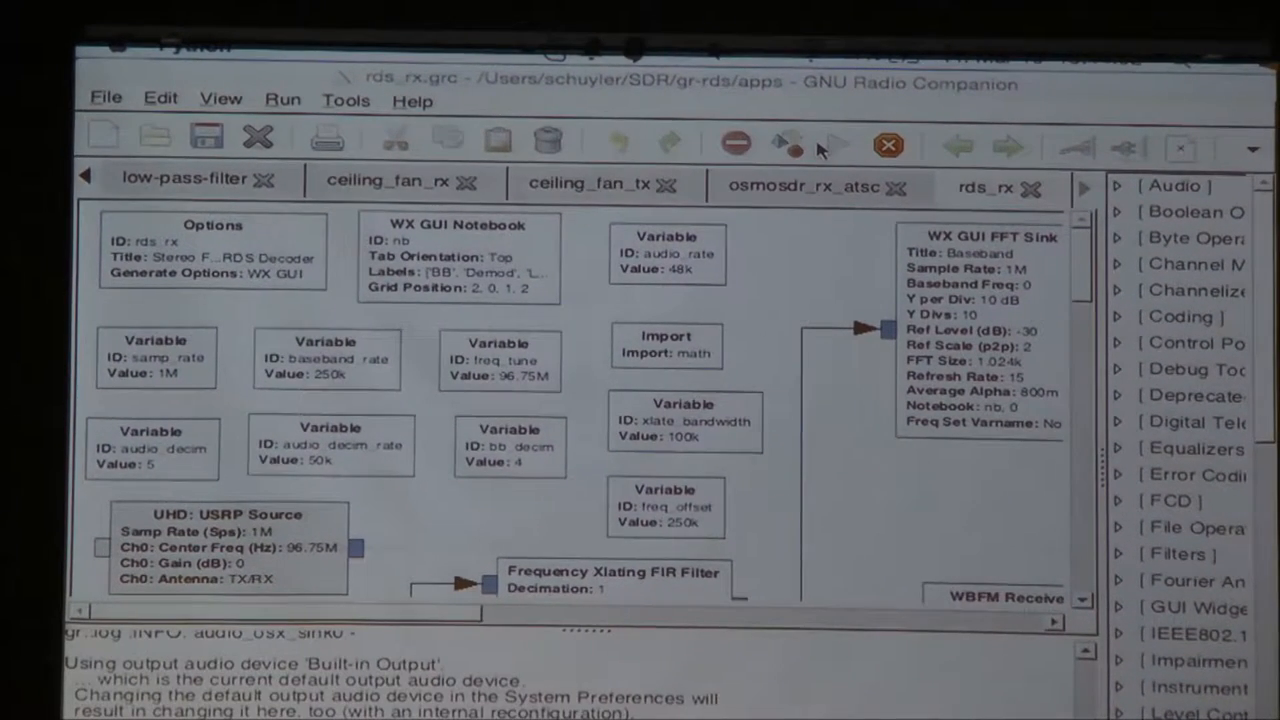
click(833, 147)
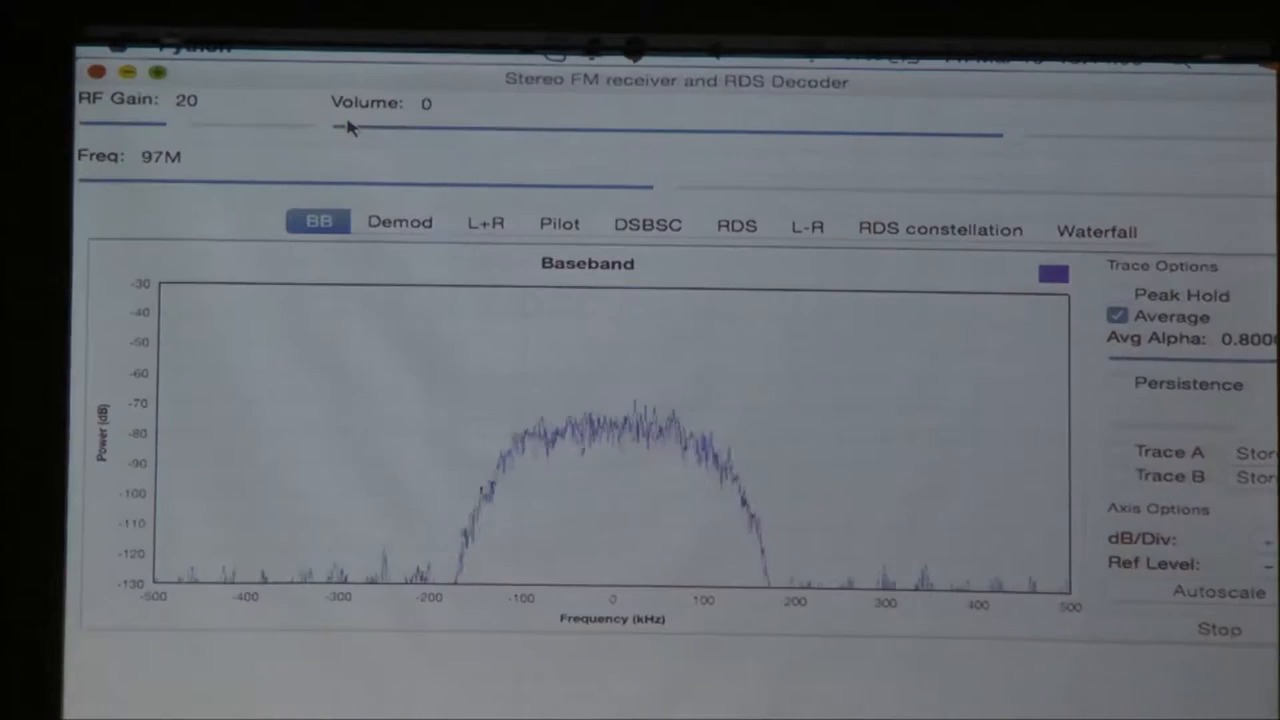
Retune the receiver to 91.5M and autoscale the FM Demod spectrum.
click(399, 222)
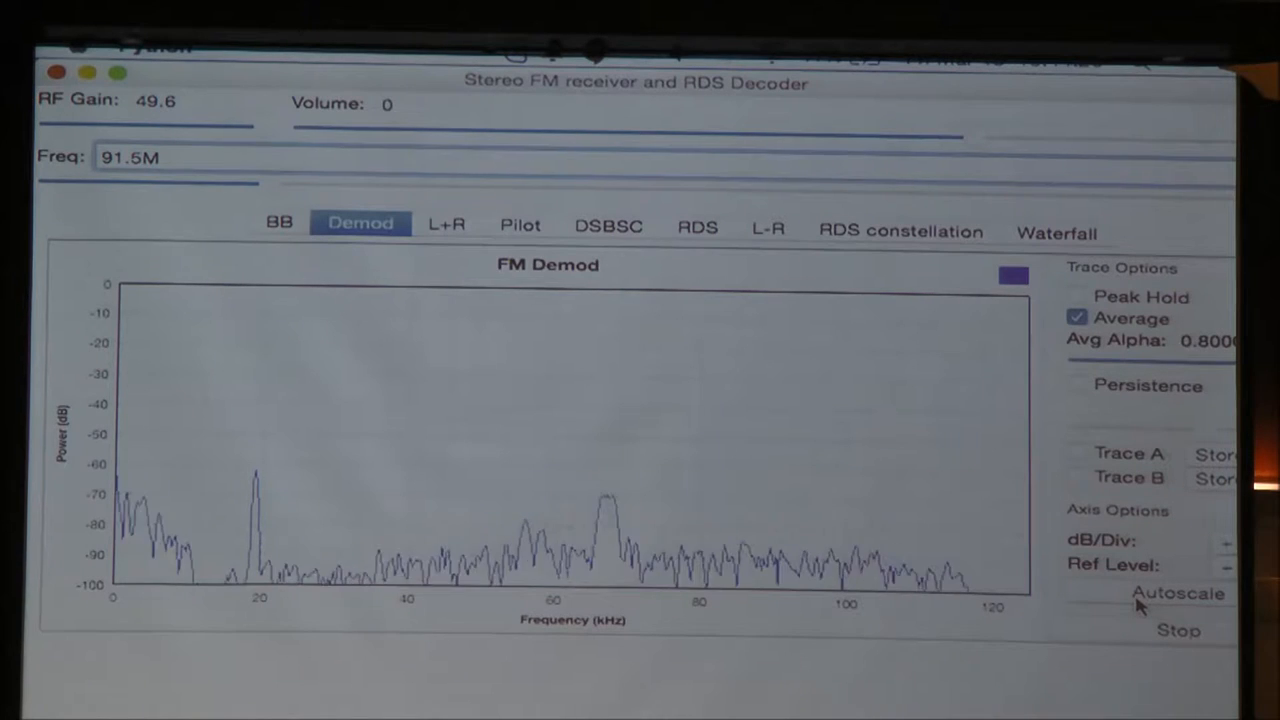
click(145, 158)
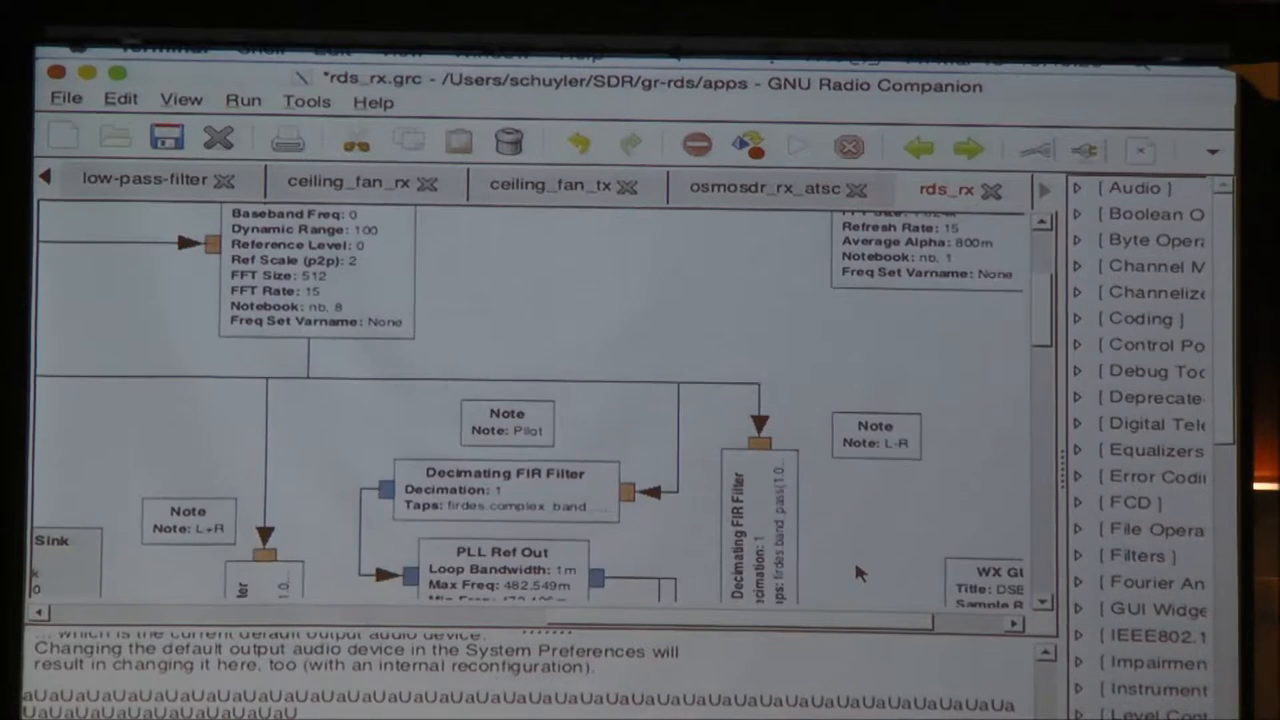
Scroll the rds_rx flowgraph to the MPSK Receiver blocks, then execute it again.
scroll(down, 3)
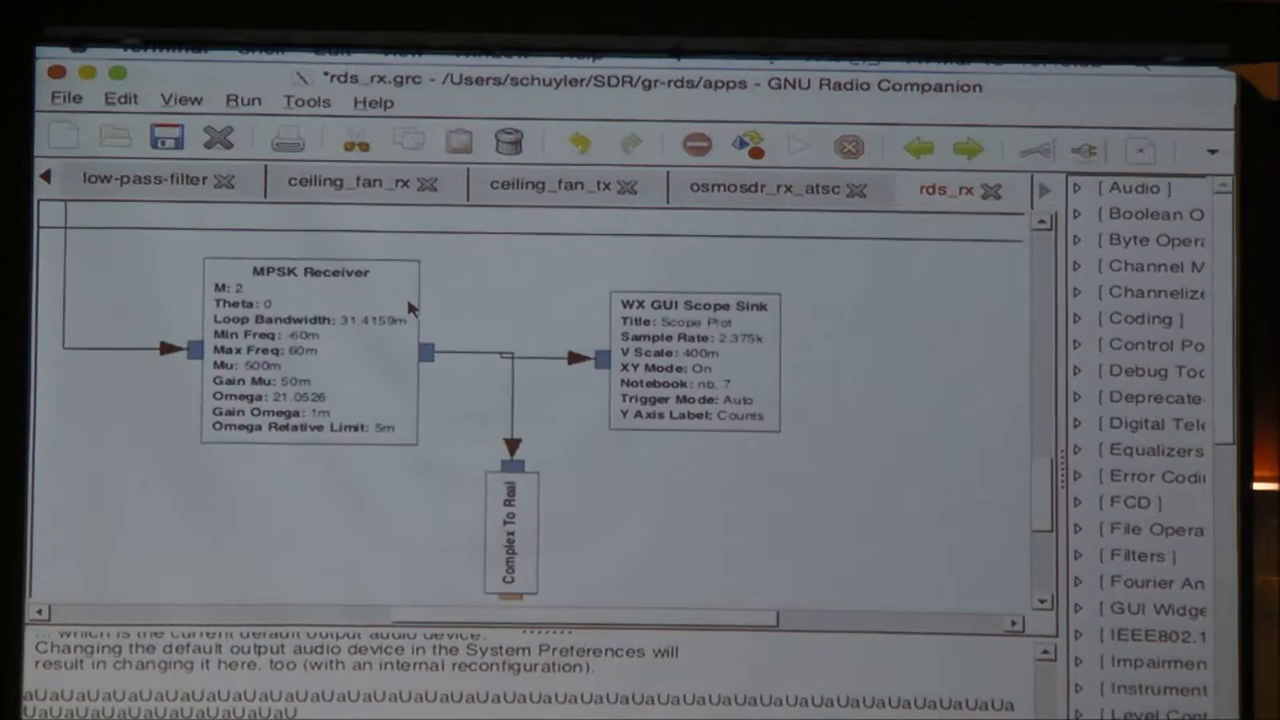
scroll(down, 3)
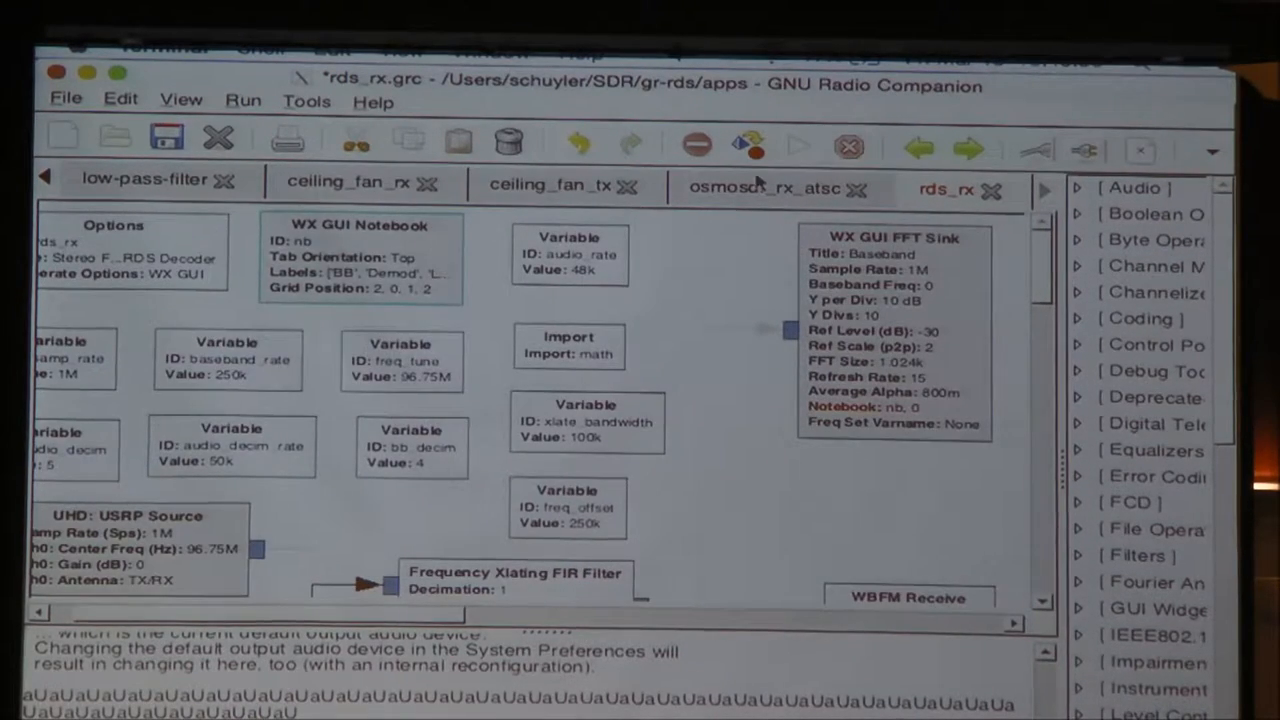
click(797, 146)
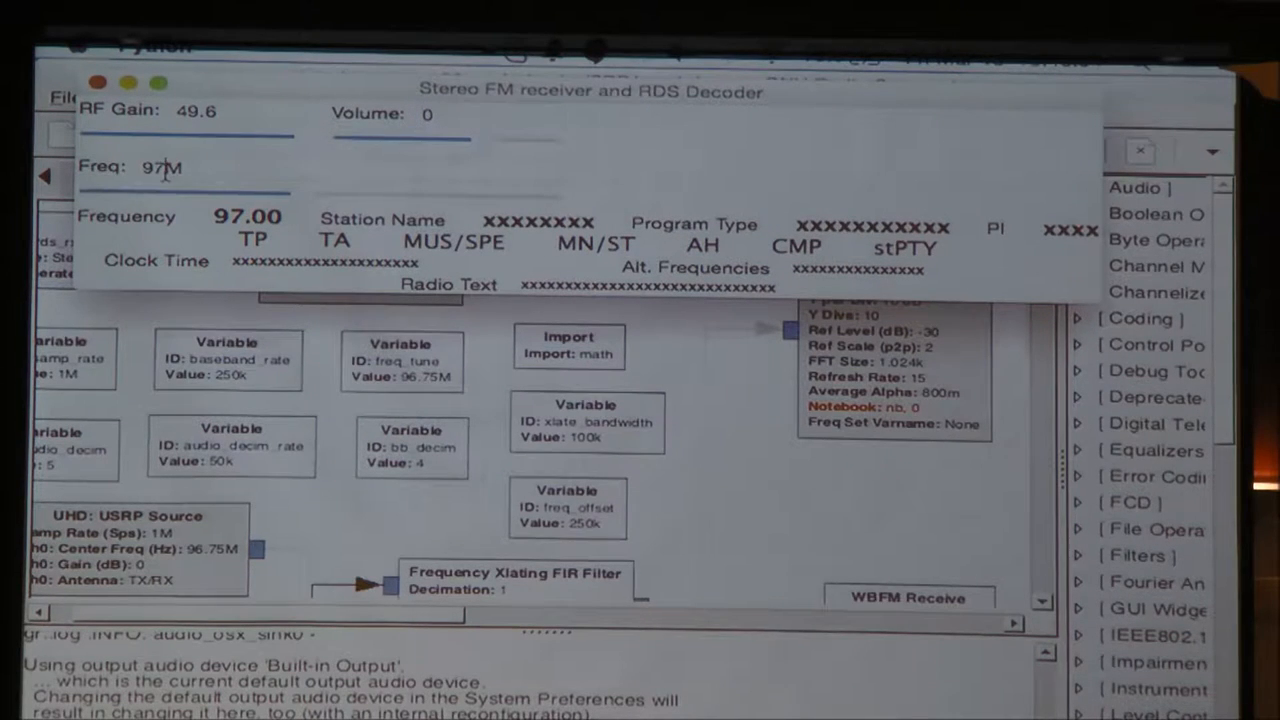
Tune the receiver to 91.5M to decode KJZZ's RDS data.
text(91.5M)
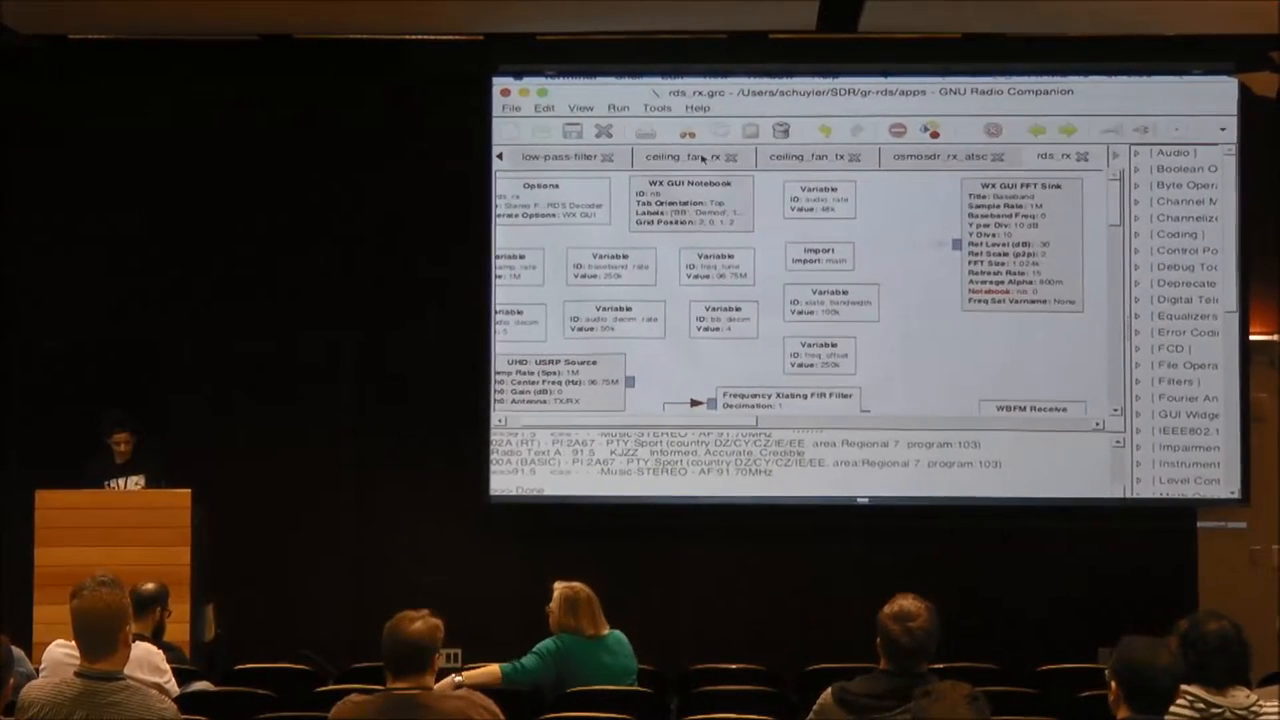
Switch to the ceiling_fan_tx flowgraph and open the Vector Source block's properties.
click(810, 156)
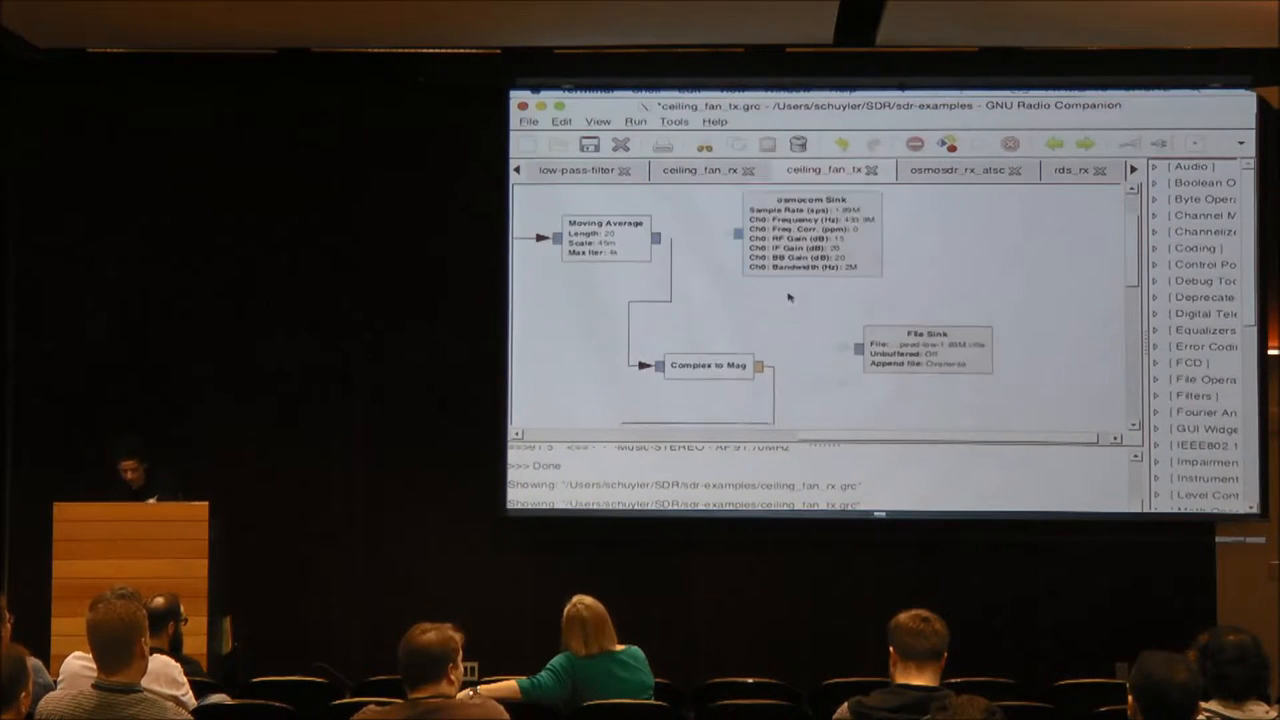
scroll(down, 3)
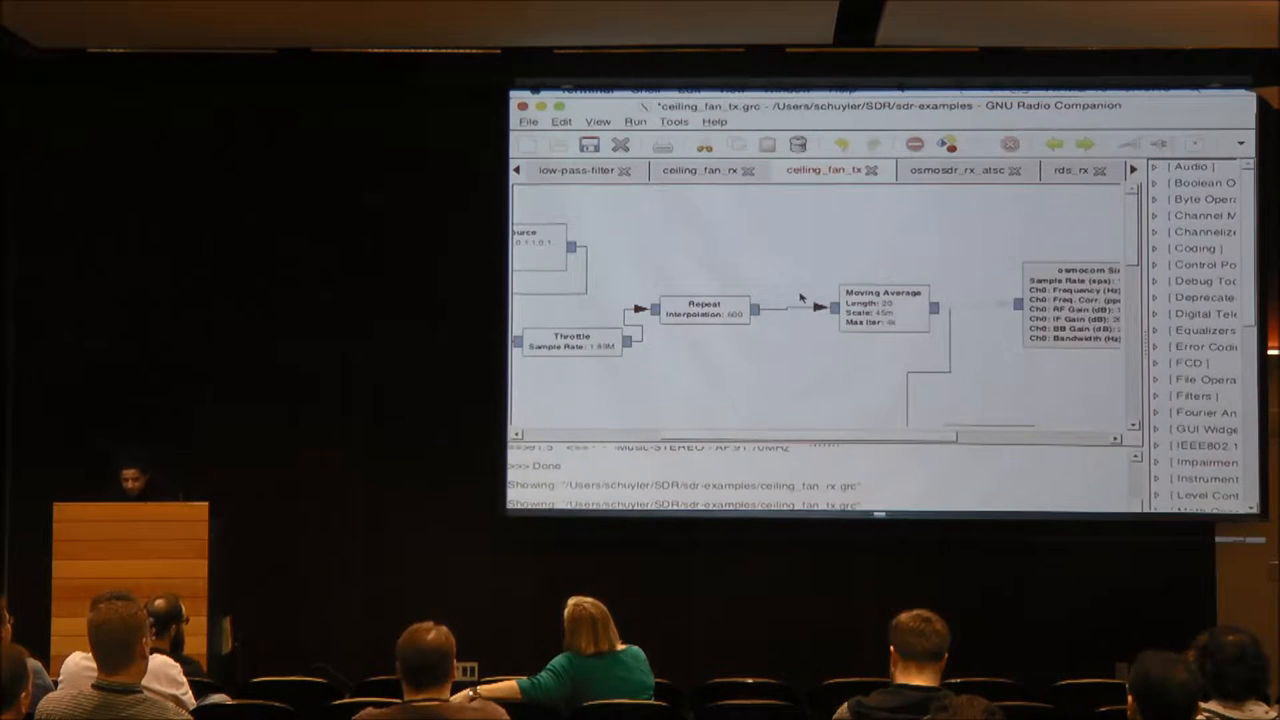
click(598, 121)
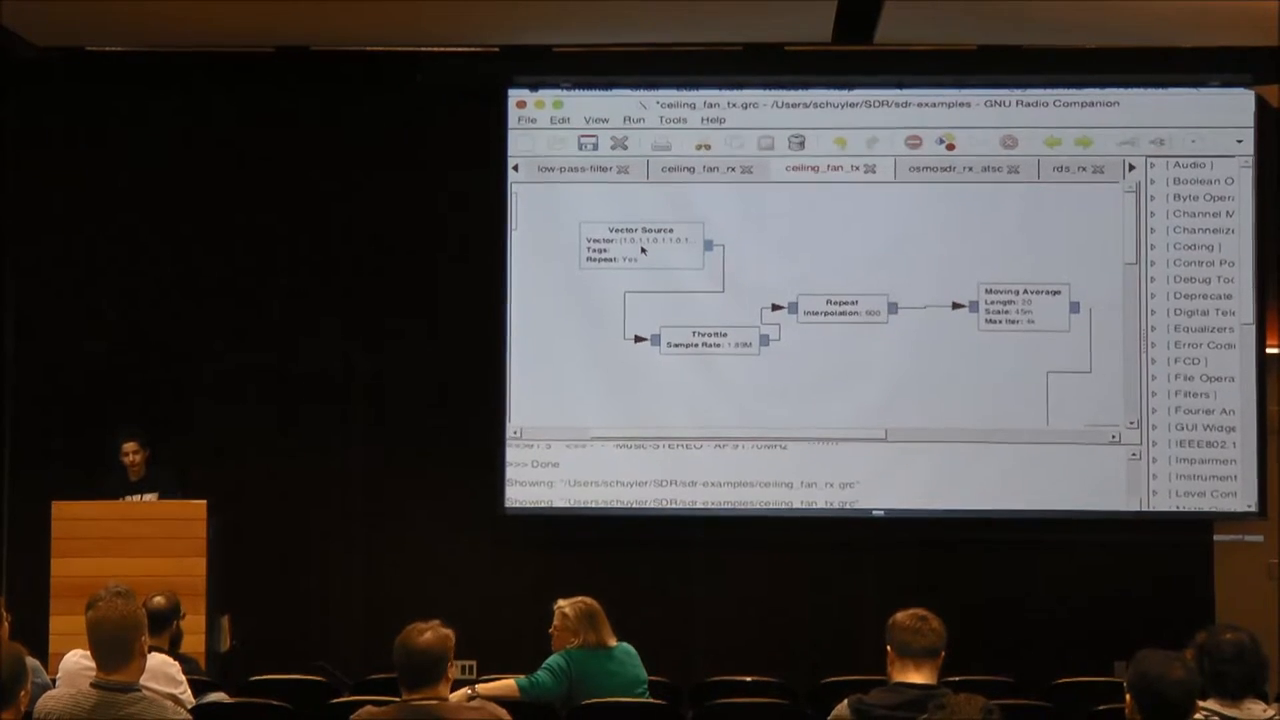
double_click(647, 243)
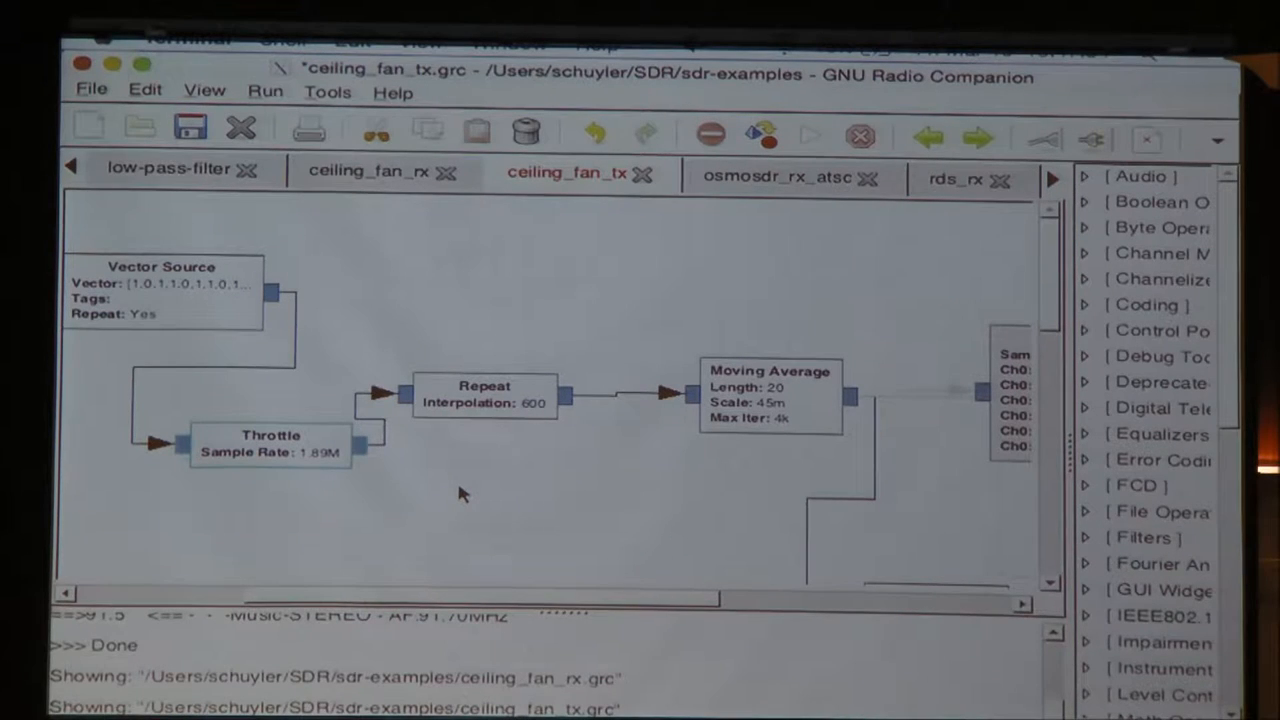
mouse_move(475, 410)
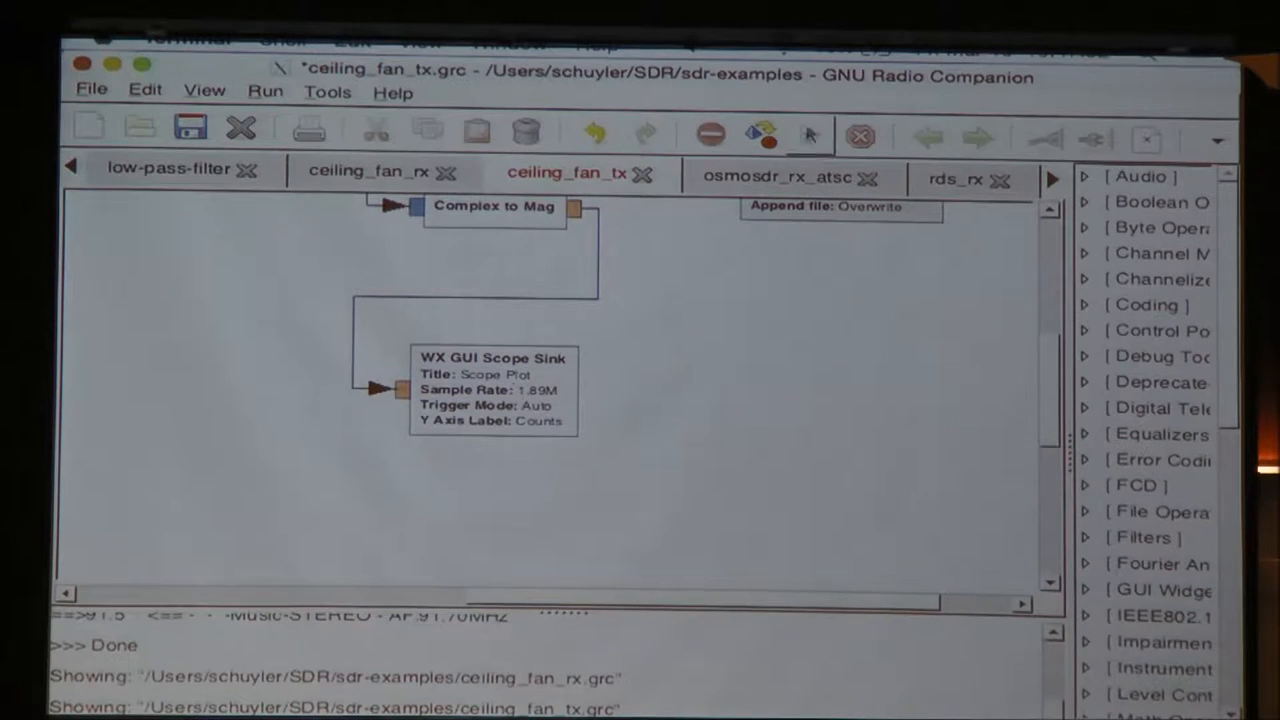
click(266, 90)
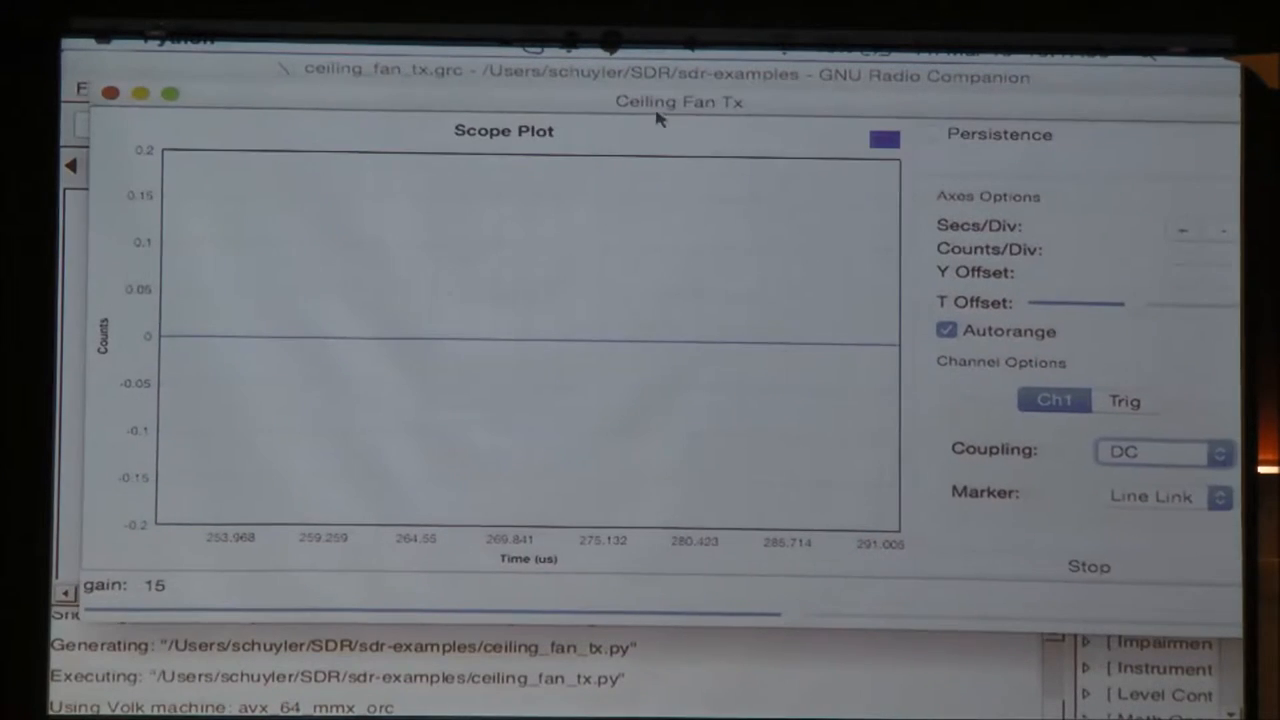
click(1124, 400)
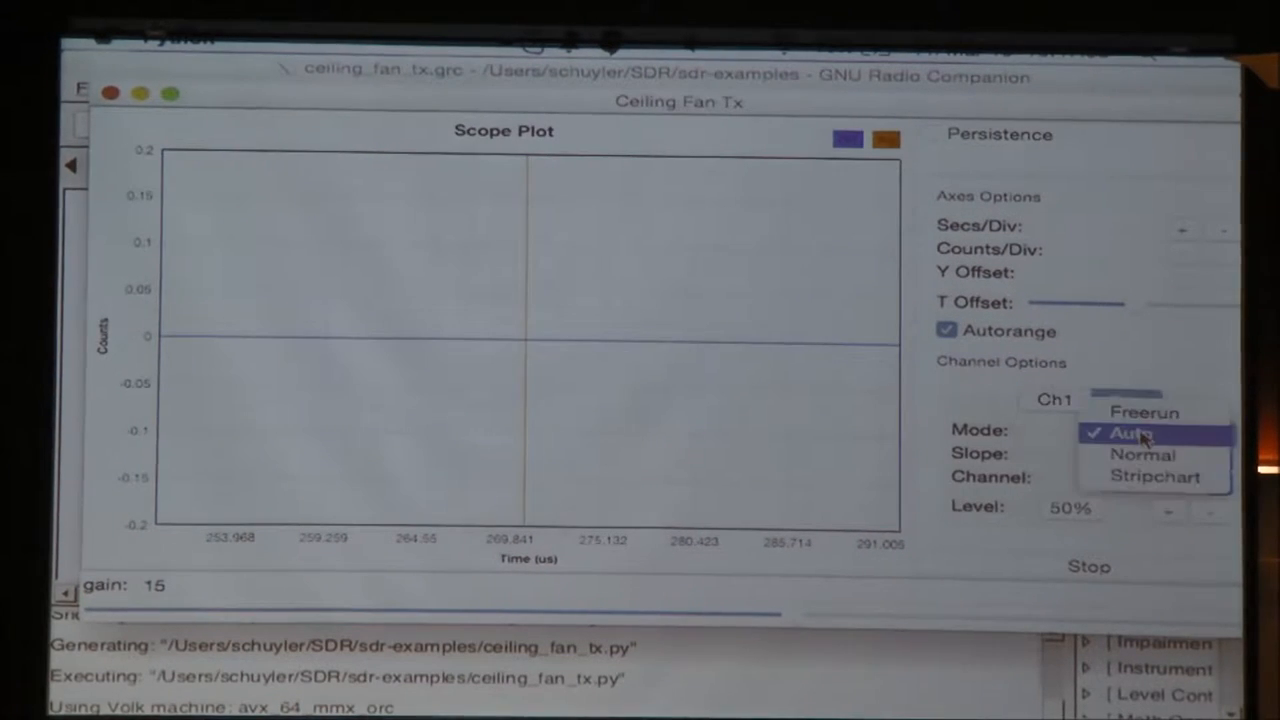
click(1142, 454)
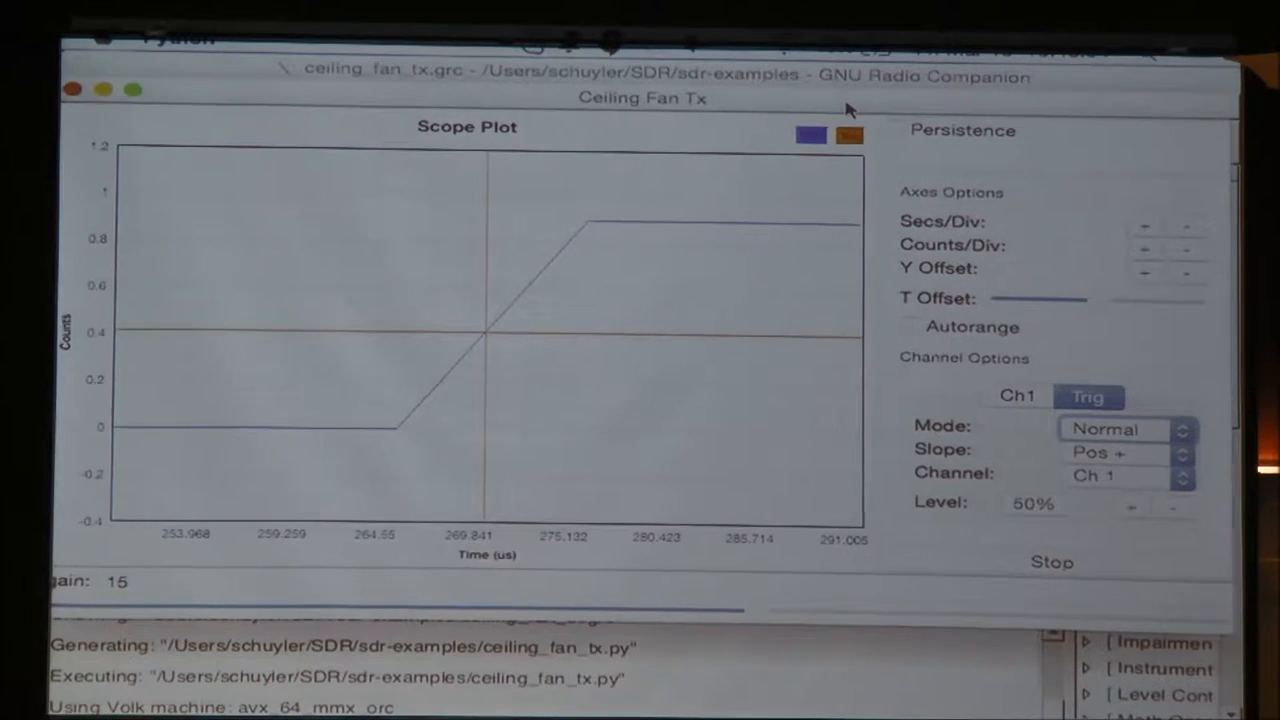
click(1148, 225)
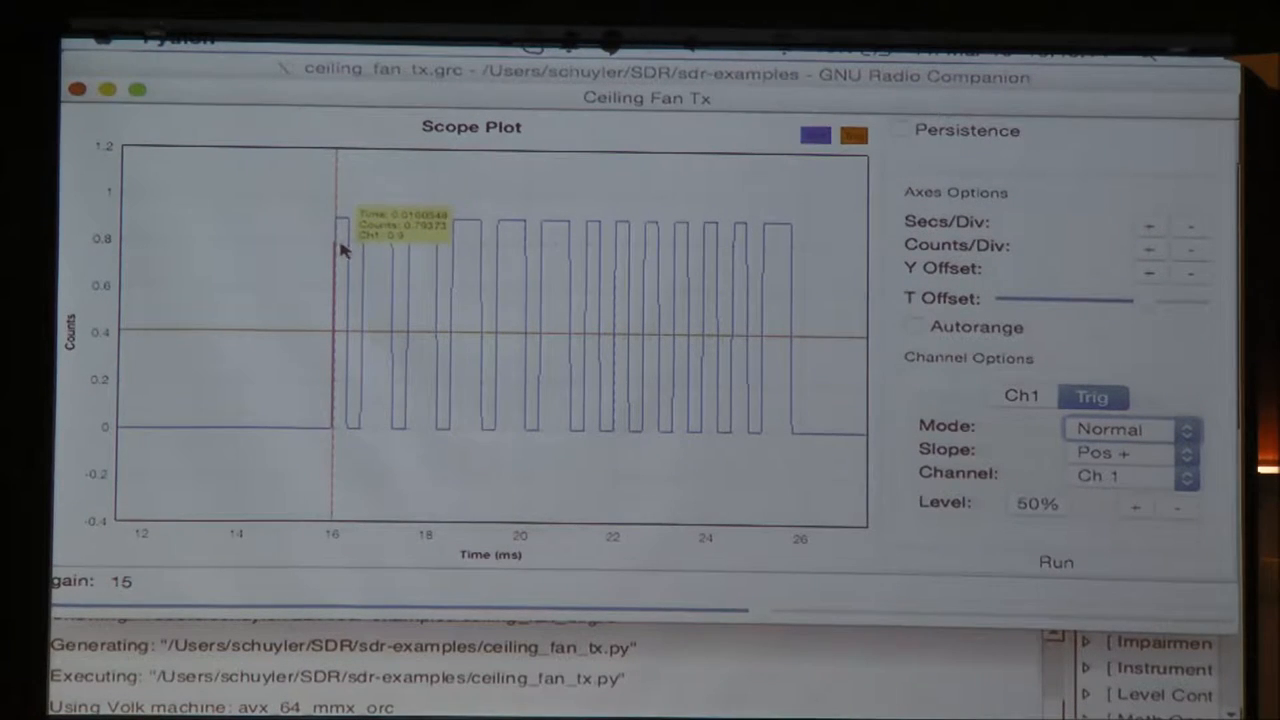
mouse_move(435, 250)
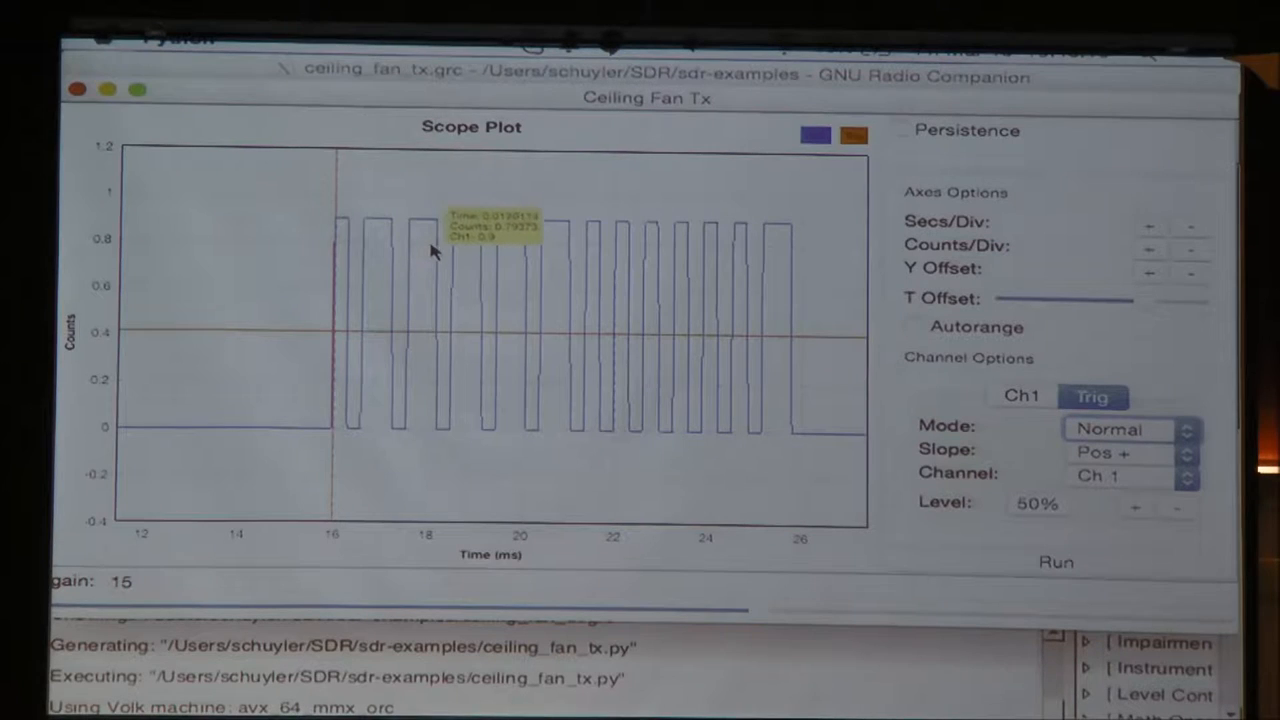
mouse_move(345, 242)
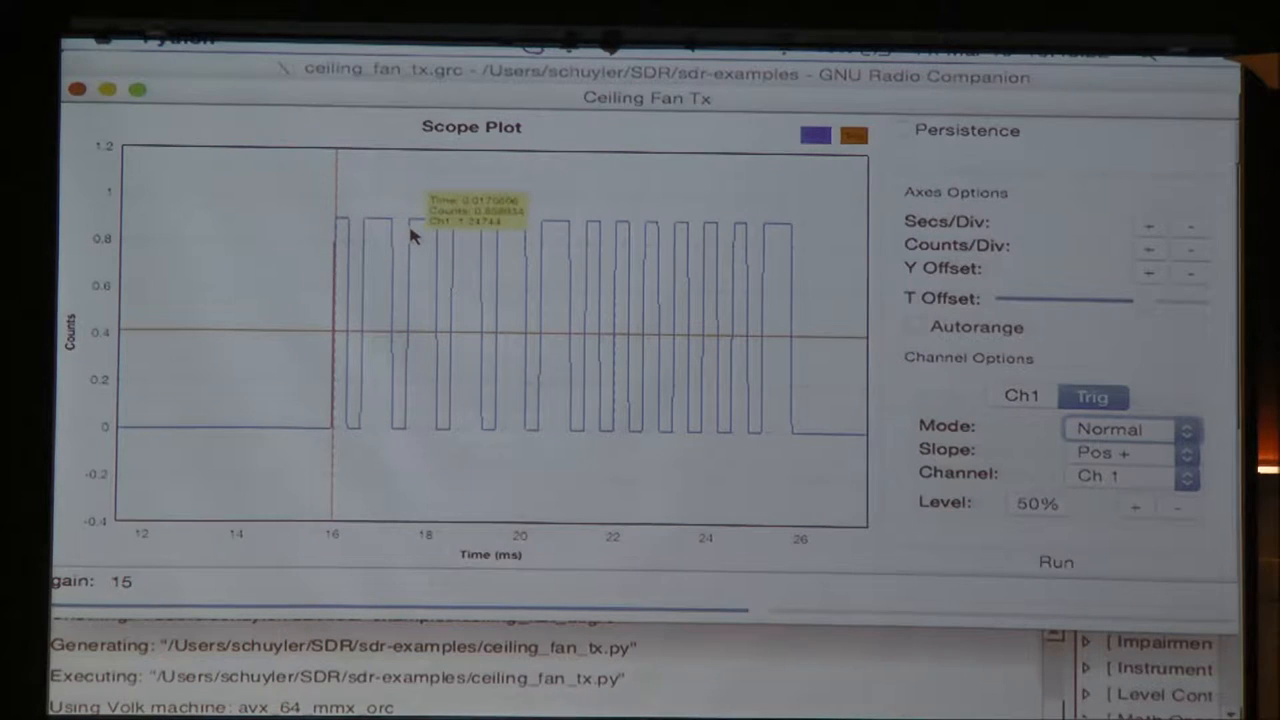
mouse_move(385, 230)
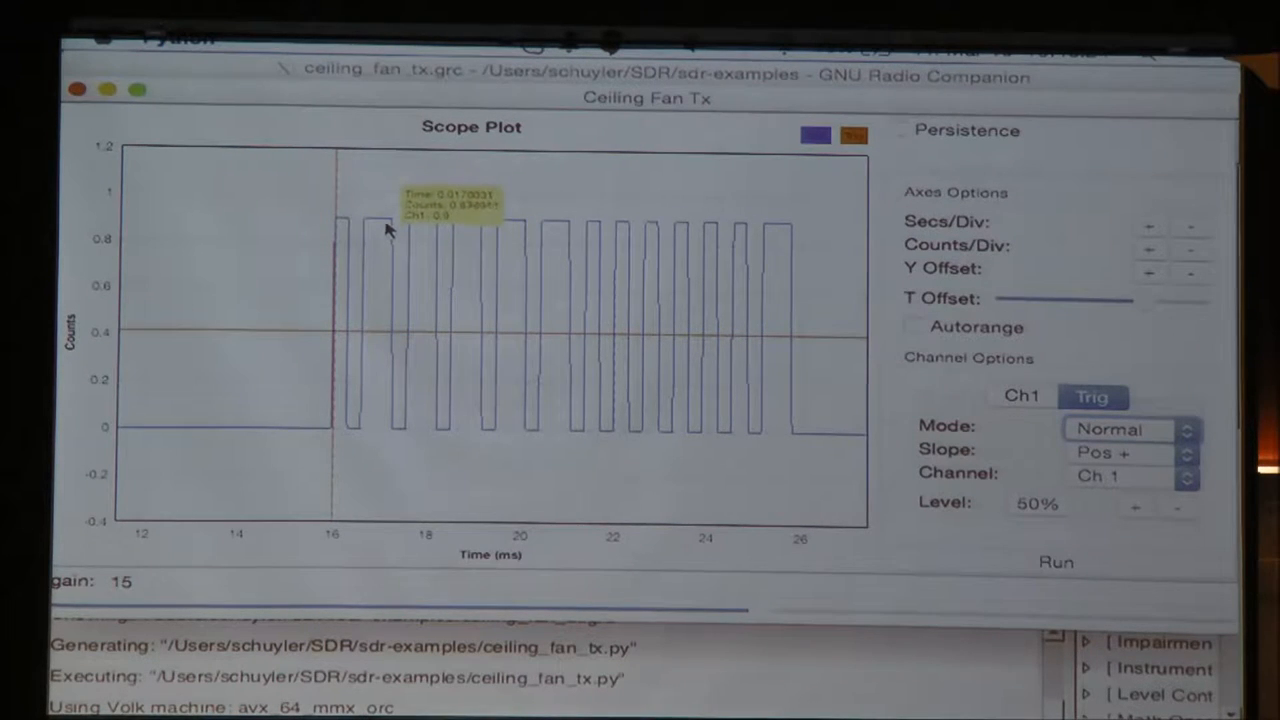
mouse_move(430, 240)
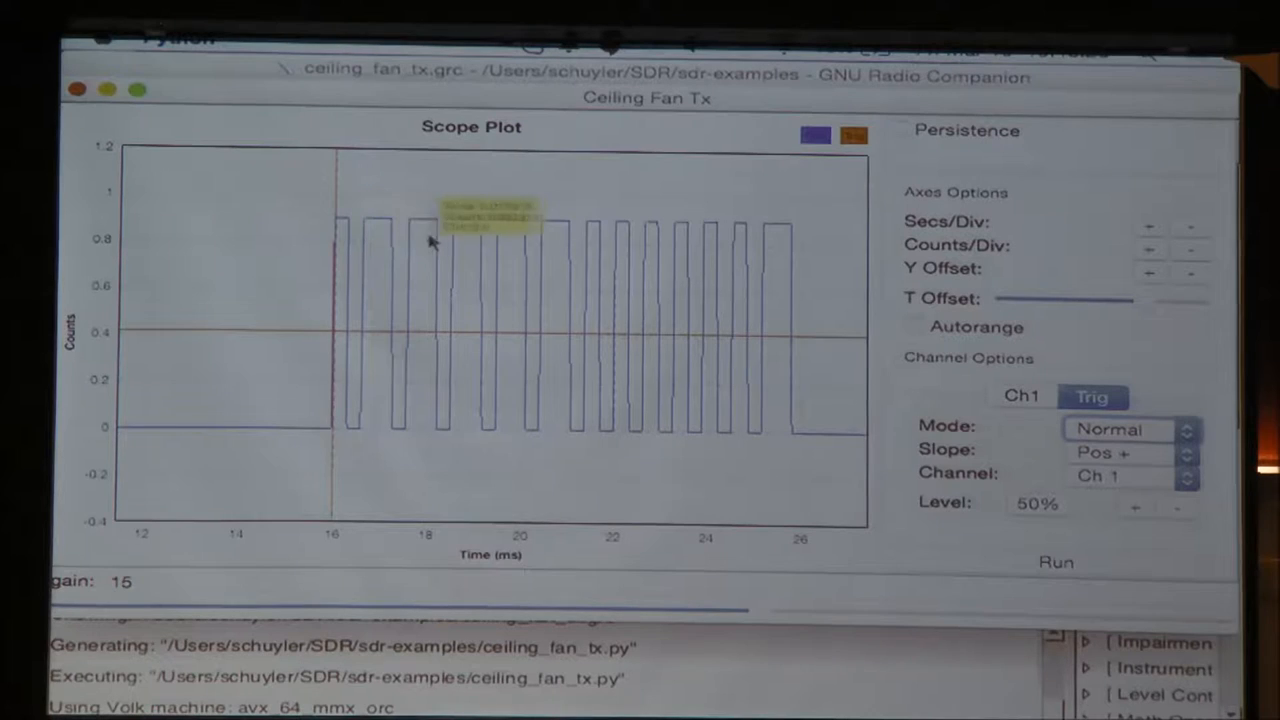
mouse_move(555, 253)
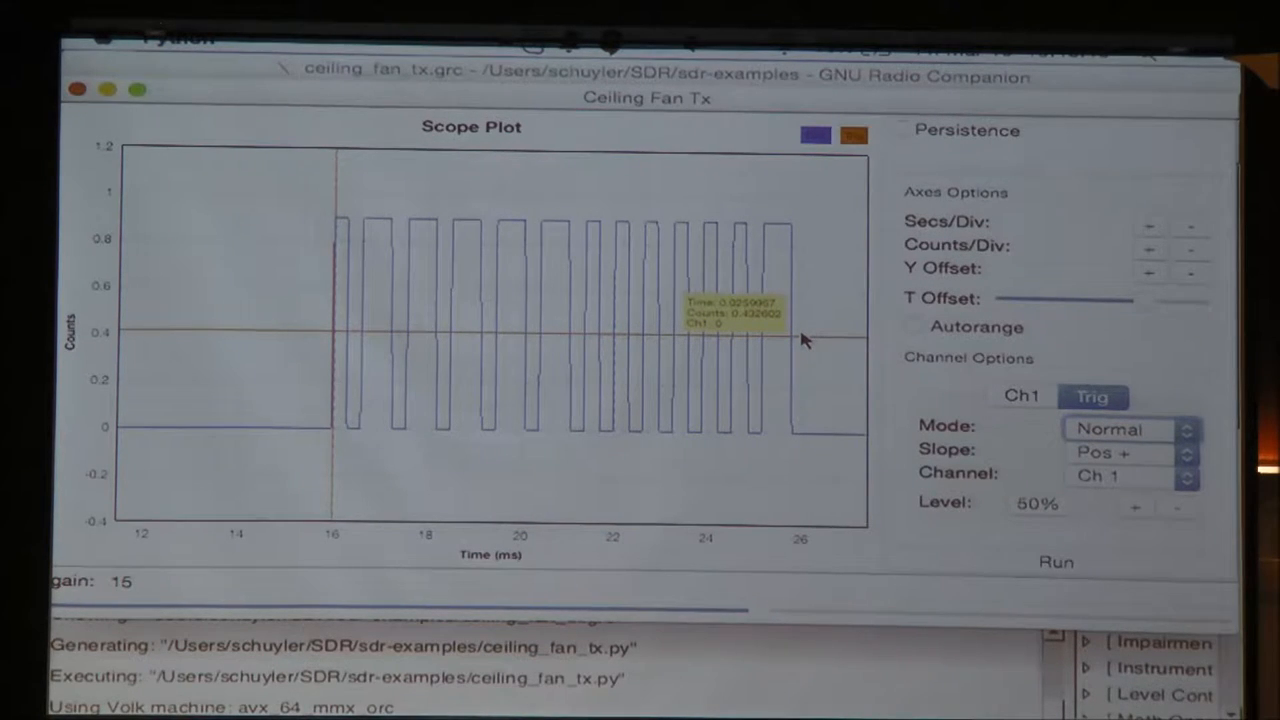
mouse_move(698, 330)
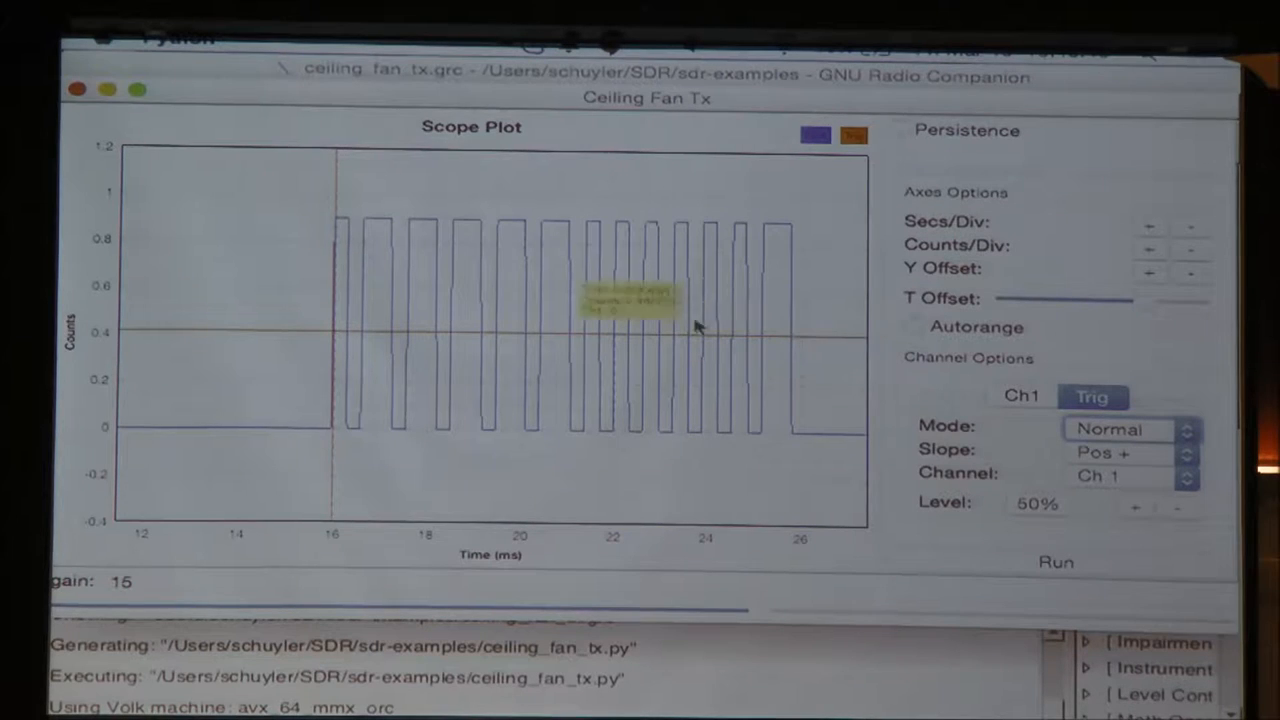
mouse_move(565, 275)
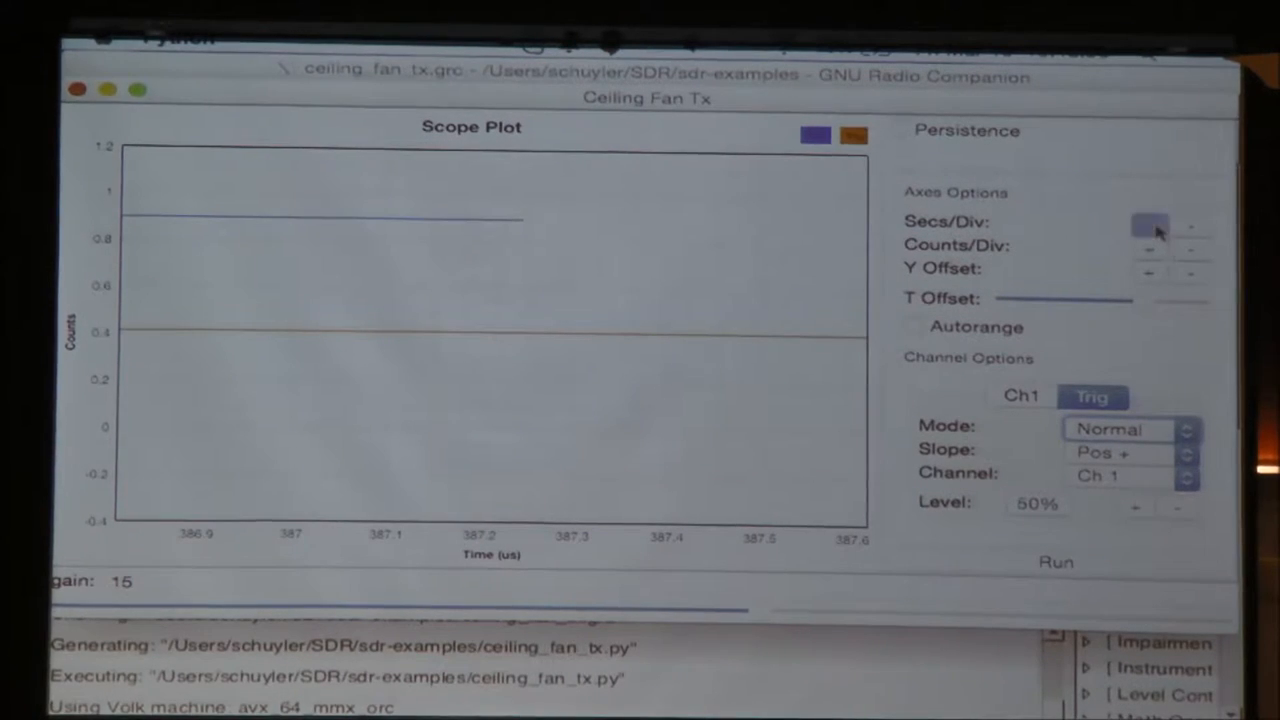
Adjust Secs/Div until the scope frames the pulse burst around 270–440 µs.
click(1148, 225)
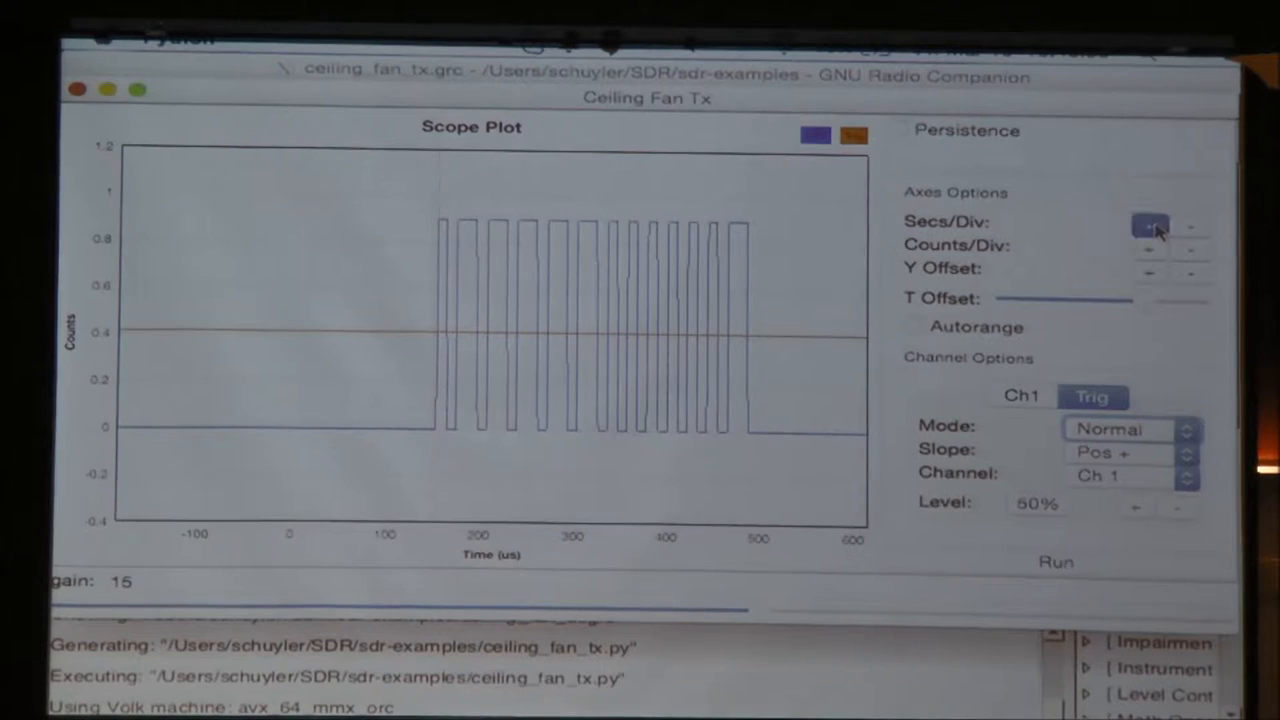
click(1149, 222)
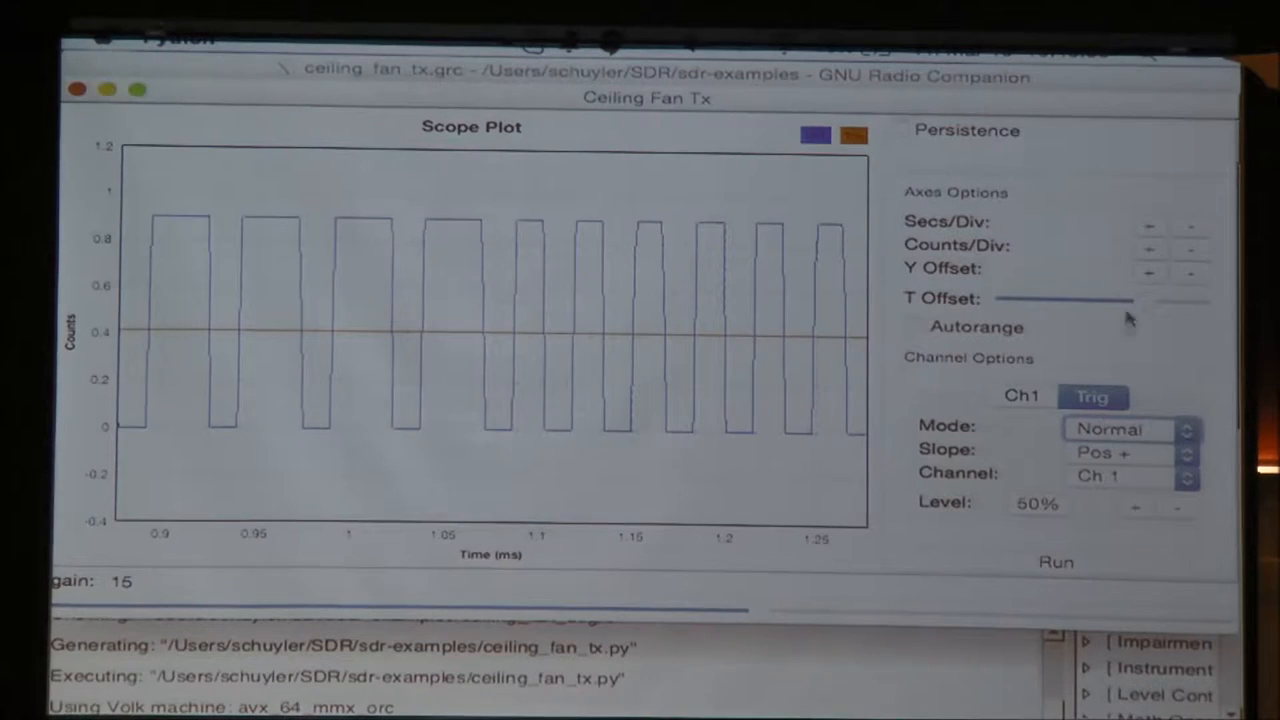
click(1190, 225)
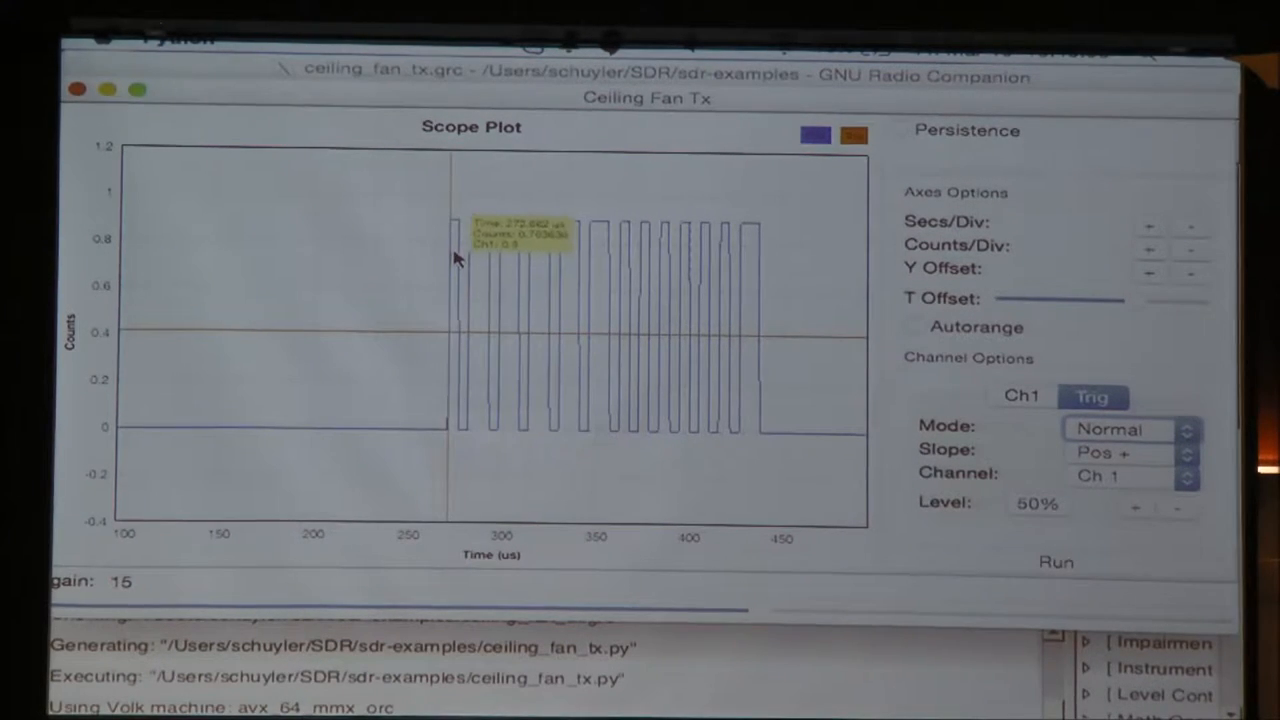
mouse_move(505, 270)
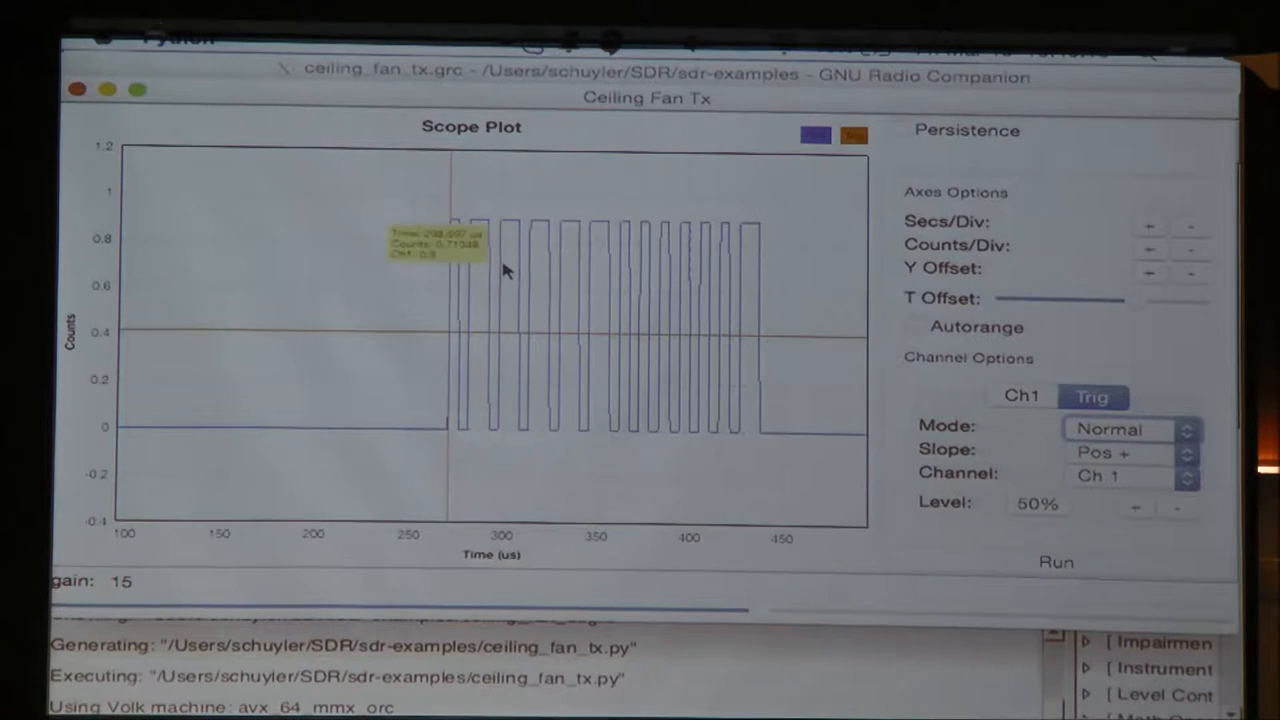
mouse_move(610, 268)
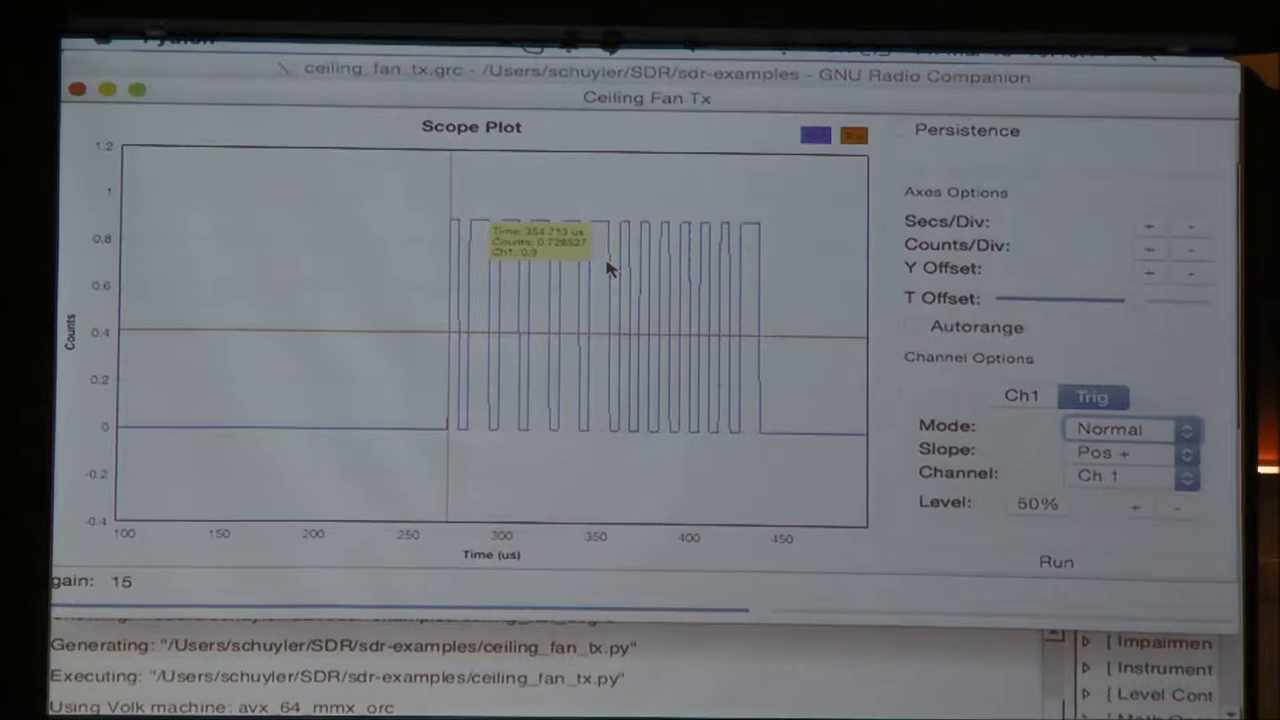
mouse_move(625, 260)
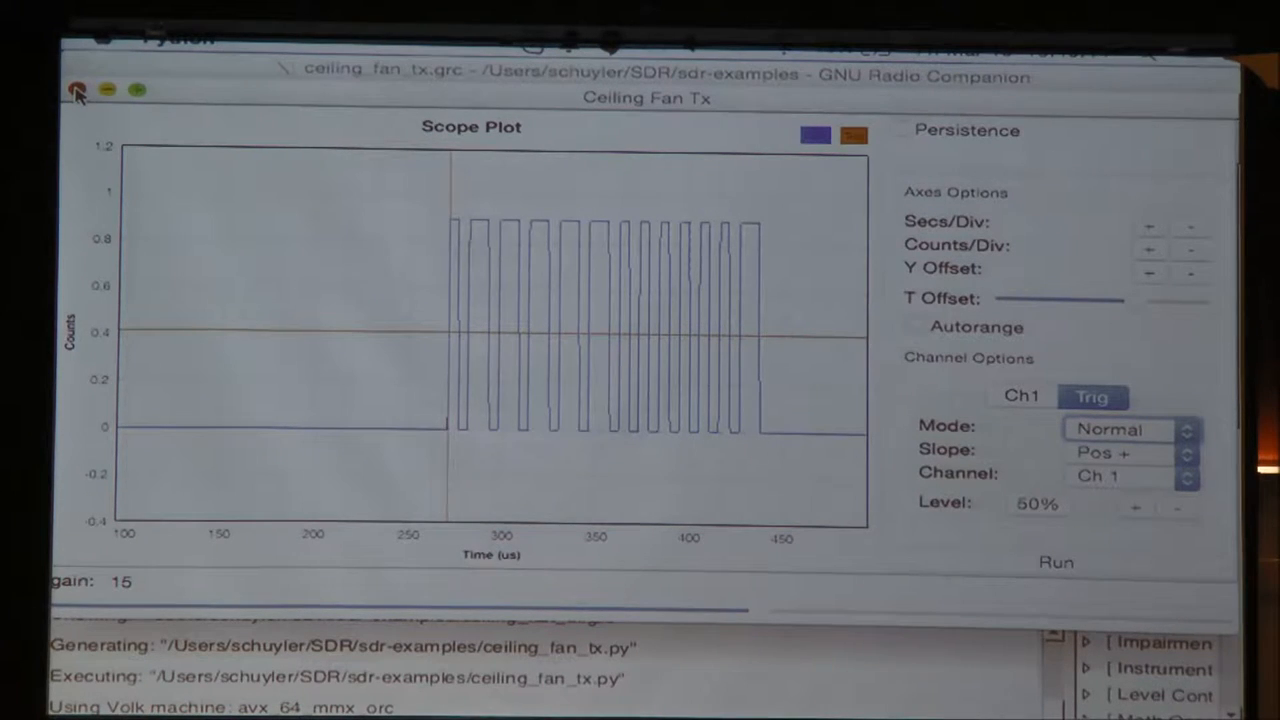
click(76, 92)
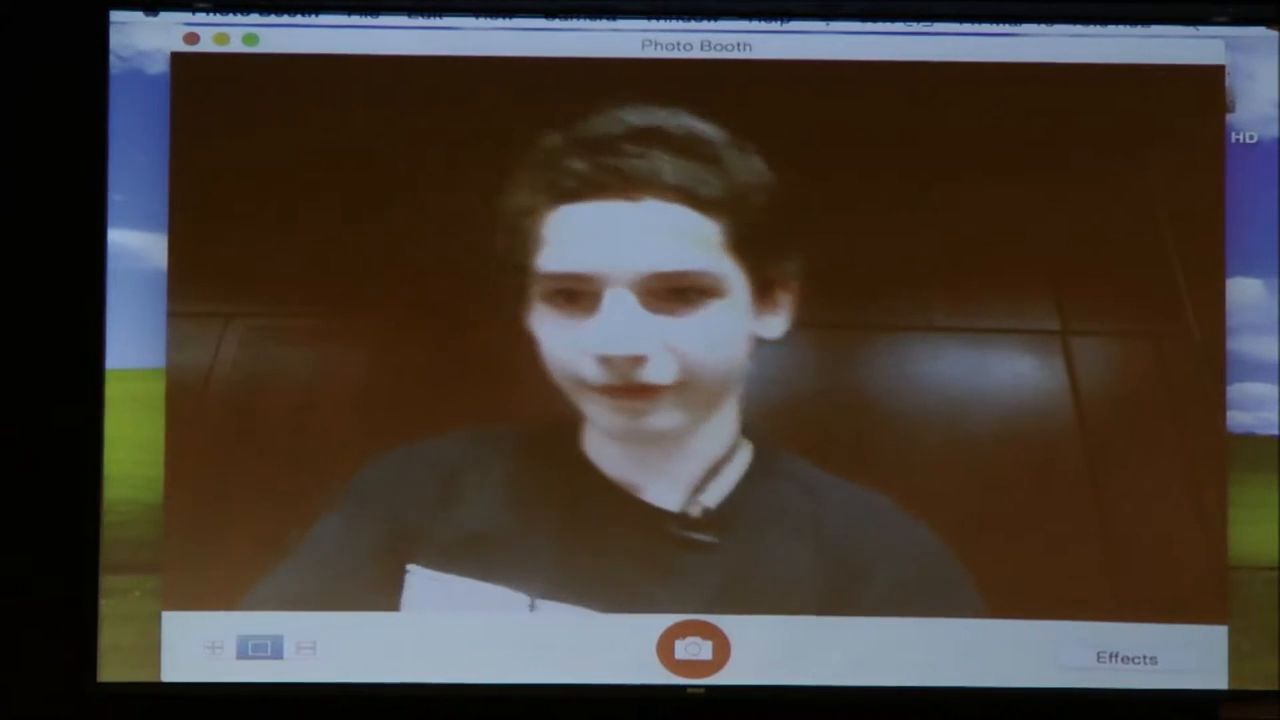
Open a Terminal tab and cd into the im-me specan source directory.
click(190, 39)
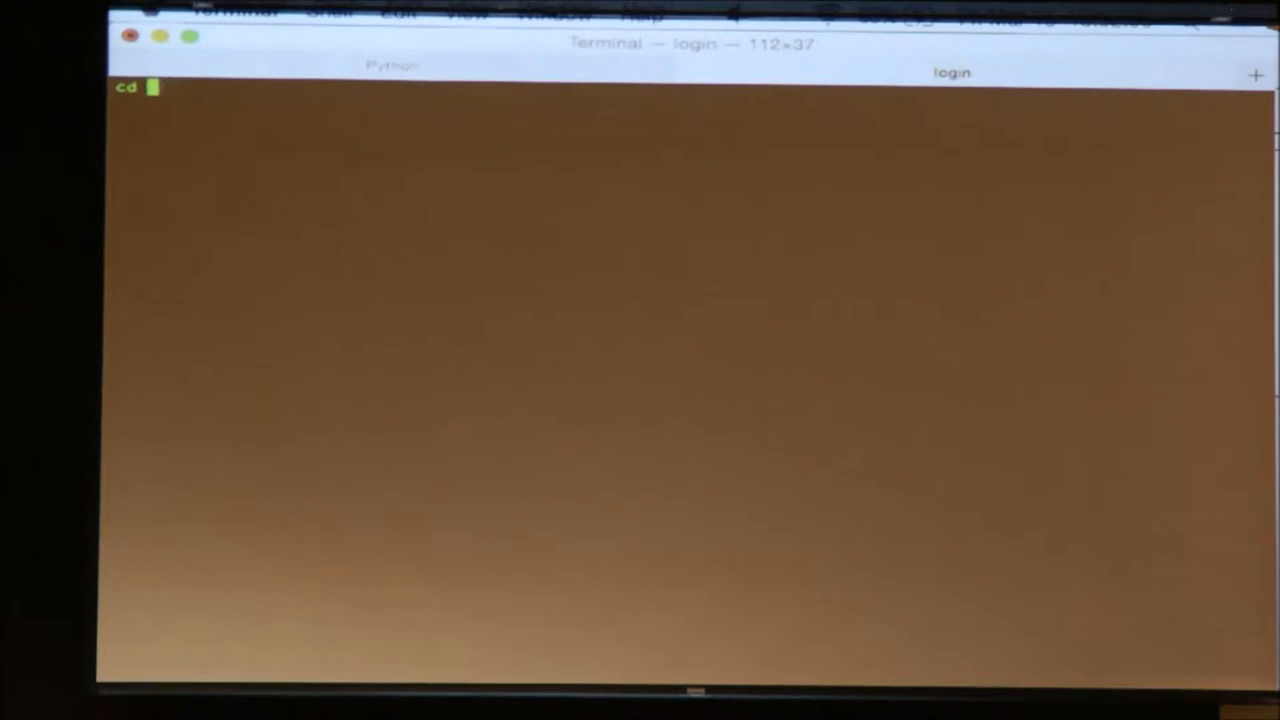
text(cd ~/Development/im-ac)
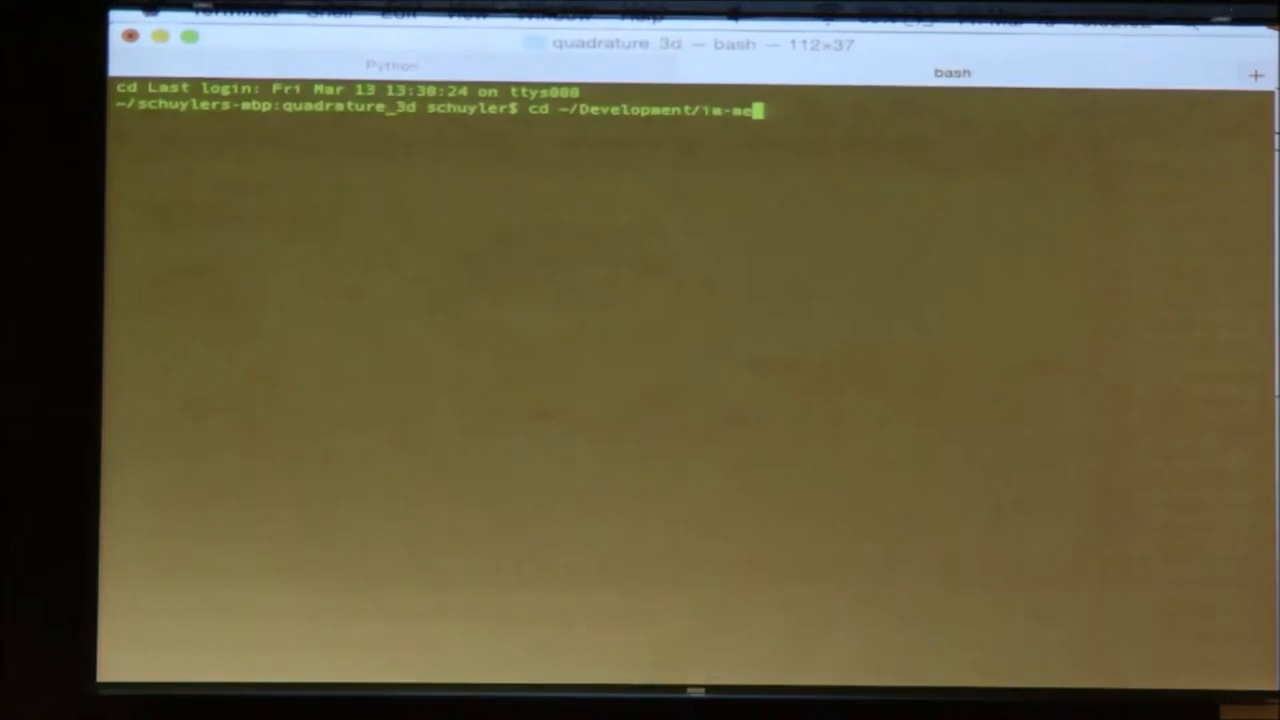
text(specan/c)
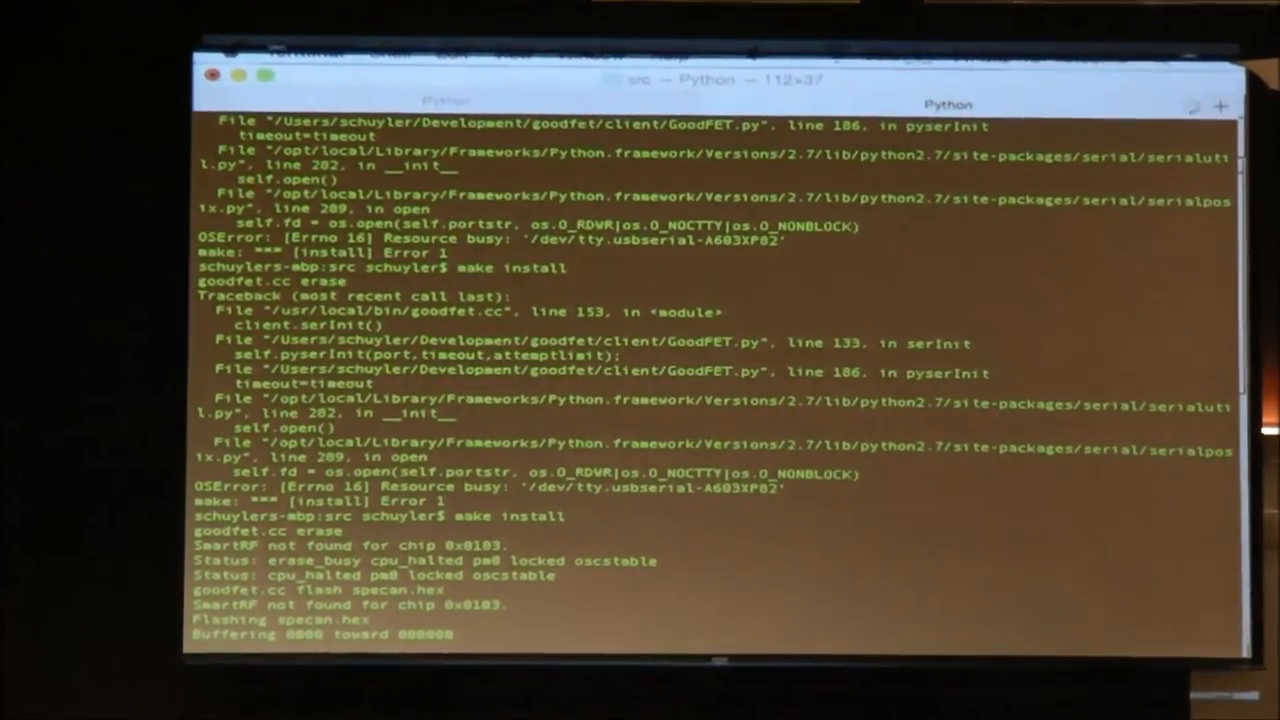
Follow the specan.hex flash output until the final page at 002000 is written.
scroll(down, 3)
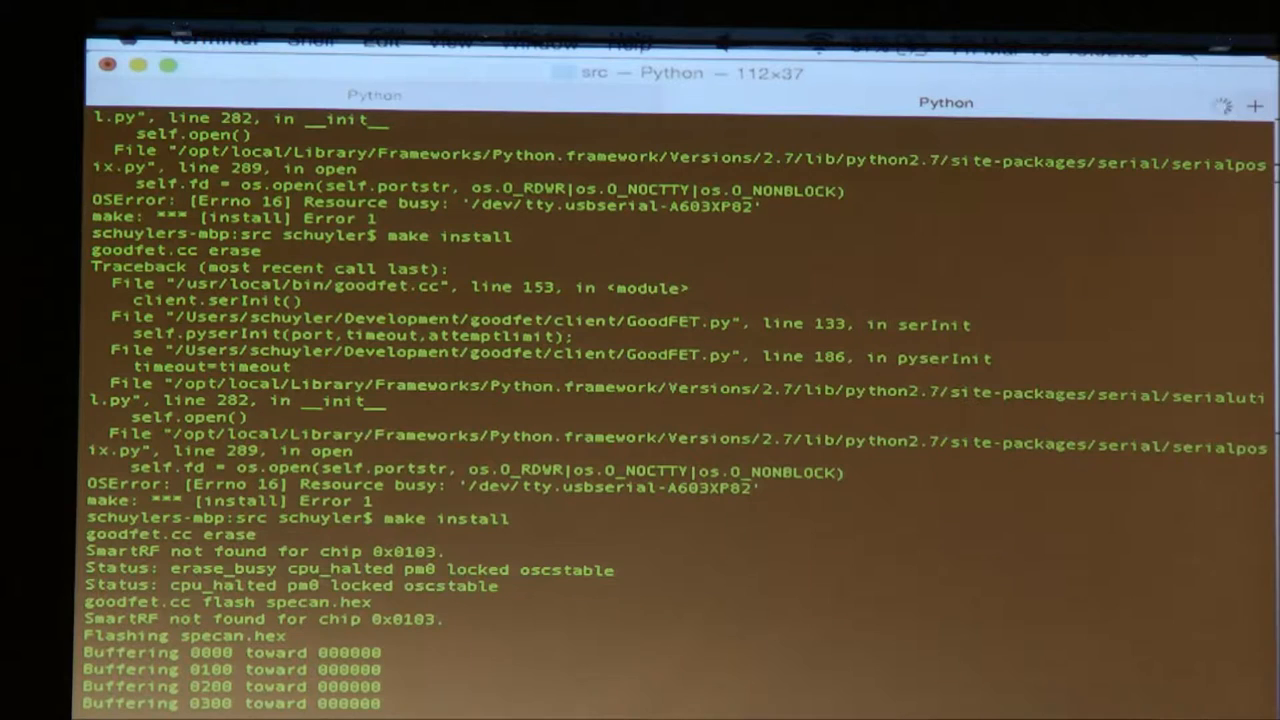
scroll(down, 3)
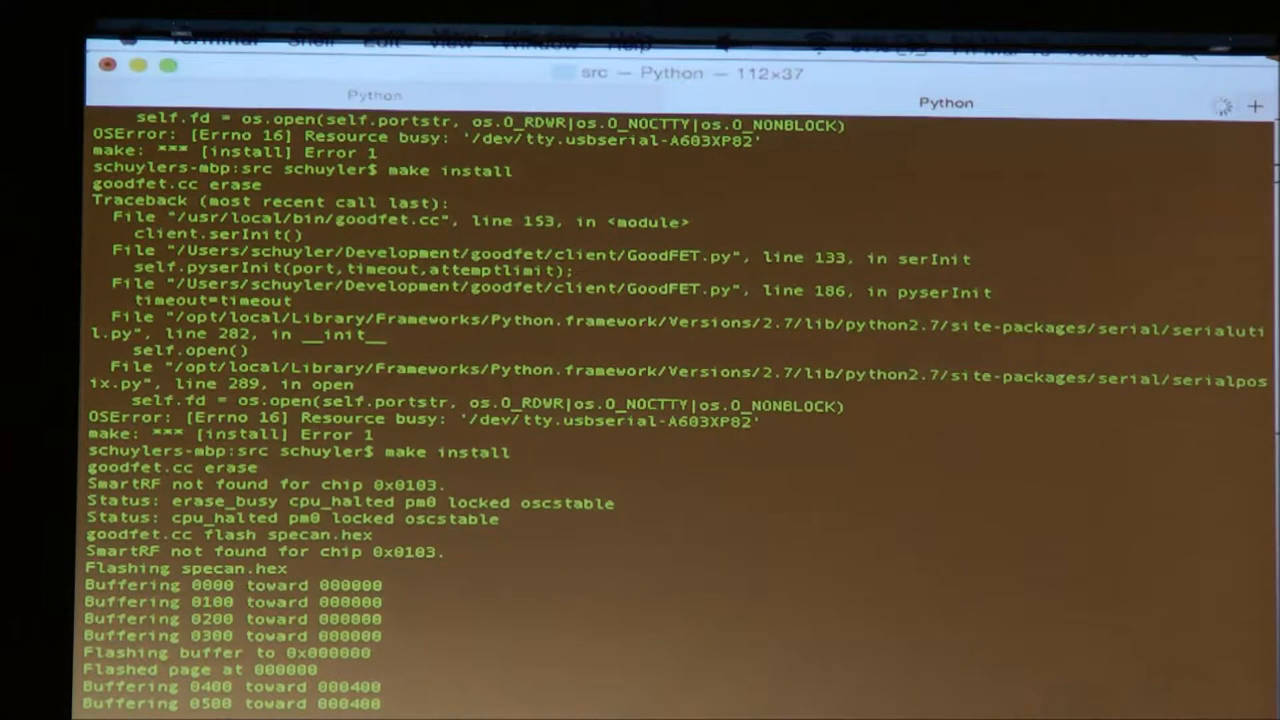
scroll(down, 3)
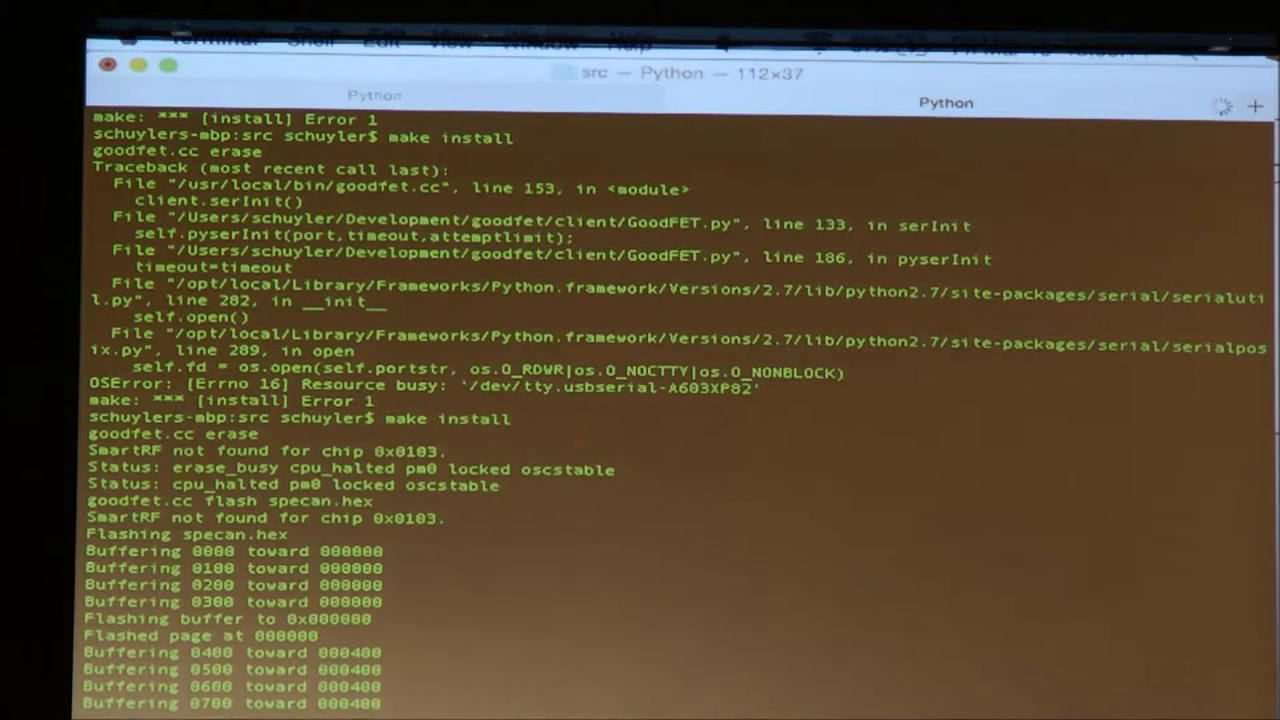
scroll(down, 3)
text(cd )
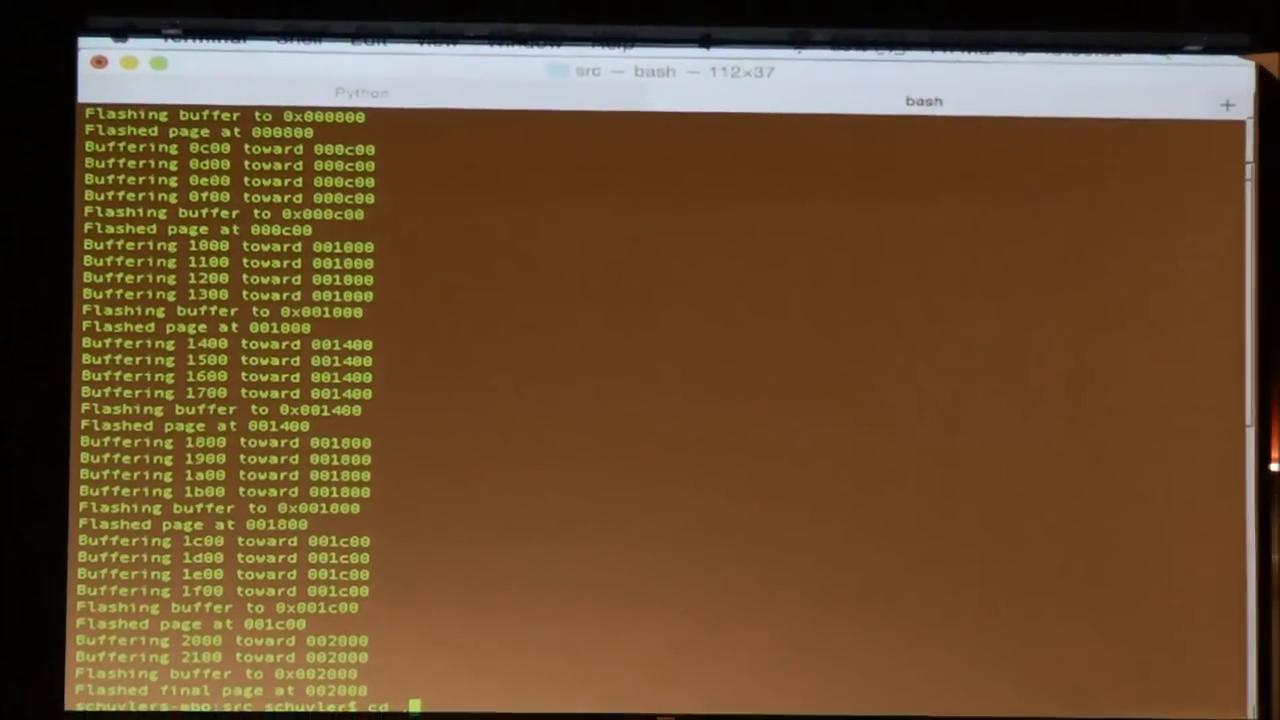
Rerun make install from the garage opensesame directory.
text(../../garage/opensesame/)
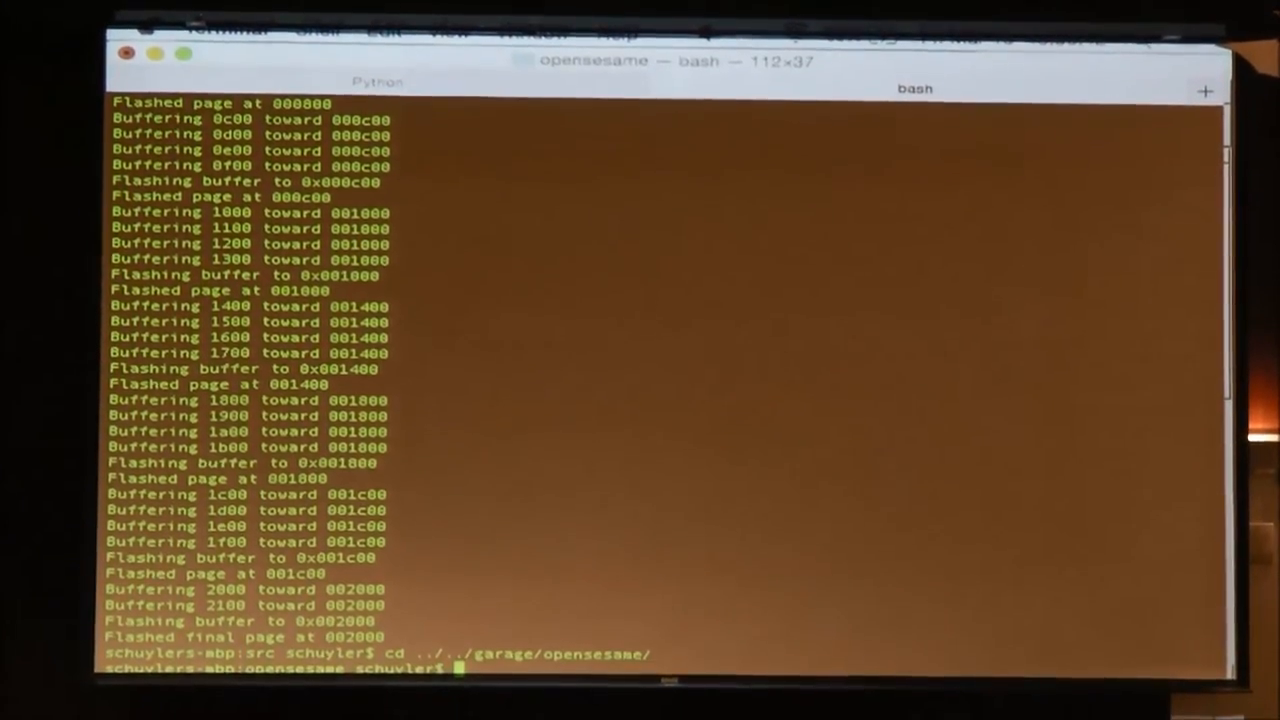
text(make install)
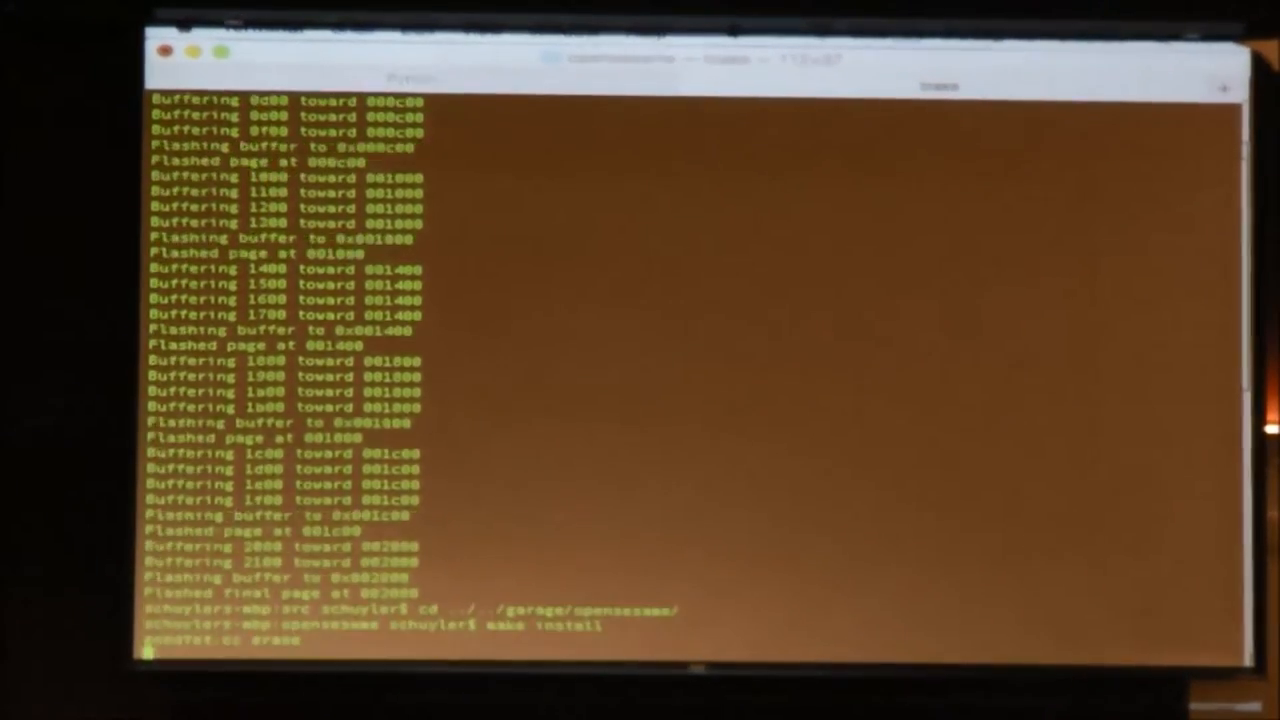
key(Return)
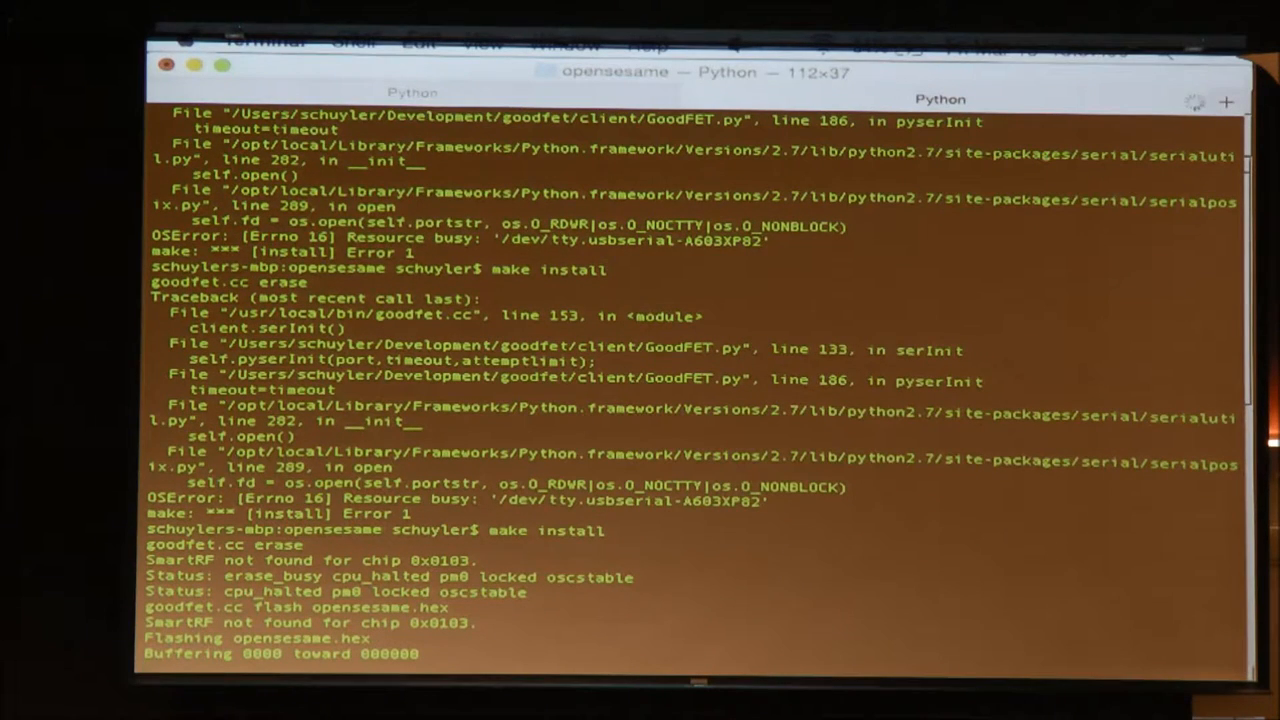
Scroll through the goodfet output as opensesame.hex flashes to the chip.
scroll(down, 3)
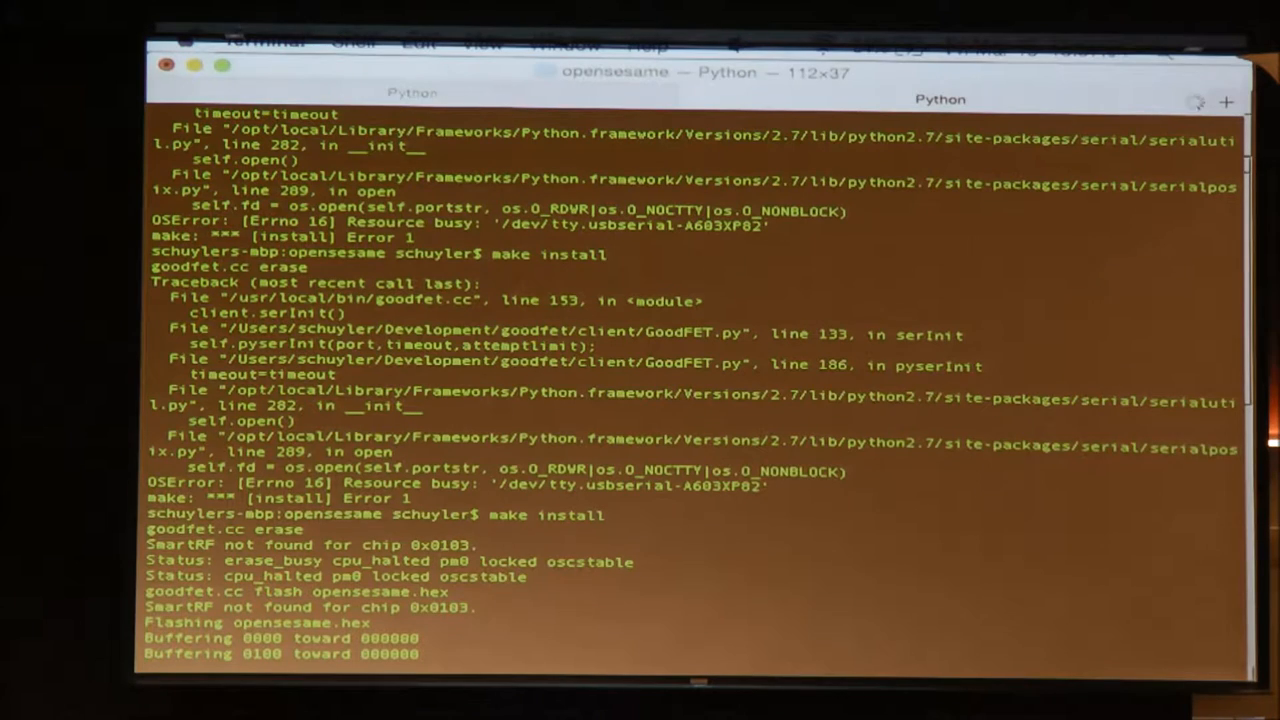
scroll(down, 3)
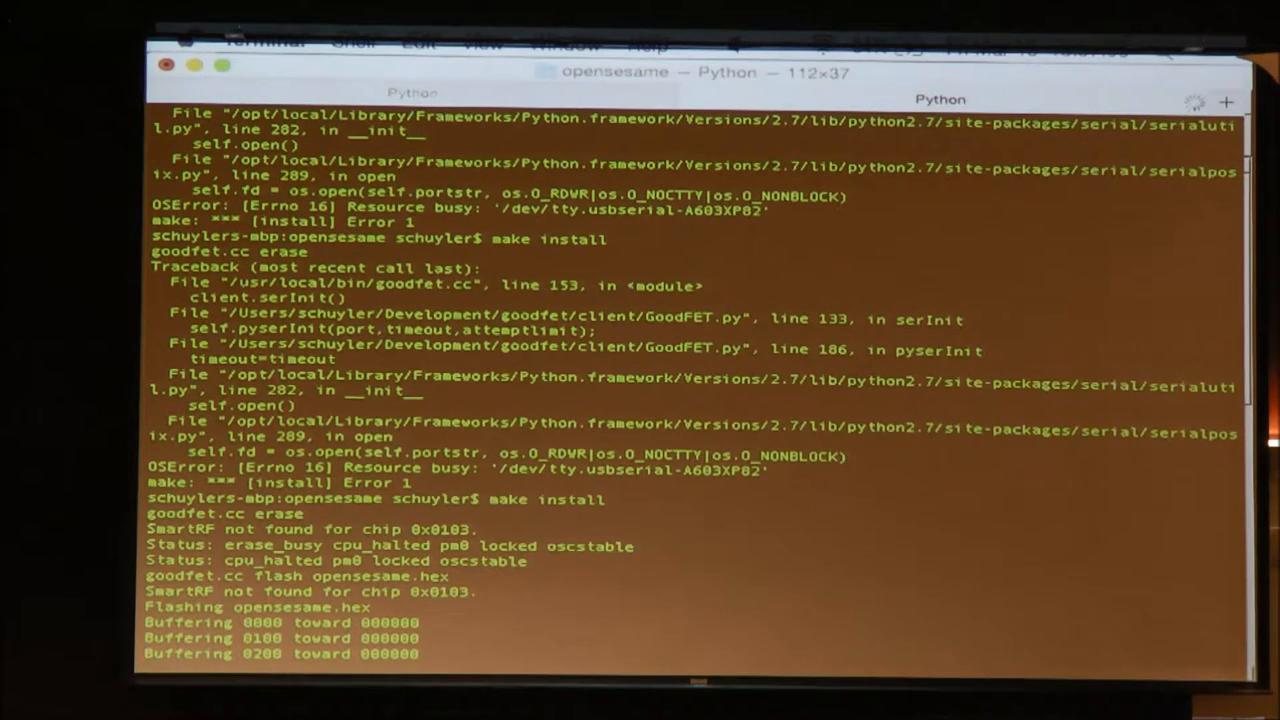
scroll(down, 3)
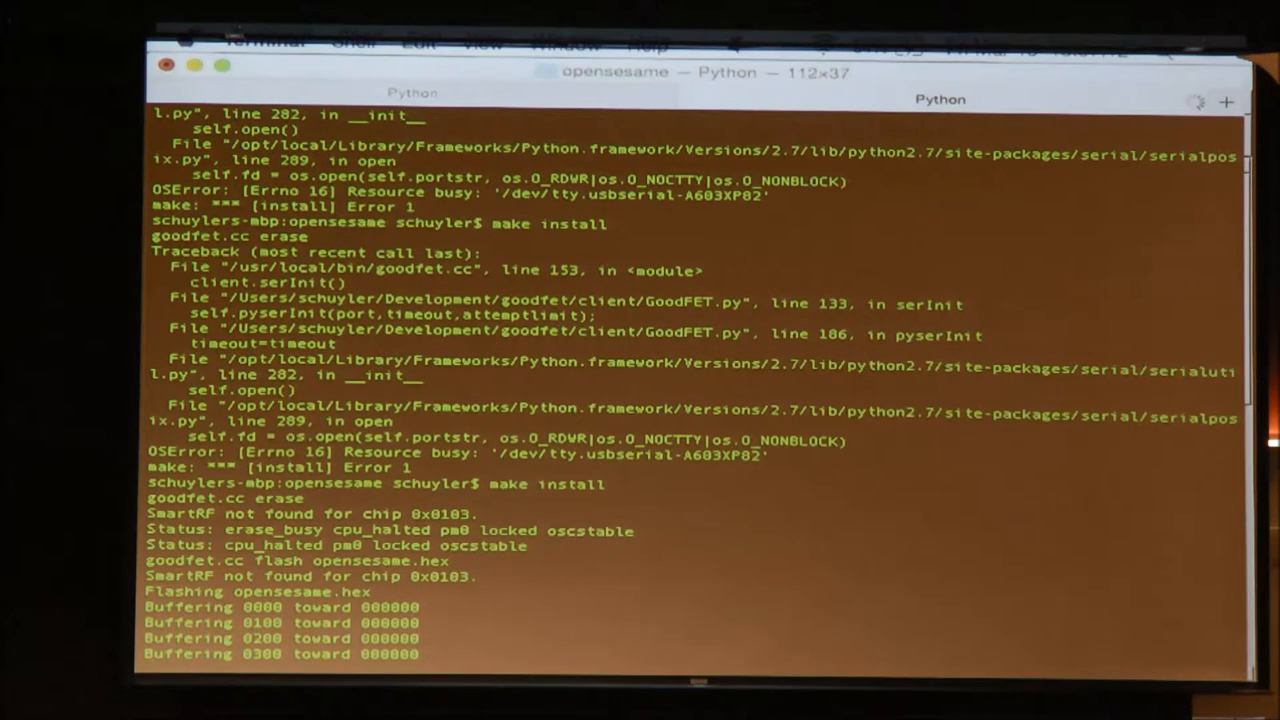
scroll(down, 3)
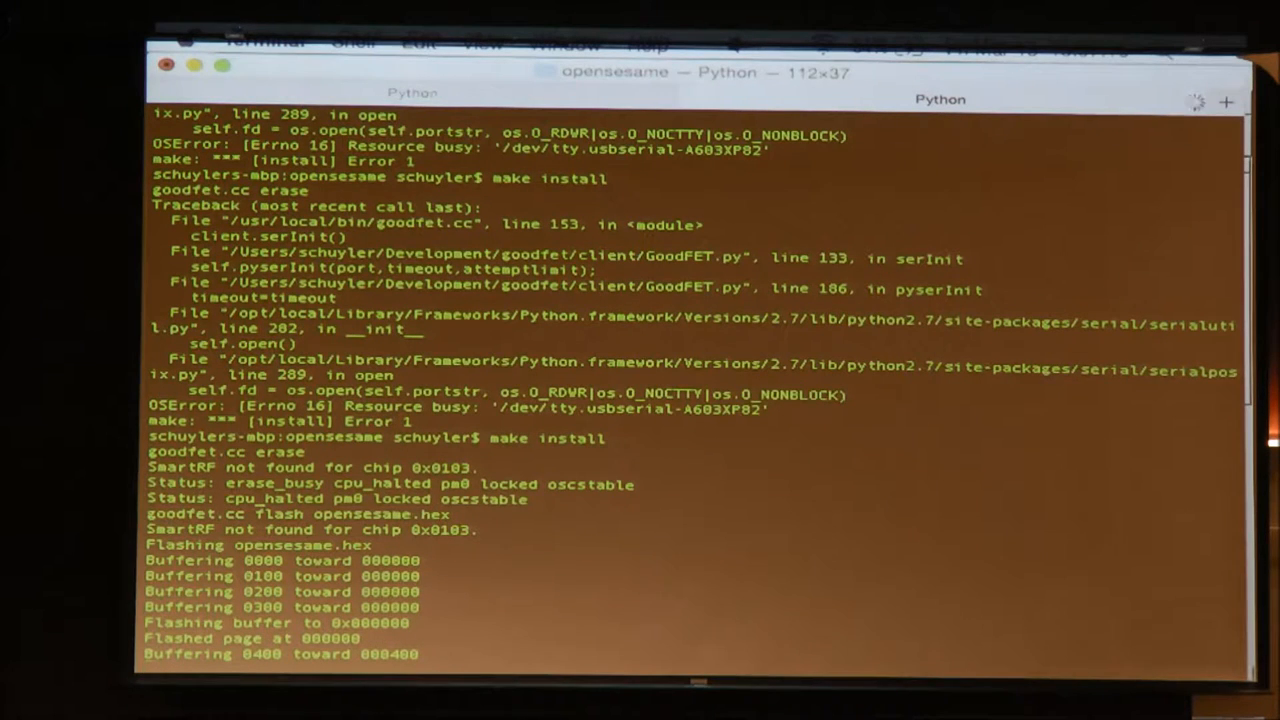
scroll(down, 3)
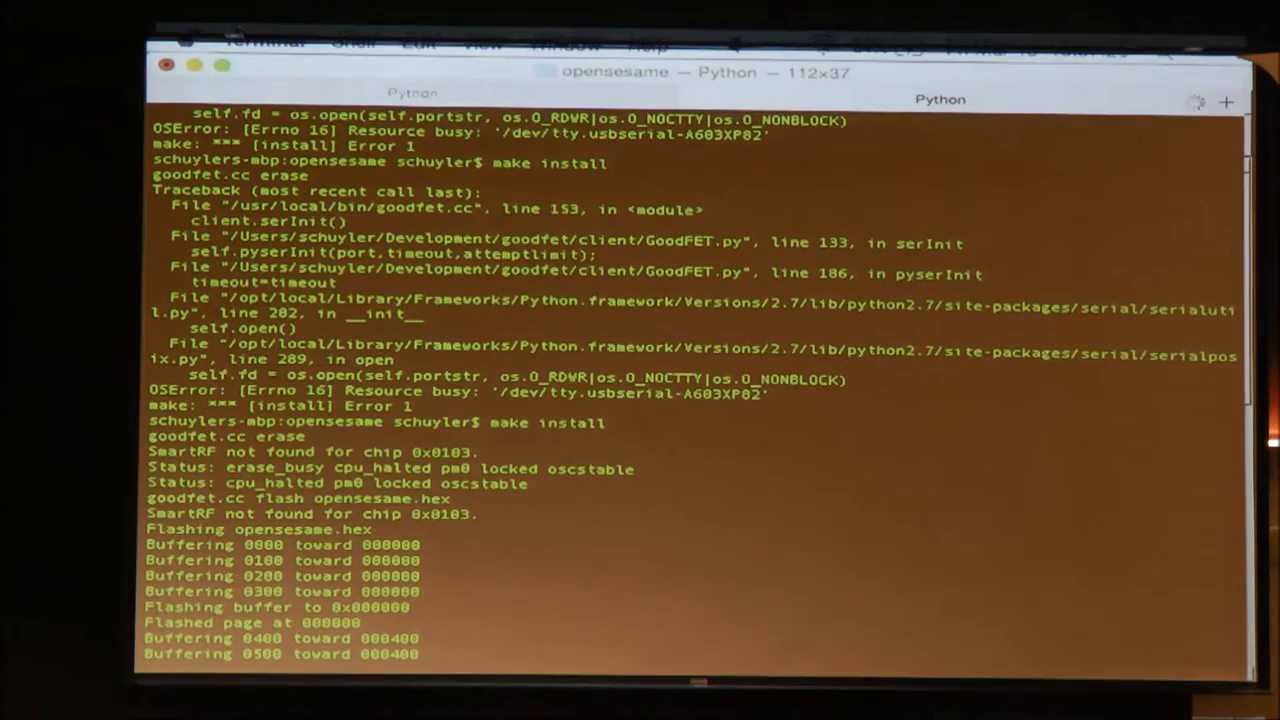
scroll(down, 3)
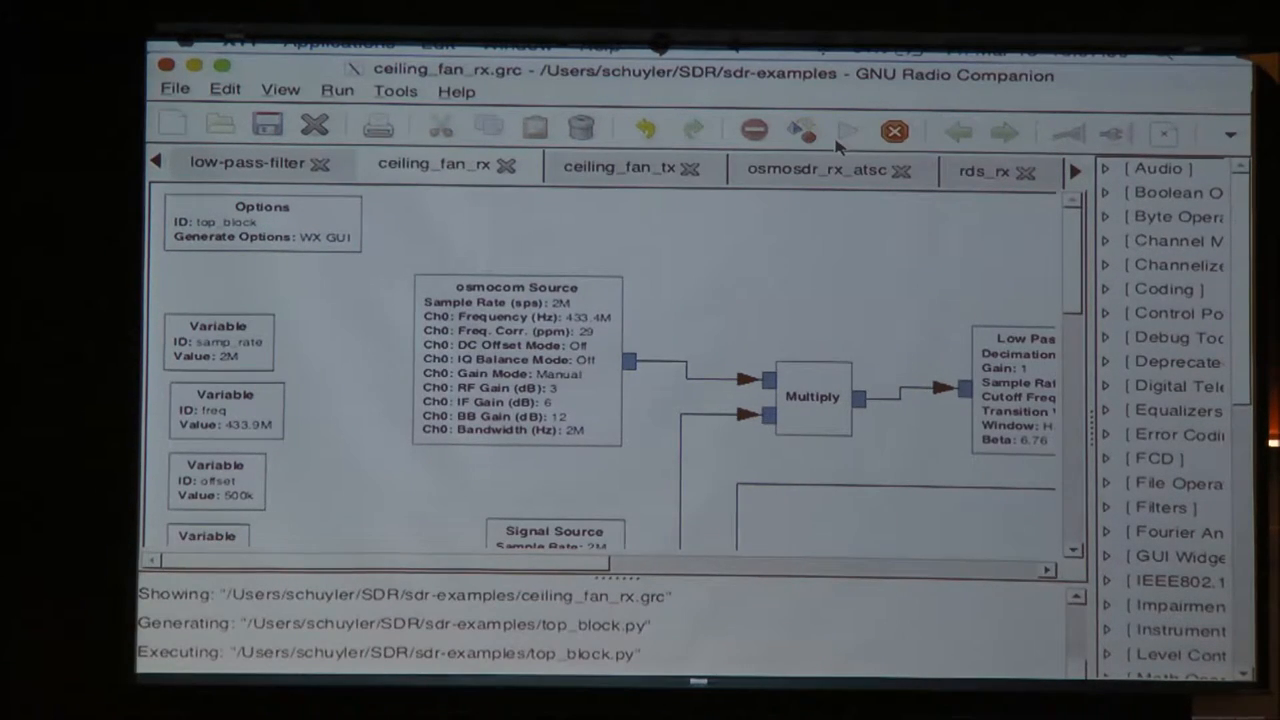
mouse_move(846, 131)
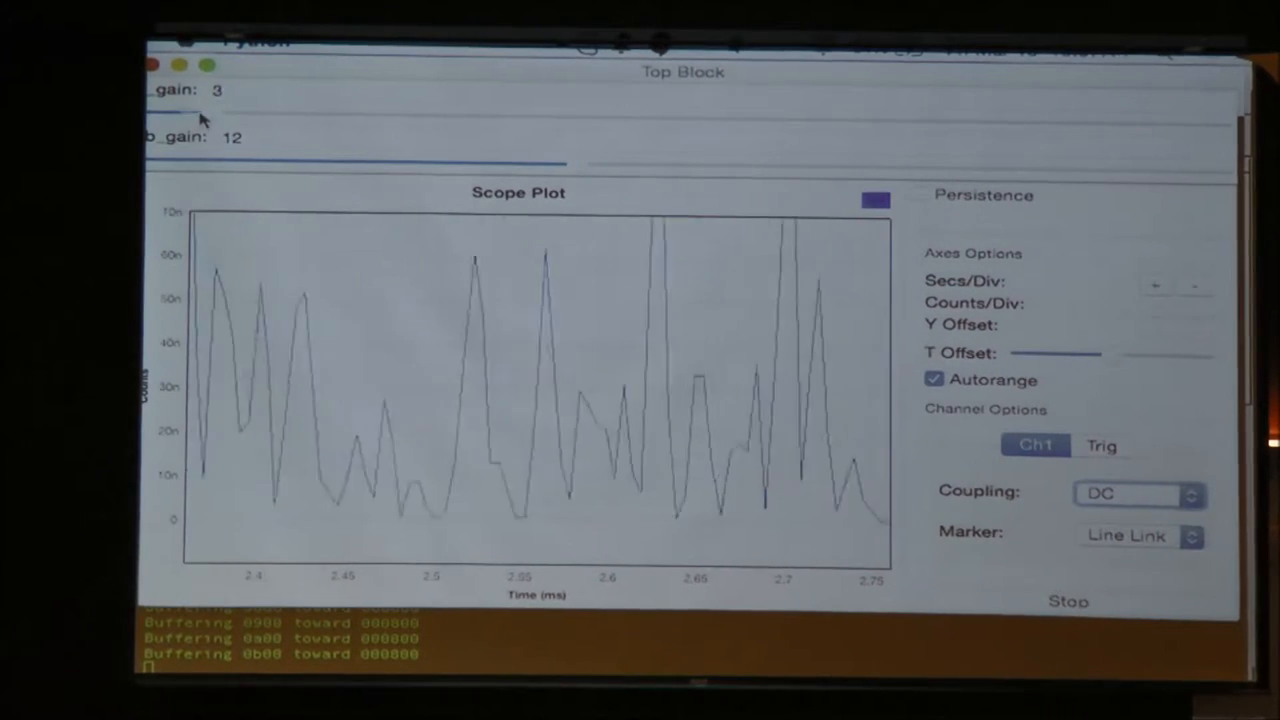
Raise rf_gain to 23 and show the scope's trigger settings.
drag(200, 117, 640, 117)
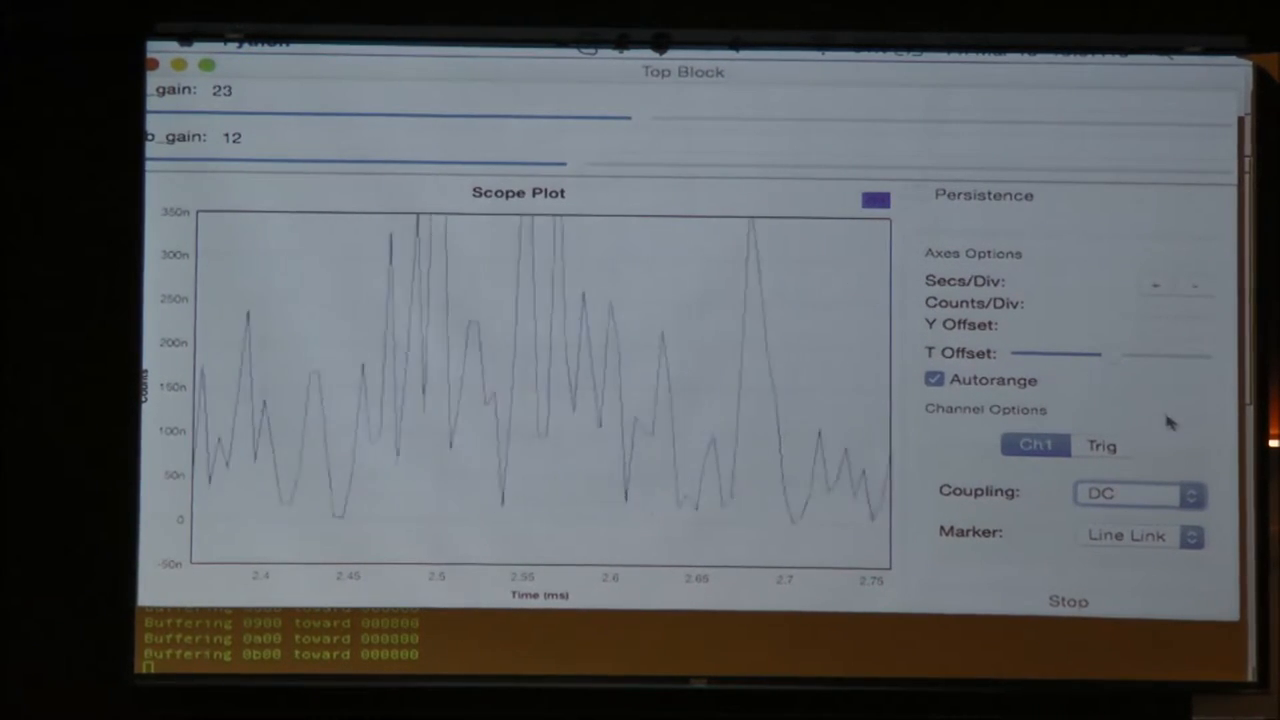
click(1101, 445)
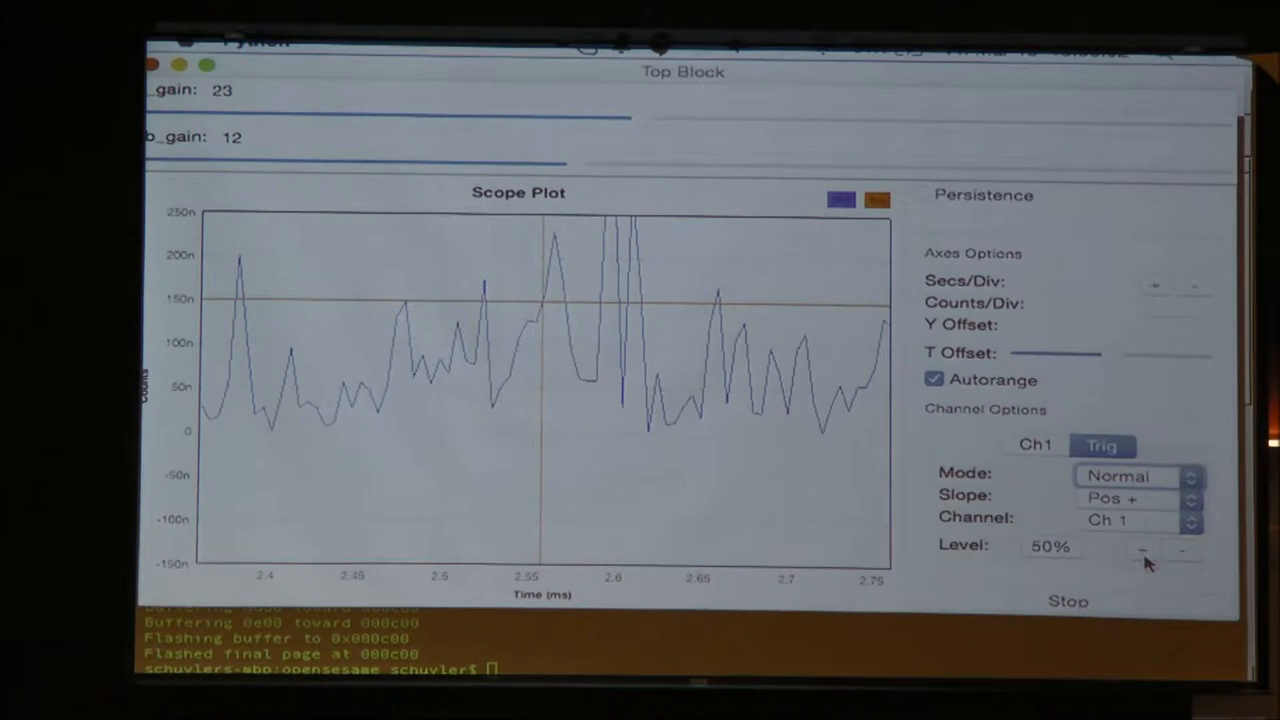
mouse_move(665, 432)
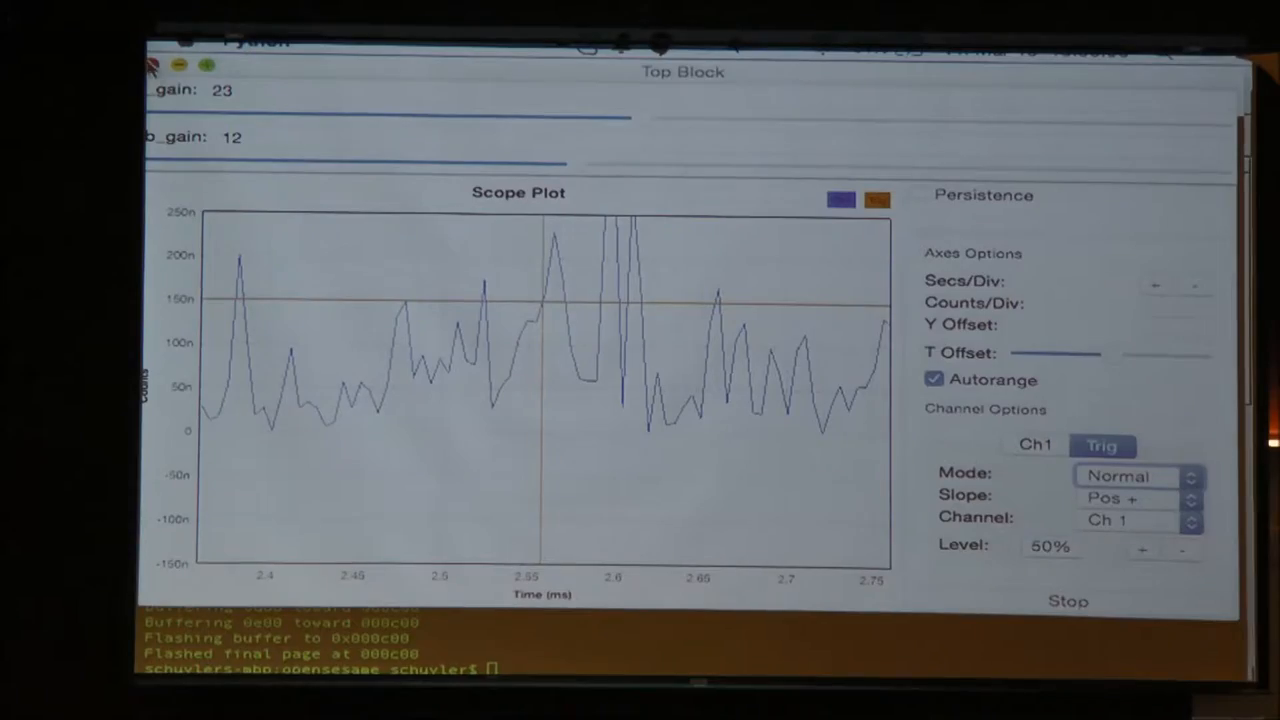
Close the scope, rerun ceiling_fan_rx, and set the trigger mode to Normal.
click(893, 132)
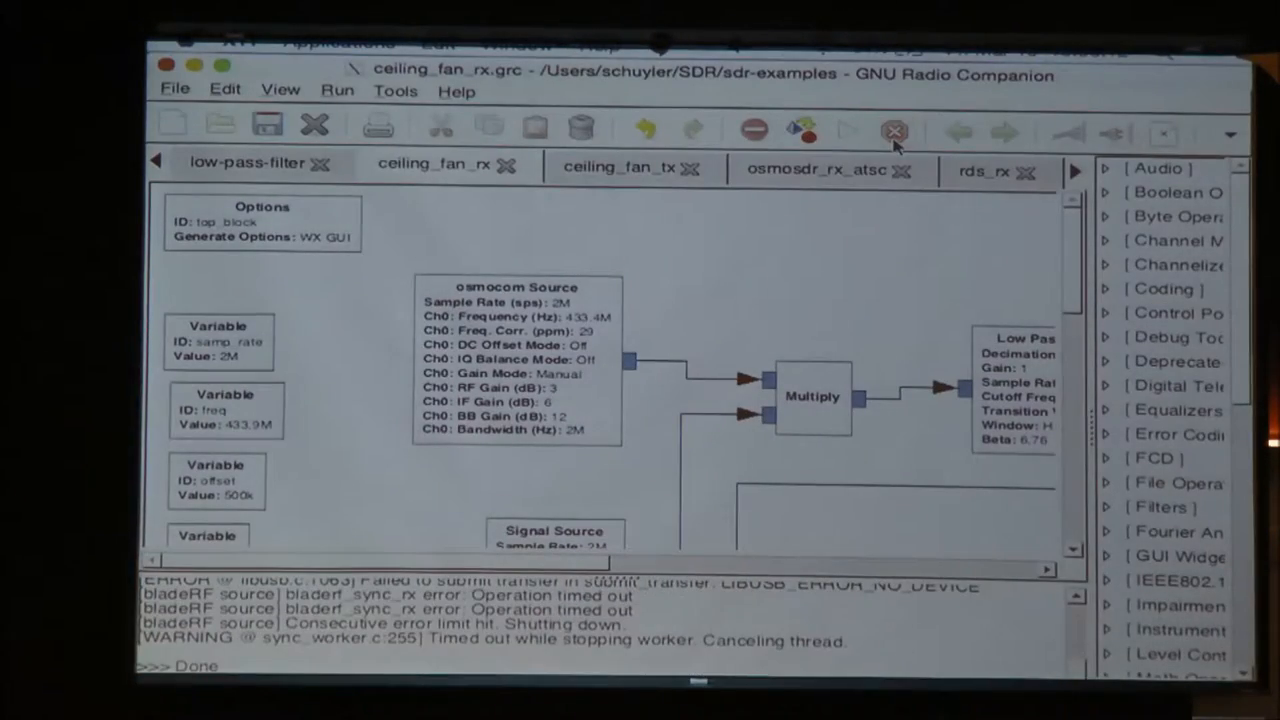
click(847, 130)
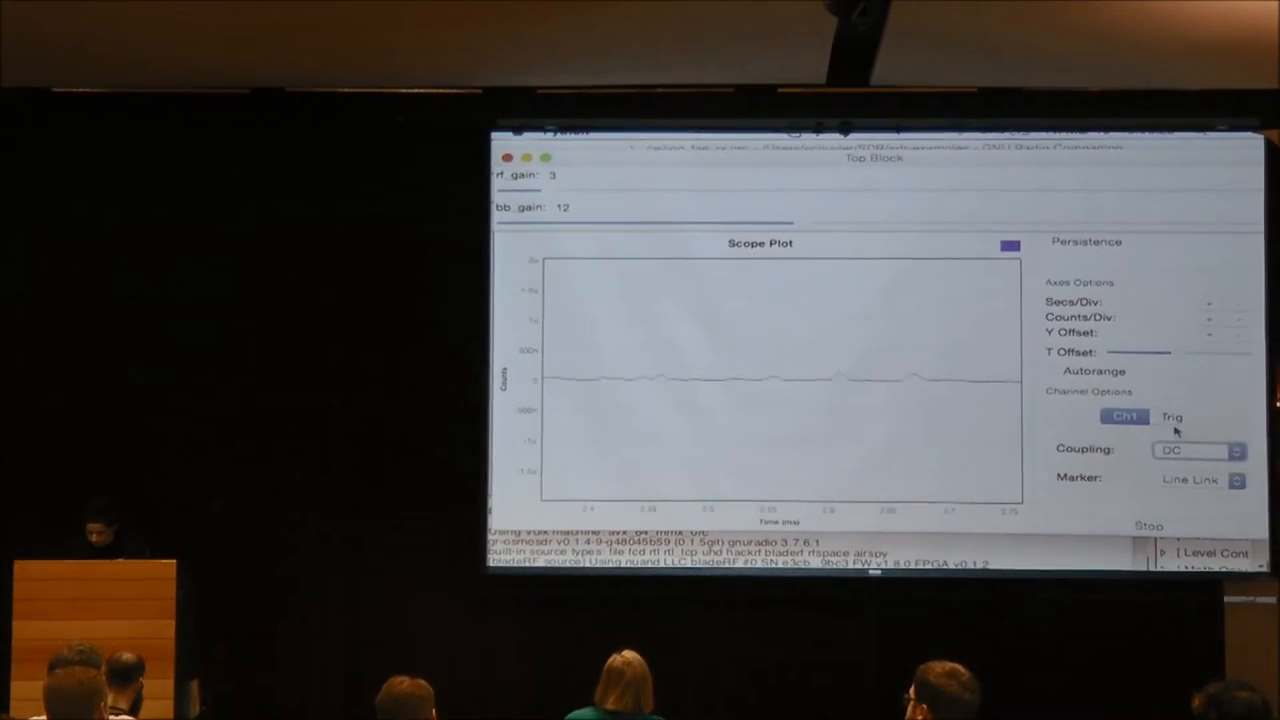
click(1172, 417)
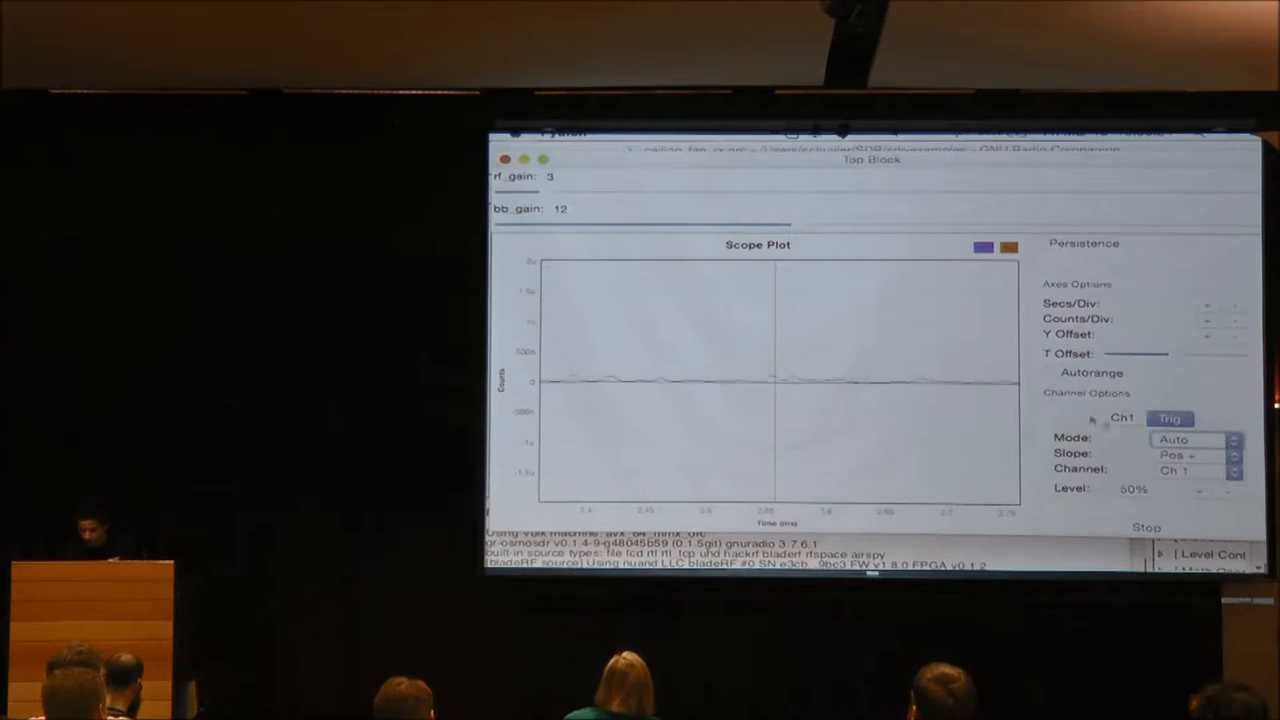
click(1187, 439)
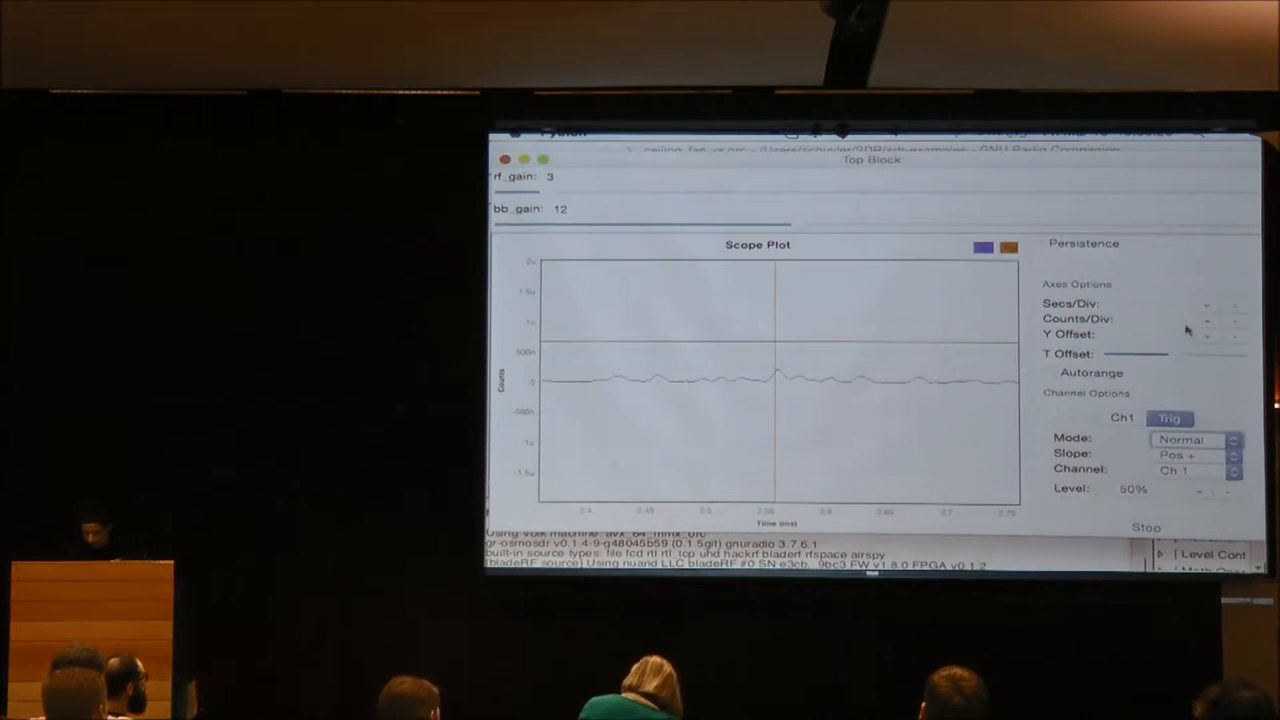
mouse_move(1210, 337)
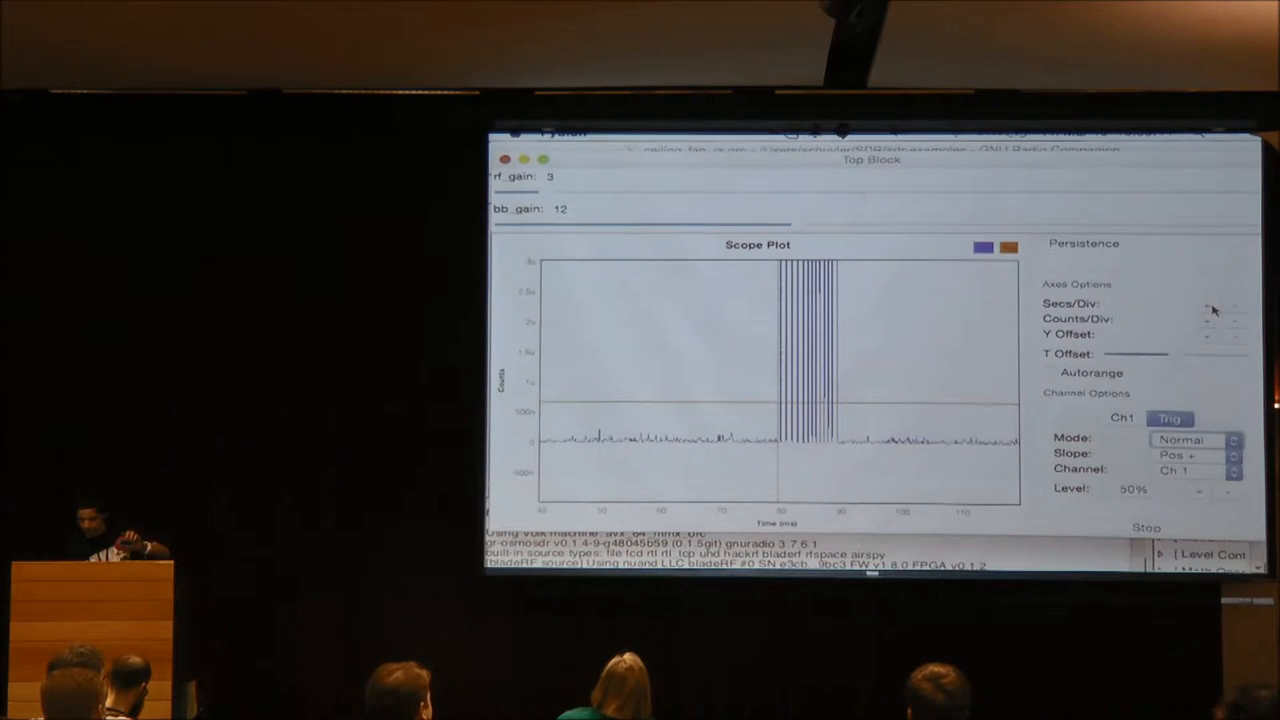
Adjust Secs/Div and Counts/Div to zoom into the captured pulse burst.
click(1207, 337)
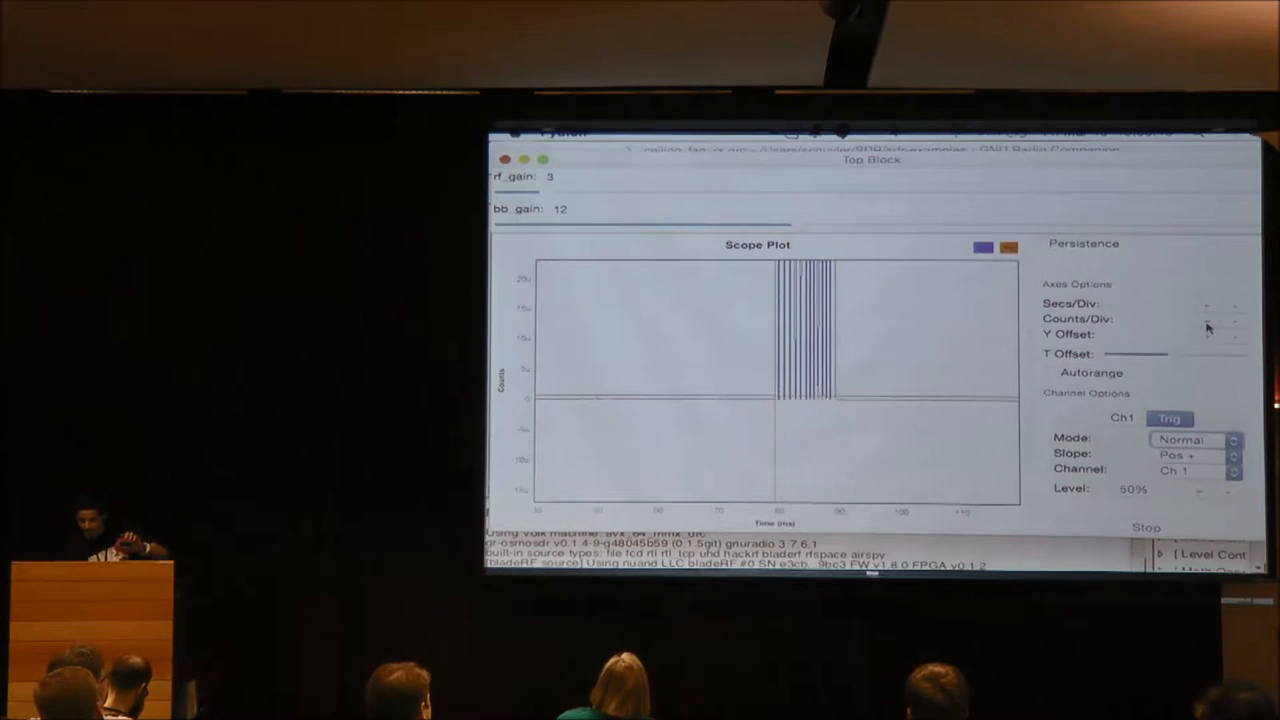
click(1234, 307)
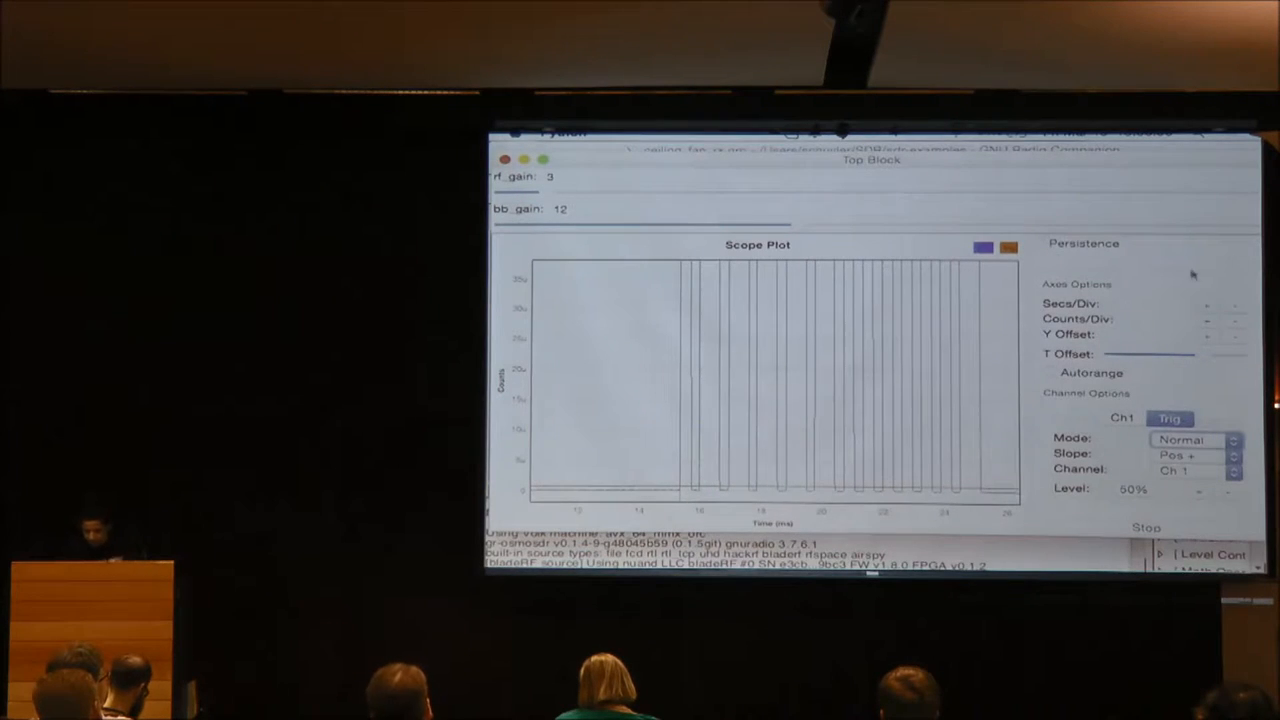
click(1205, 320)
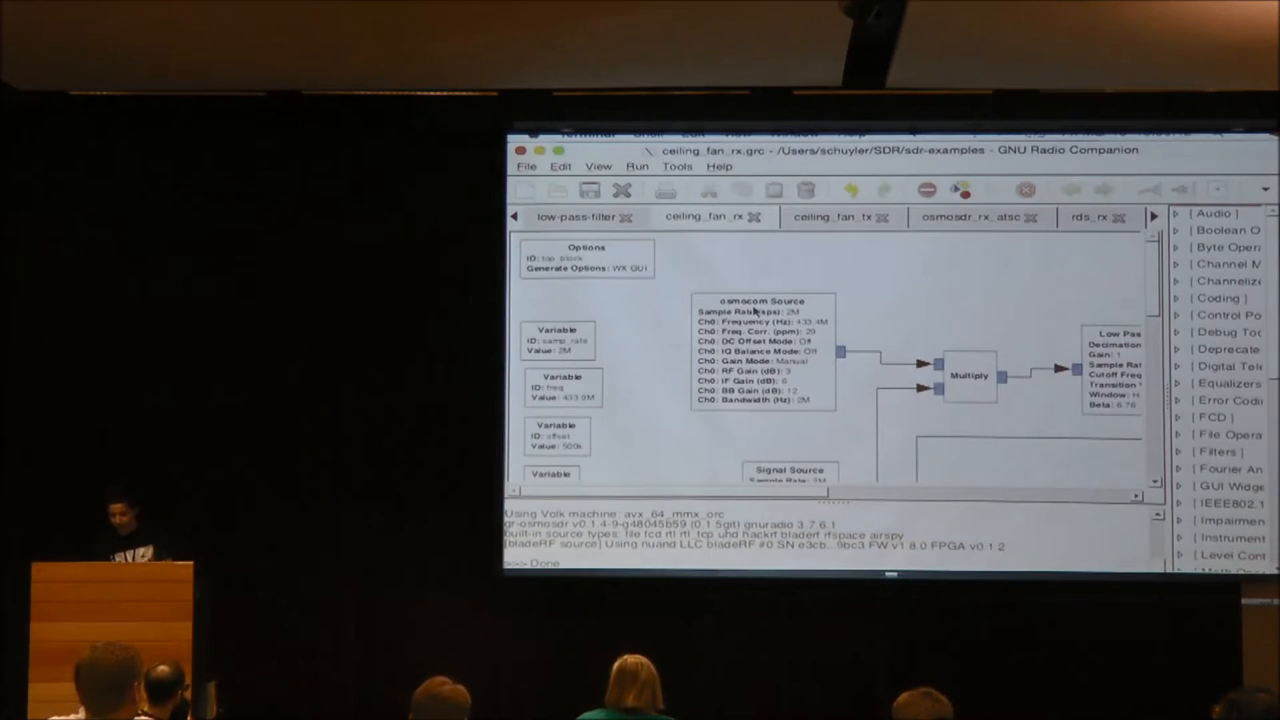
mouse_move(910, 282)
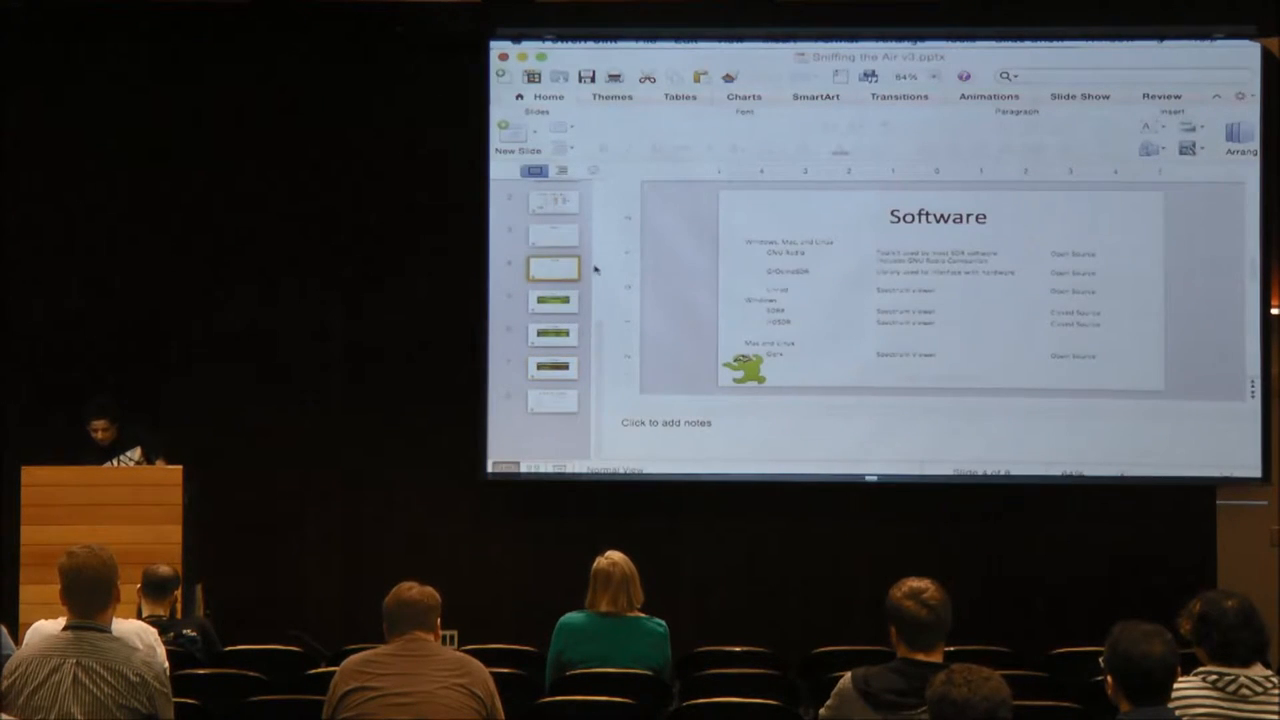
Select slide 4, 'Software', in PowerPoint's thumbnail pane.
click(552, 233)
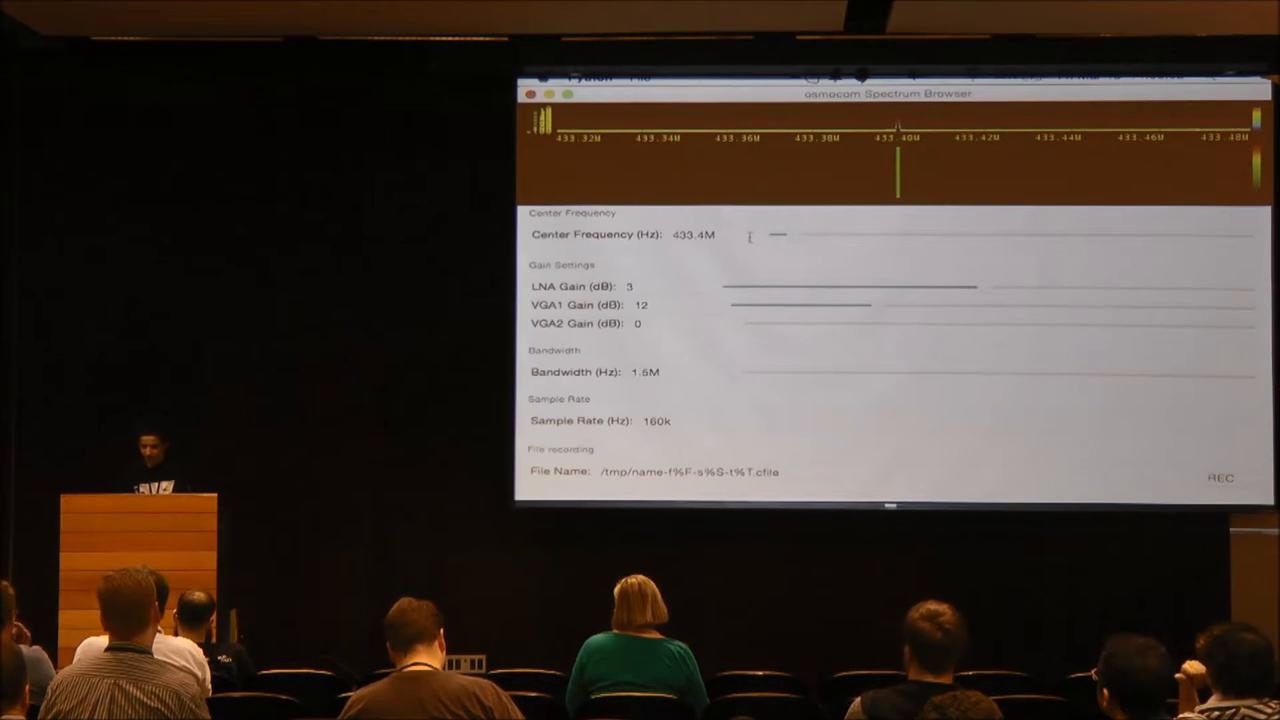
Enter 915M in the osmocom Spectrum Browser before leaving it.
click(712, 234)
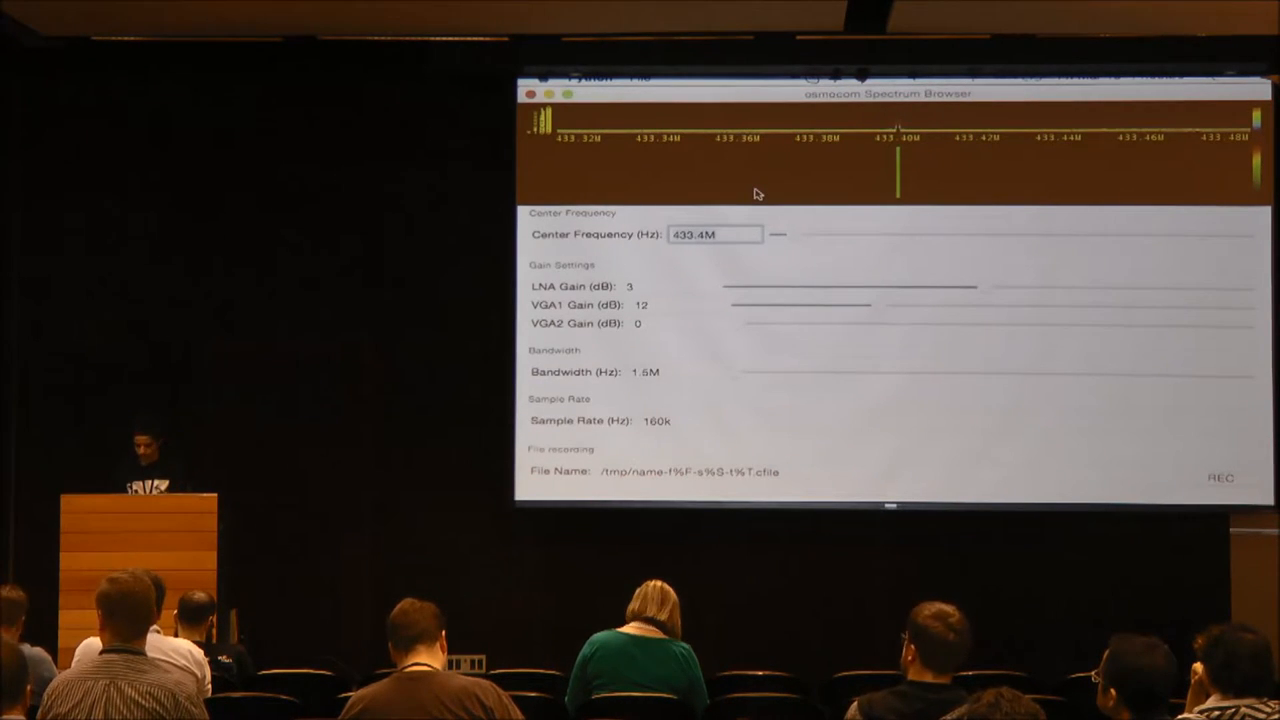
text(915M)
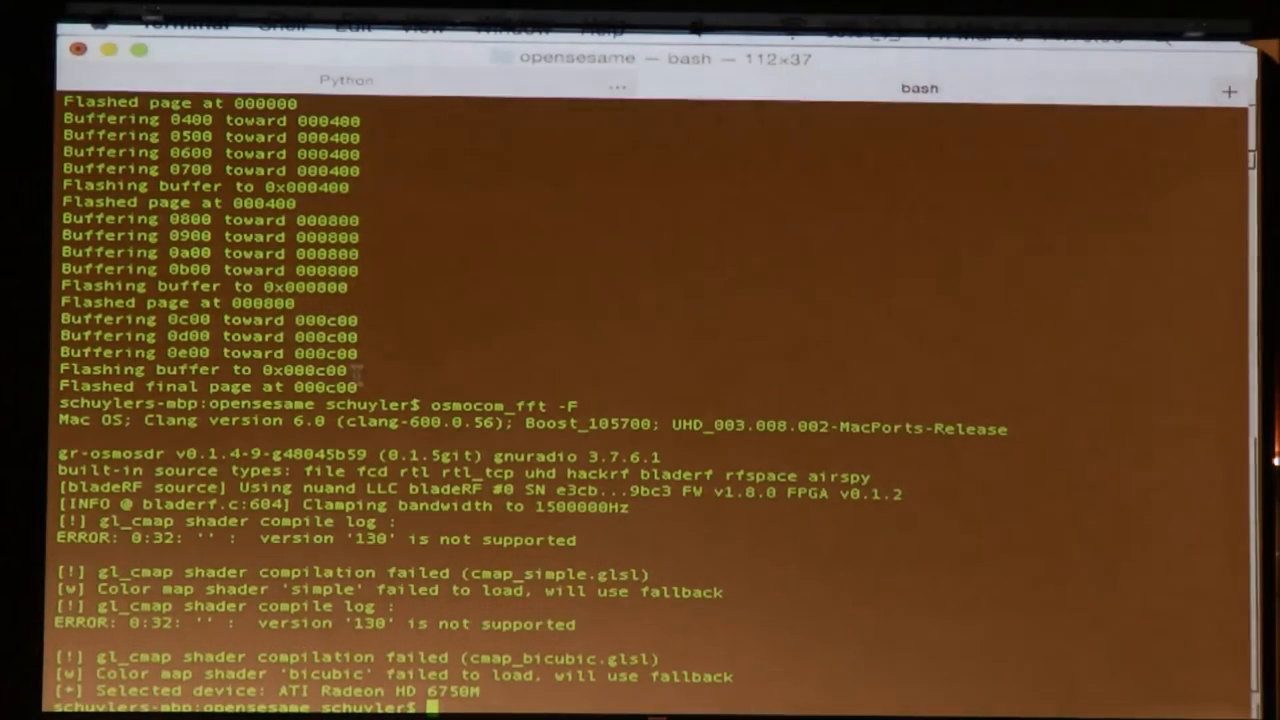
Change into ~/Development/gqrx/build/ and start launching Gqrx.app.
text(cd ~/Development/)
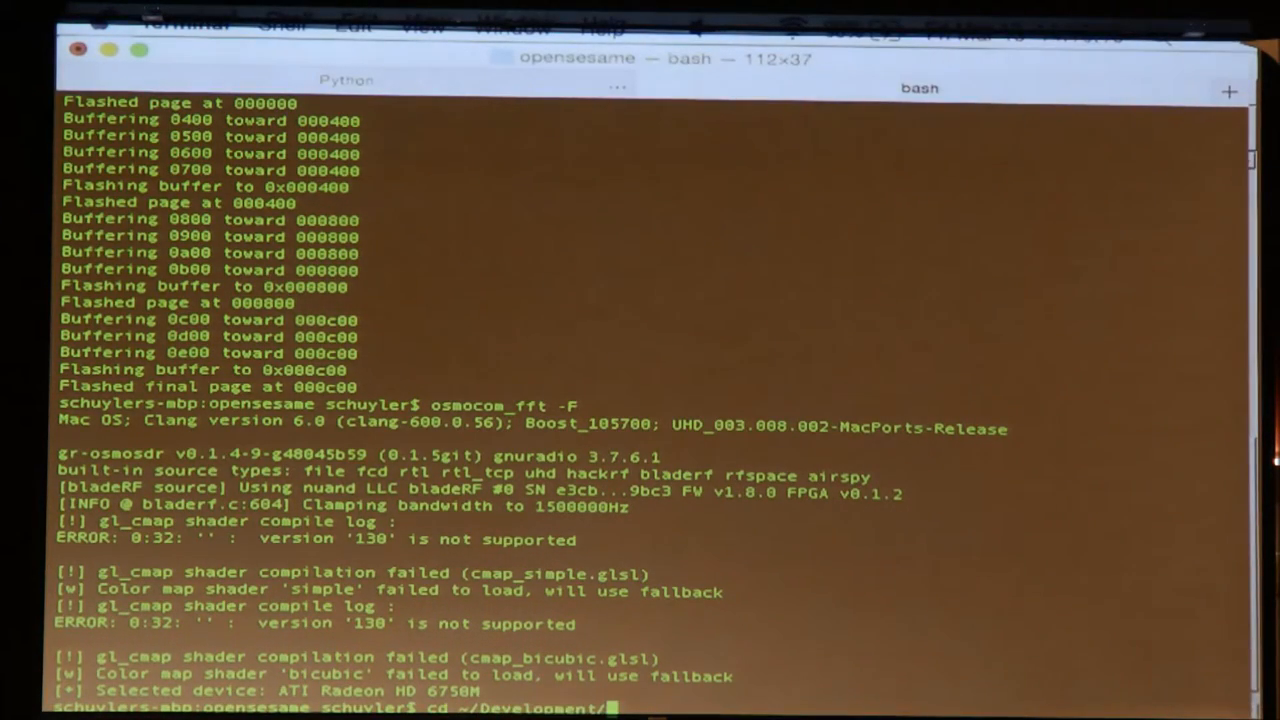
text(g)
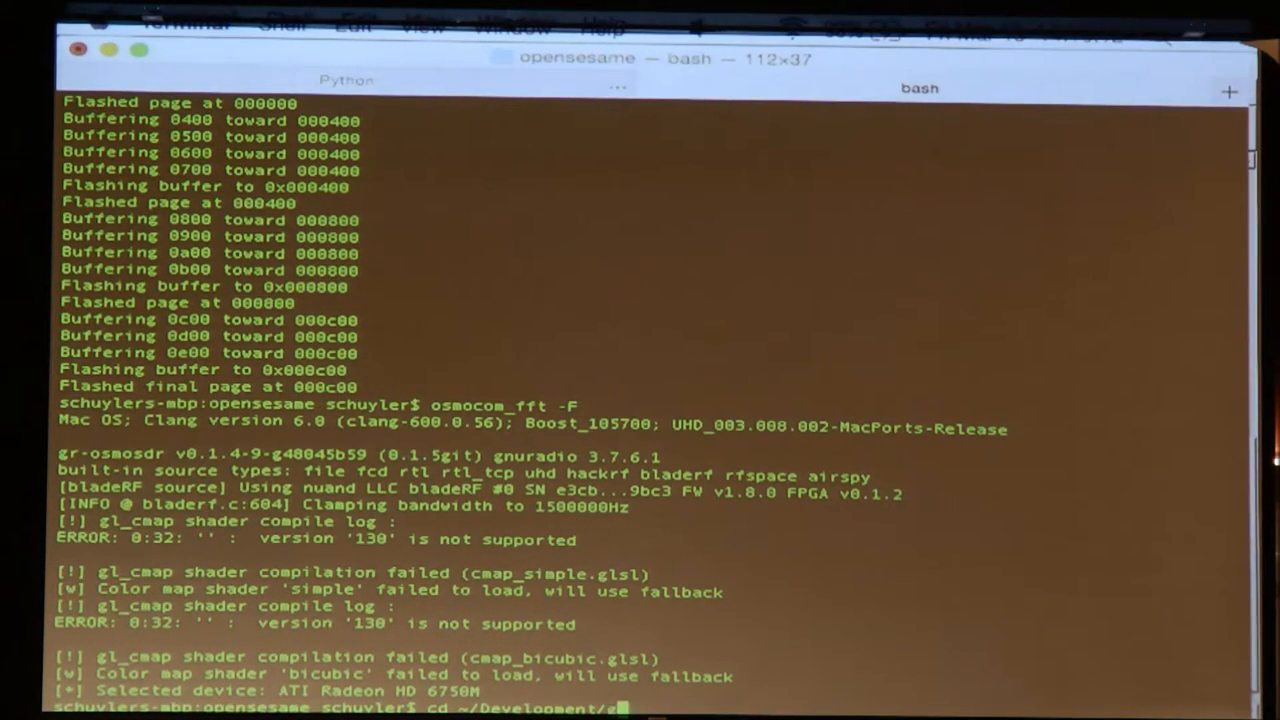
text(qrx/build/)
text(op)
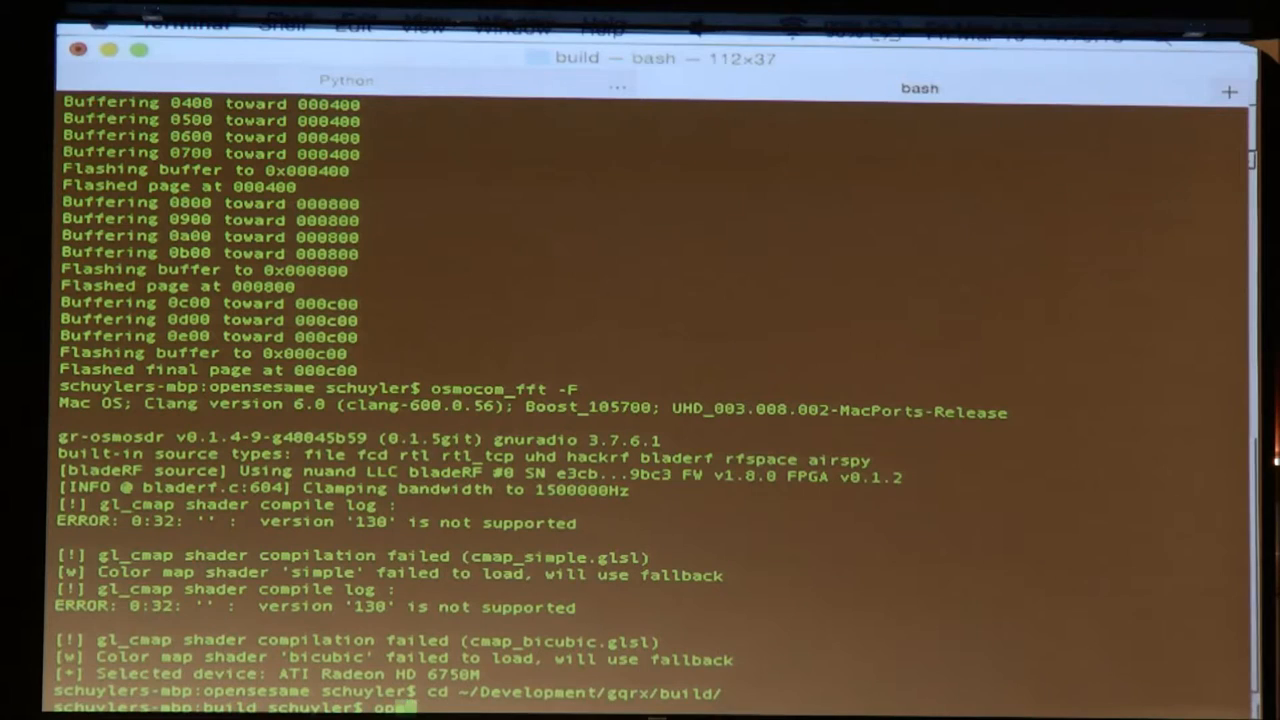
text(Go)
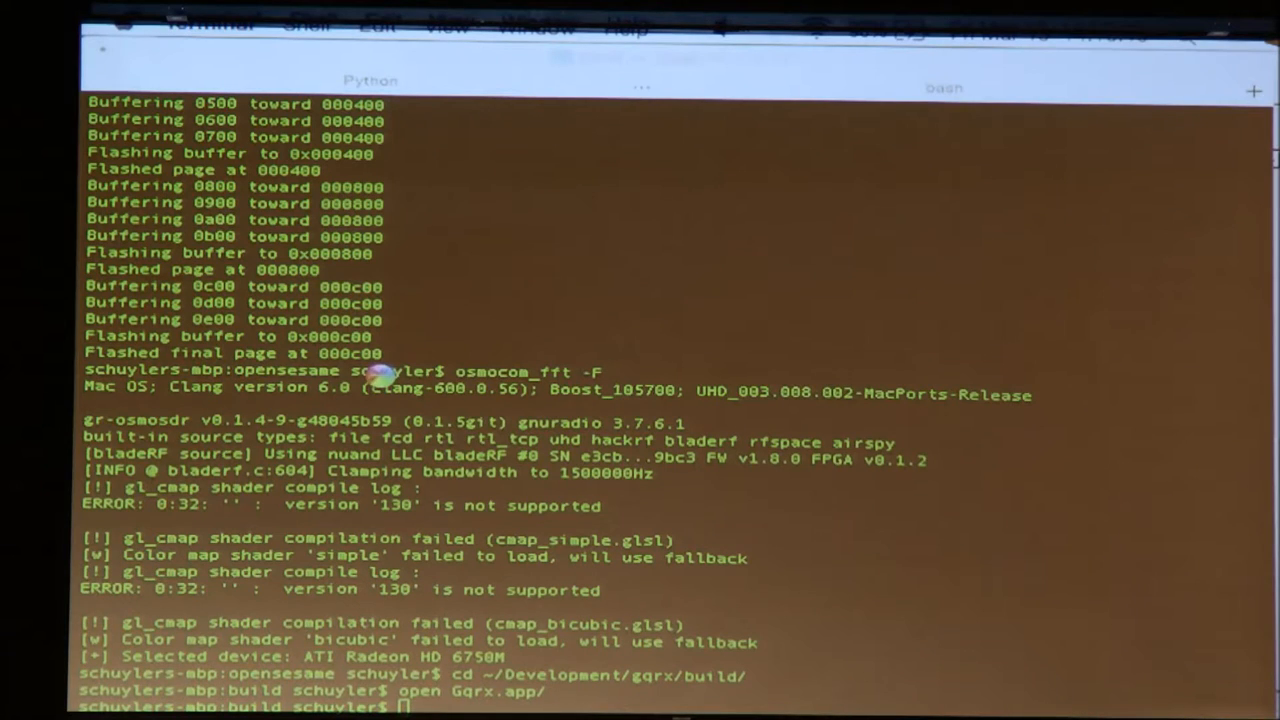
mouse_move(445, 460)
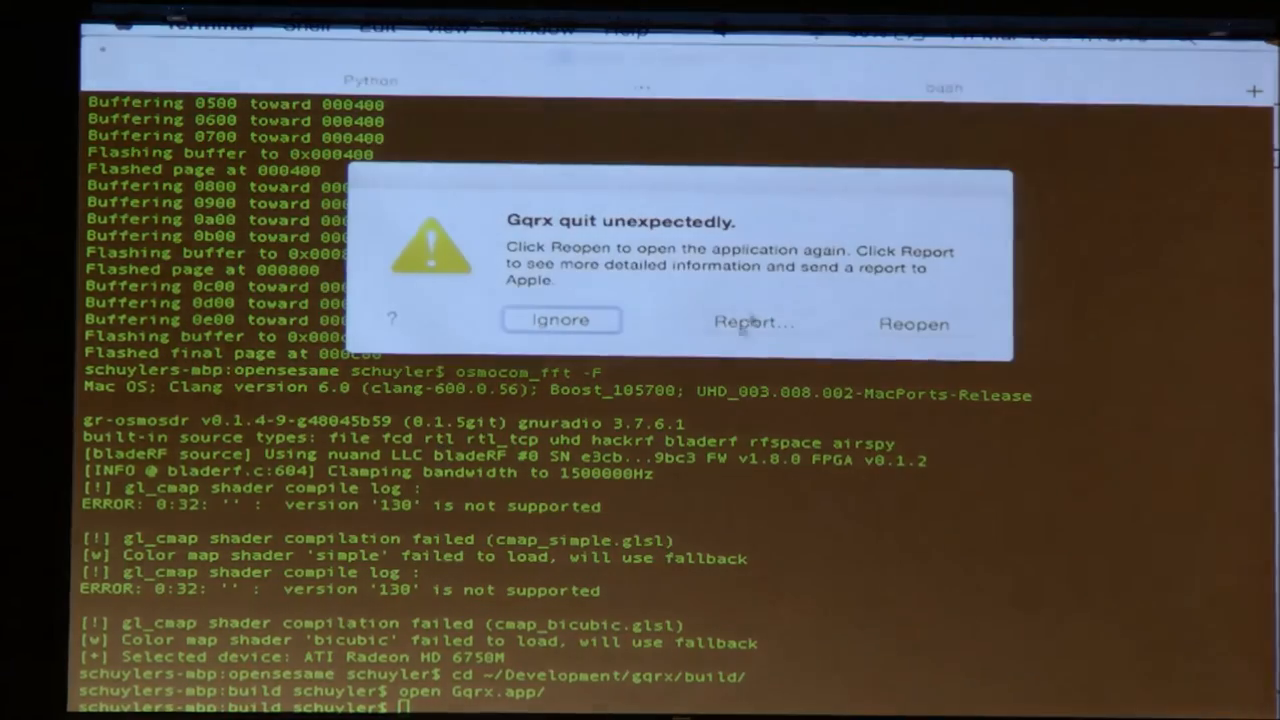
Dismiss the crash alert and run Gqrx on the bladeRF at 6000000 sample rate.
click(561, 320)
text(open Gqrx.app/)
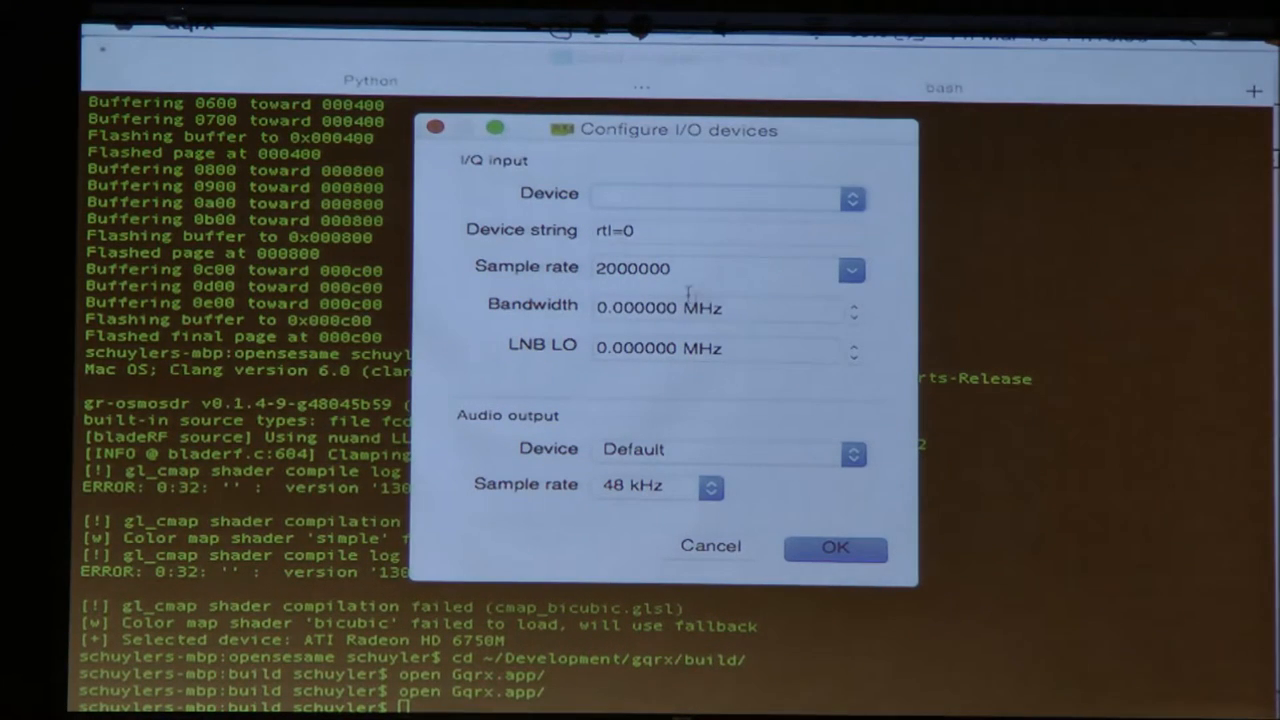
click(720, 193)
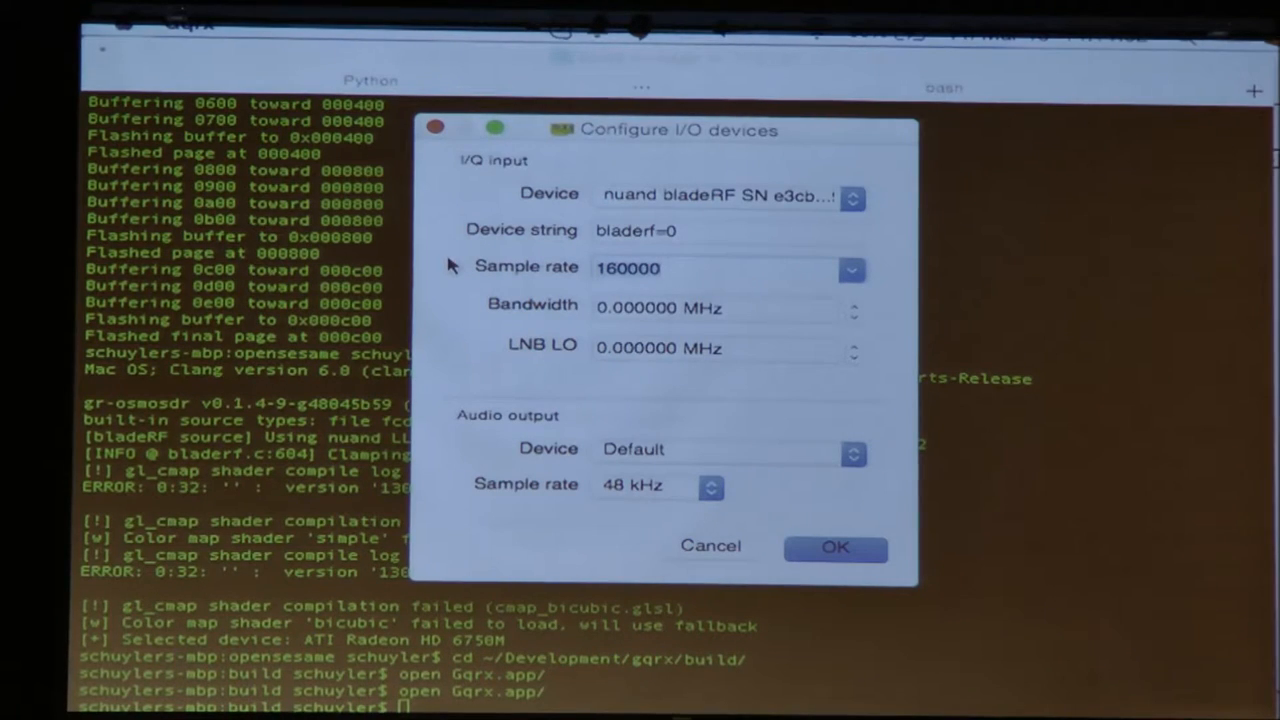
text(6000000)
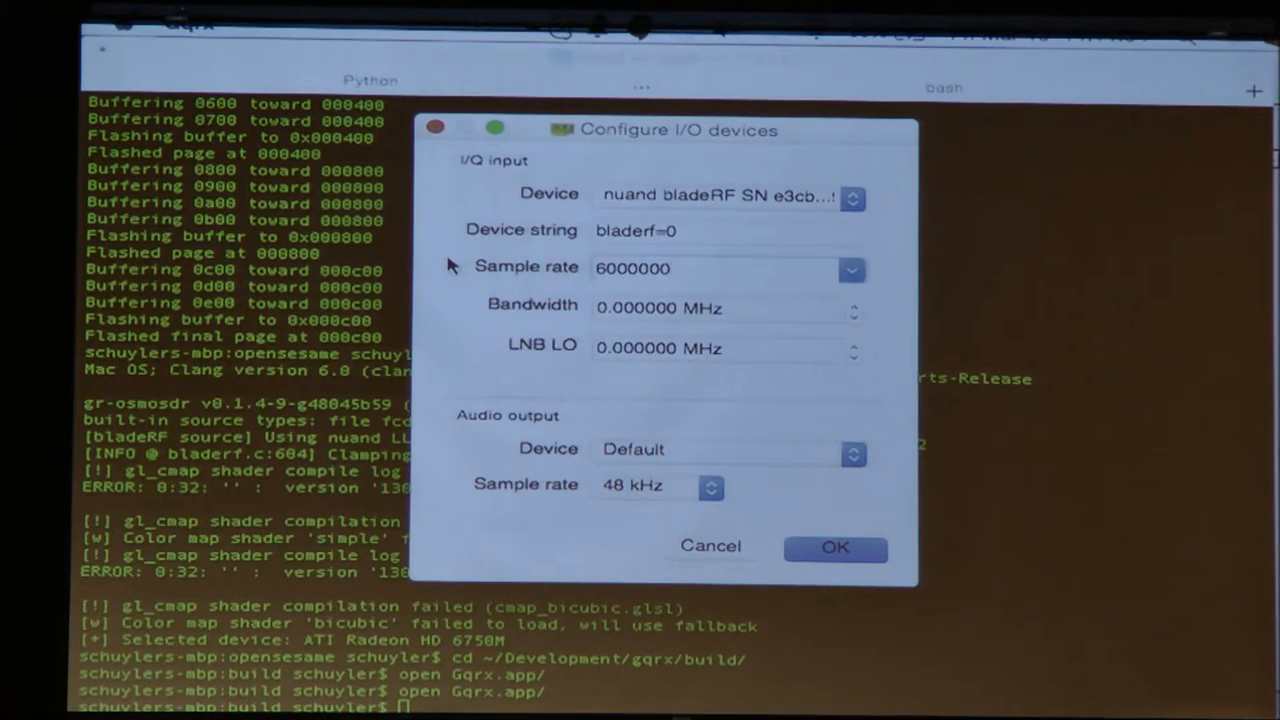
click(835, 548)
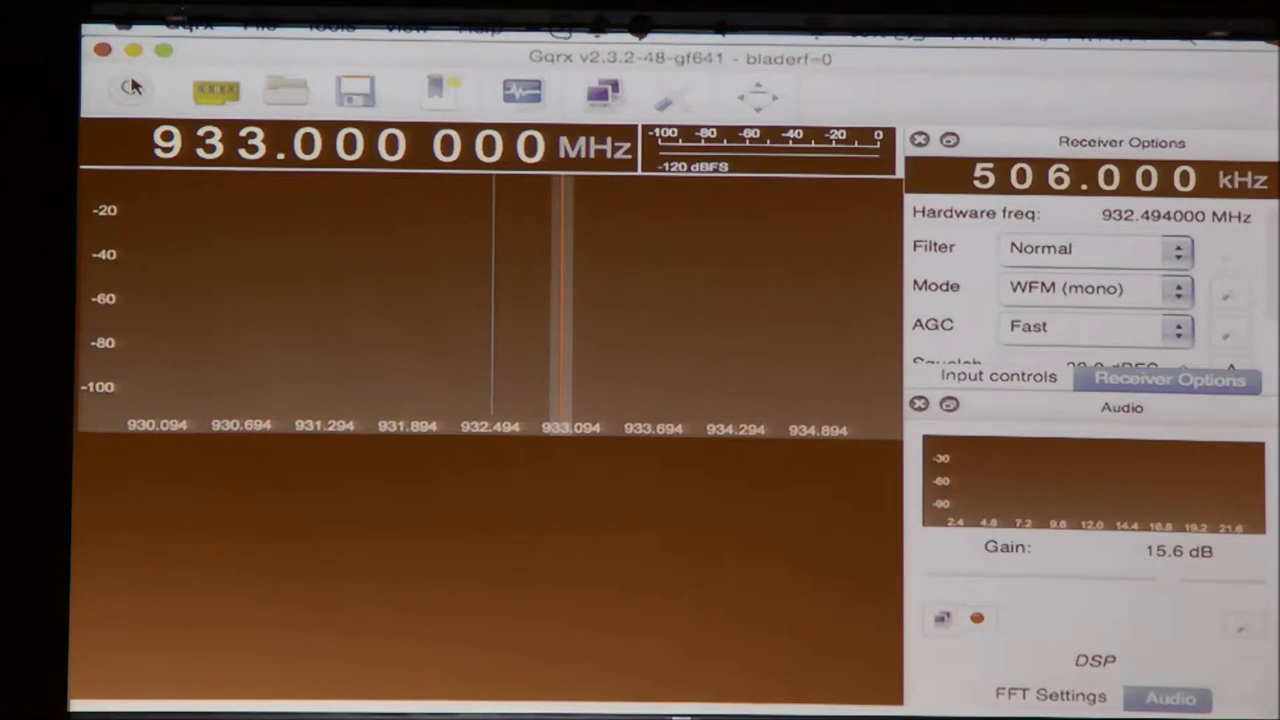
Set Gqrx mode to Demod Off and start receiving near 936 MHz.
click(1095, 289)
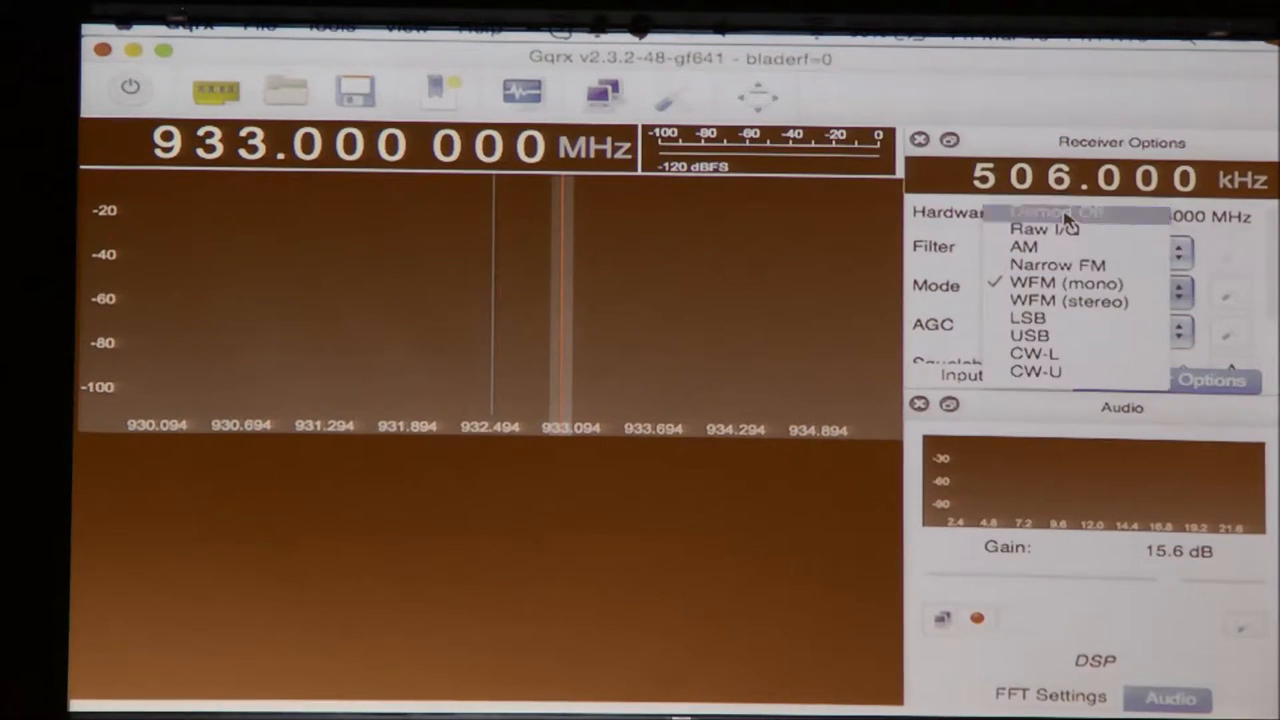
click(1055, 213)
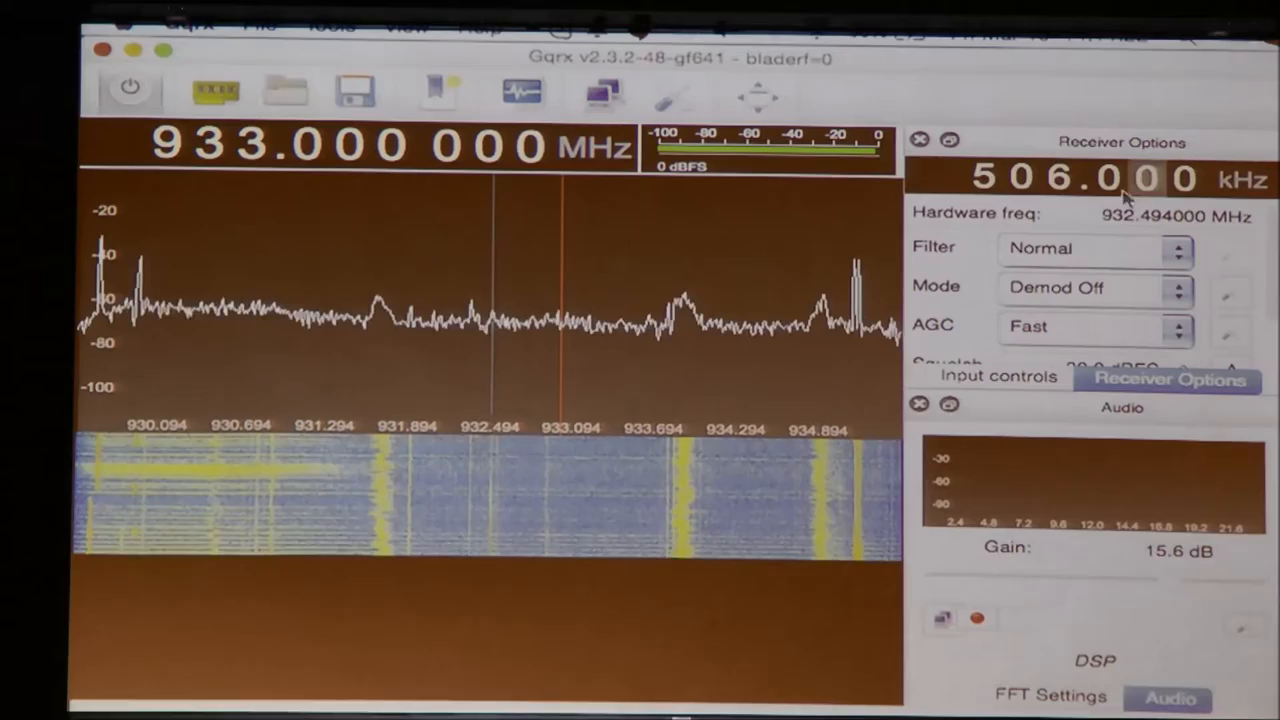
click(997, 379)
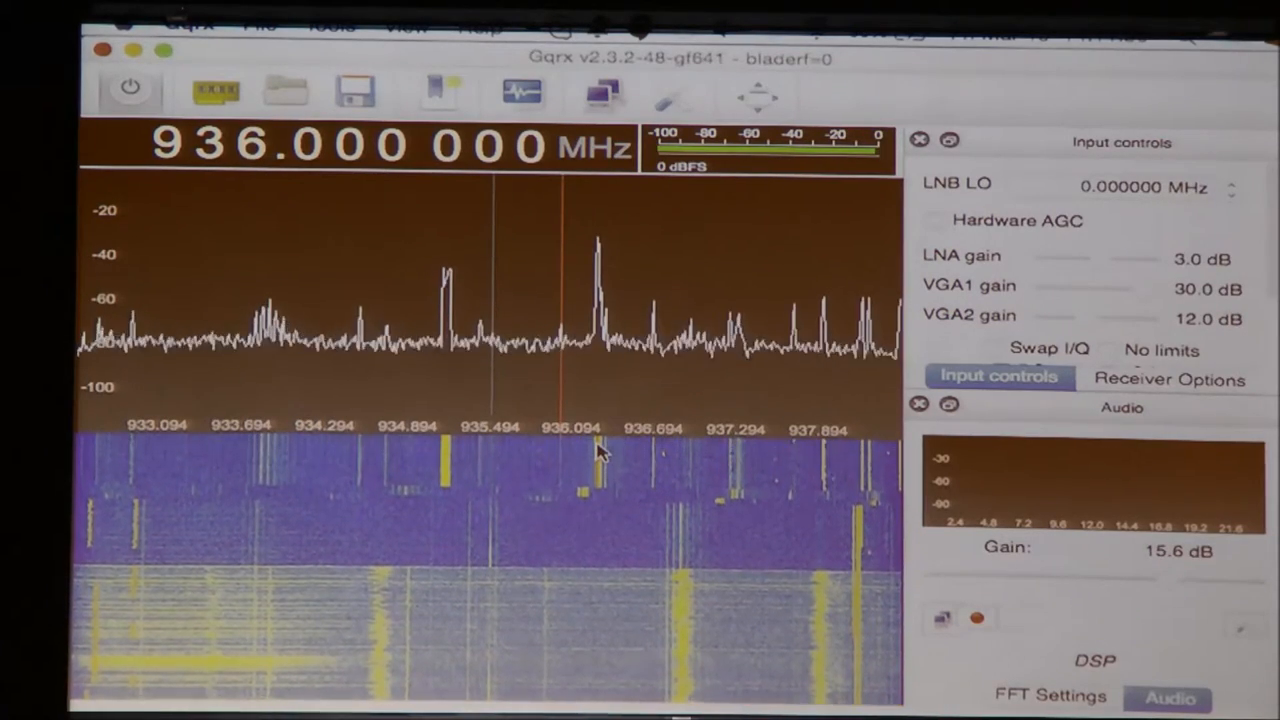
mouse_move(615, 415)
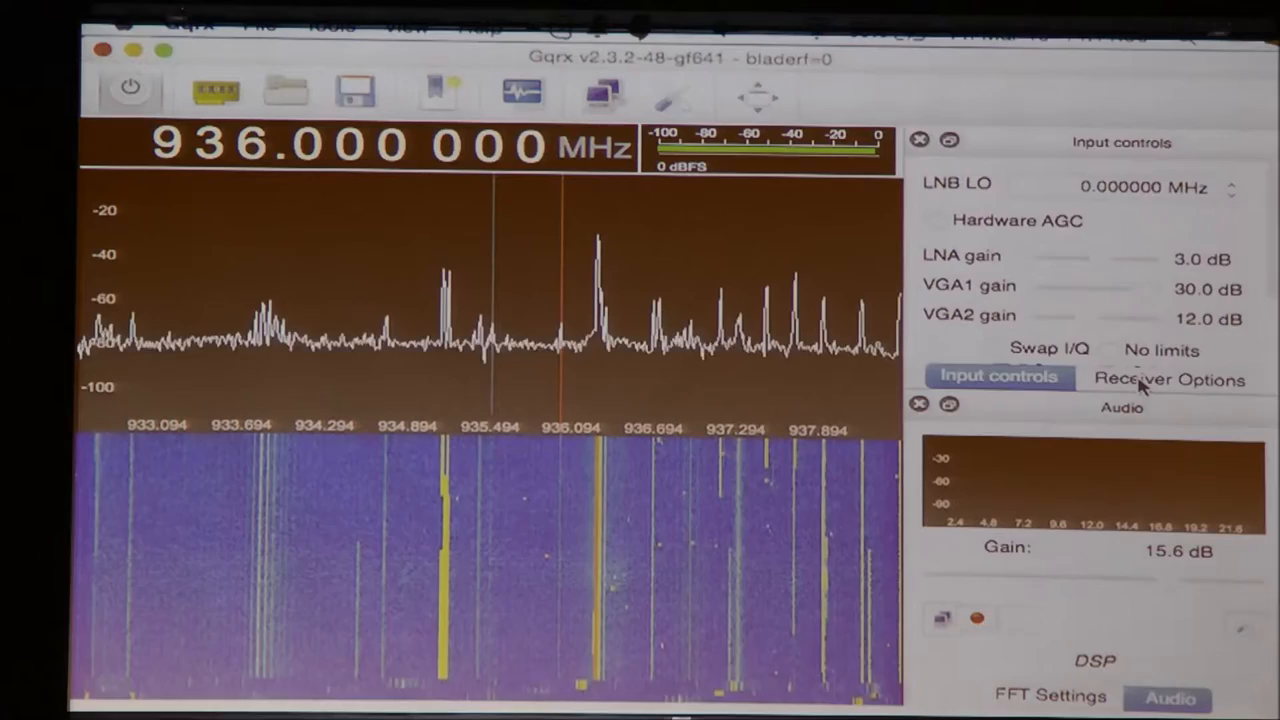
Switch to Narrow FM and tune onto the strong signal near 936.26 MHz.
click(1166, 380)
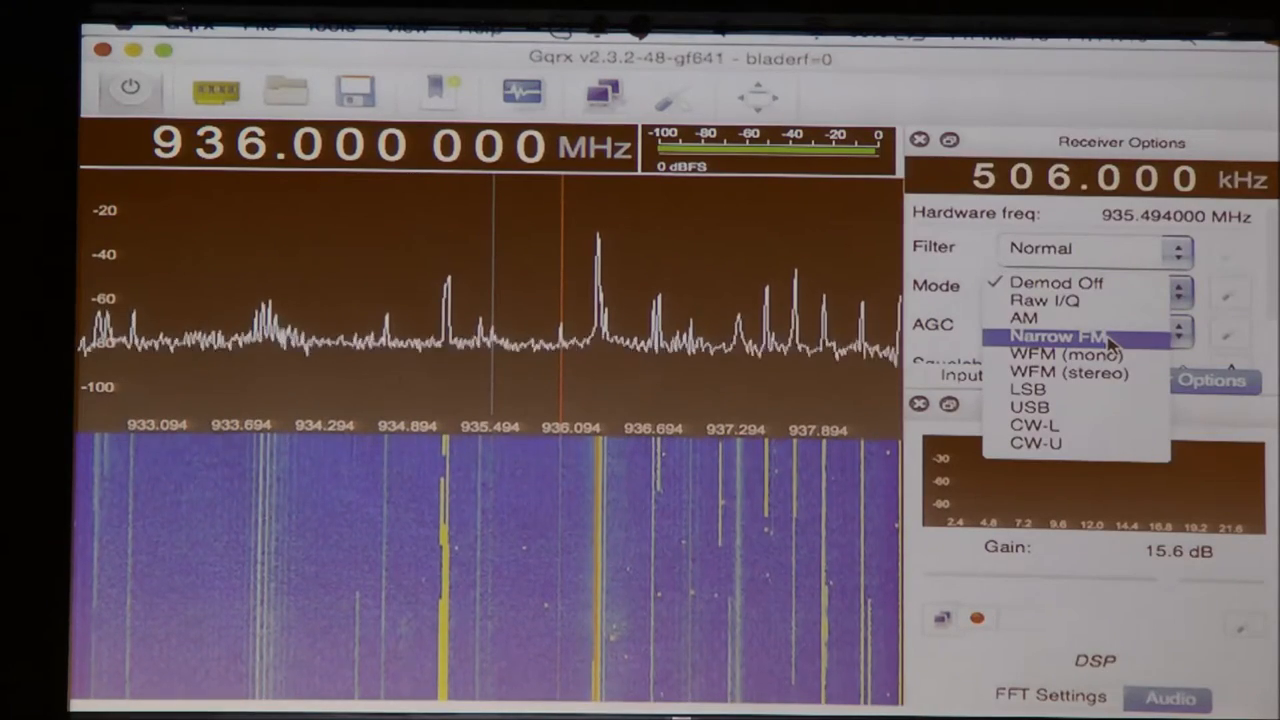
click(1056, 336)
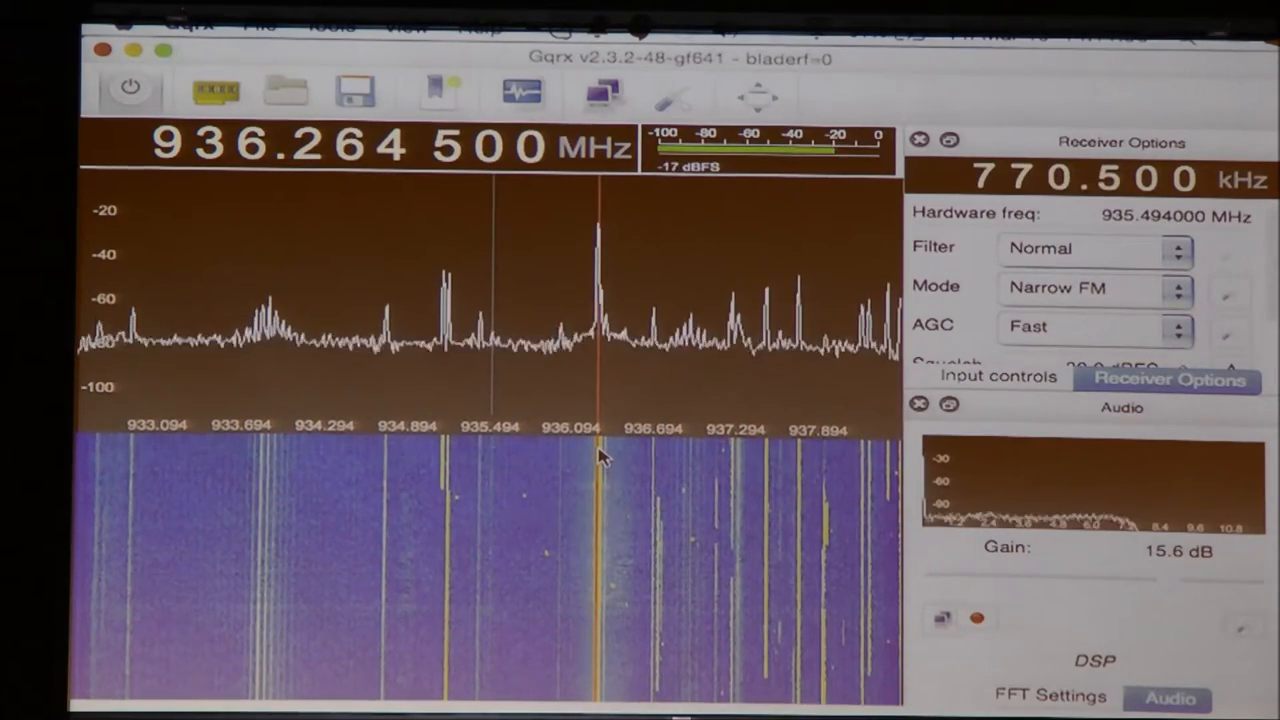
click(1090, 248)
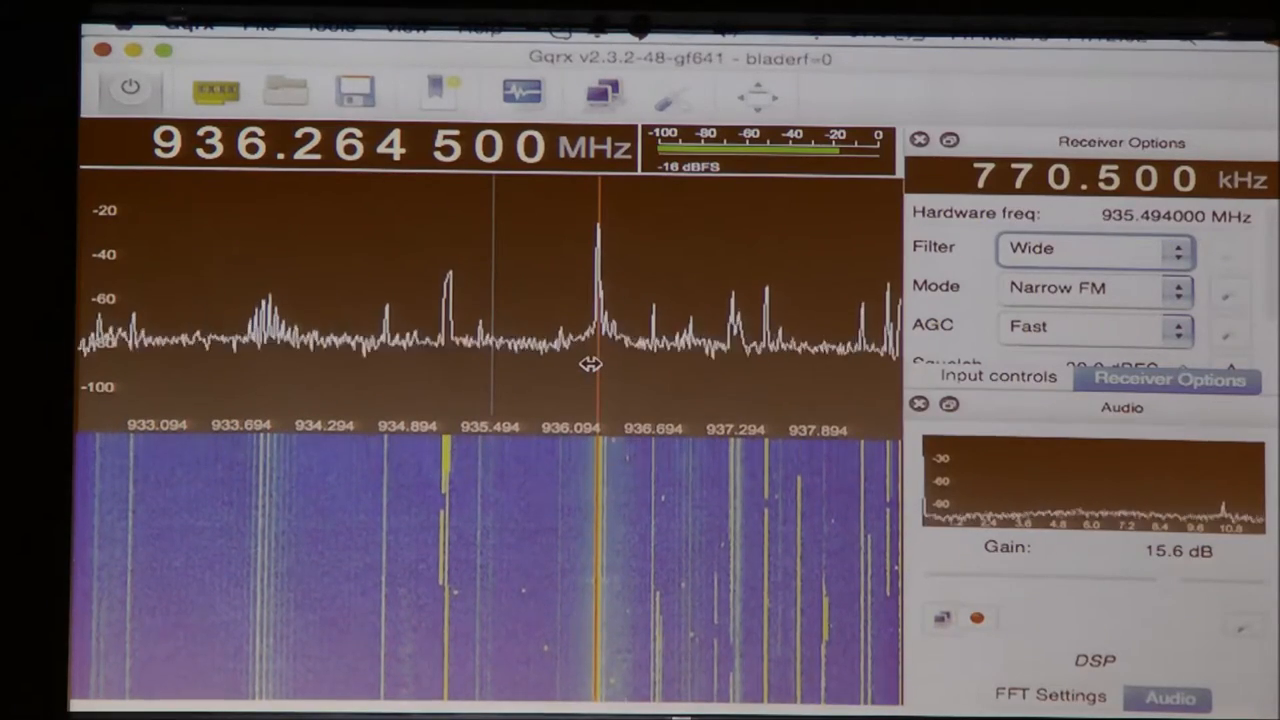
click(1085, 249)
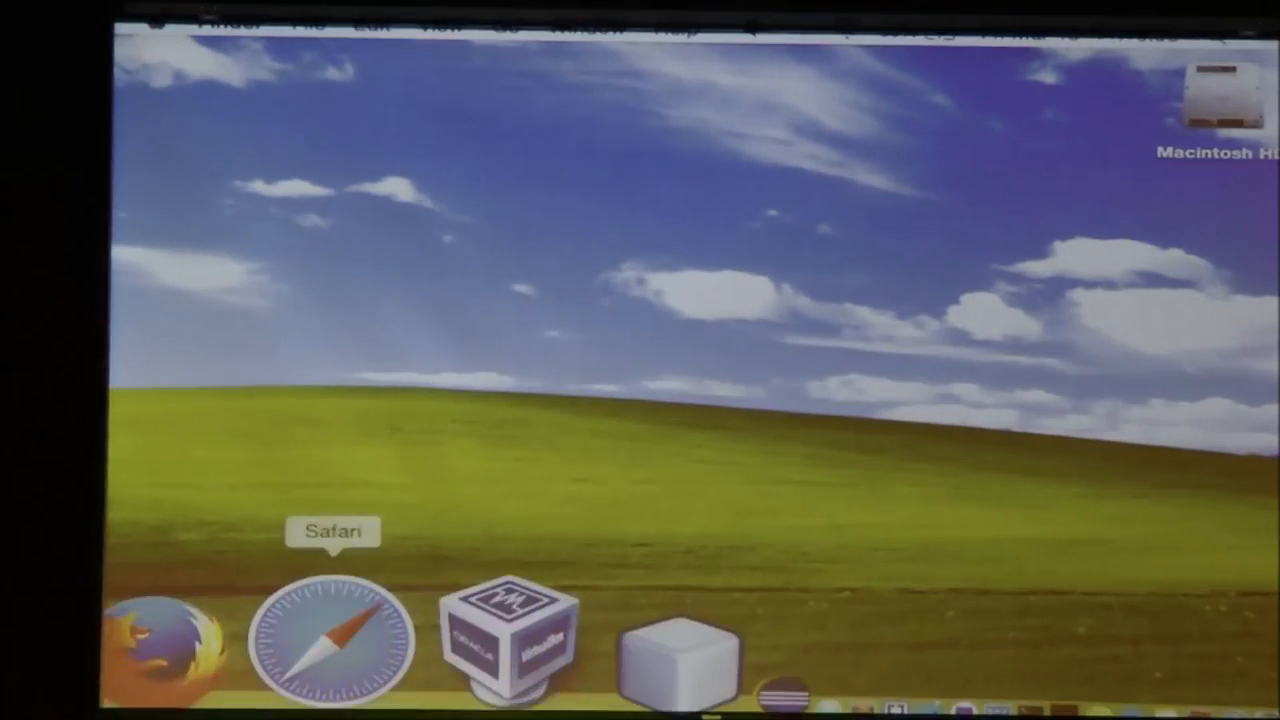
Load the Dump1090 localhost map in a new Chrome window and pan around Phoenix.
right_click(160, 640)
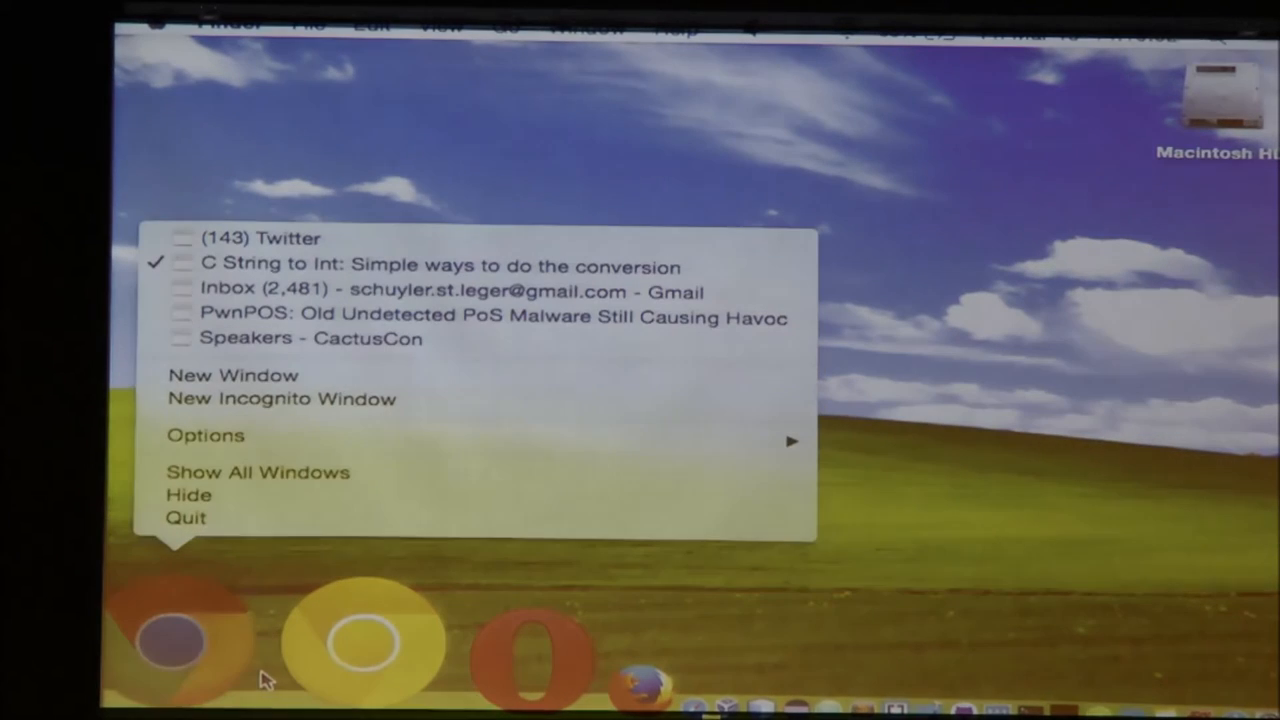
click(233, 375)
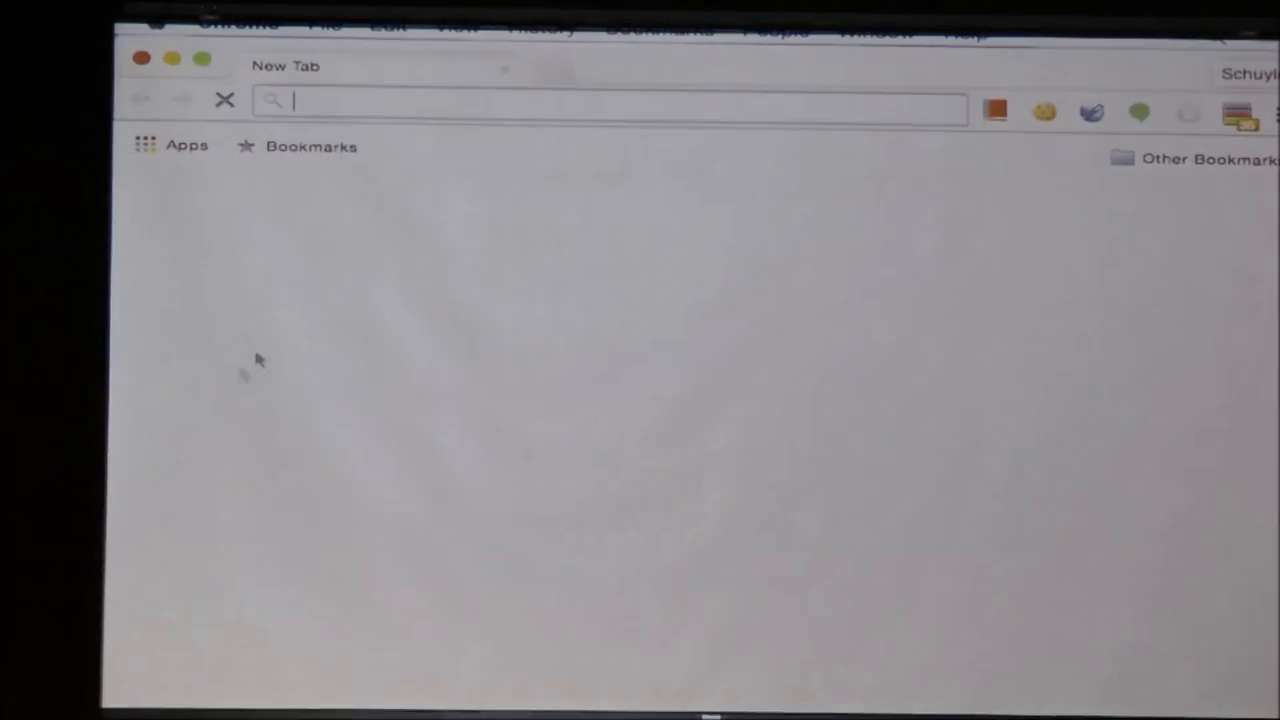
text(192.168.1.11:4242)
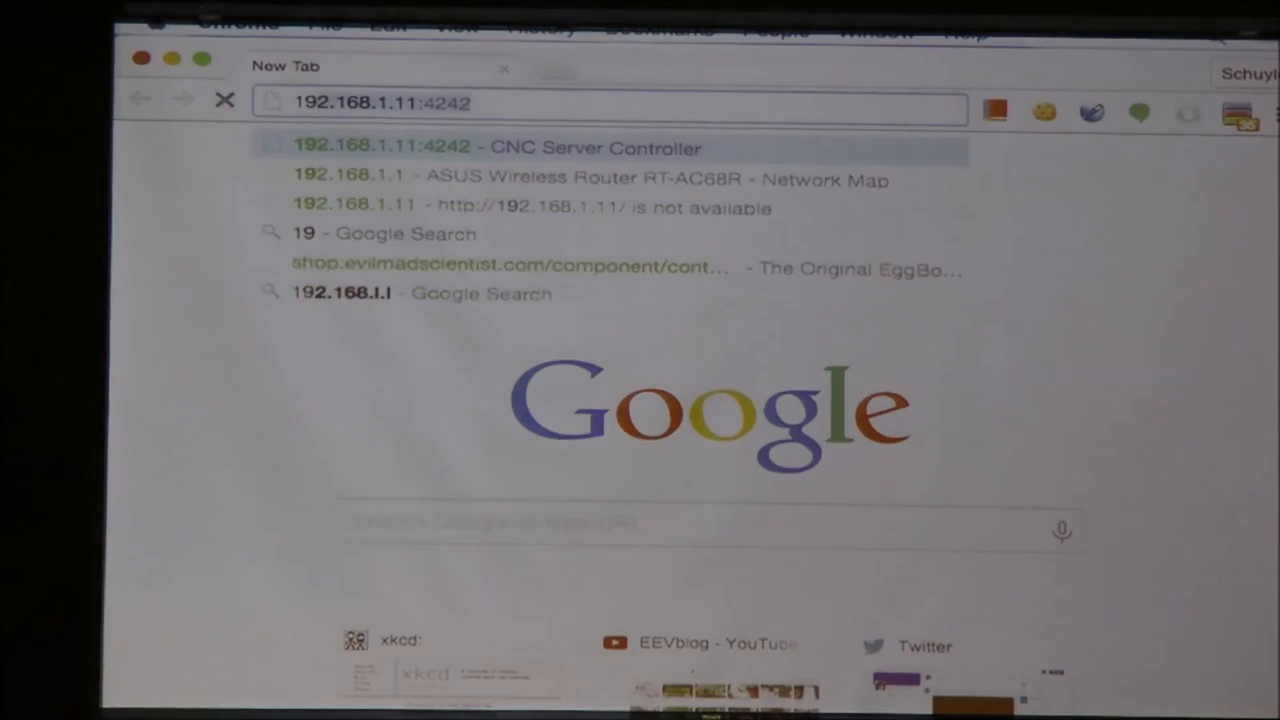
text(localhost:42)
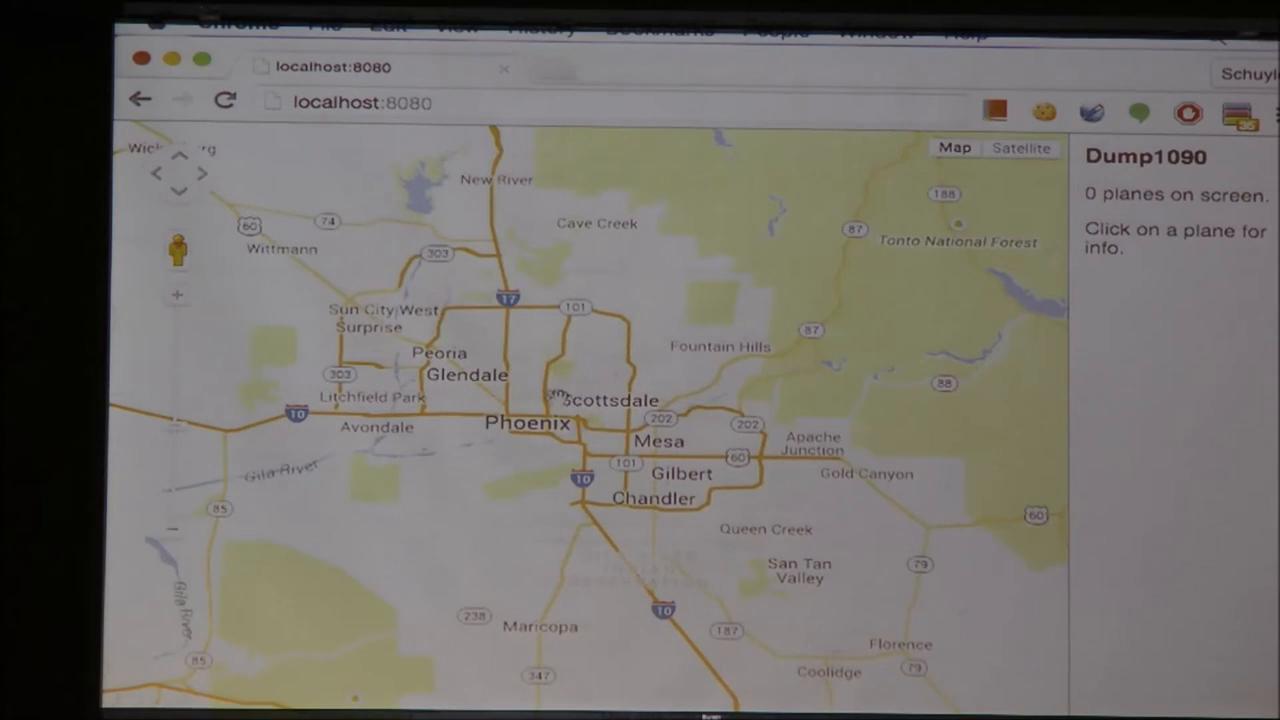
mouse_move(628, 370)
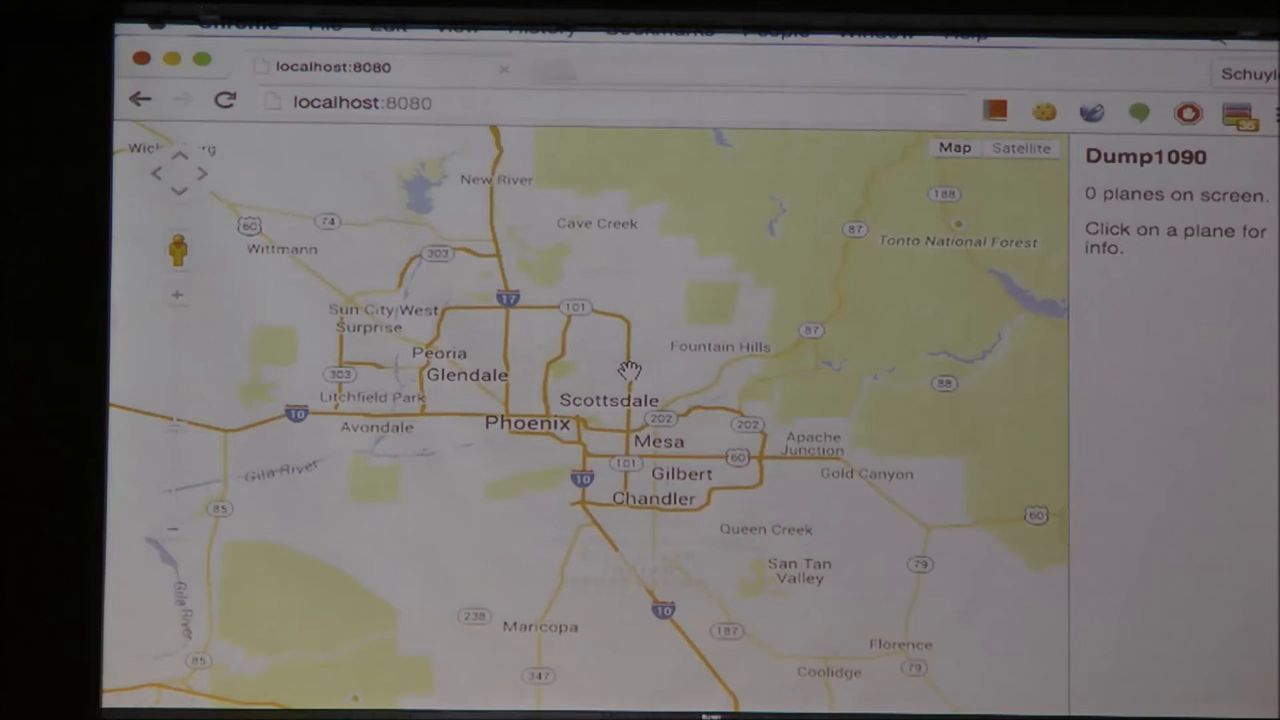
drag(630, 370, 665, 390)
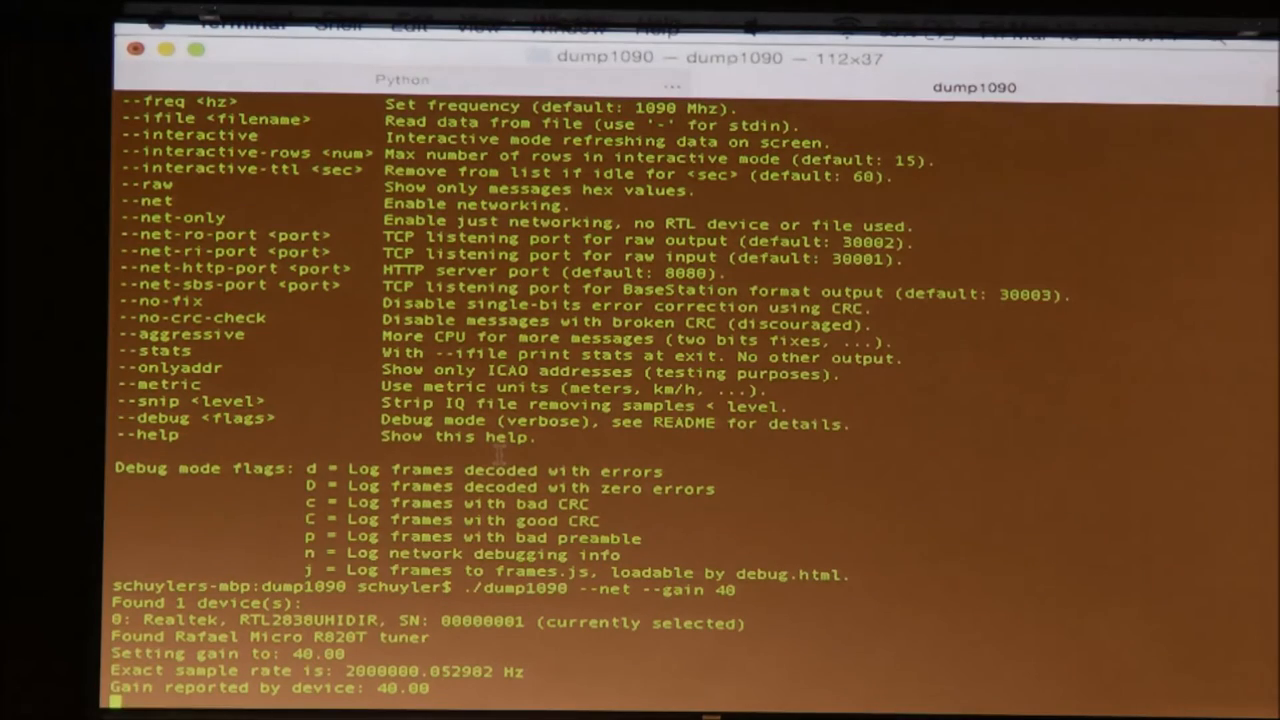
Run ./dump1090 --net --gain 40 in Terminal.
scroll(down, 3)
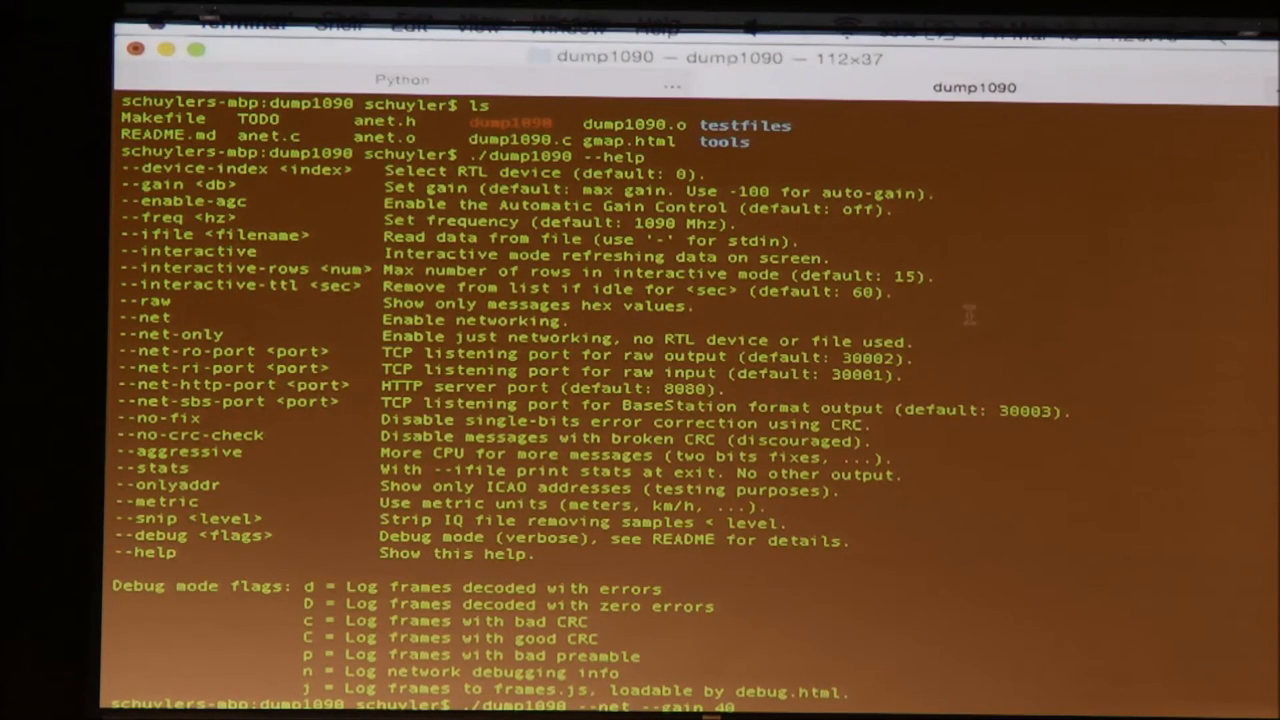
key(Return)
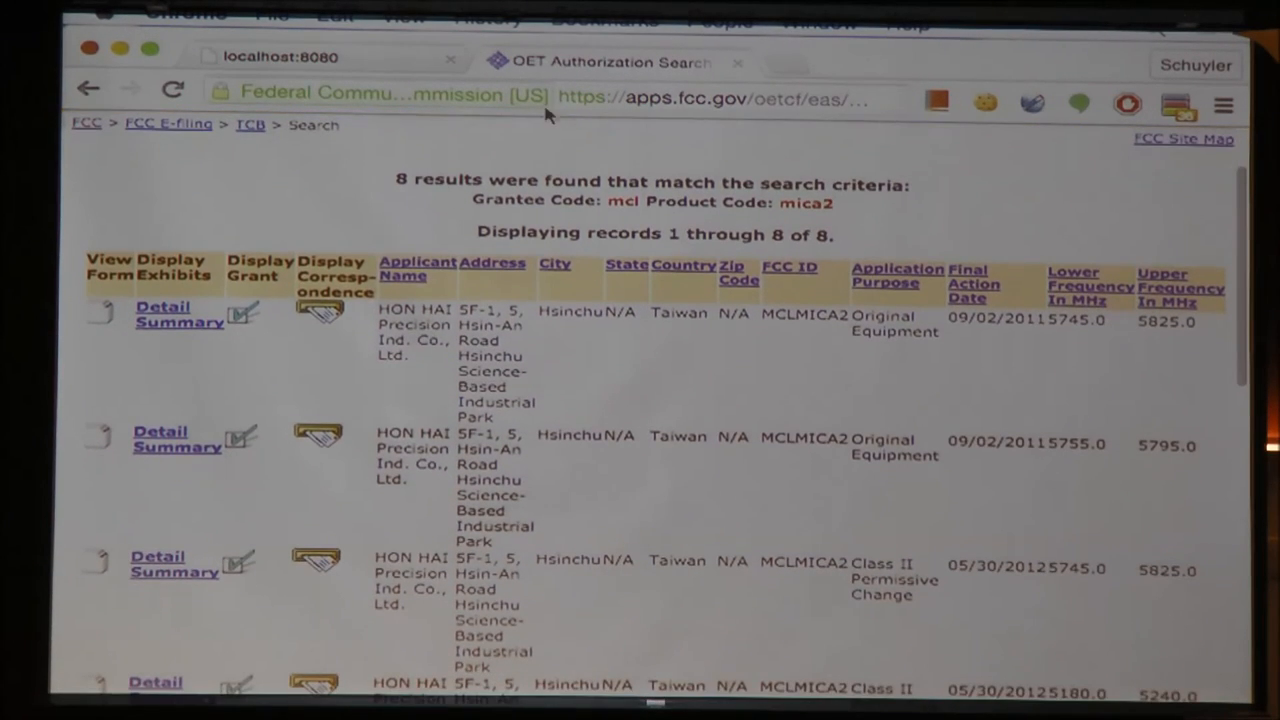
Enter fcc.io/hbw7451 to load the Chamberlain Group authorization record.
text(fcc.io)
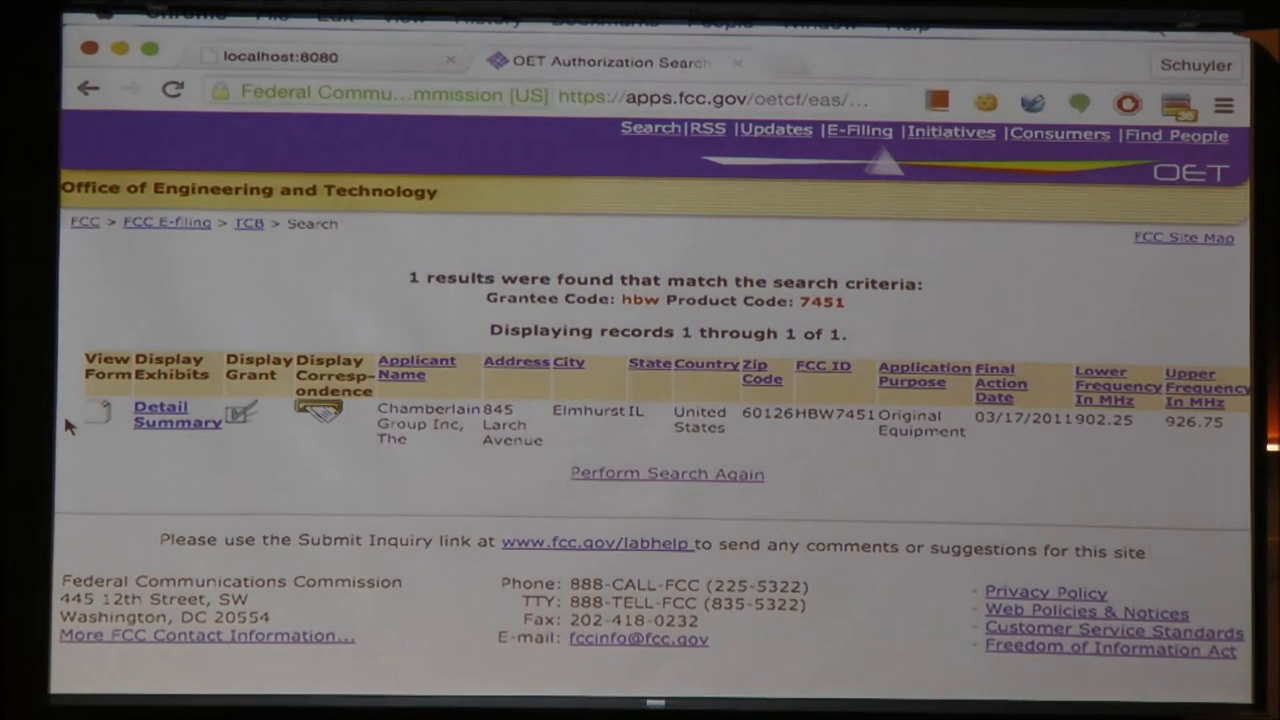
click(177, 414)
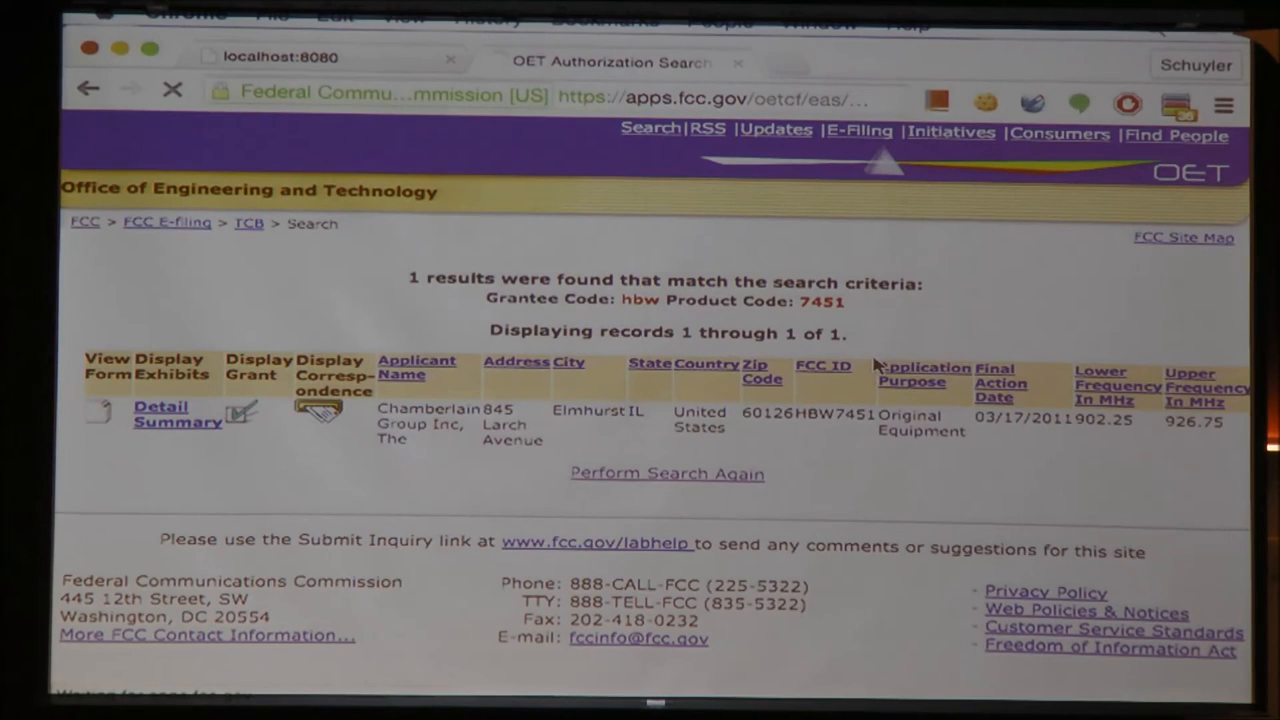
click(318, 410)
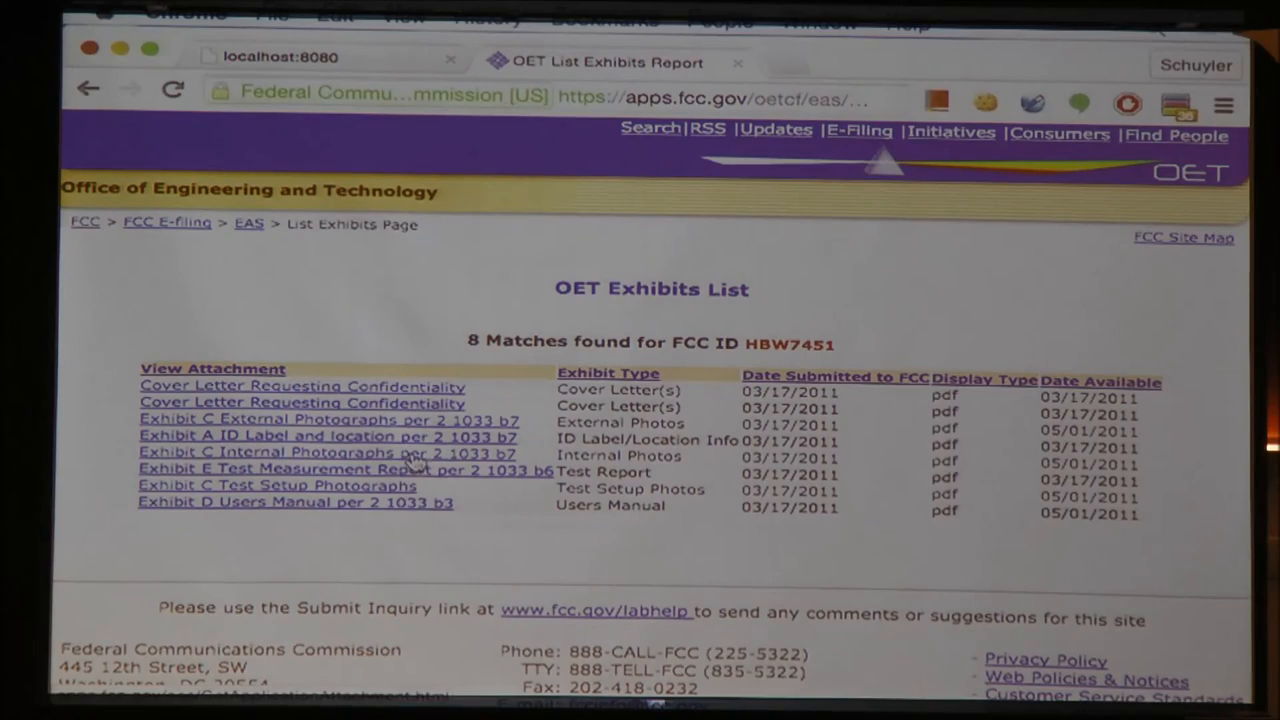
click(296, 452)
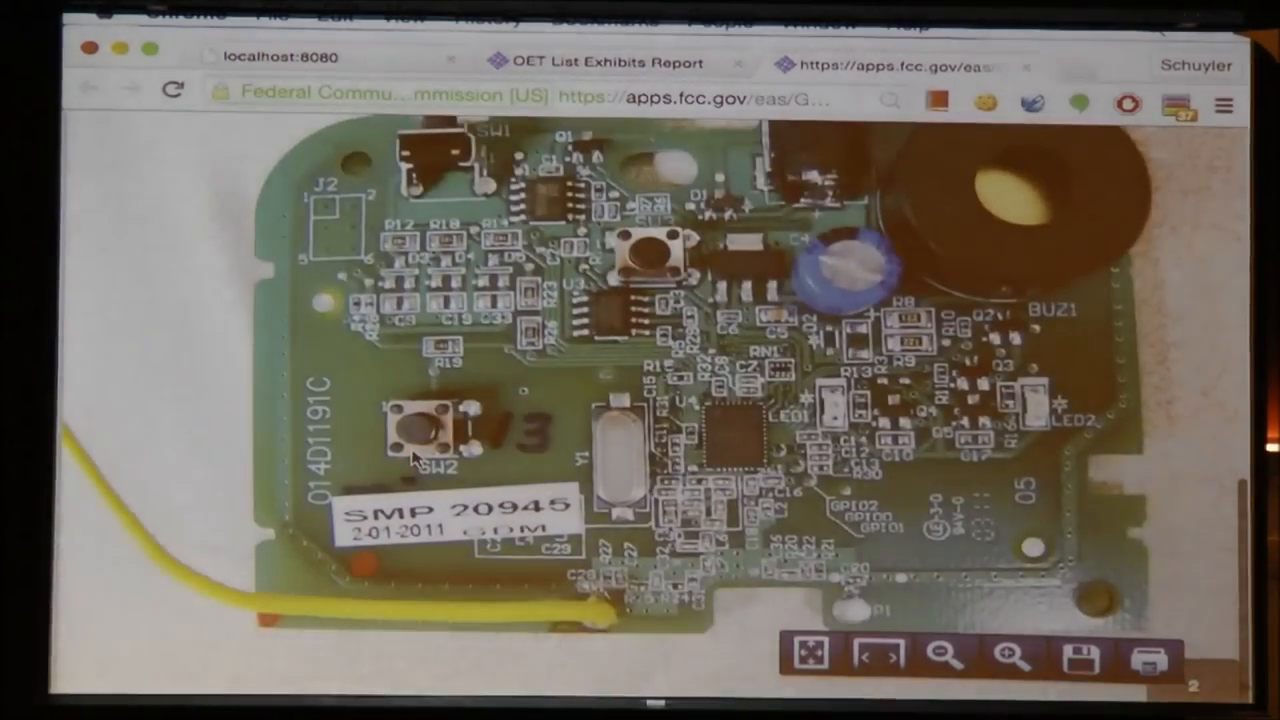
click(88, 89)
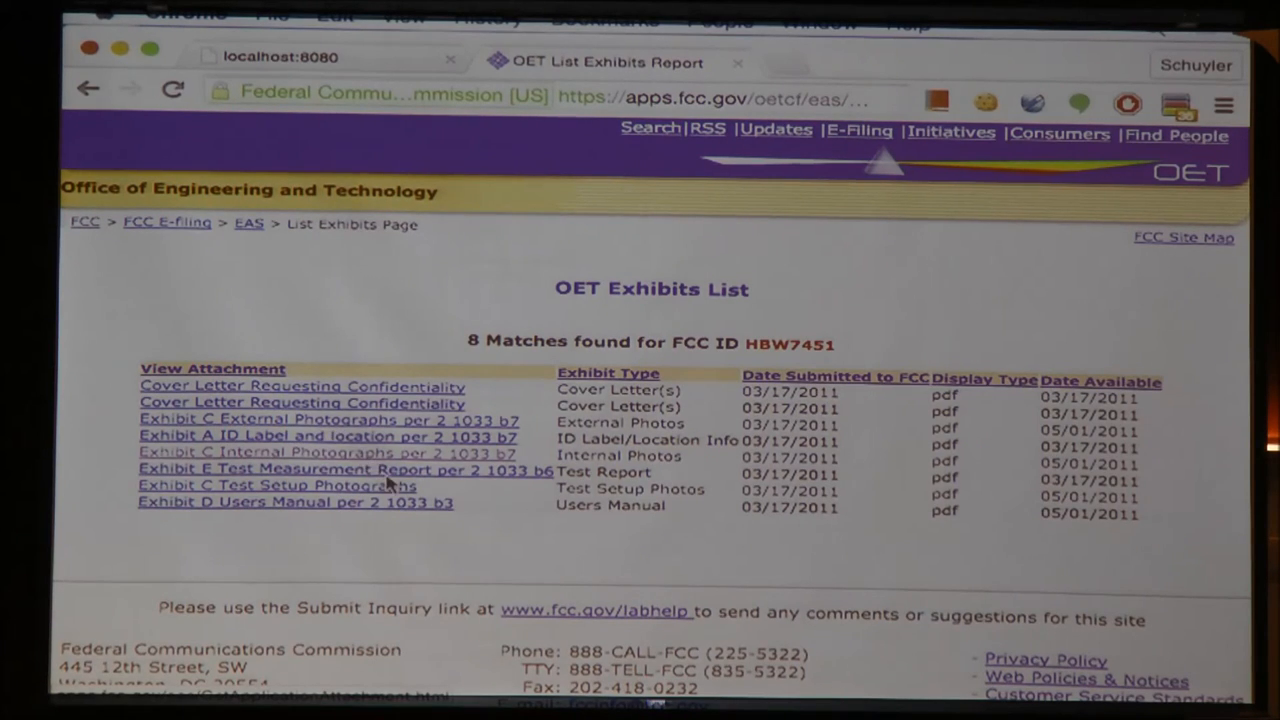
click(345, 469)
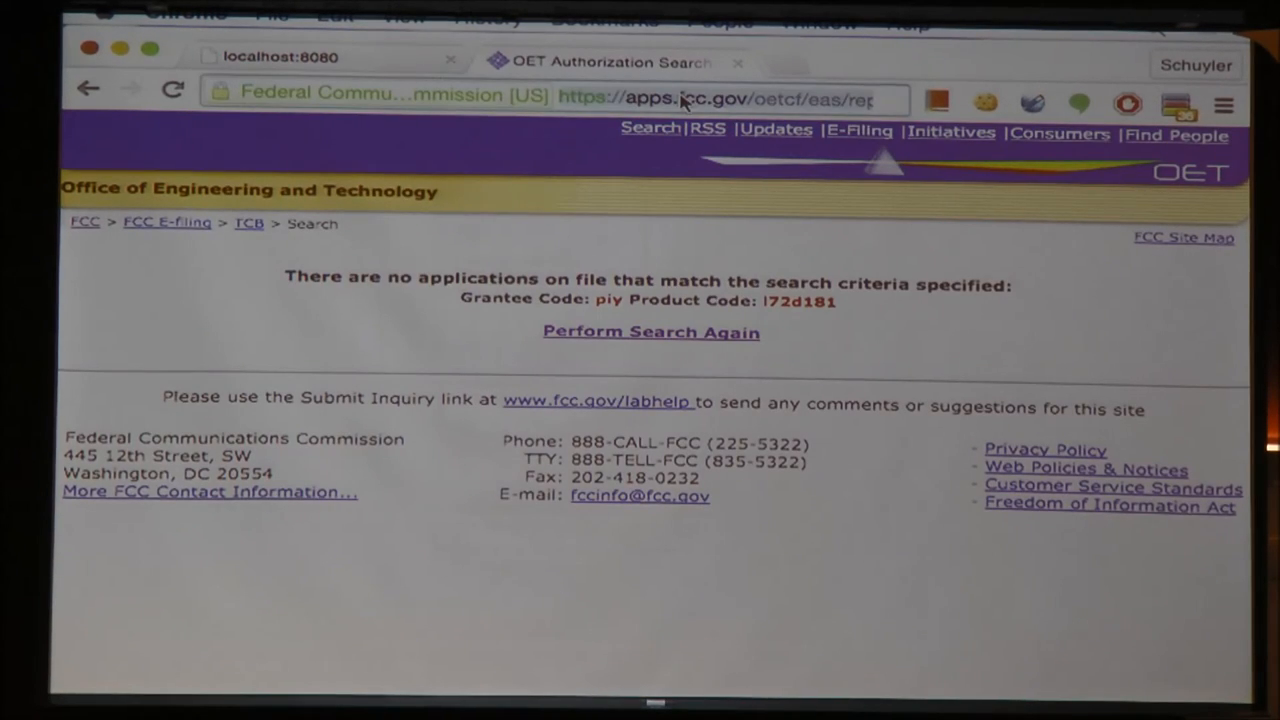
Correct the lookup URL to fcc.io/piyl7281h1 for the Mattel device.
text(fcc.io/piyl72d181)
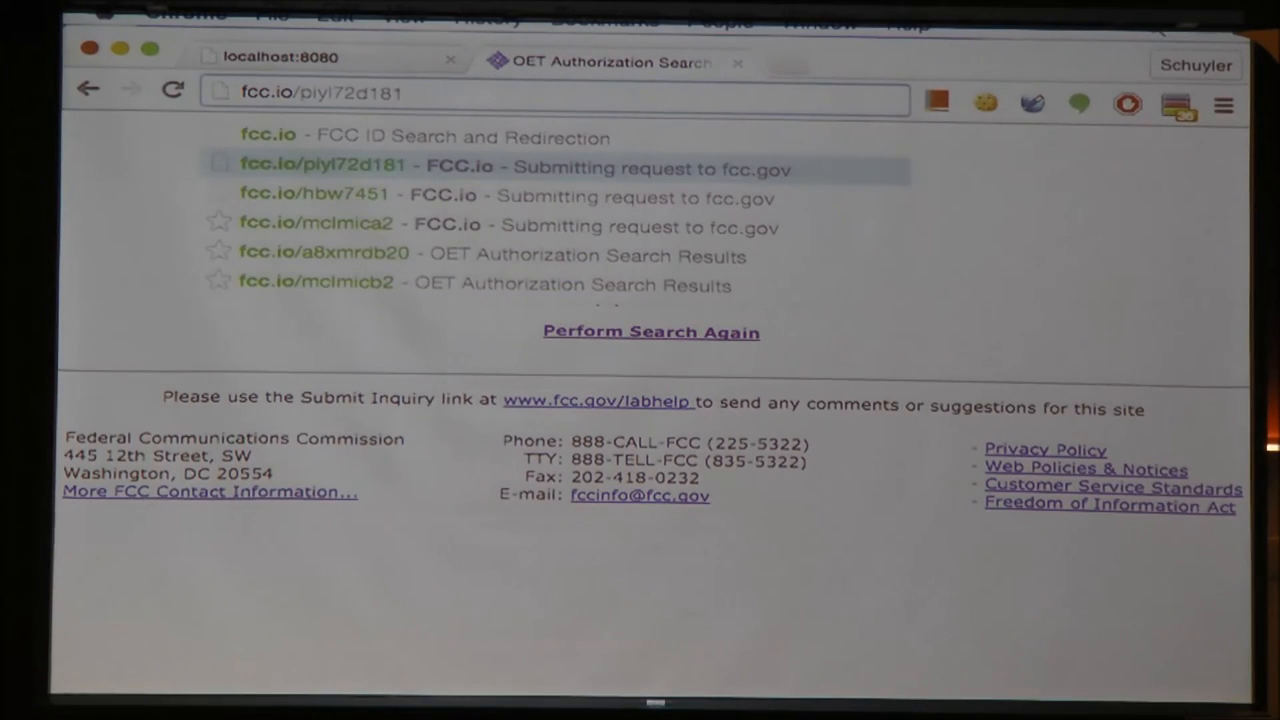
key(backspace)
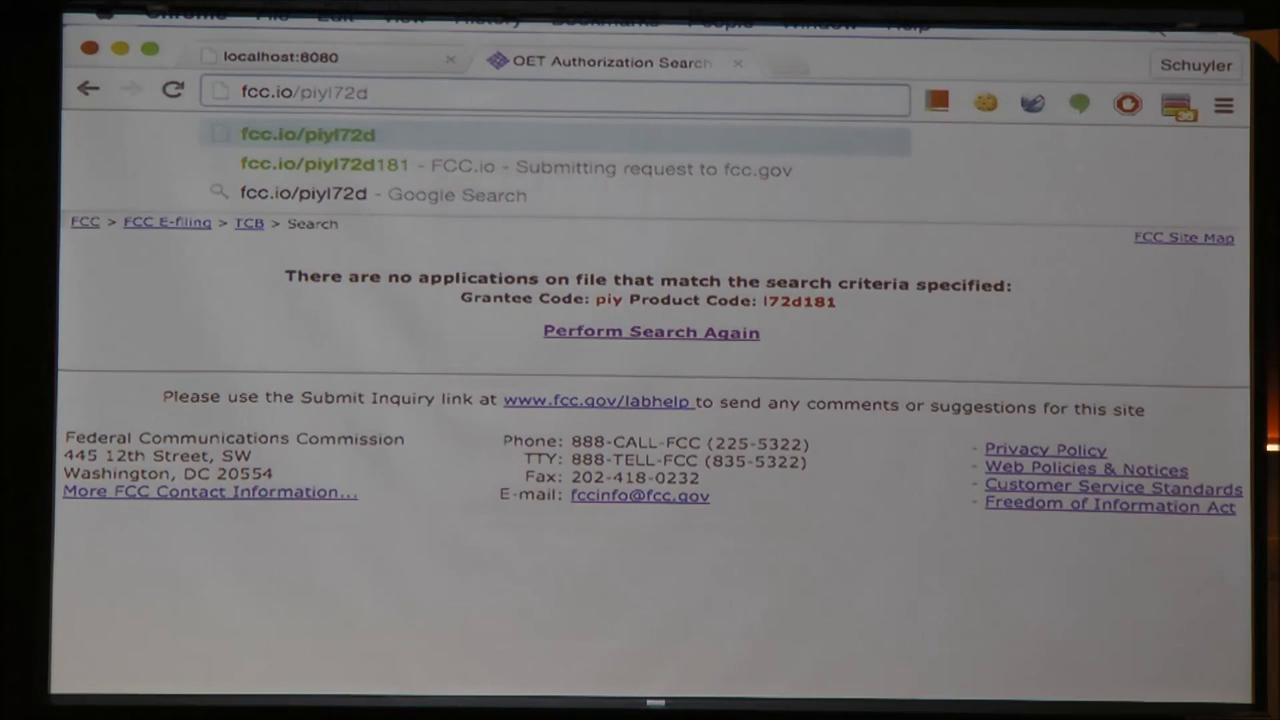
key(Backspace)
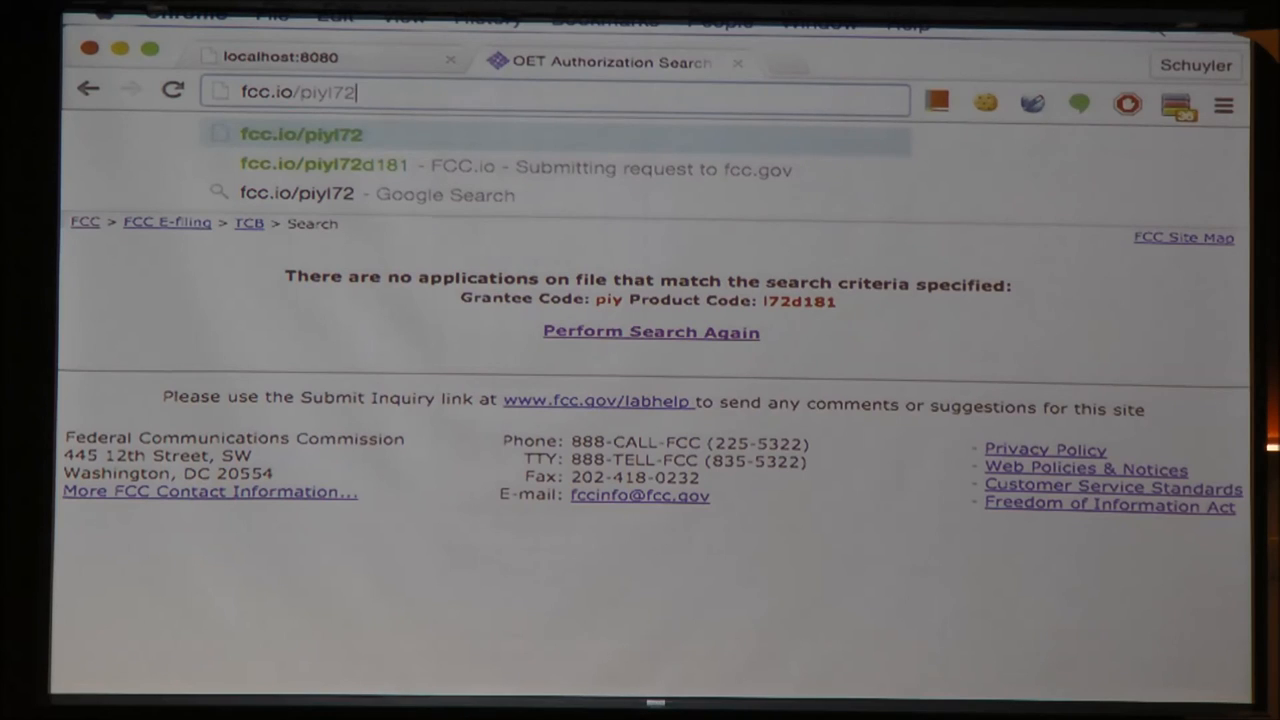
text(81h1)
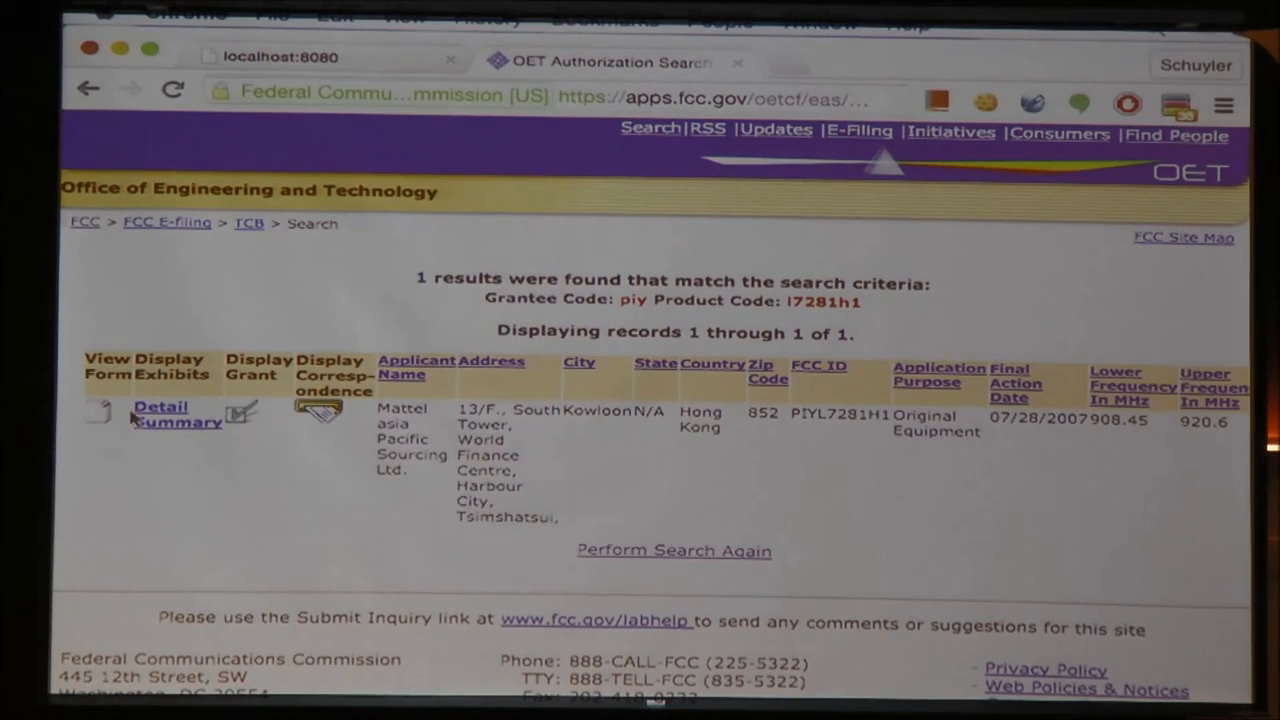
Scroll through PIYL7281H1's external photos and return to its exhibits list.
click(242, 412)
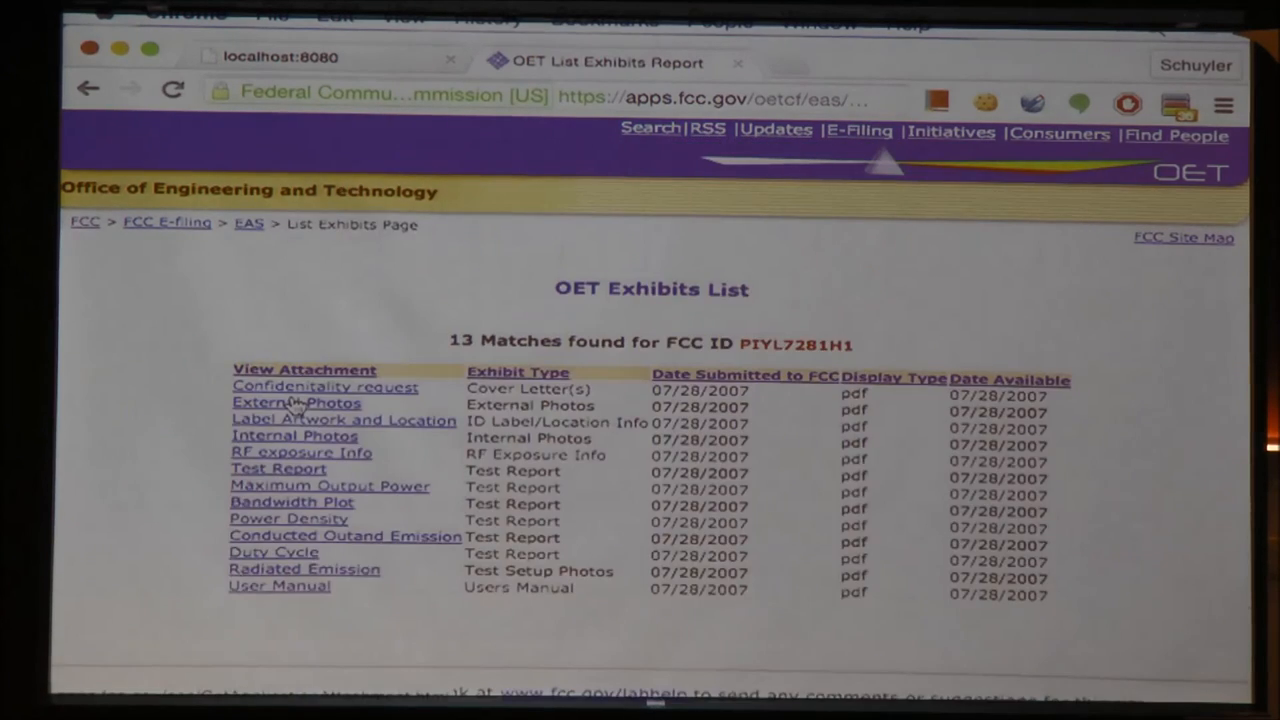
scroll(down, 3)
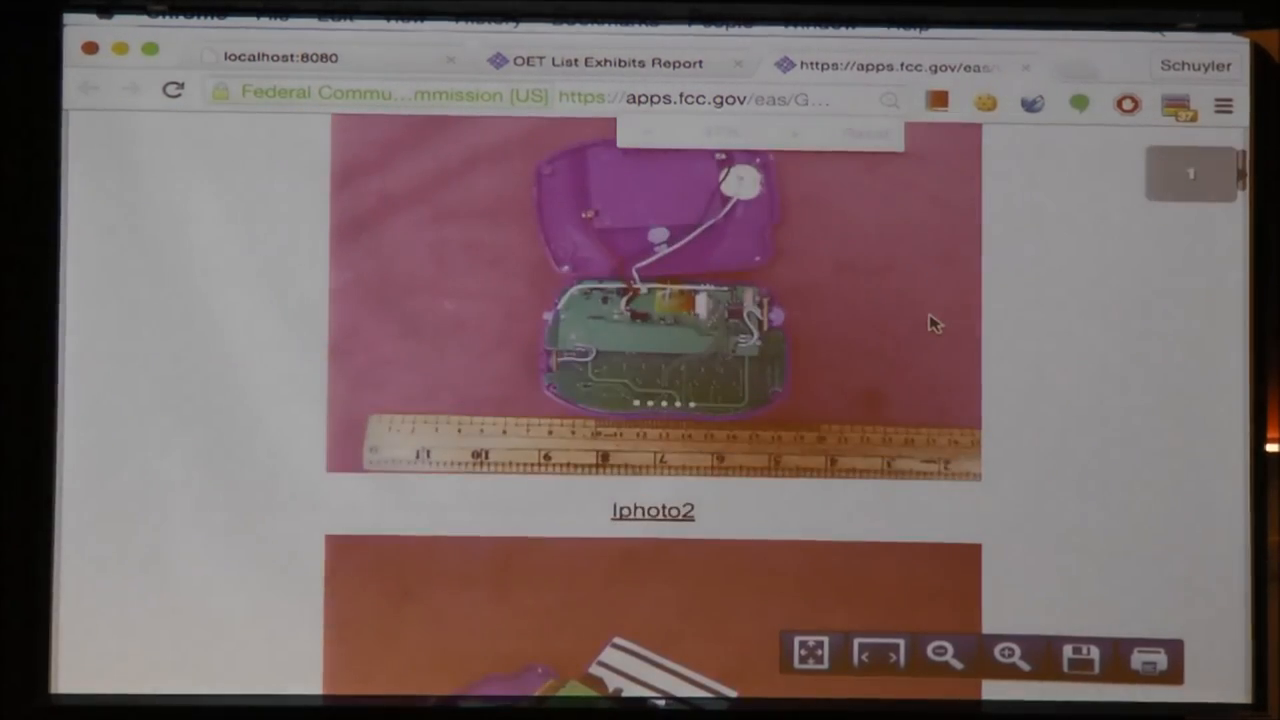
scroll(down, 3)
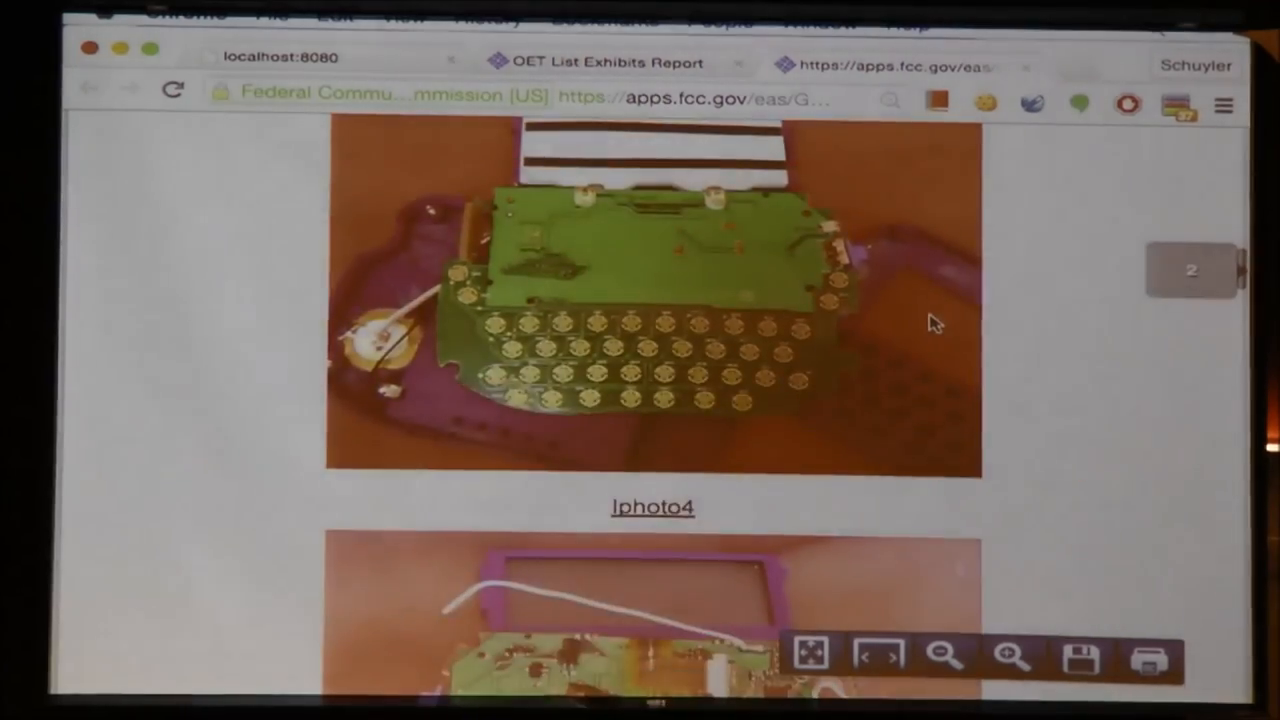
scroll(down, 3)
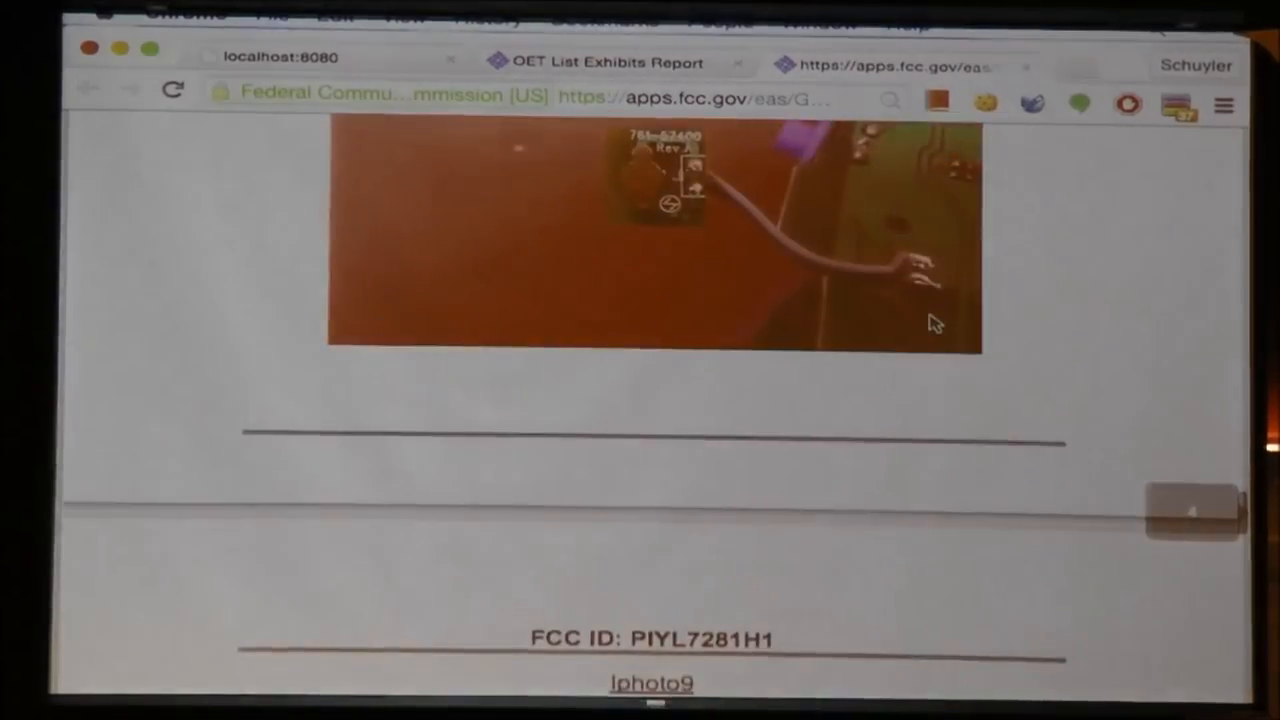
click(88, 89)
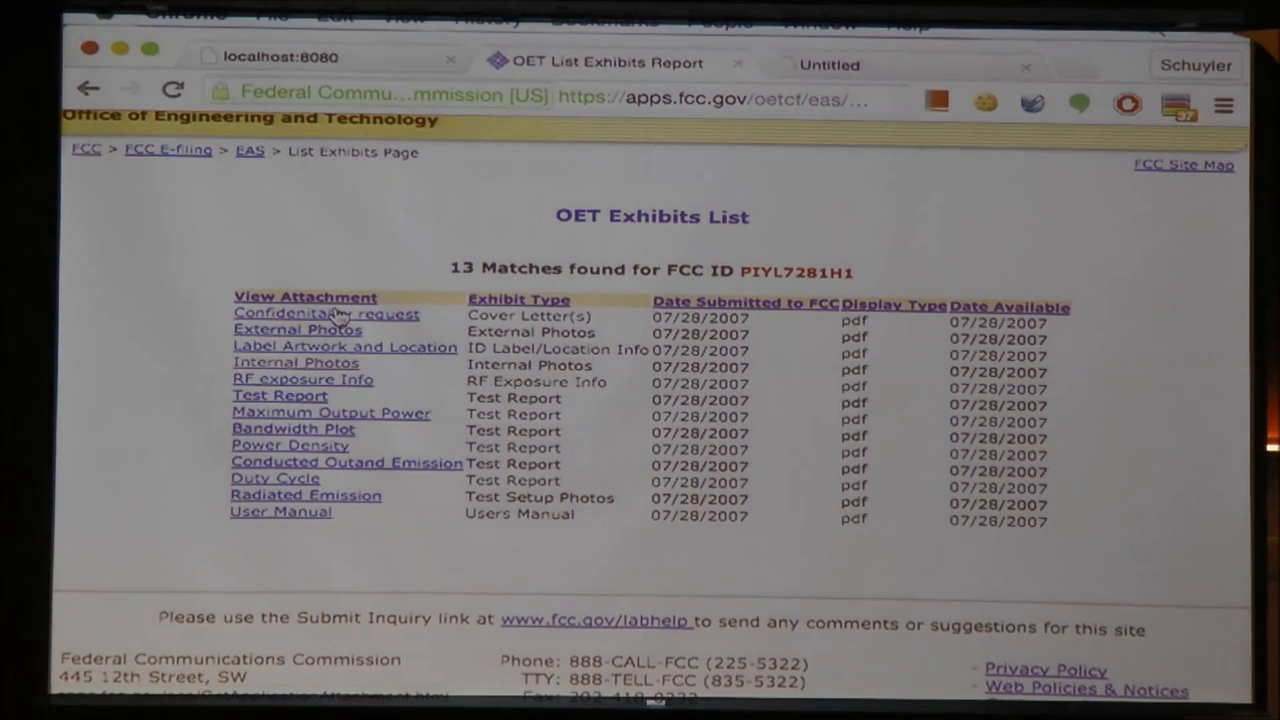
View the confidentiality letter, then scroll through the Intertek test report and close it.
click(326, 313)
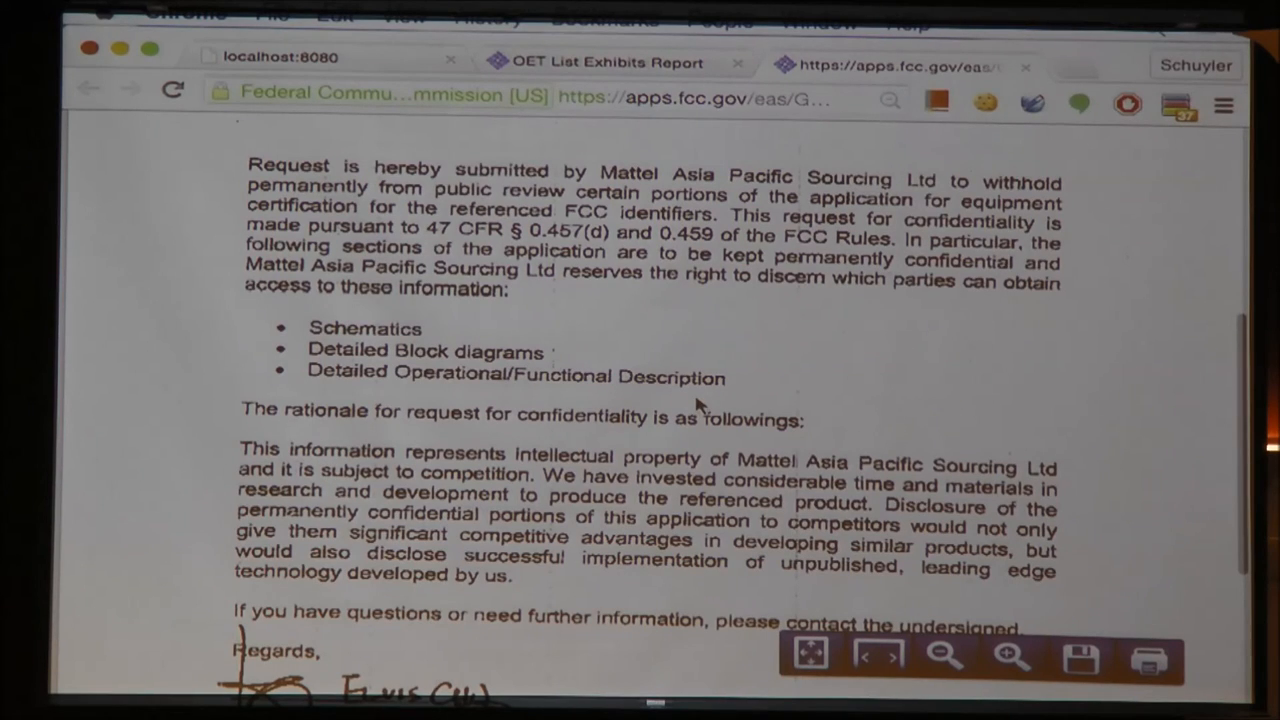
click(88, 88)
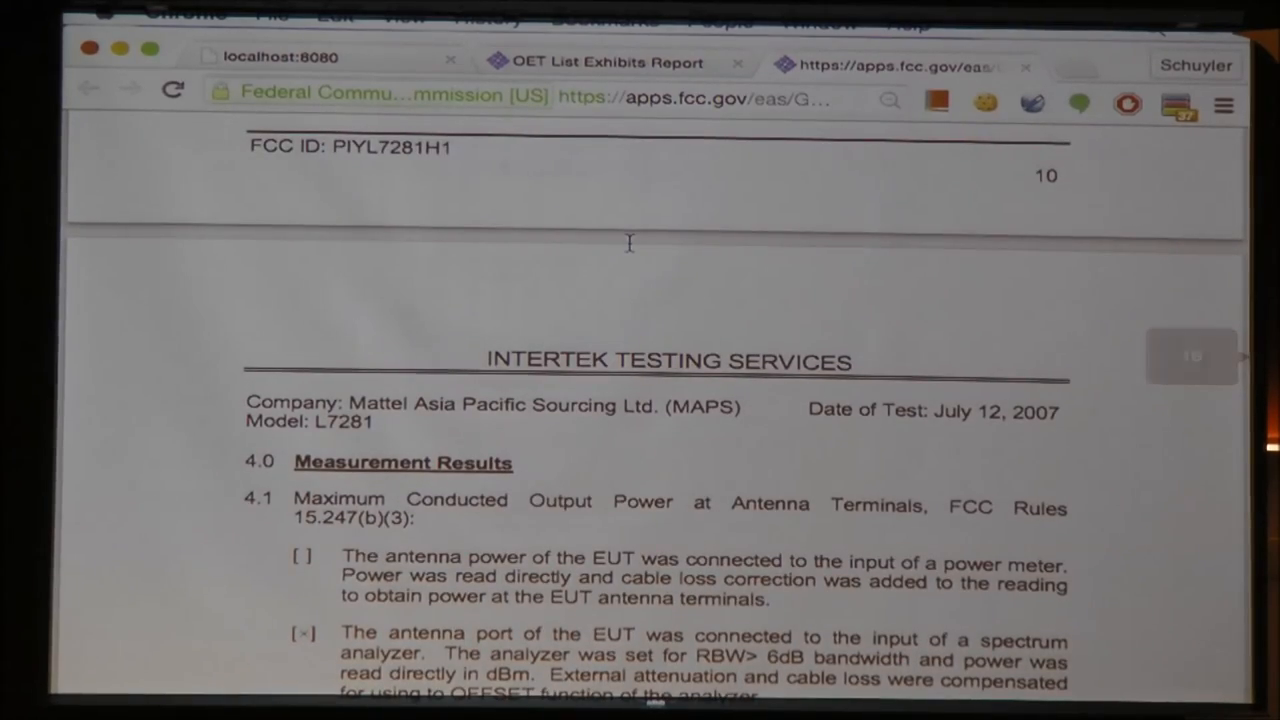
scroll(down, 3)
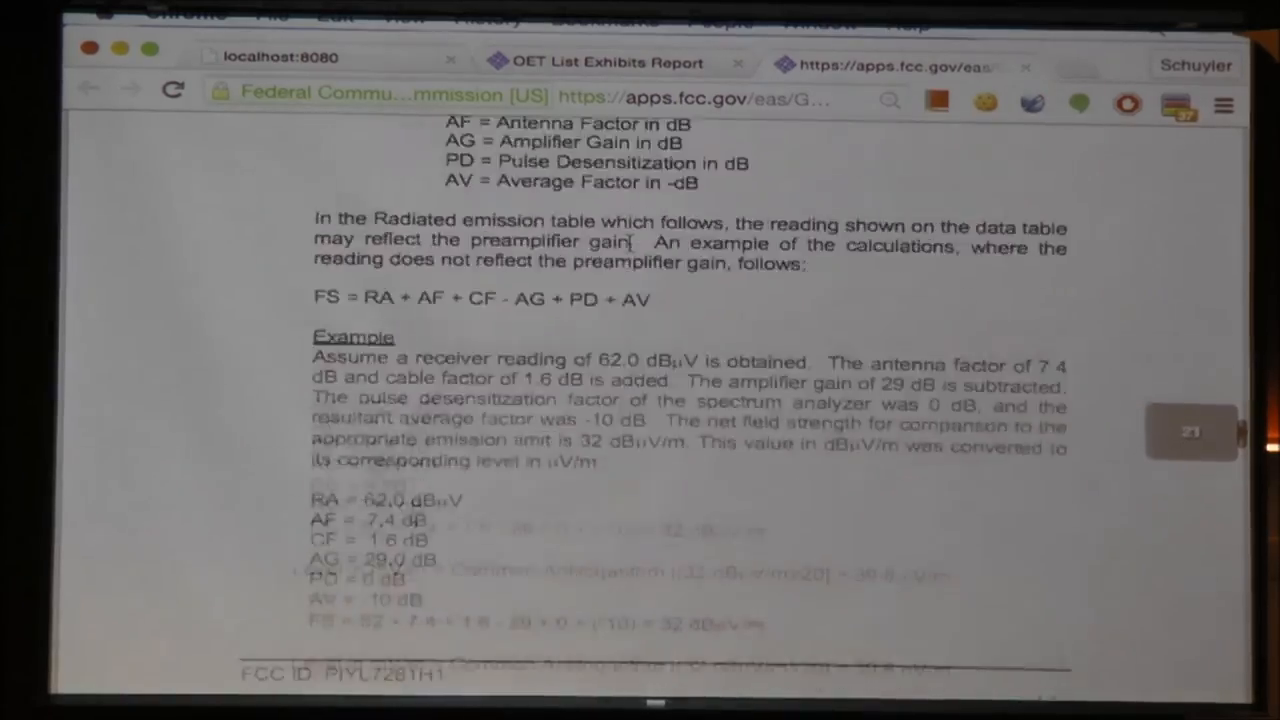
scroll(down, 3)
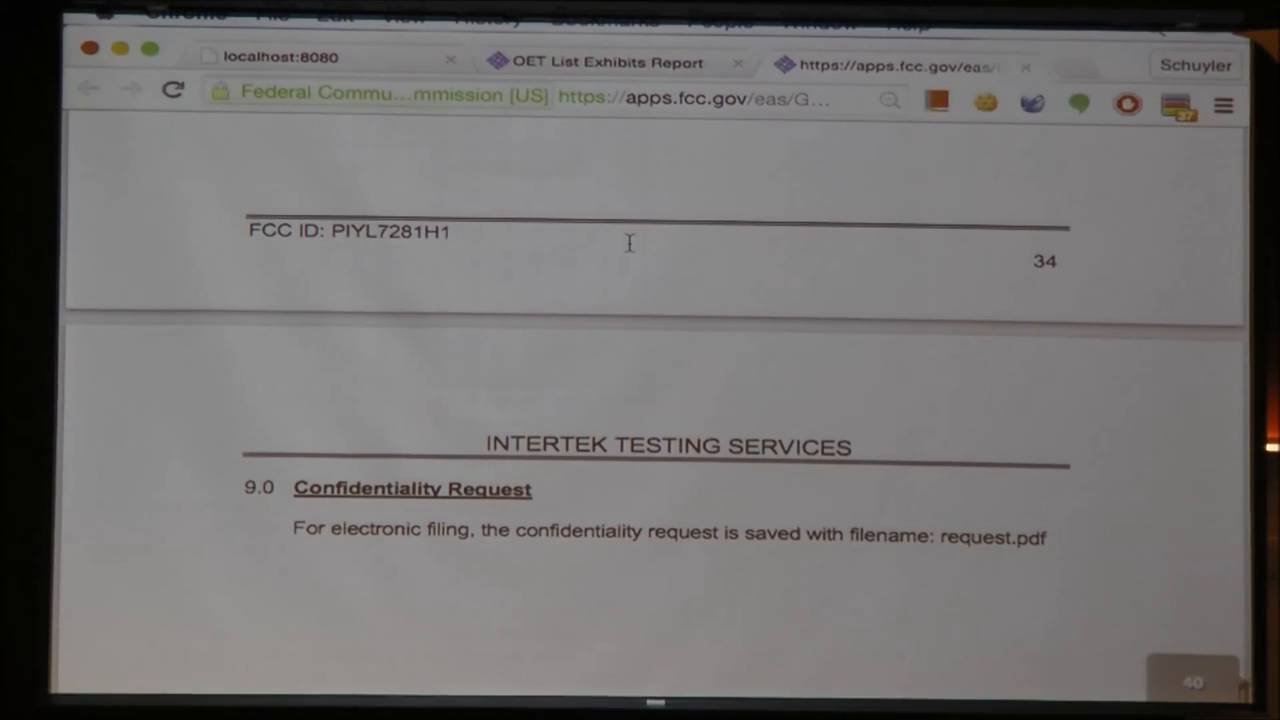
scroll(down, 3)
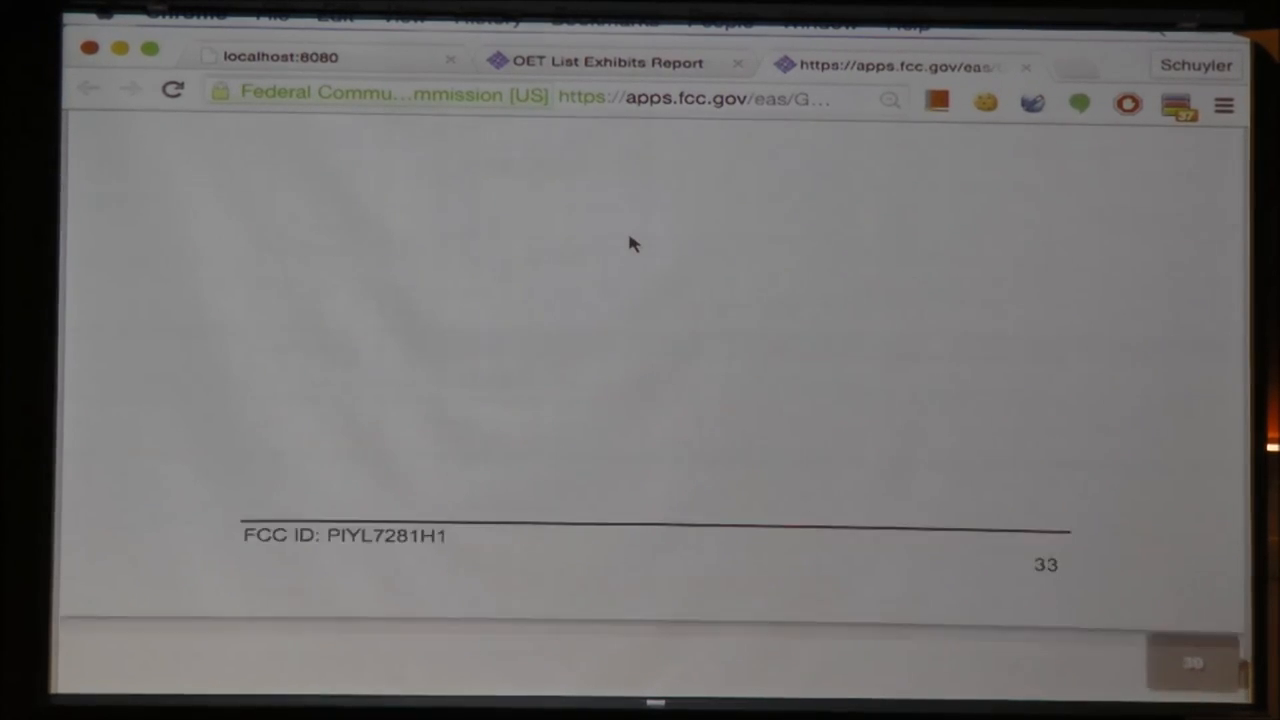
scroll(down, 3)
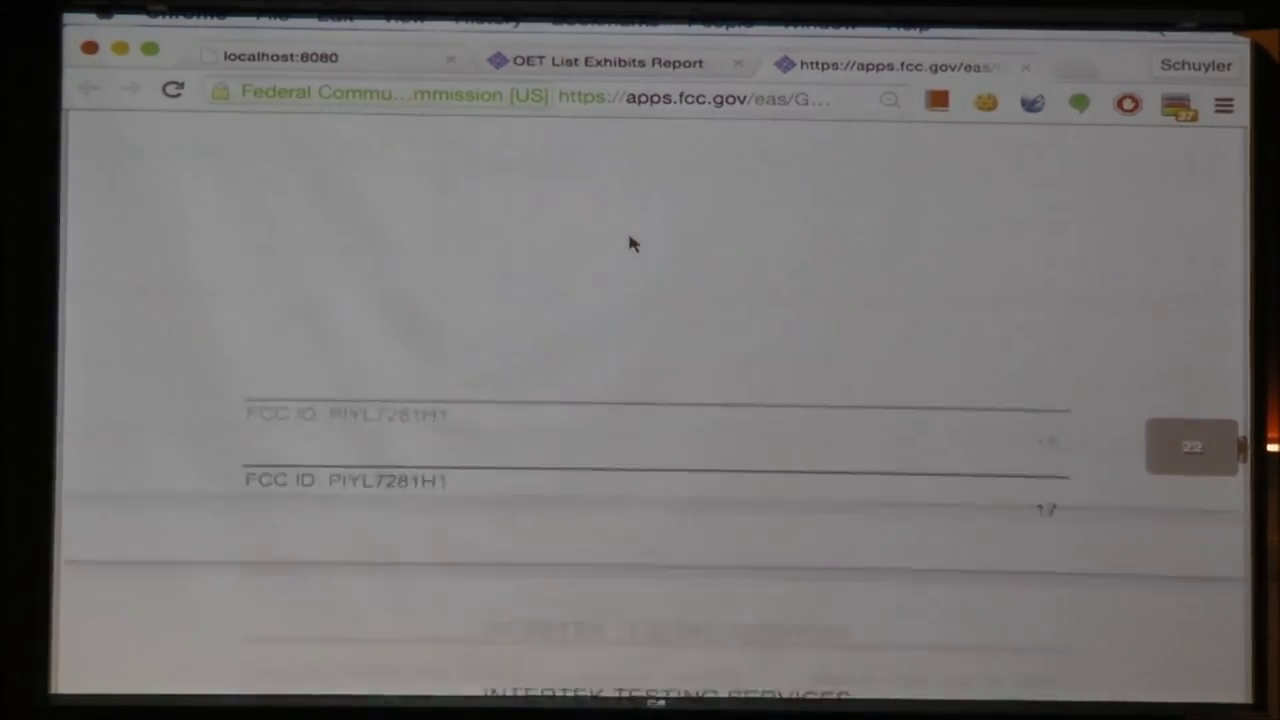
scroll(down, 3)
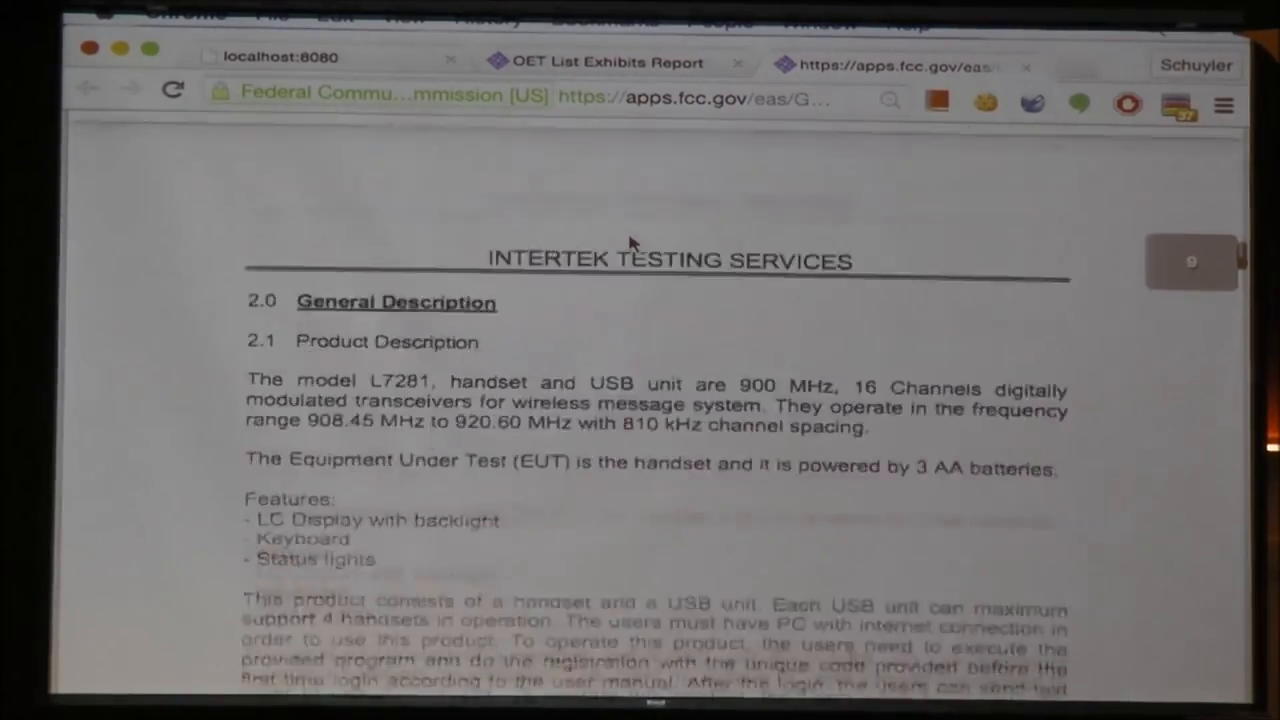
click(88, 89)
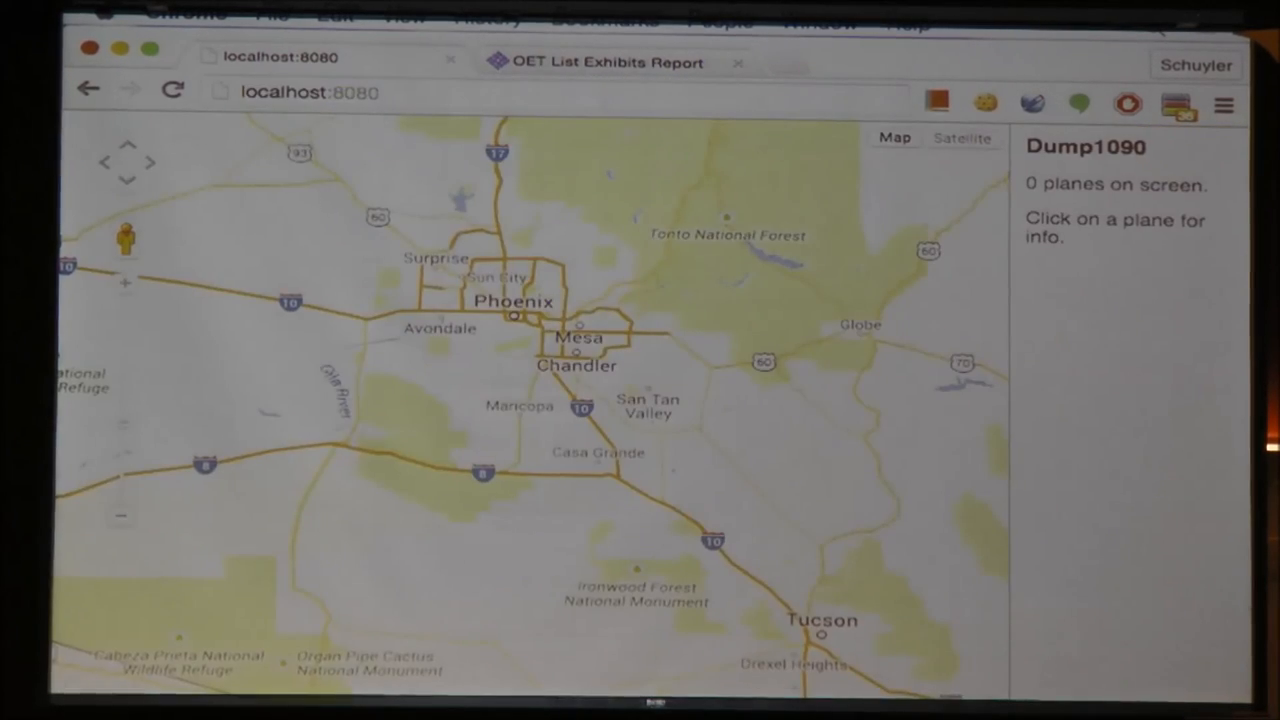
Reopen PIYL7281H1's exhibits via fcc.io and open the conducted emission test report.
text(fcc.io/a8xmrdb20)
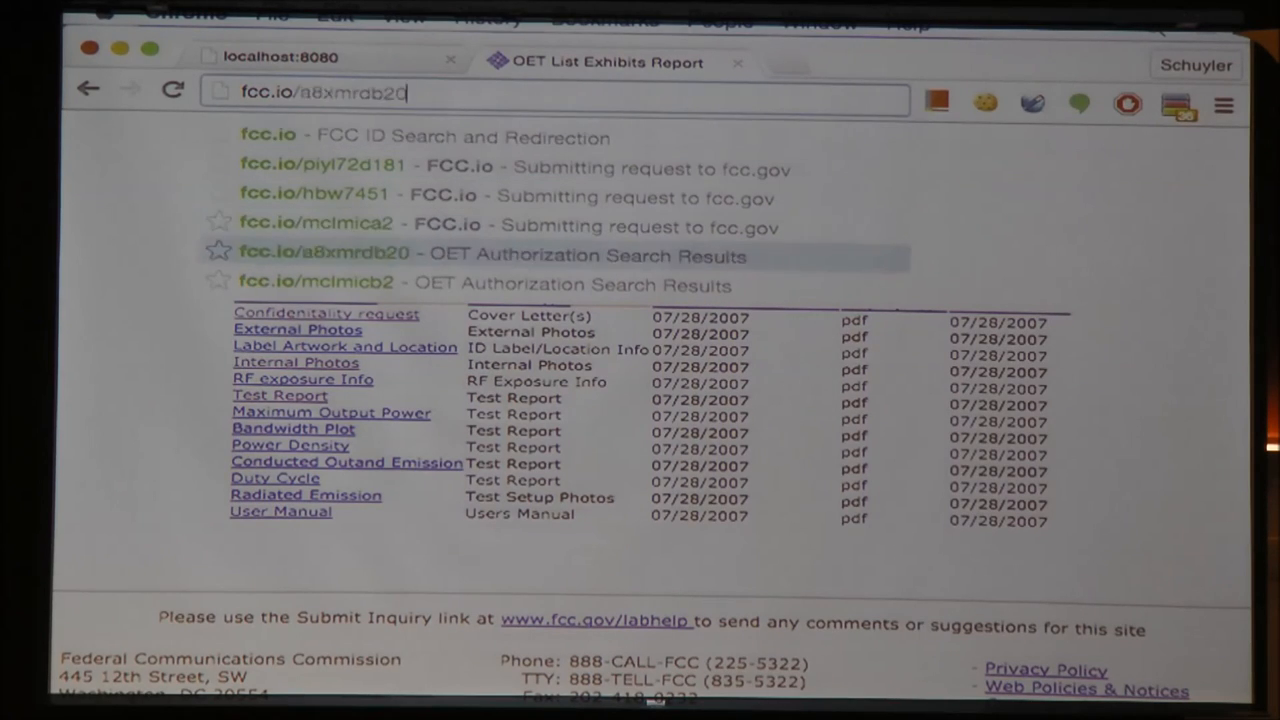
click(316, 281)
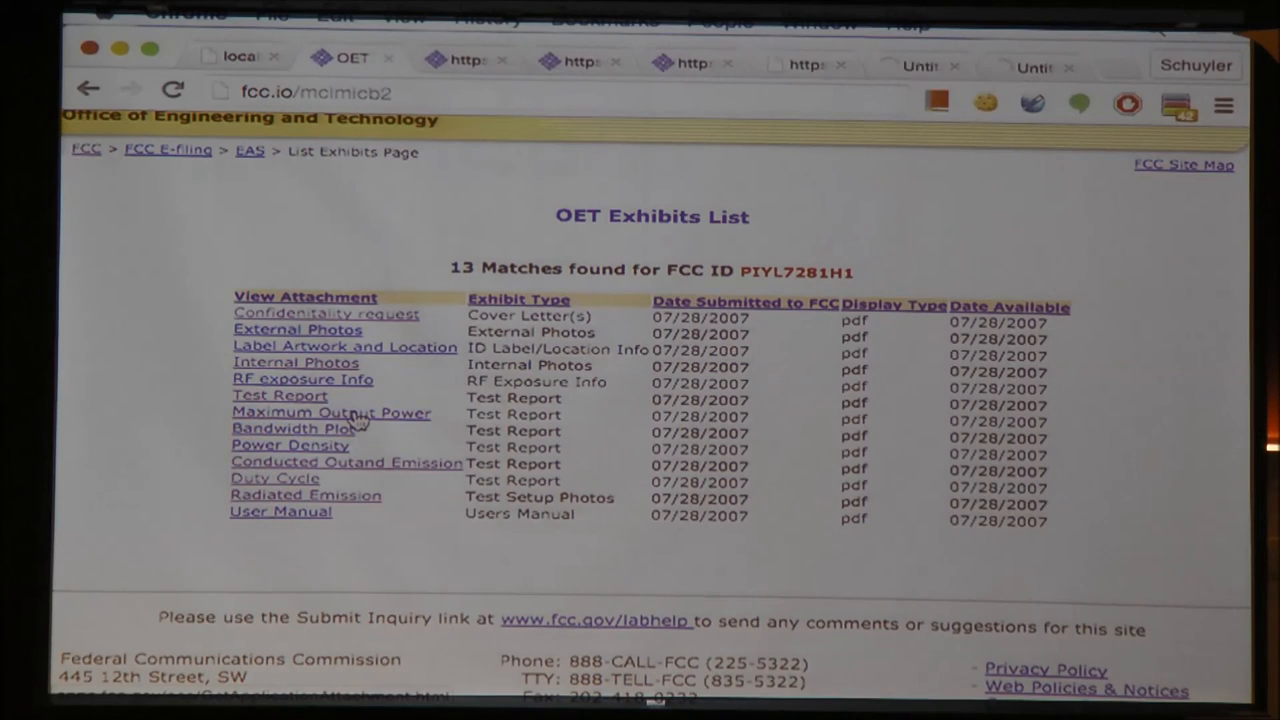
click(347, 462)
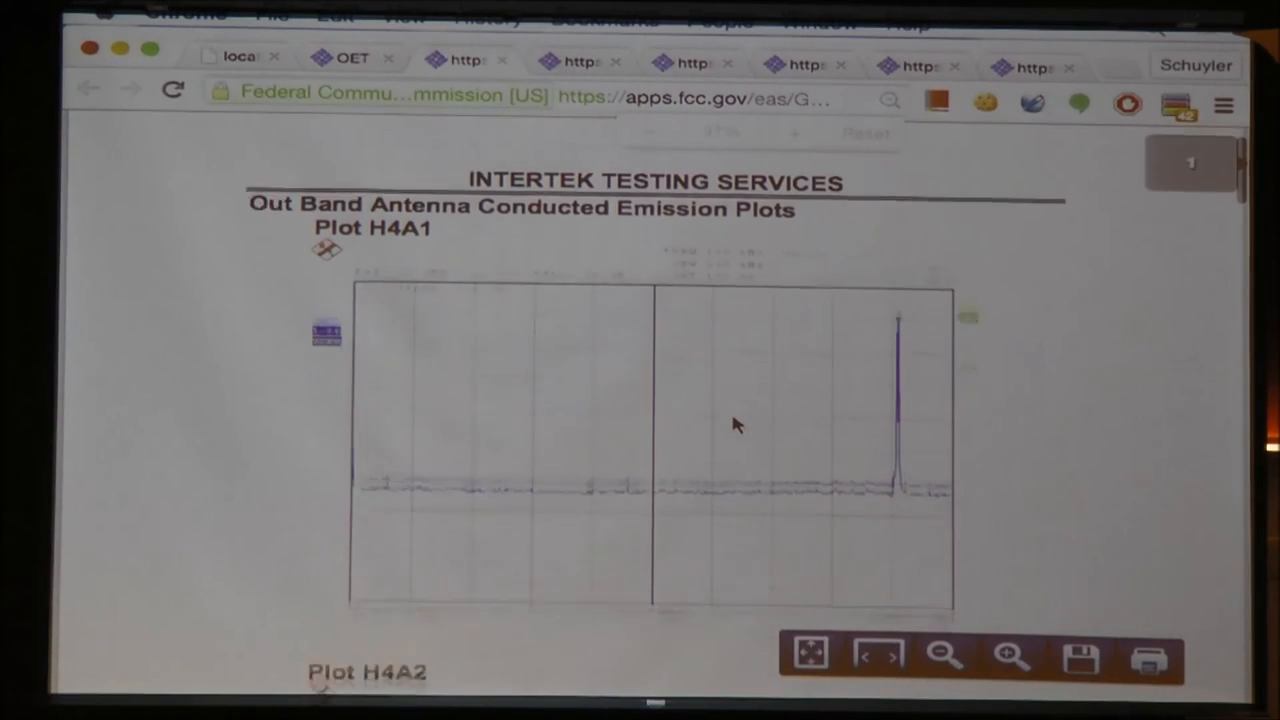
Scroll through the out-of-band conducted emission plots from H4A1 past the twin-peaked H4D1.
scroll(down, 3)
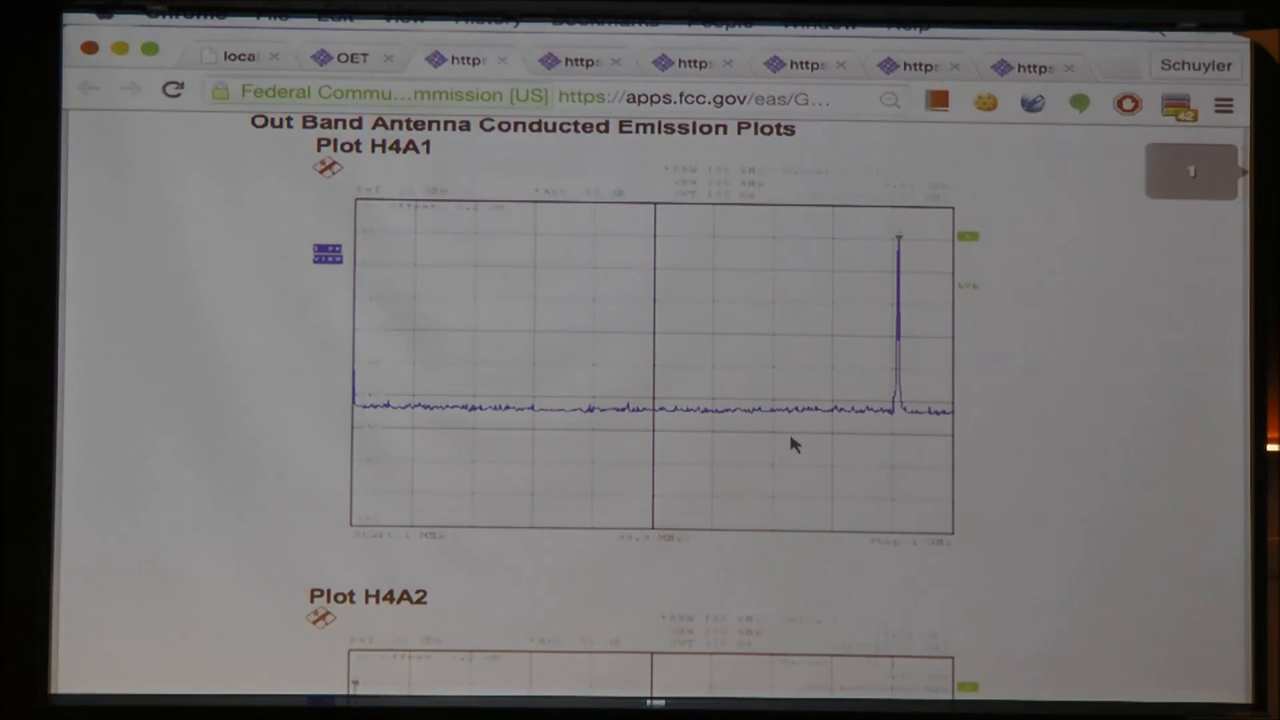
mouse_move(780, 483)
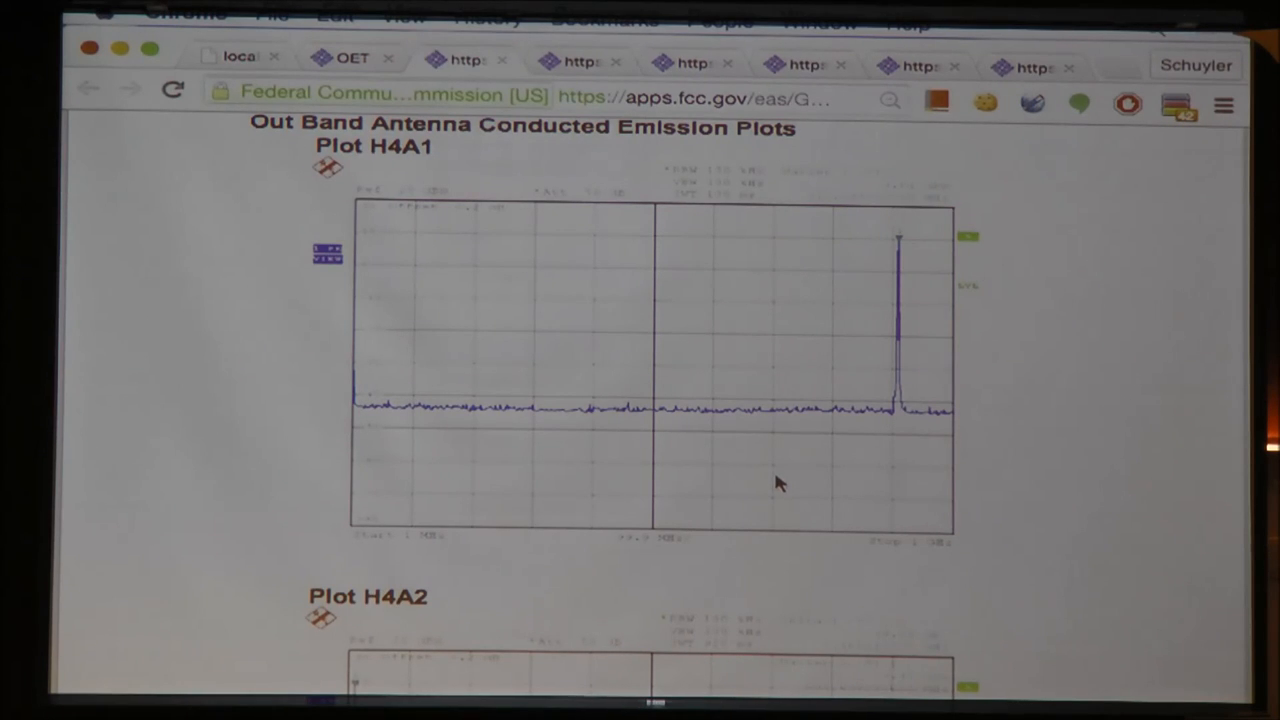
mouse_move(910, 322)
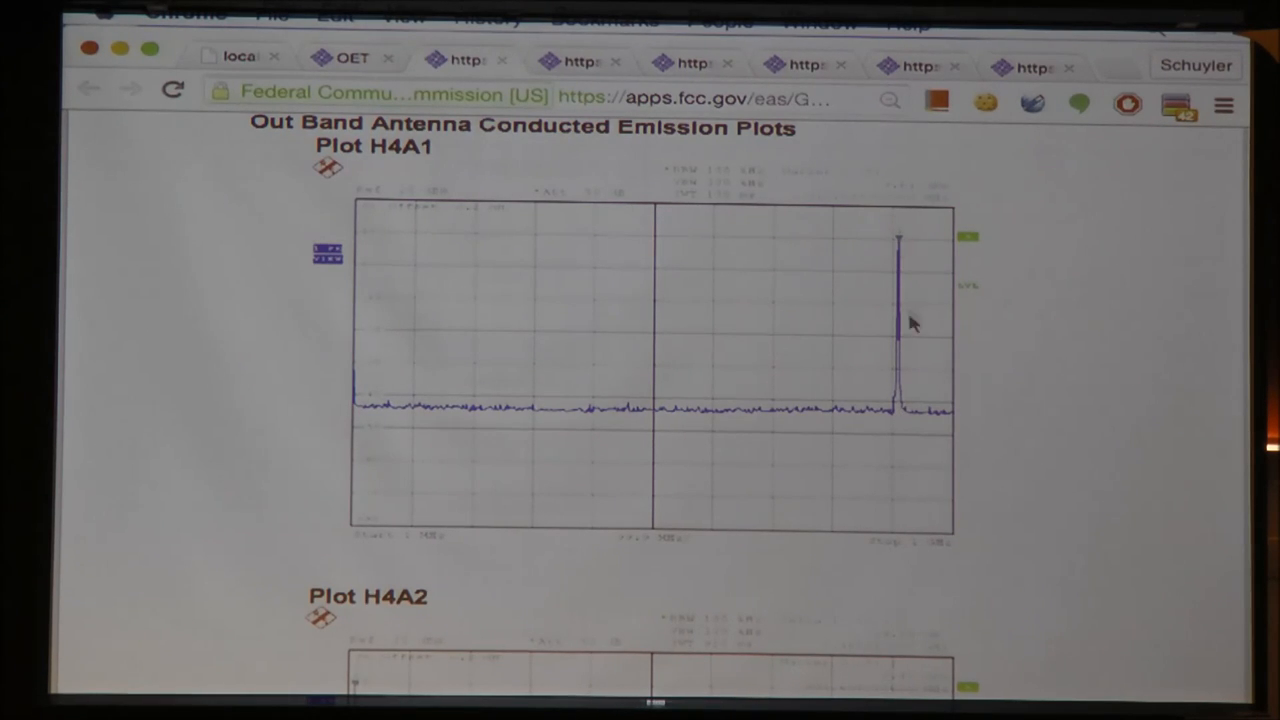
scroll(down, 3)
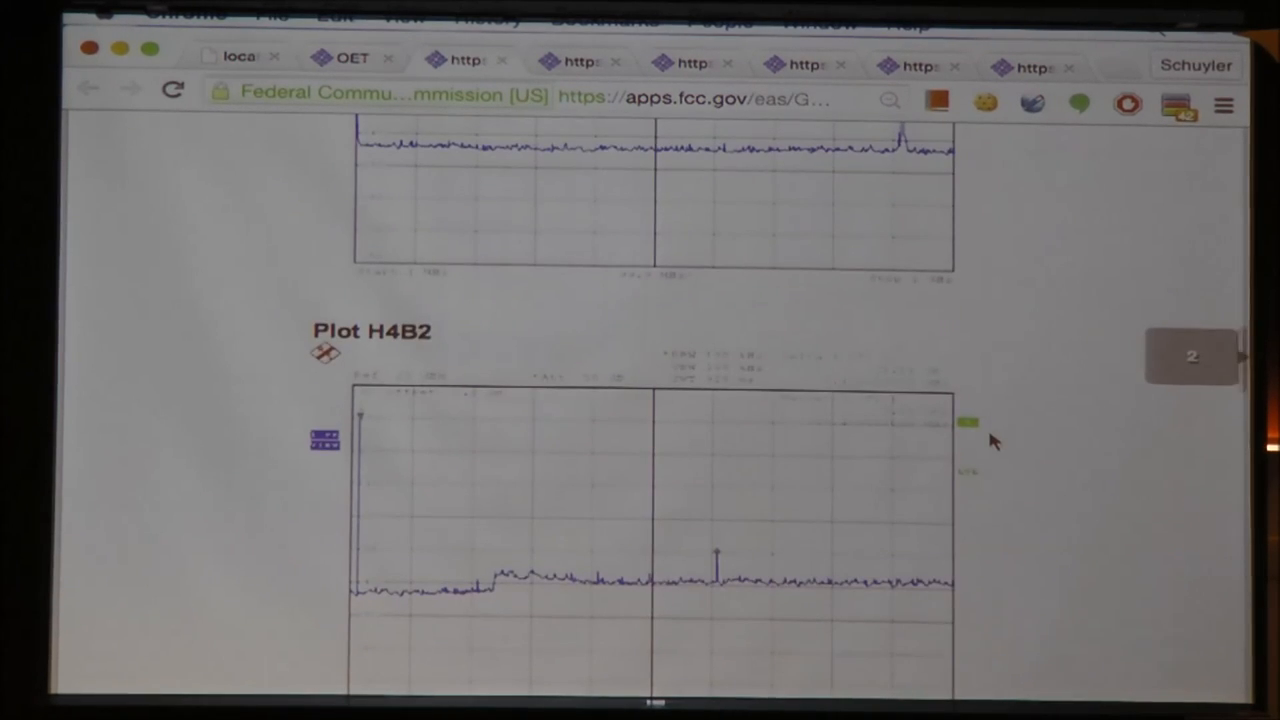
scroll(down, 3)
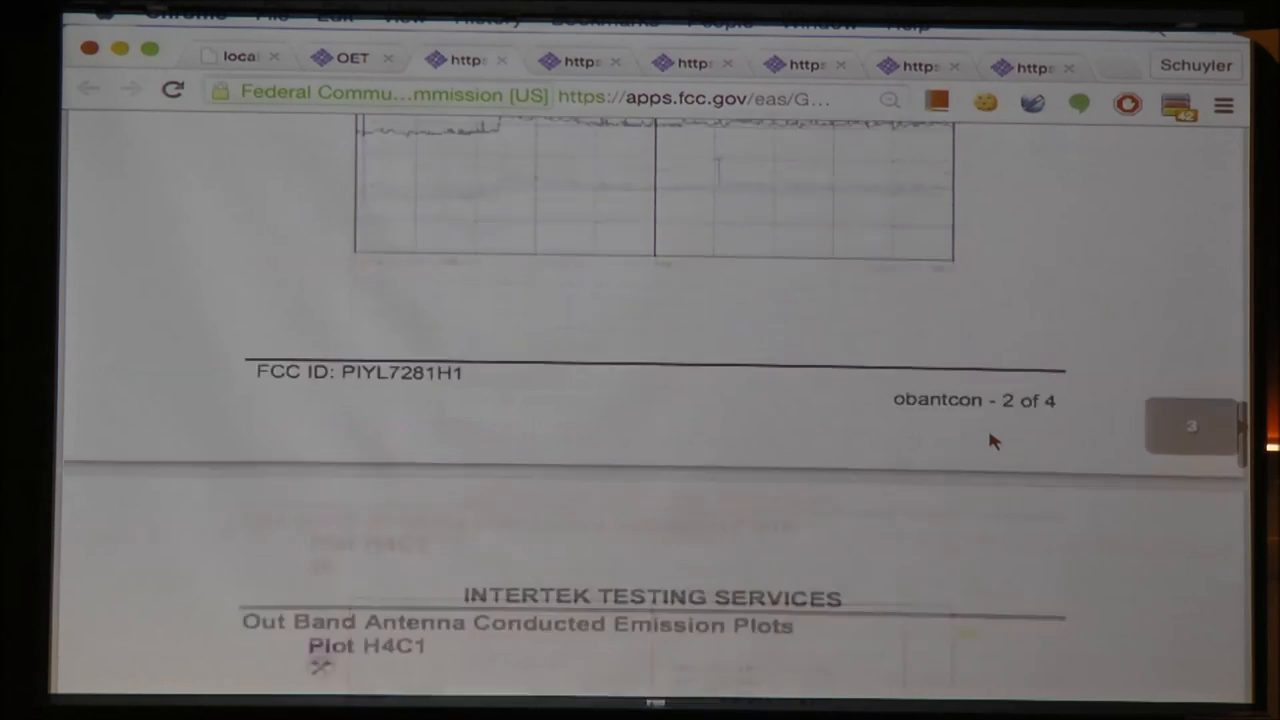
scroll(down, 3)
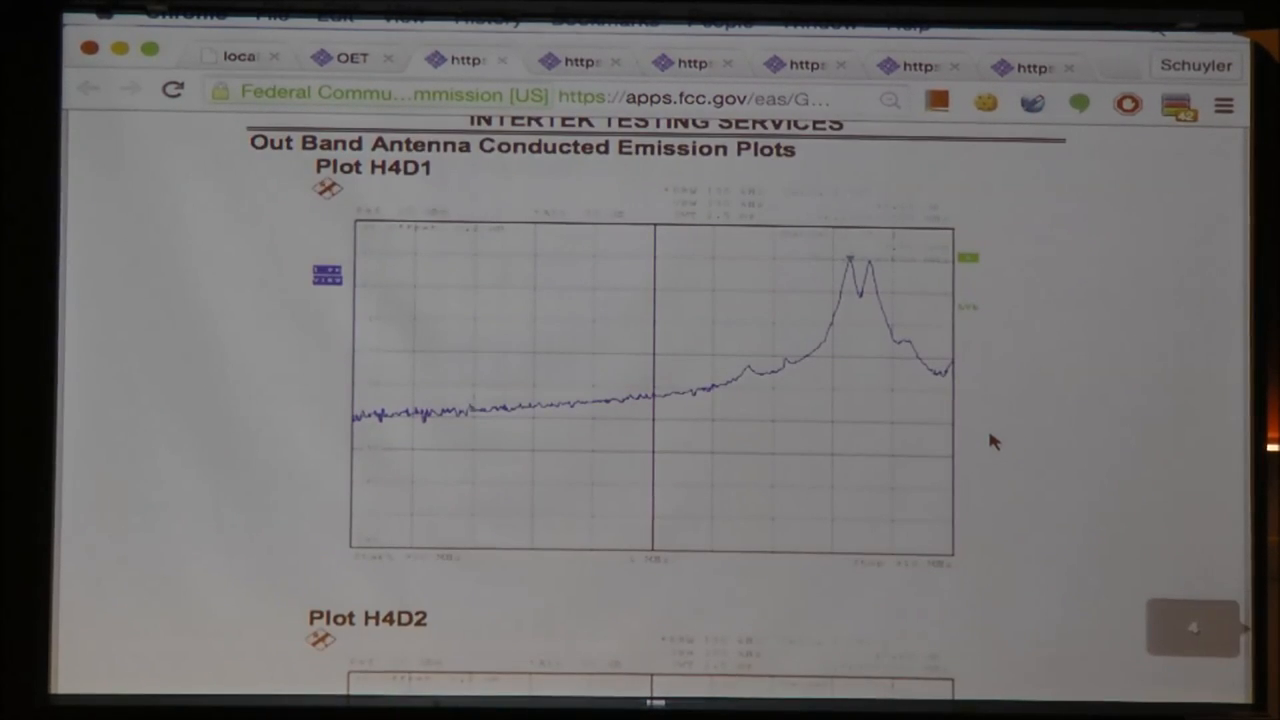
mouse_move(978, 388)
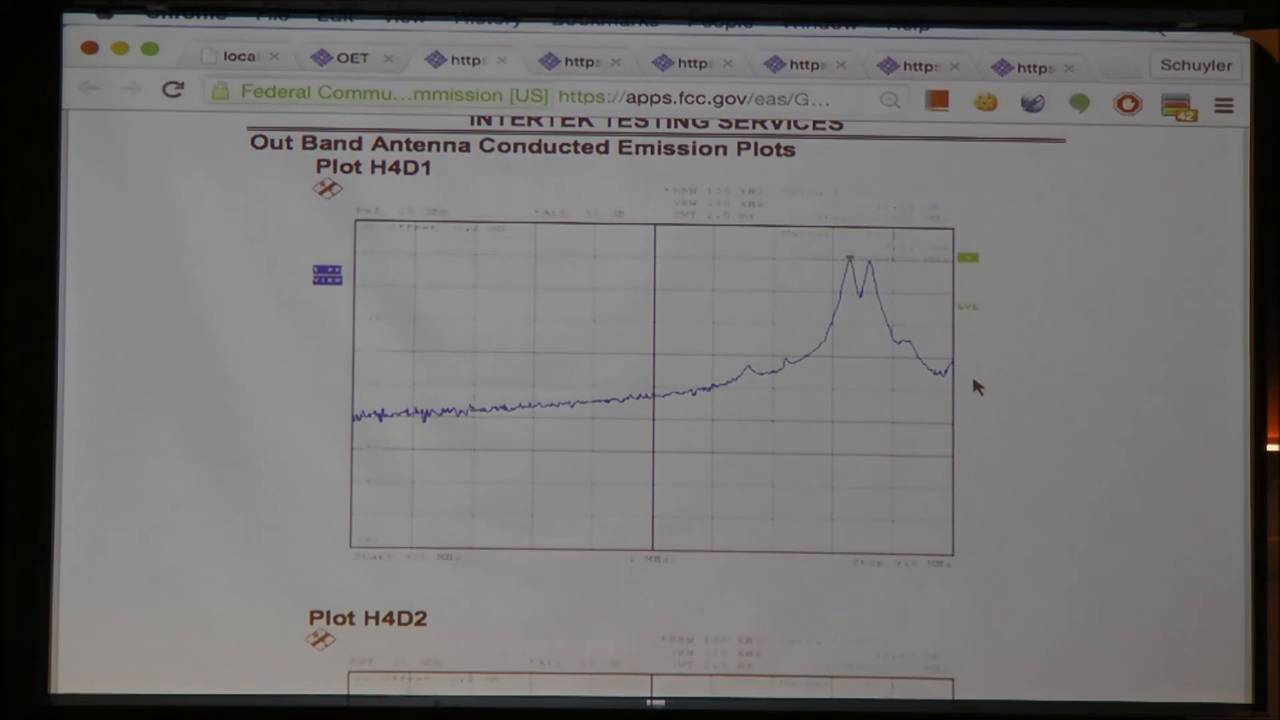
mouse_move(560, 402)
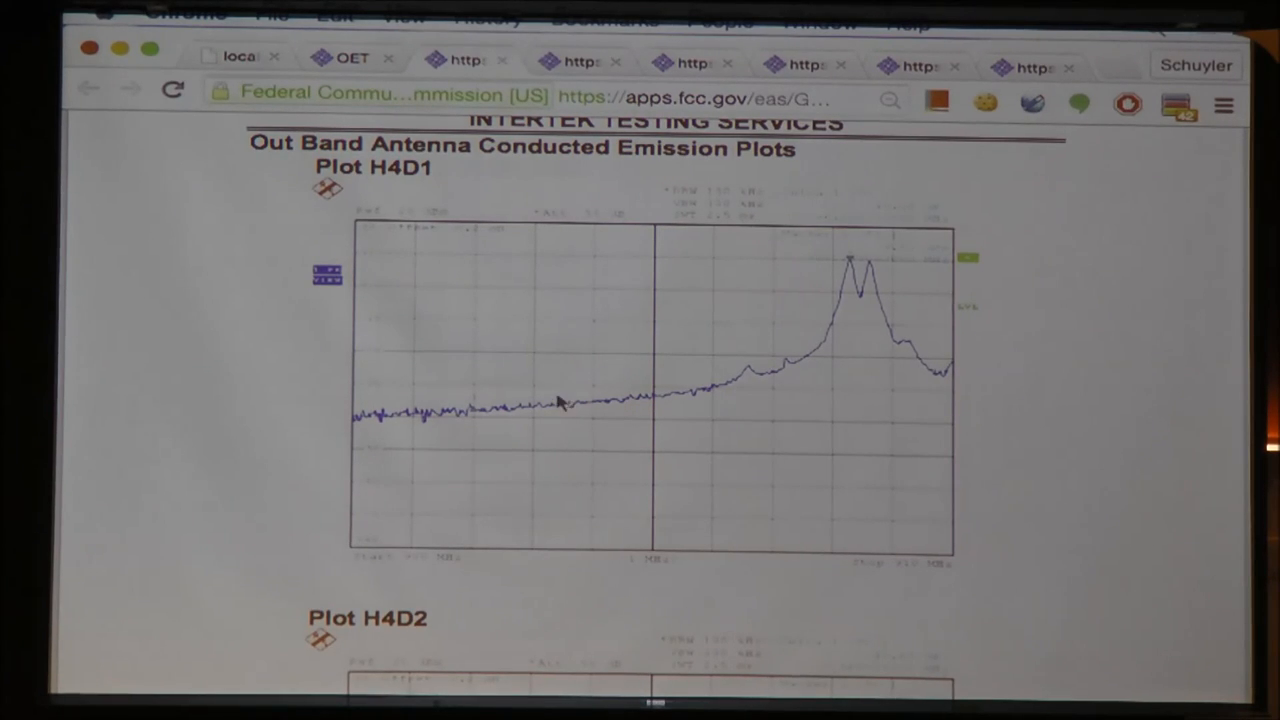
mouse_move(685, 395)
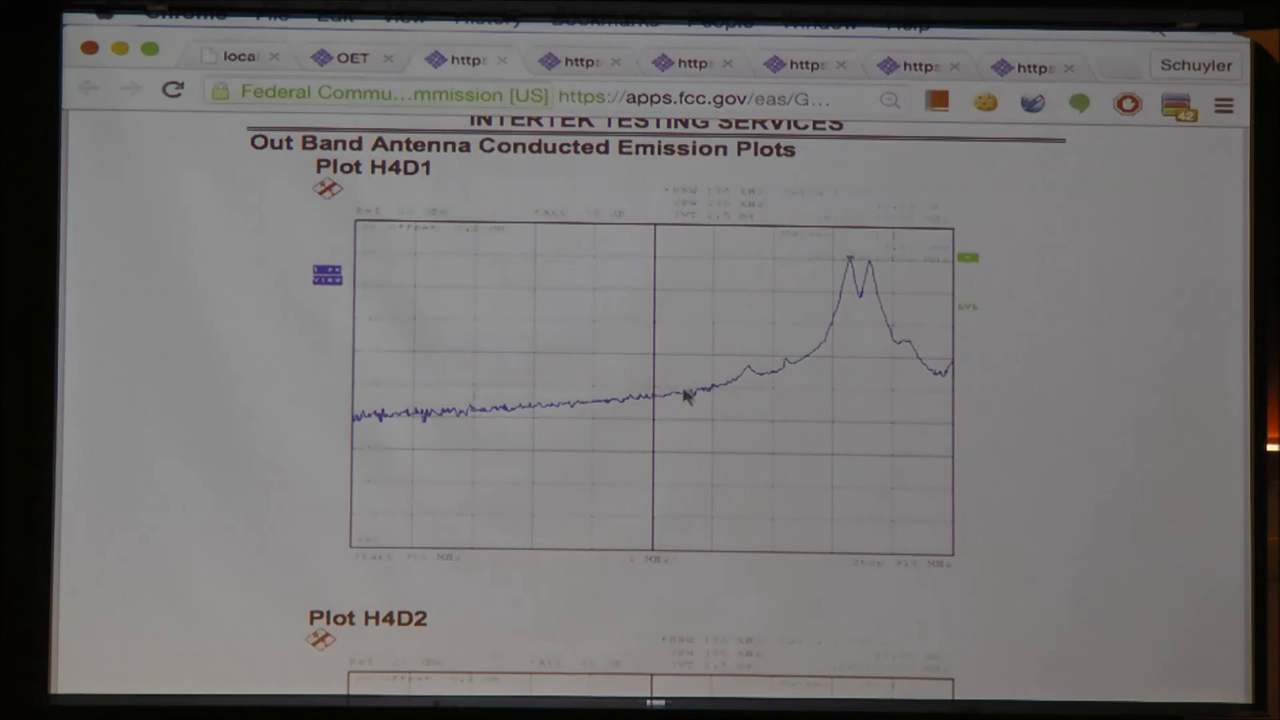
mouse_move(862, 265)
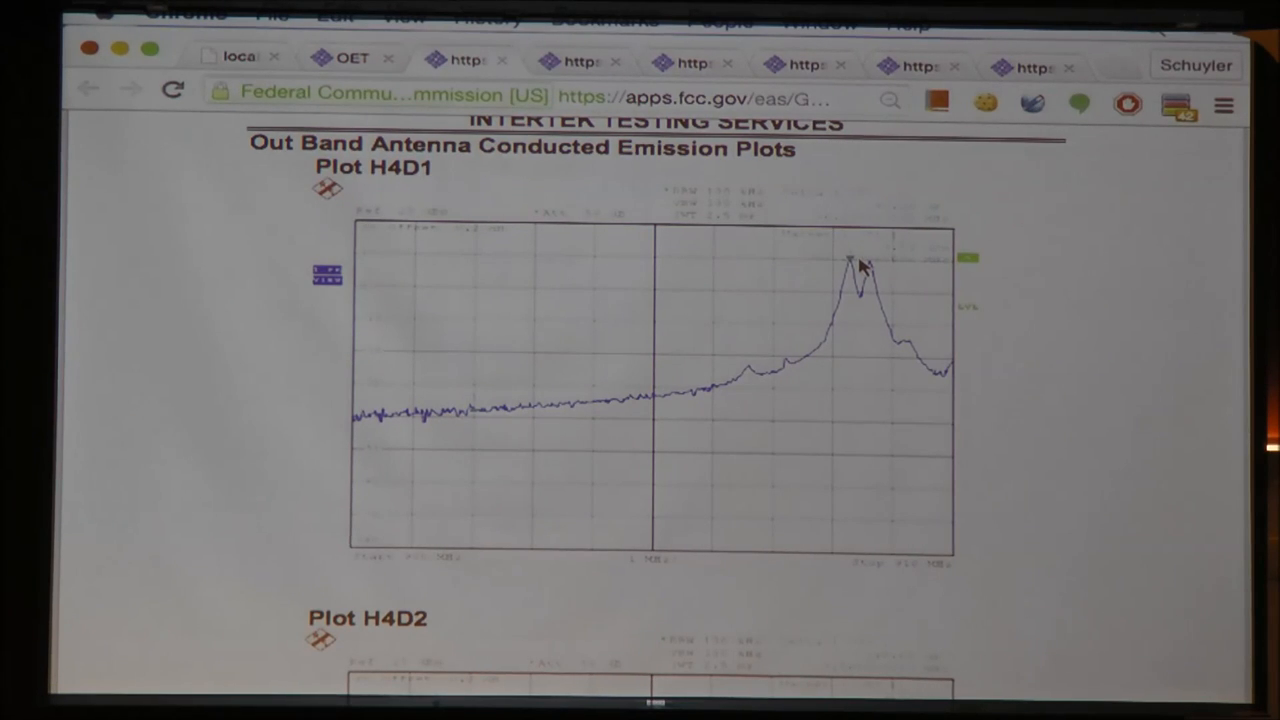
scroll(down, 3)
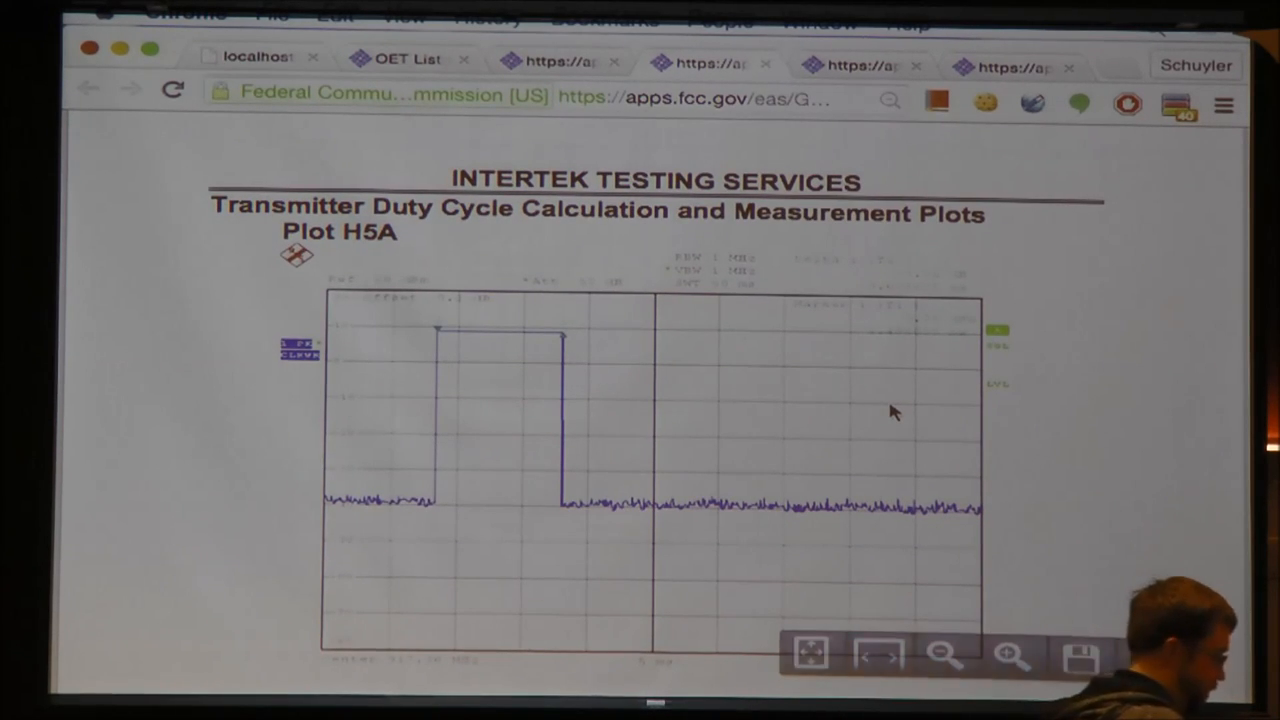
Scroll down past Plot H5A's rectangular pulse until Plot H5B appears.
scroll(down, 3)
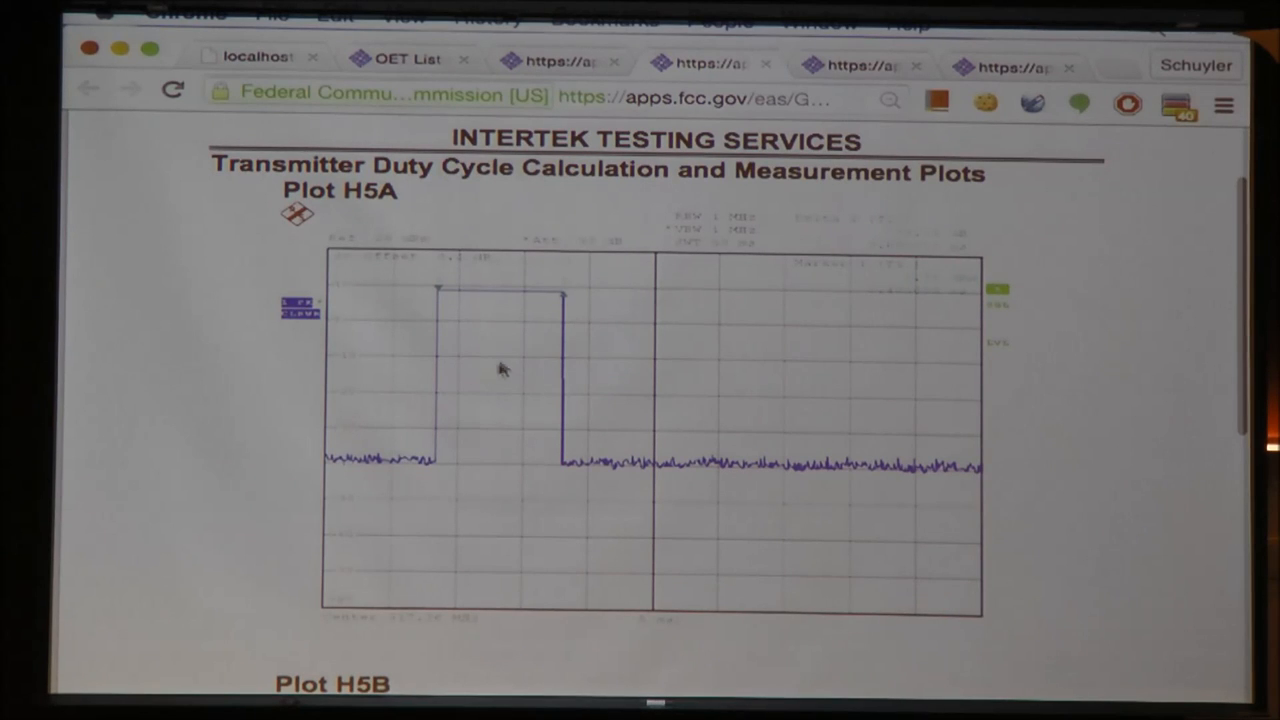
scroll(down, 3)
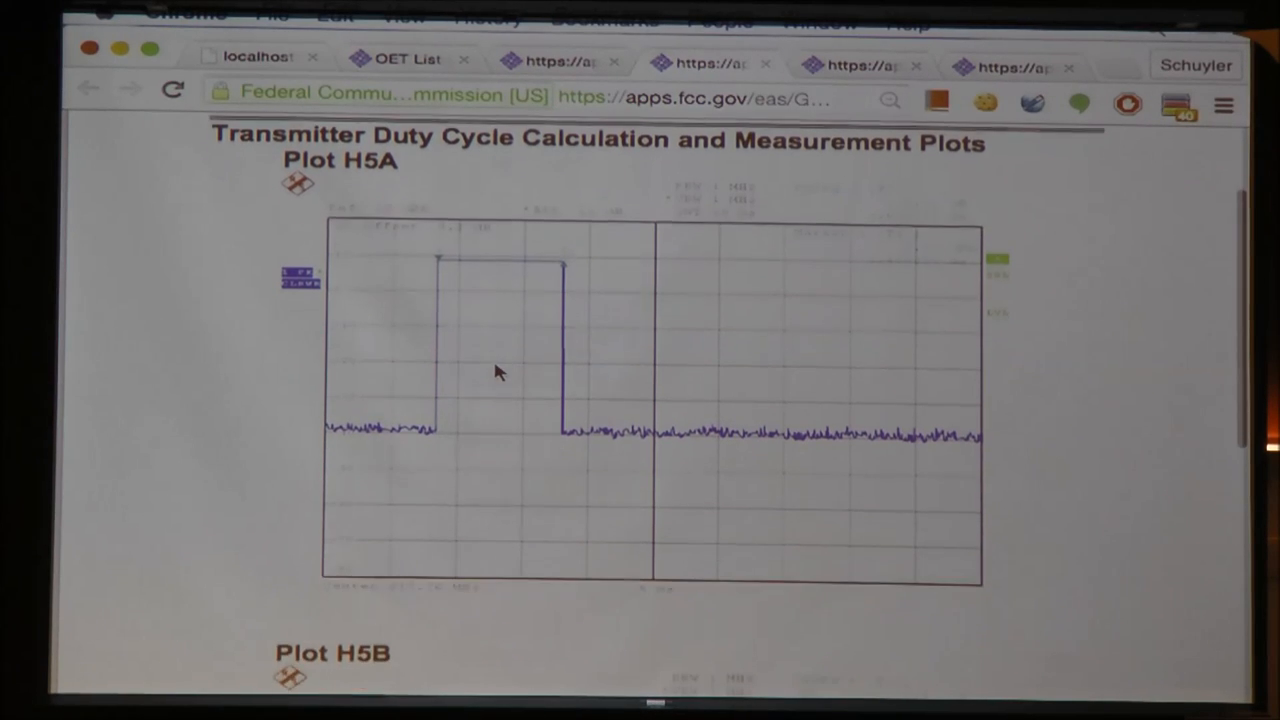